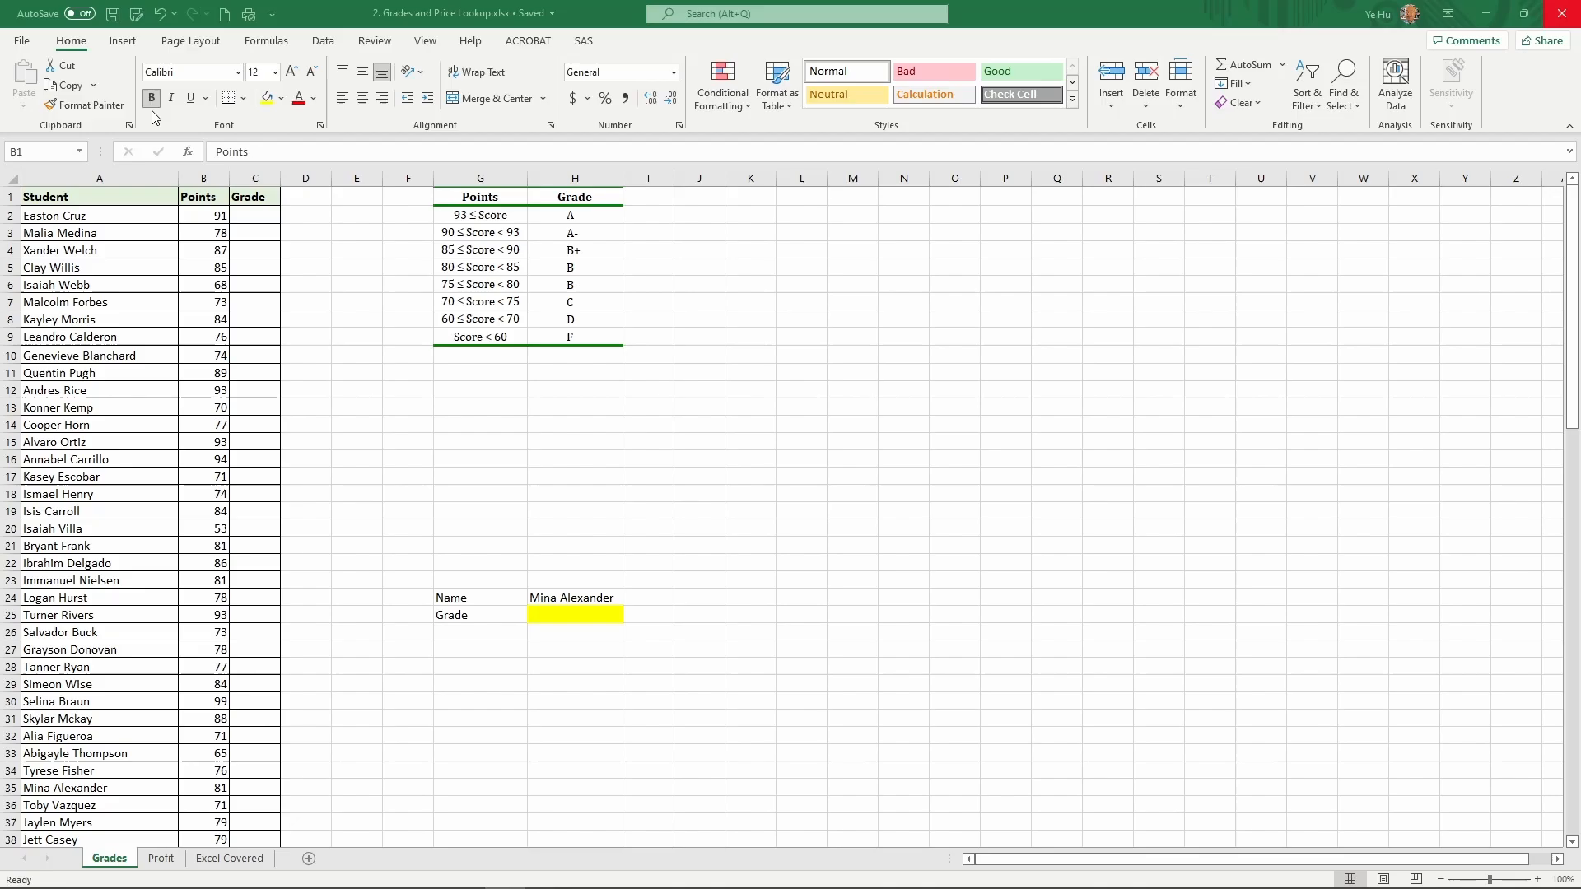
mouse_move(145, 199)
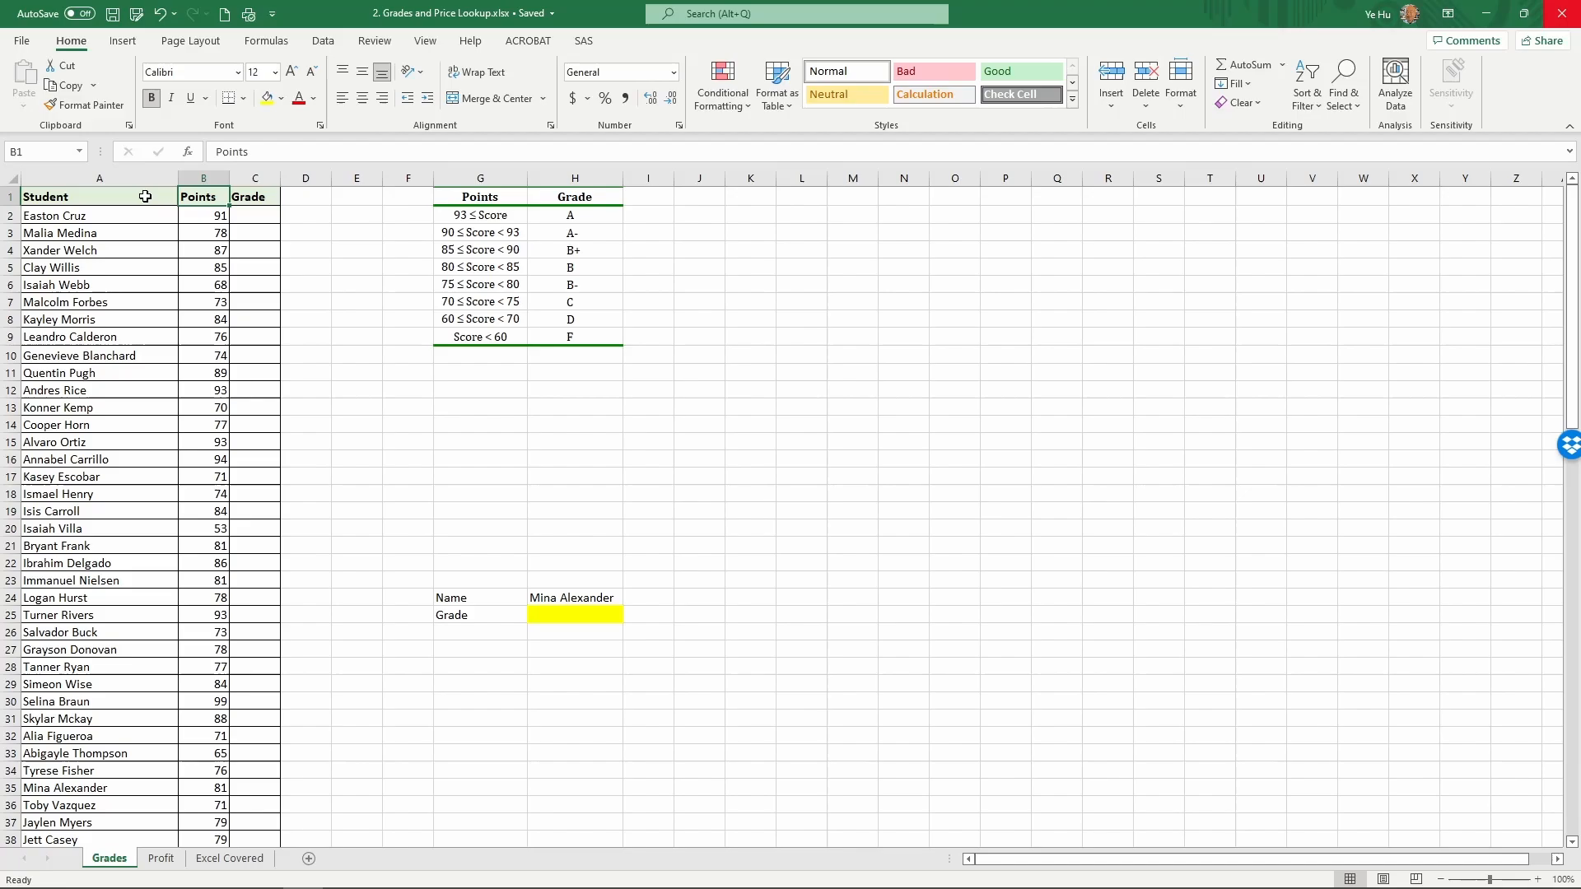
Look over the Student, Points and Grade headers and the first student's cells
click(99, 196)
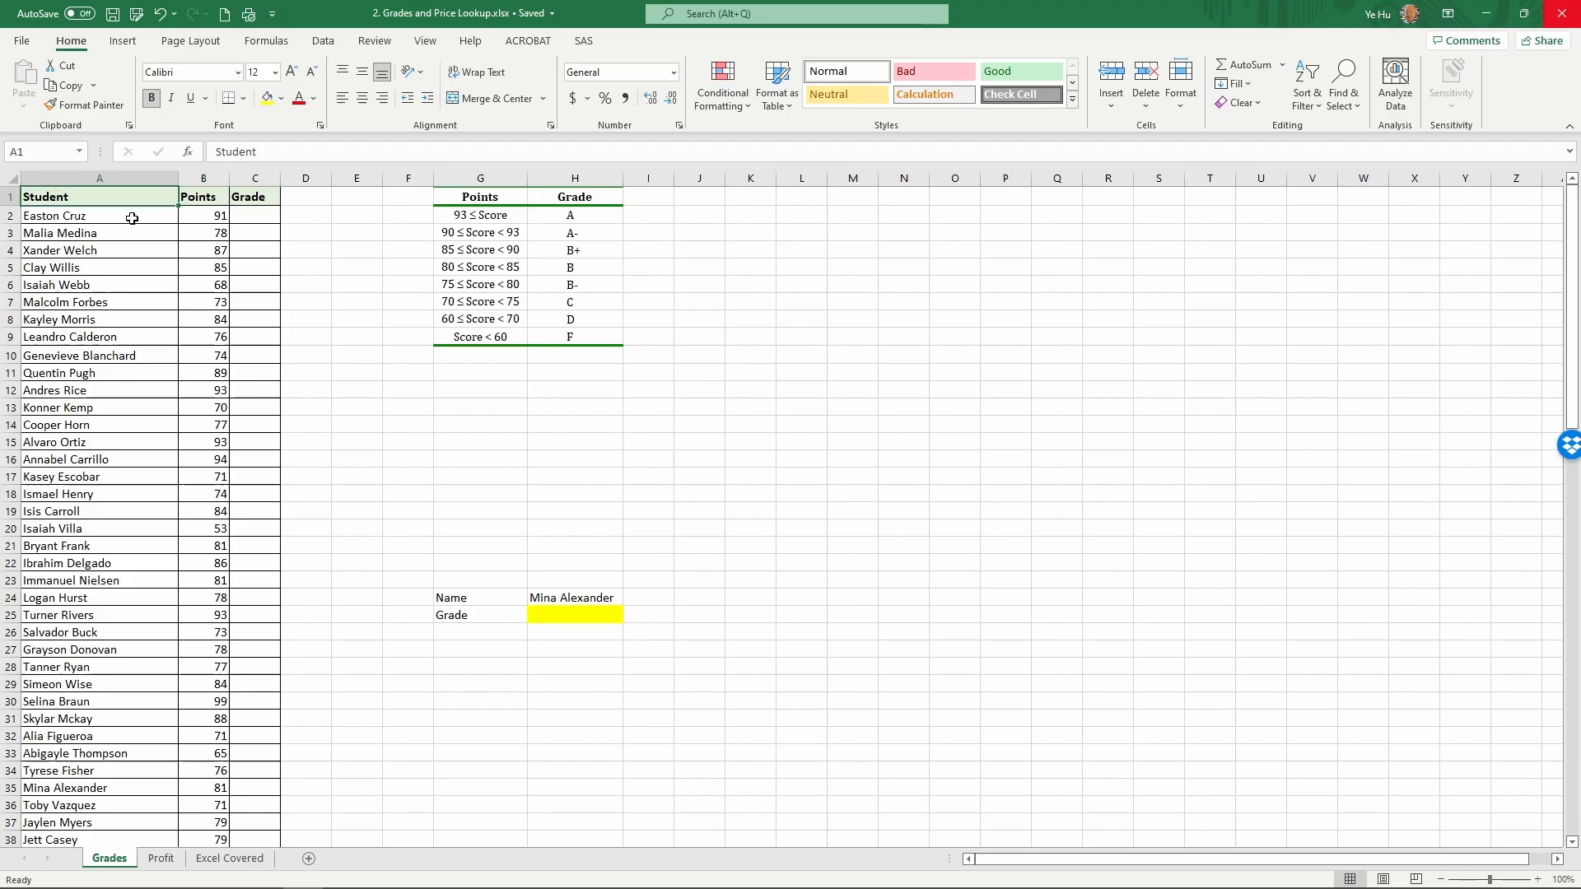
click(202, 196)
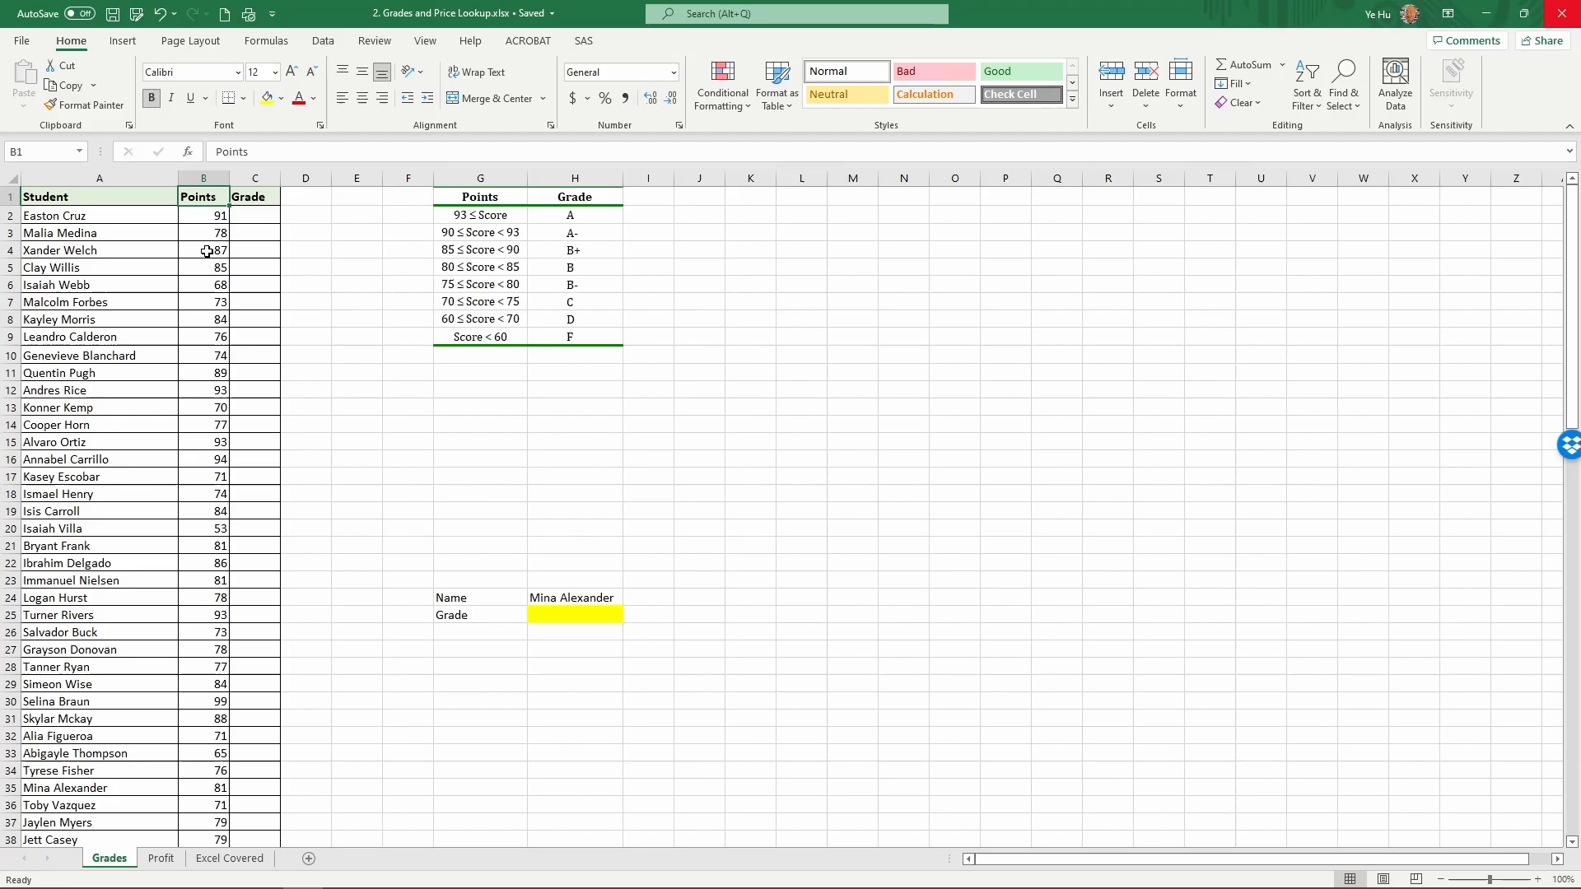
click(254, 196)
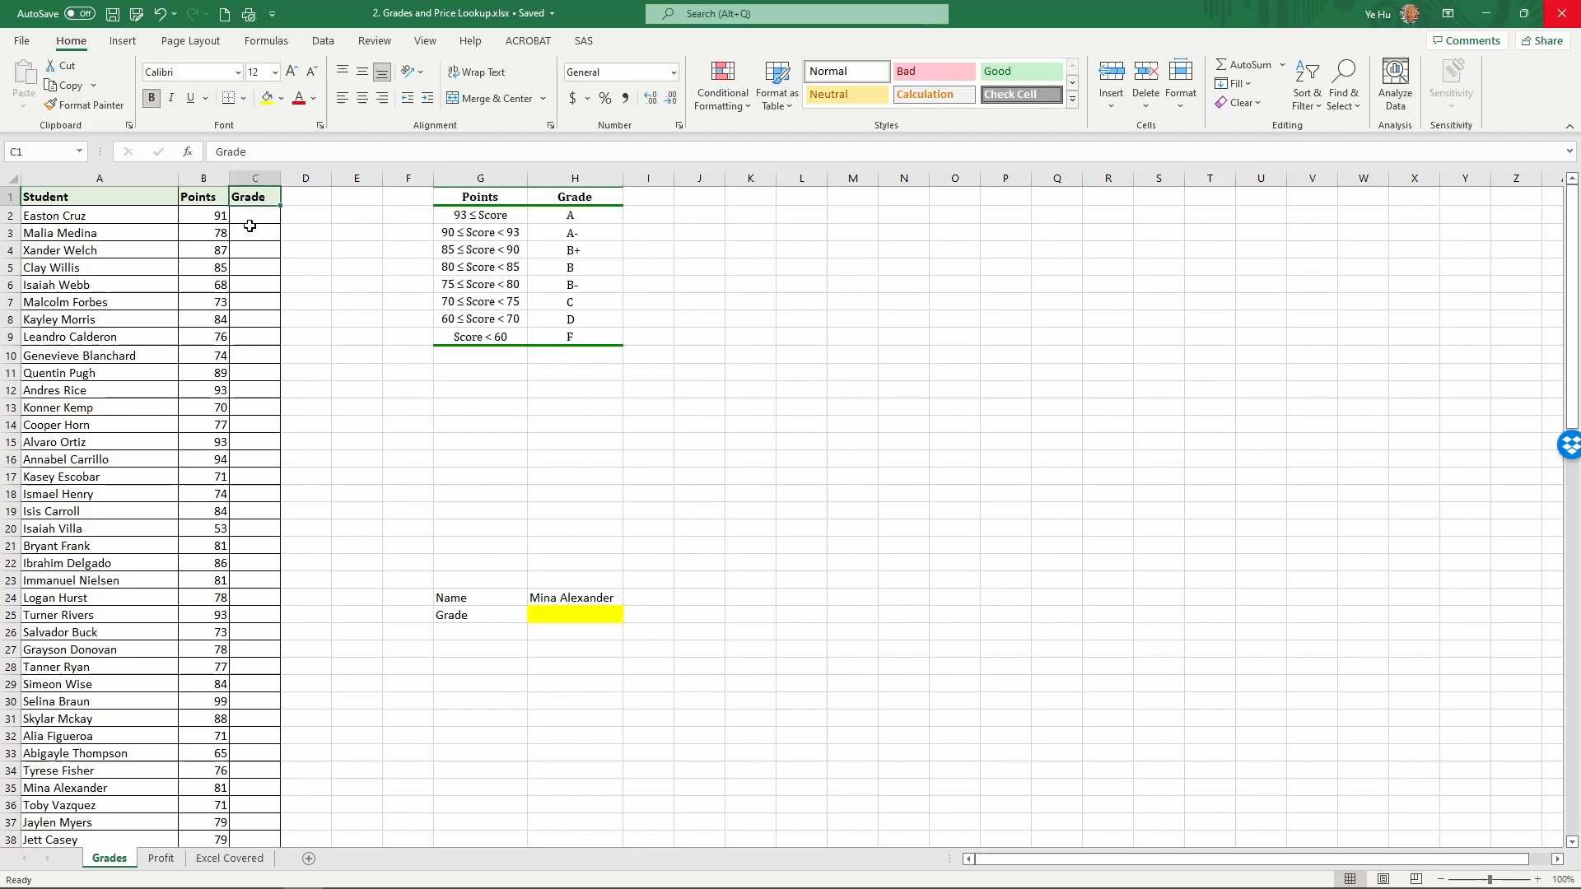
click(255, 214)
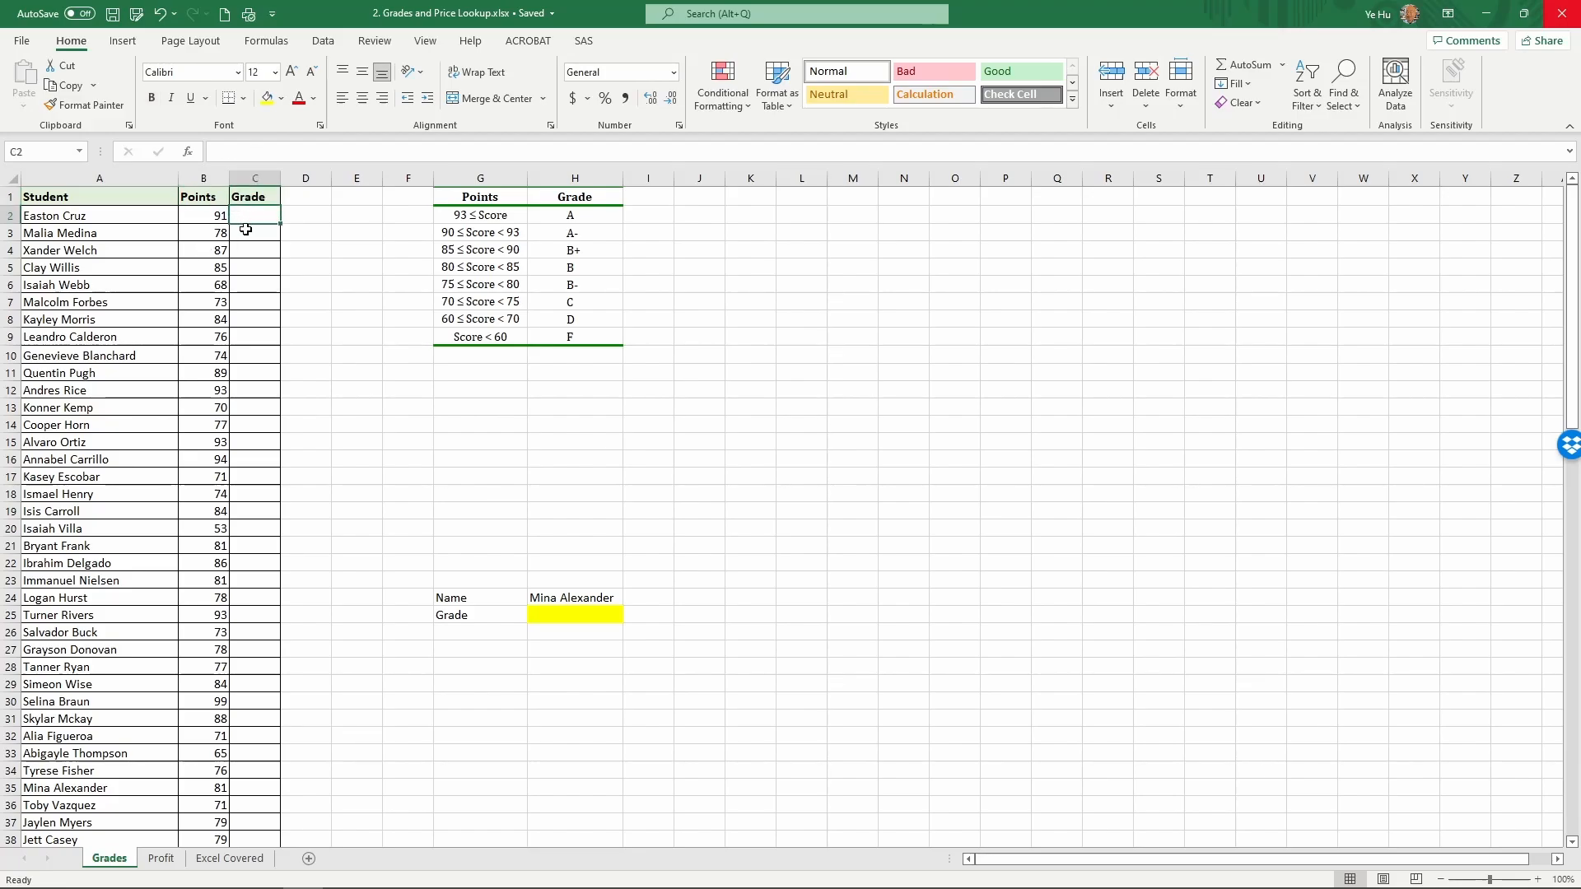
click(205, 214)
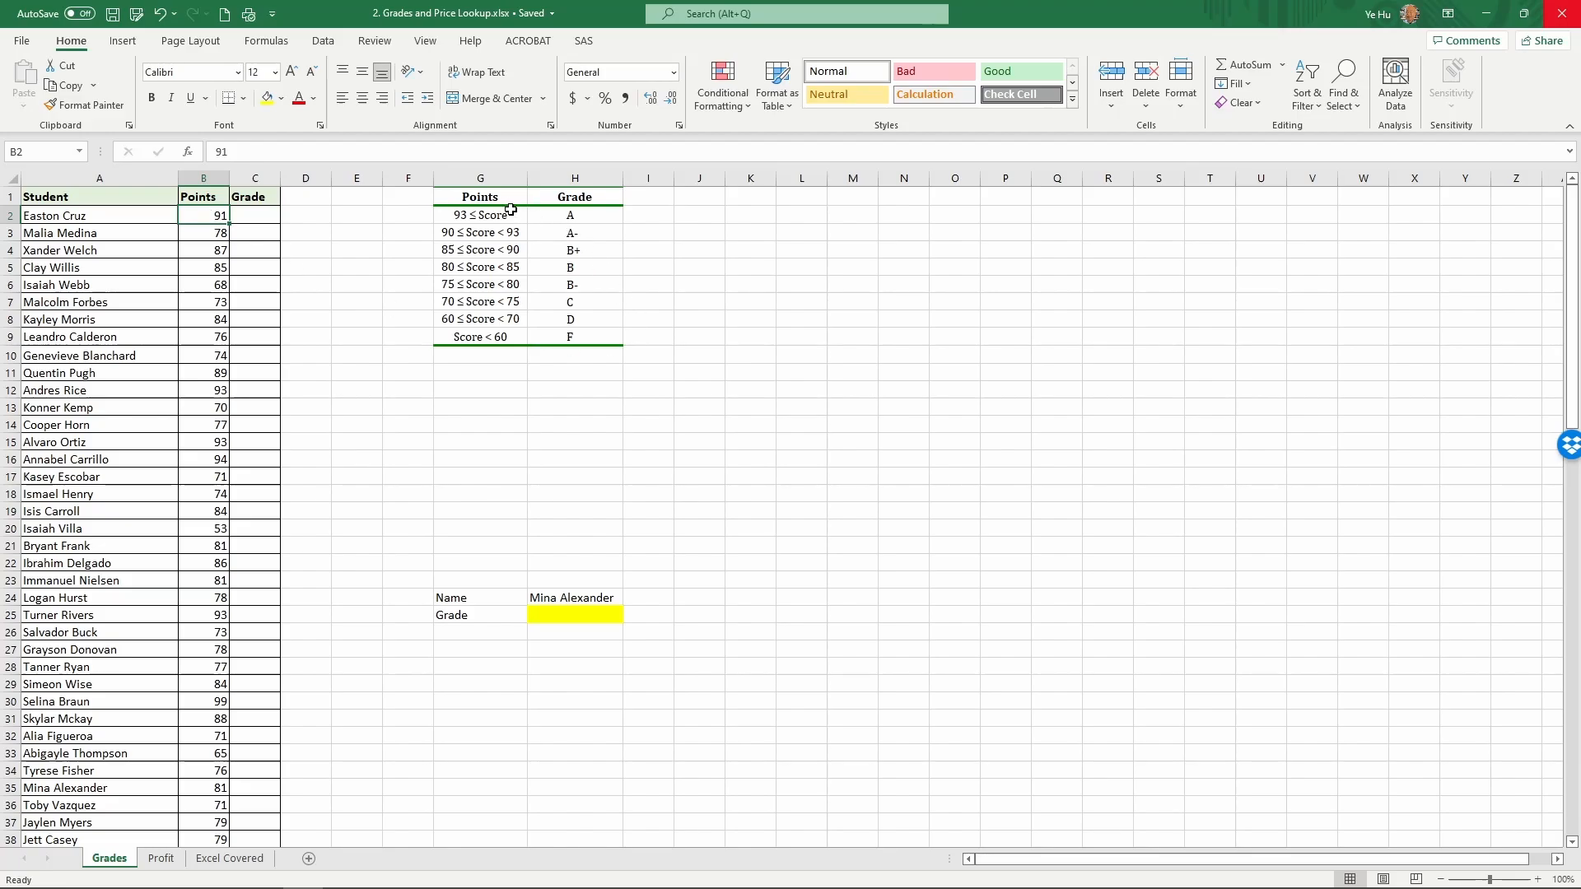
mouse_move(480, 196)
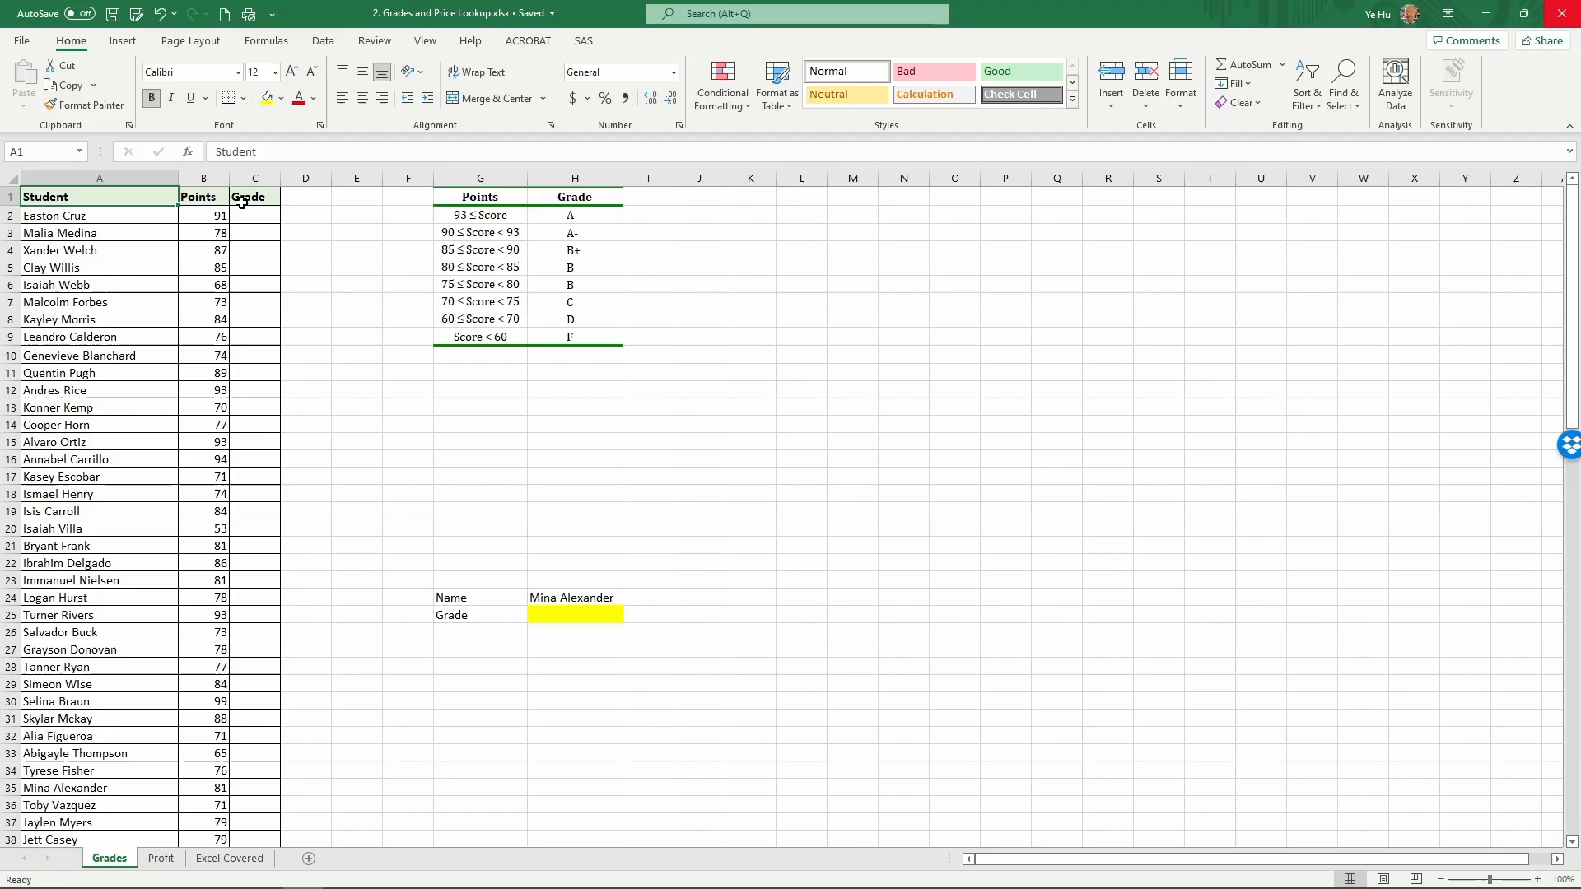
Turn on Filter from the Data tools so the header row gets filter arrows
click(323, 40)
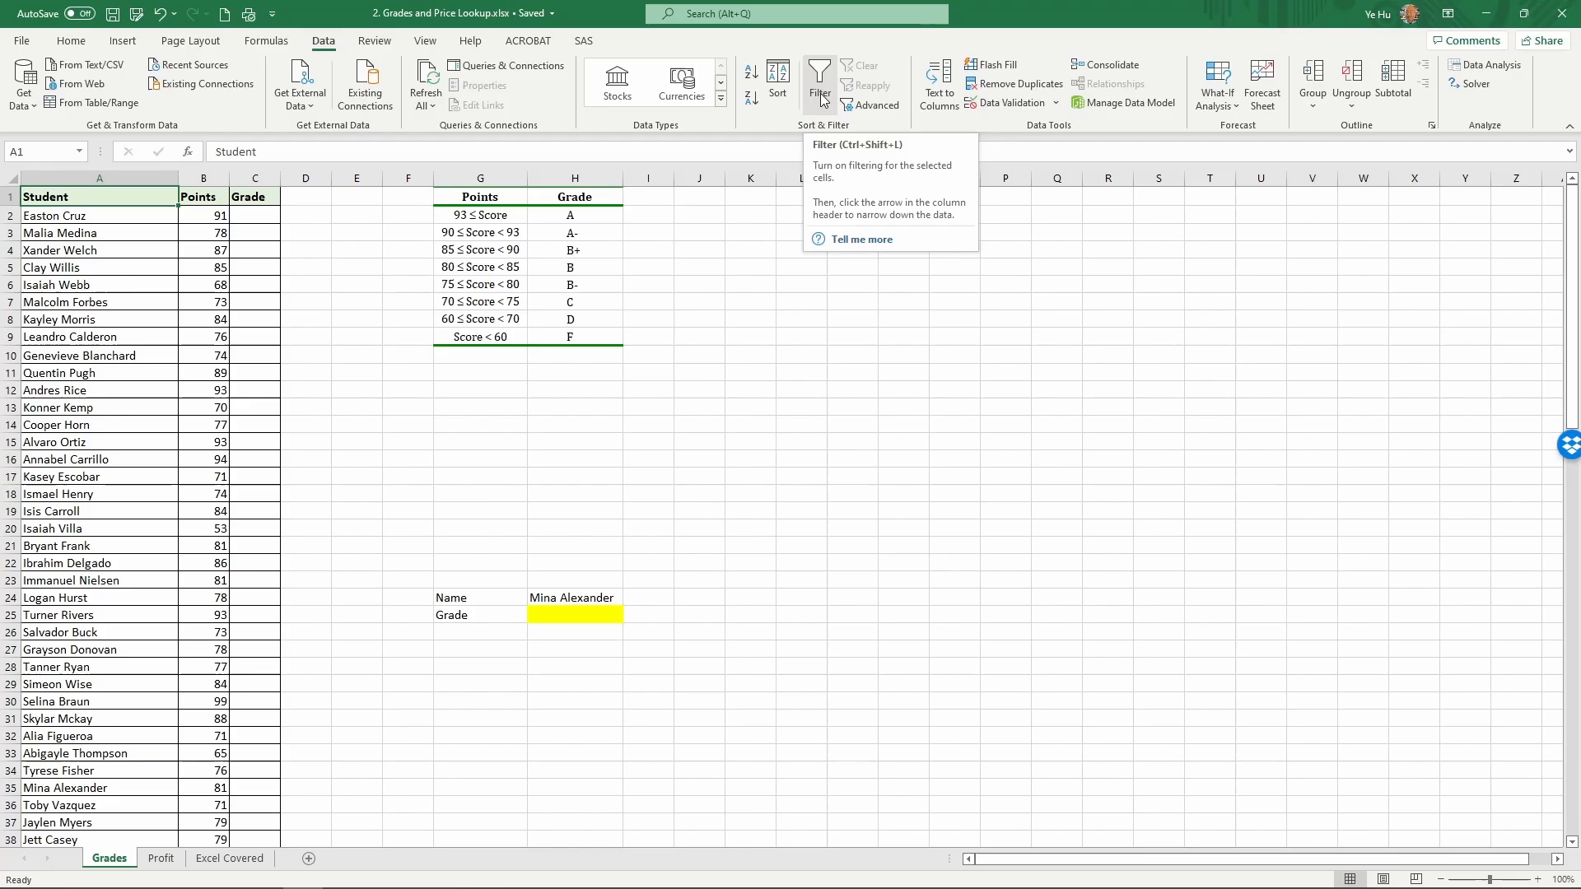
click(820, 78)
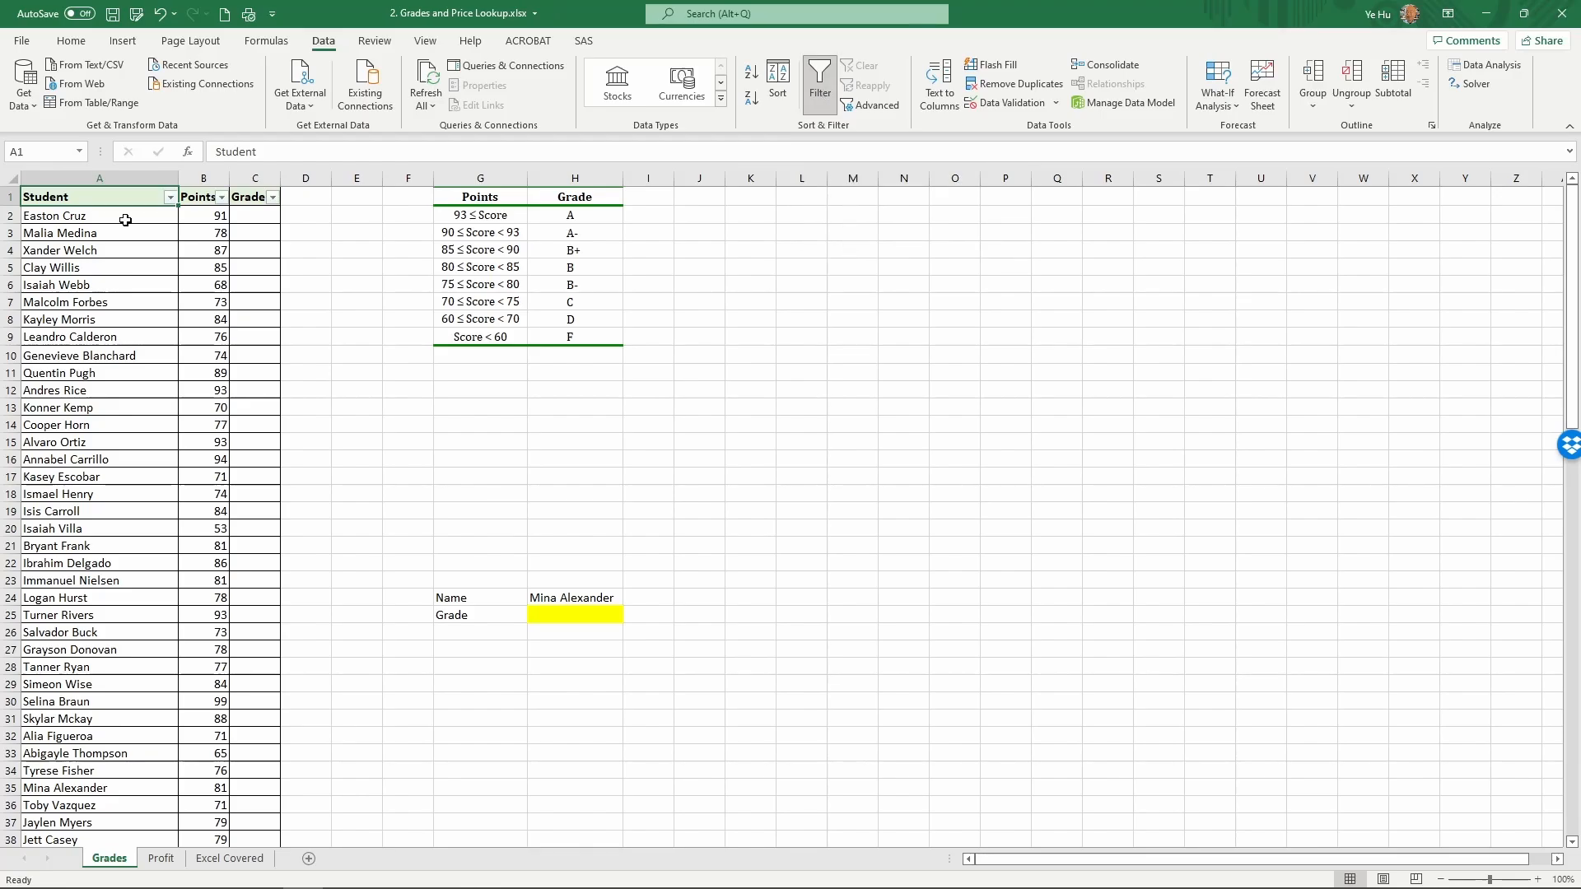
mouse_move(135, 214)
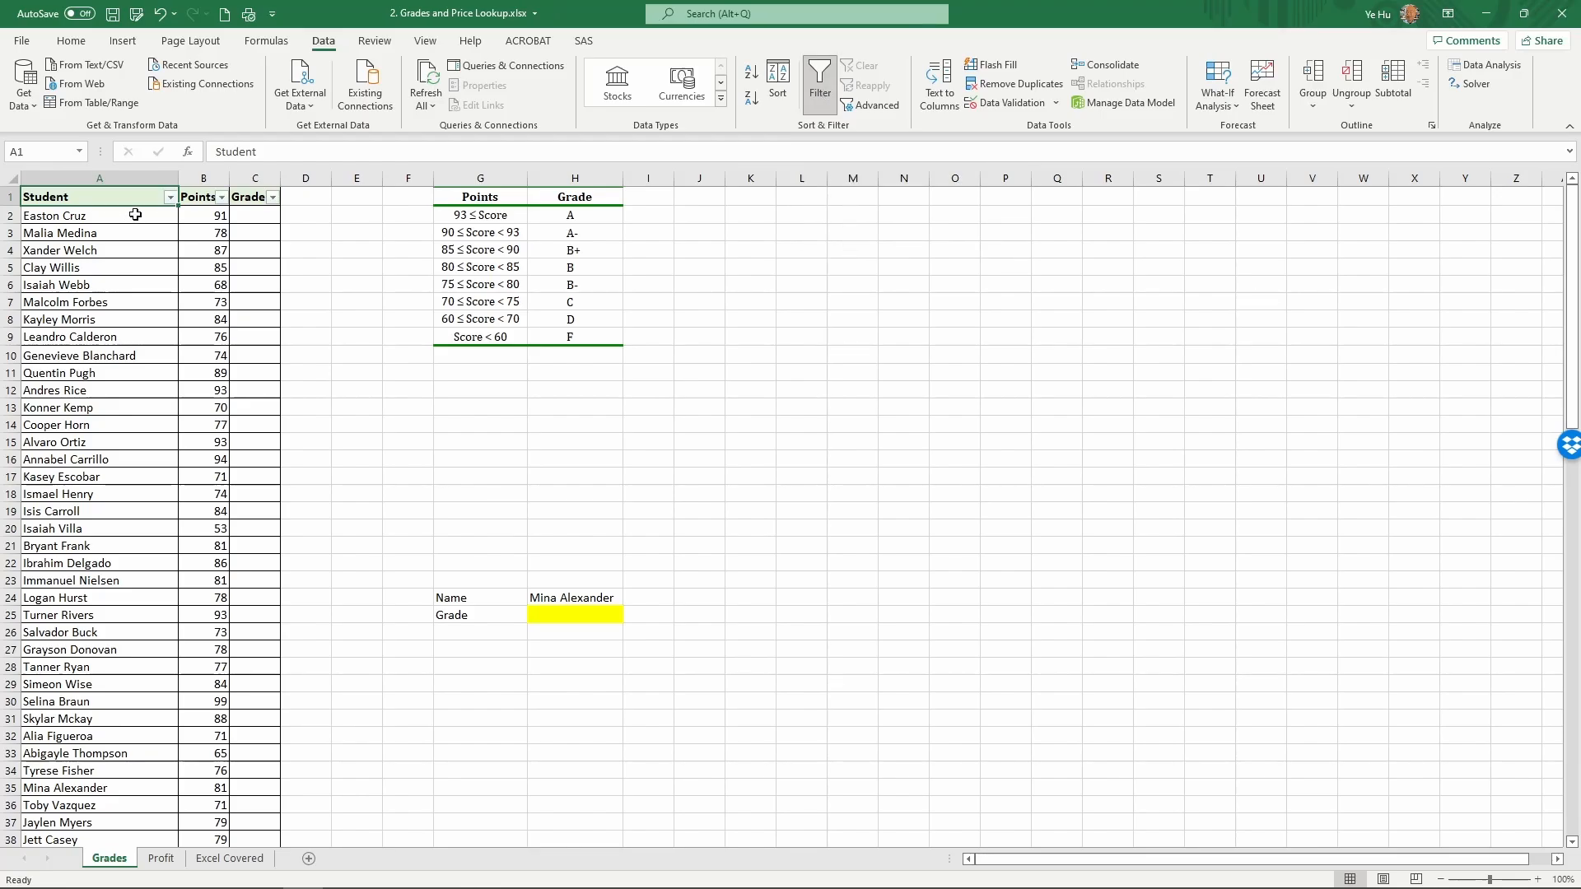
mouse_move(217, 197)
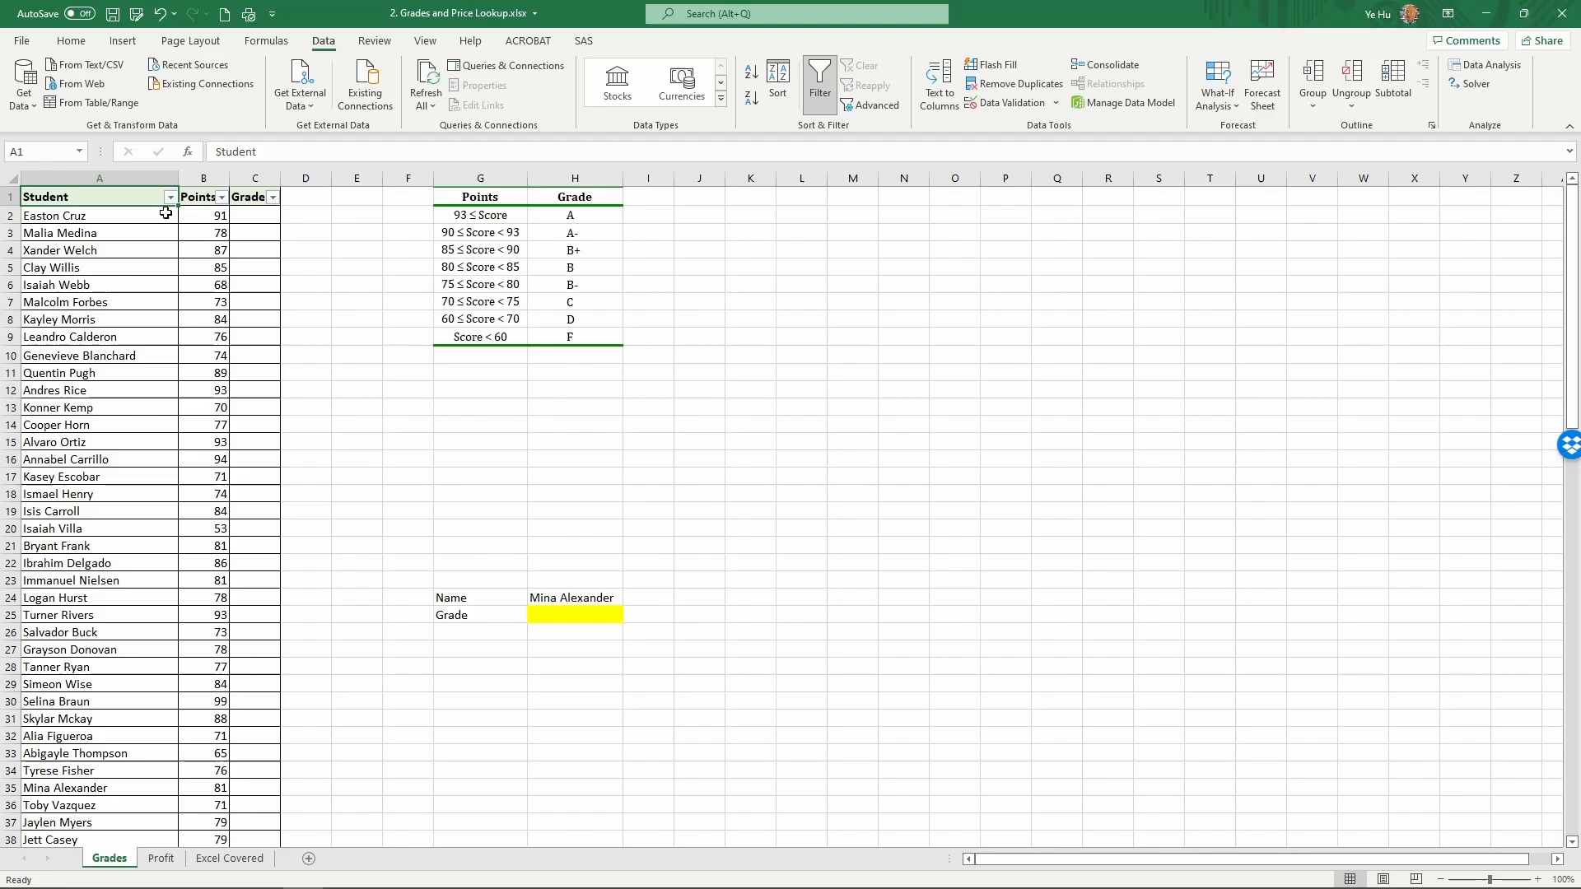
mouse_move(168, 202)
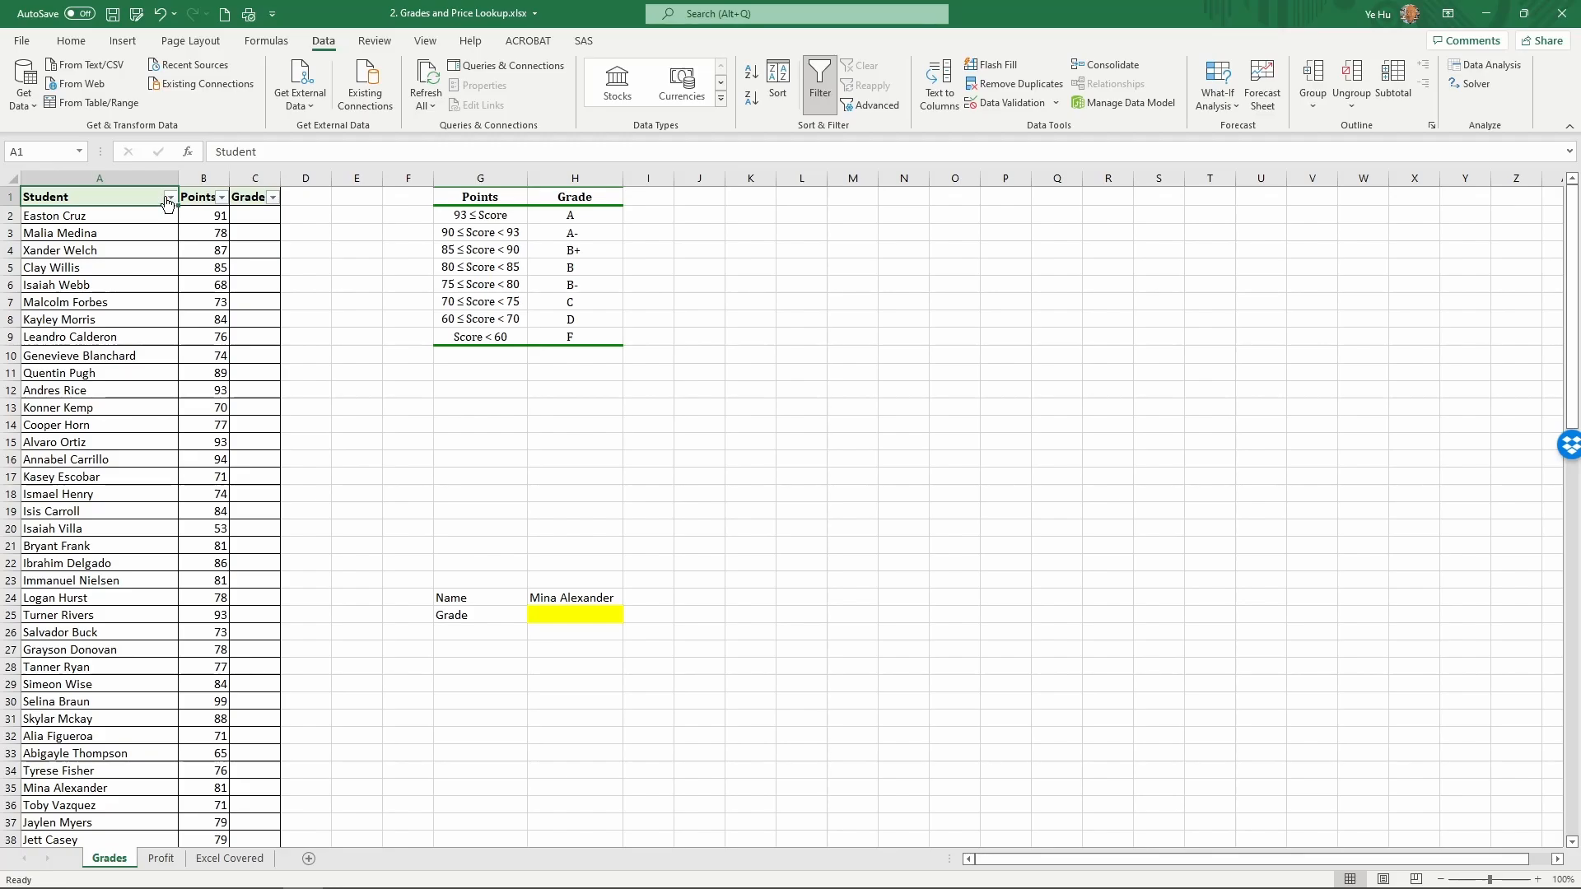
Use the Student filter dropdown to sort the names A to Z and apply it
click(168, 198)
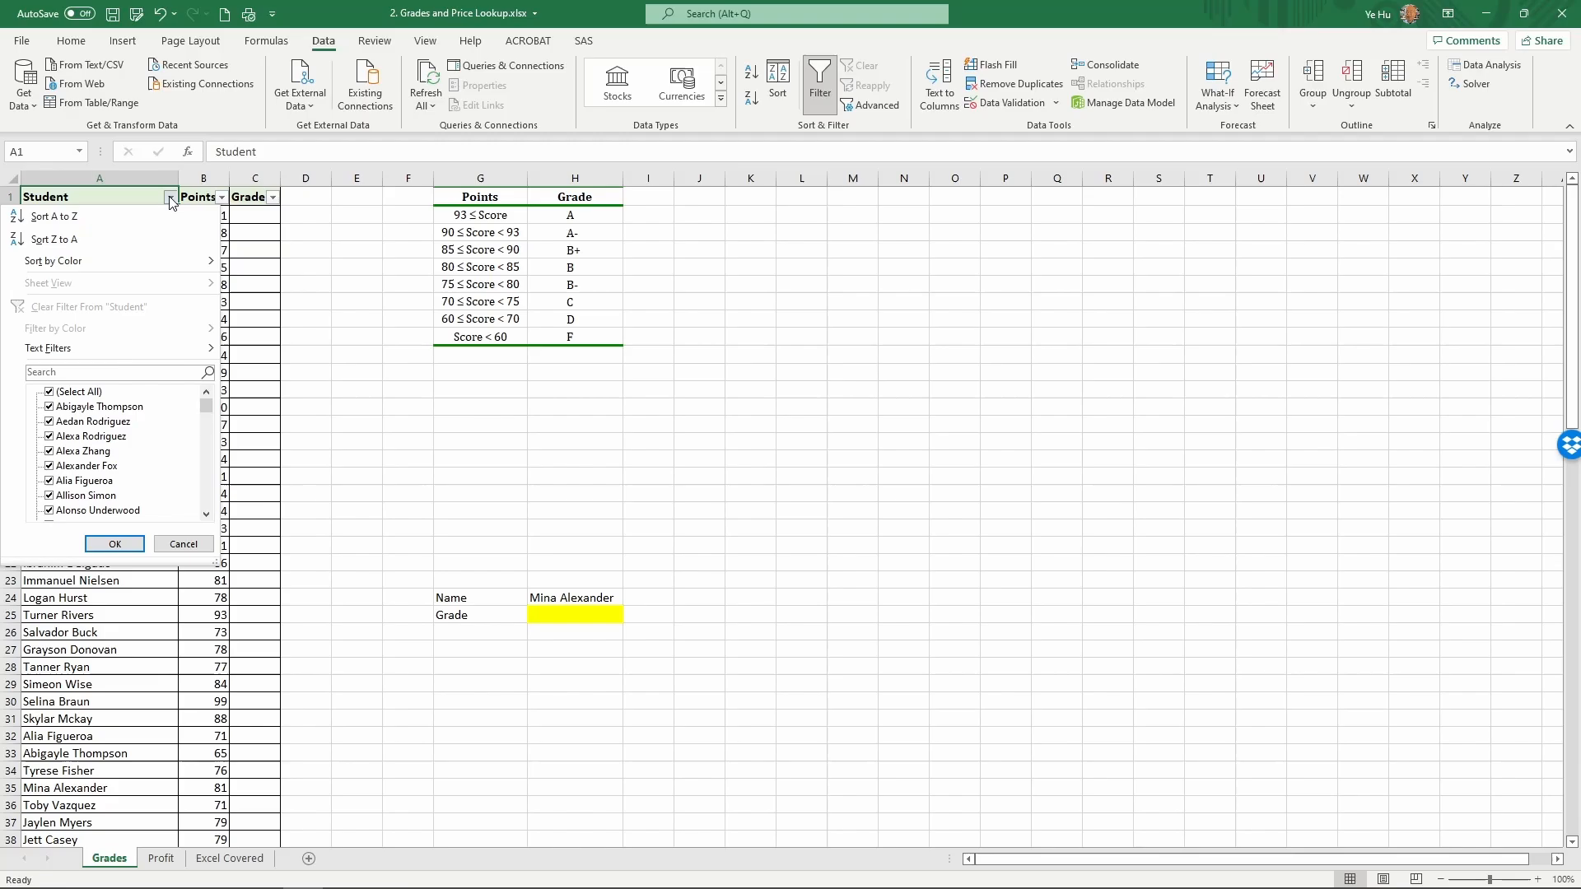
mouse_move(54, 244)
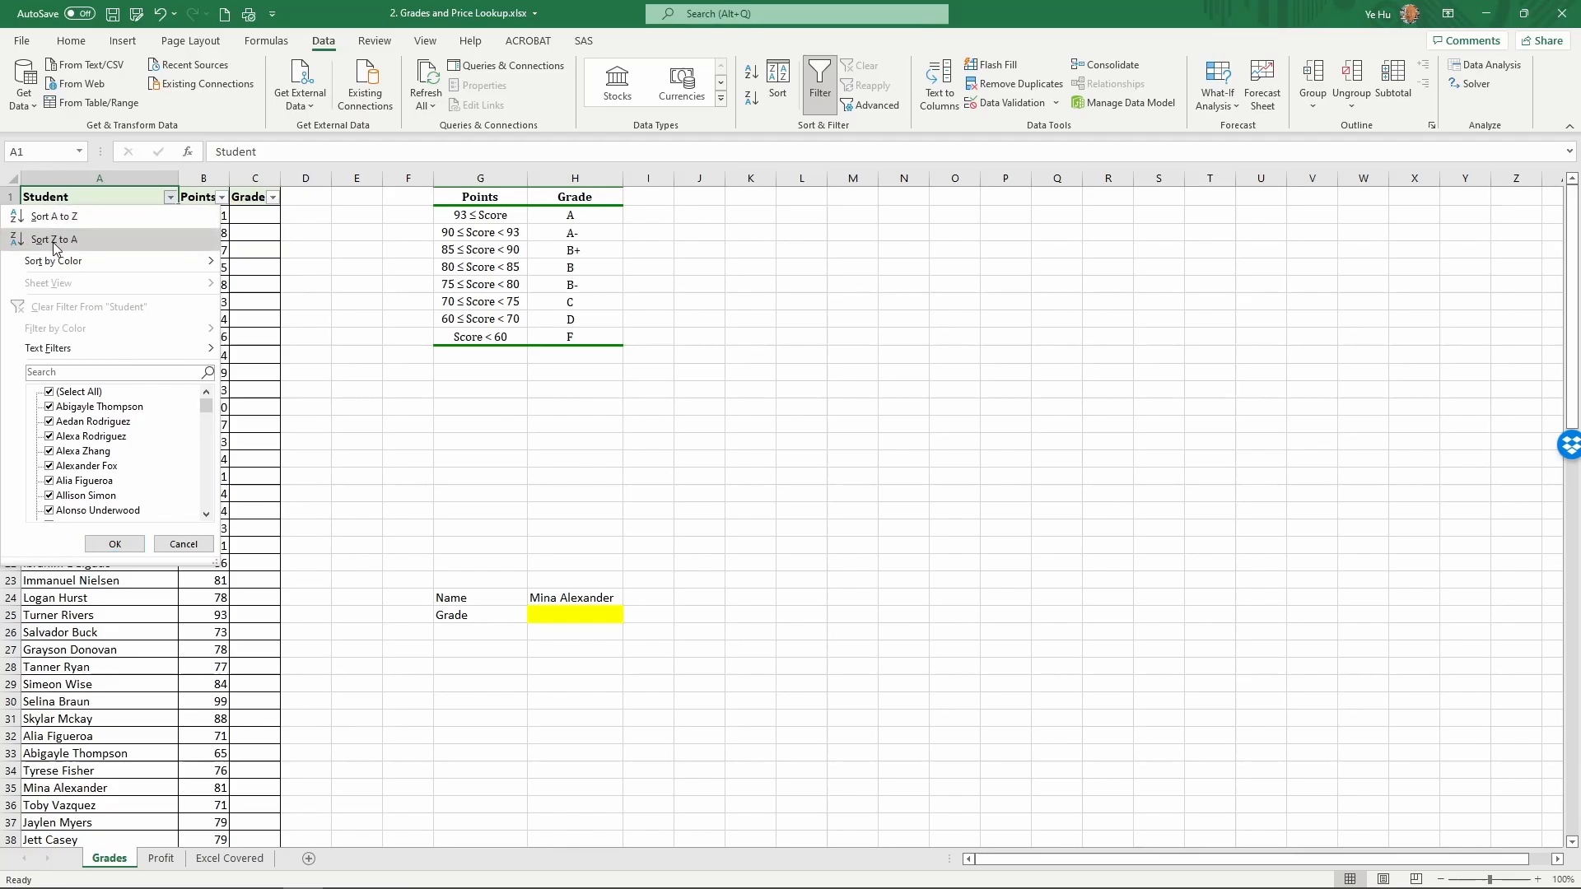
mouse_move(68, 224)
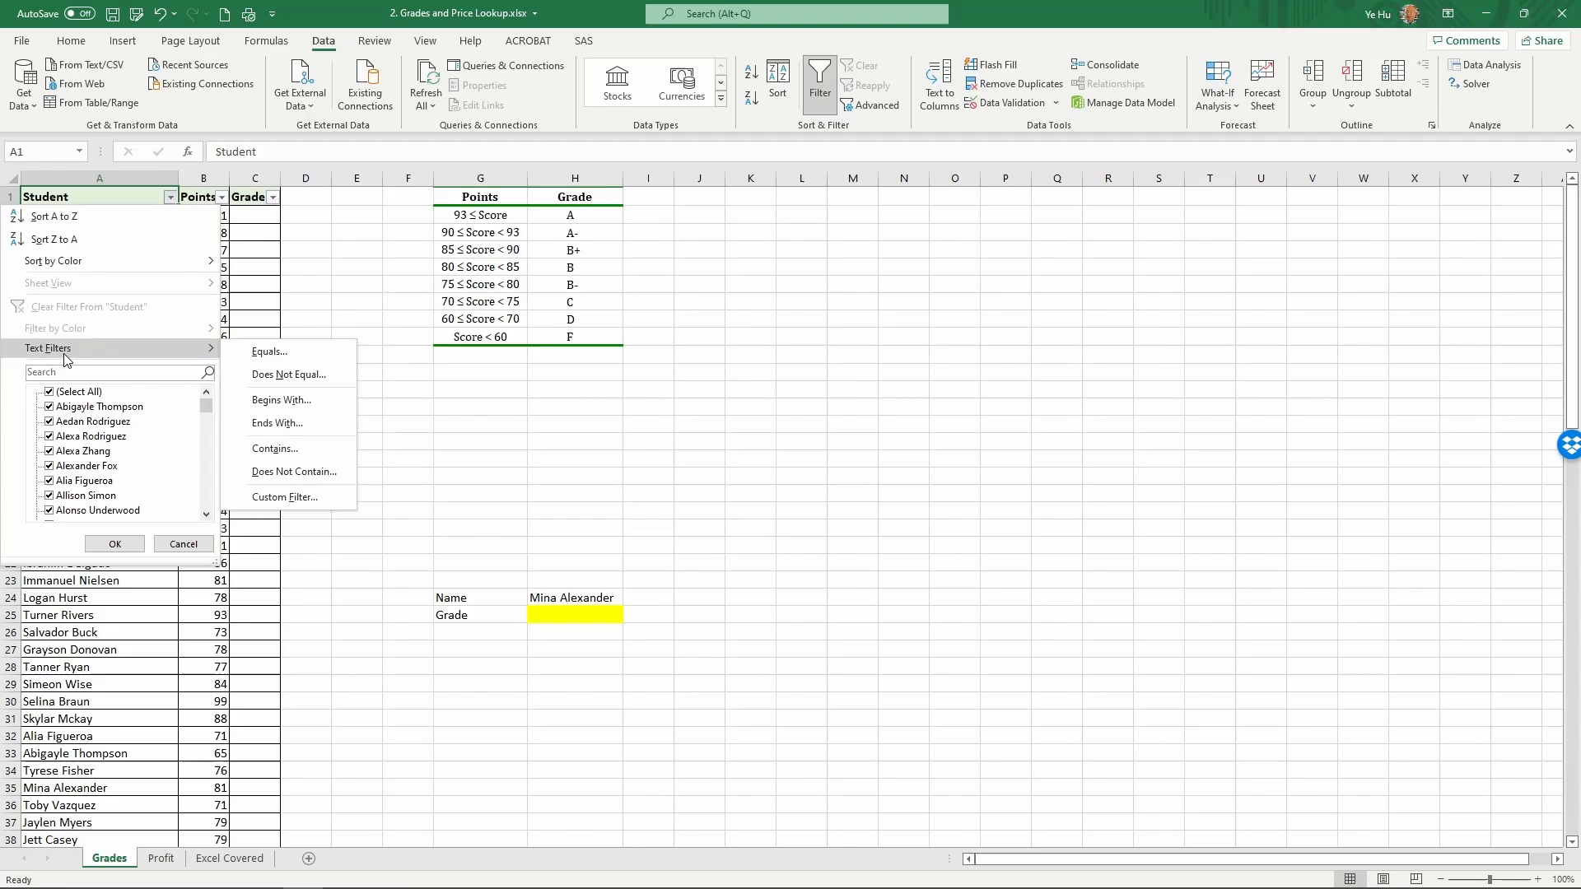
mouse_move(119, 359)
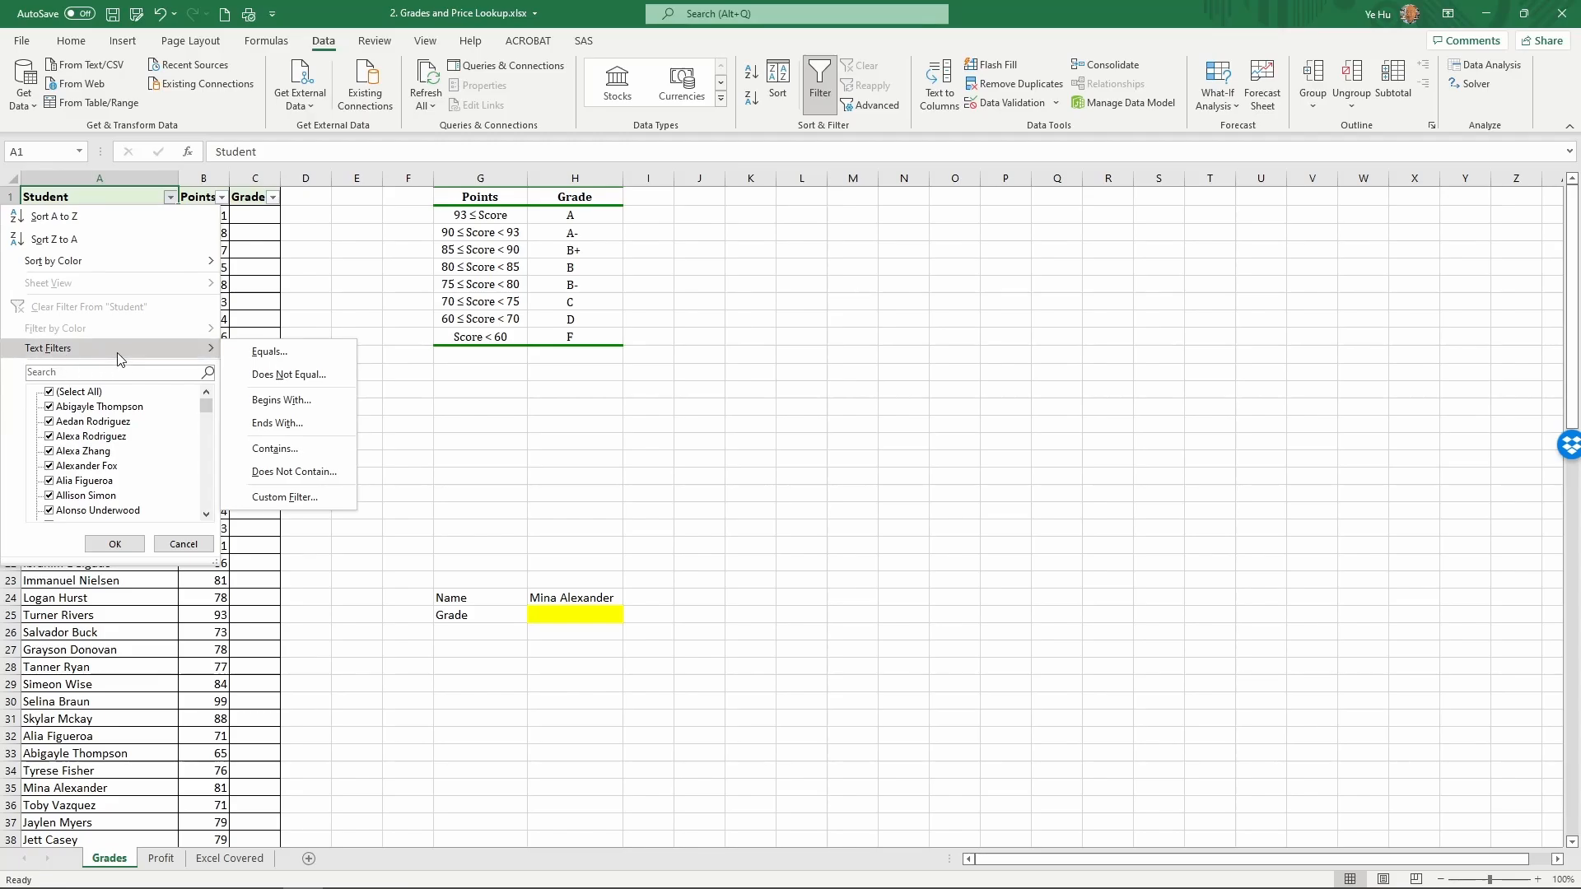
mouse_move(122, 359)
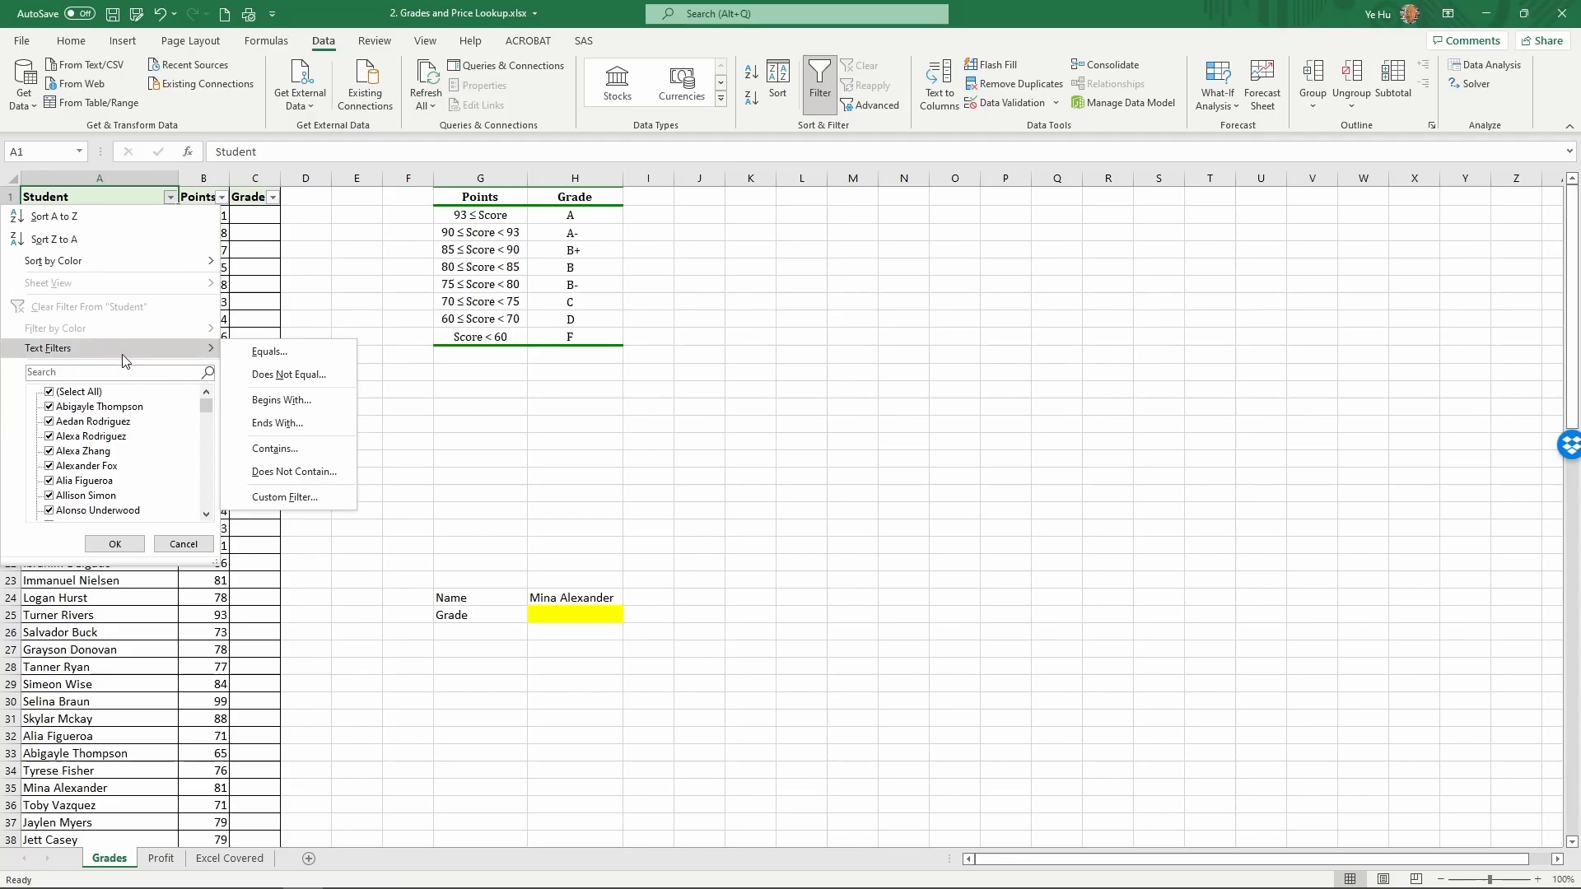
mouse_move(270, 351)
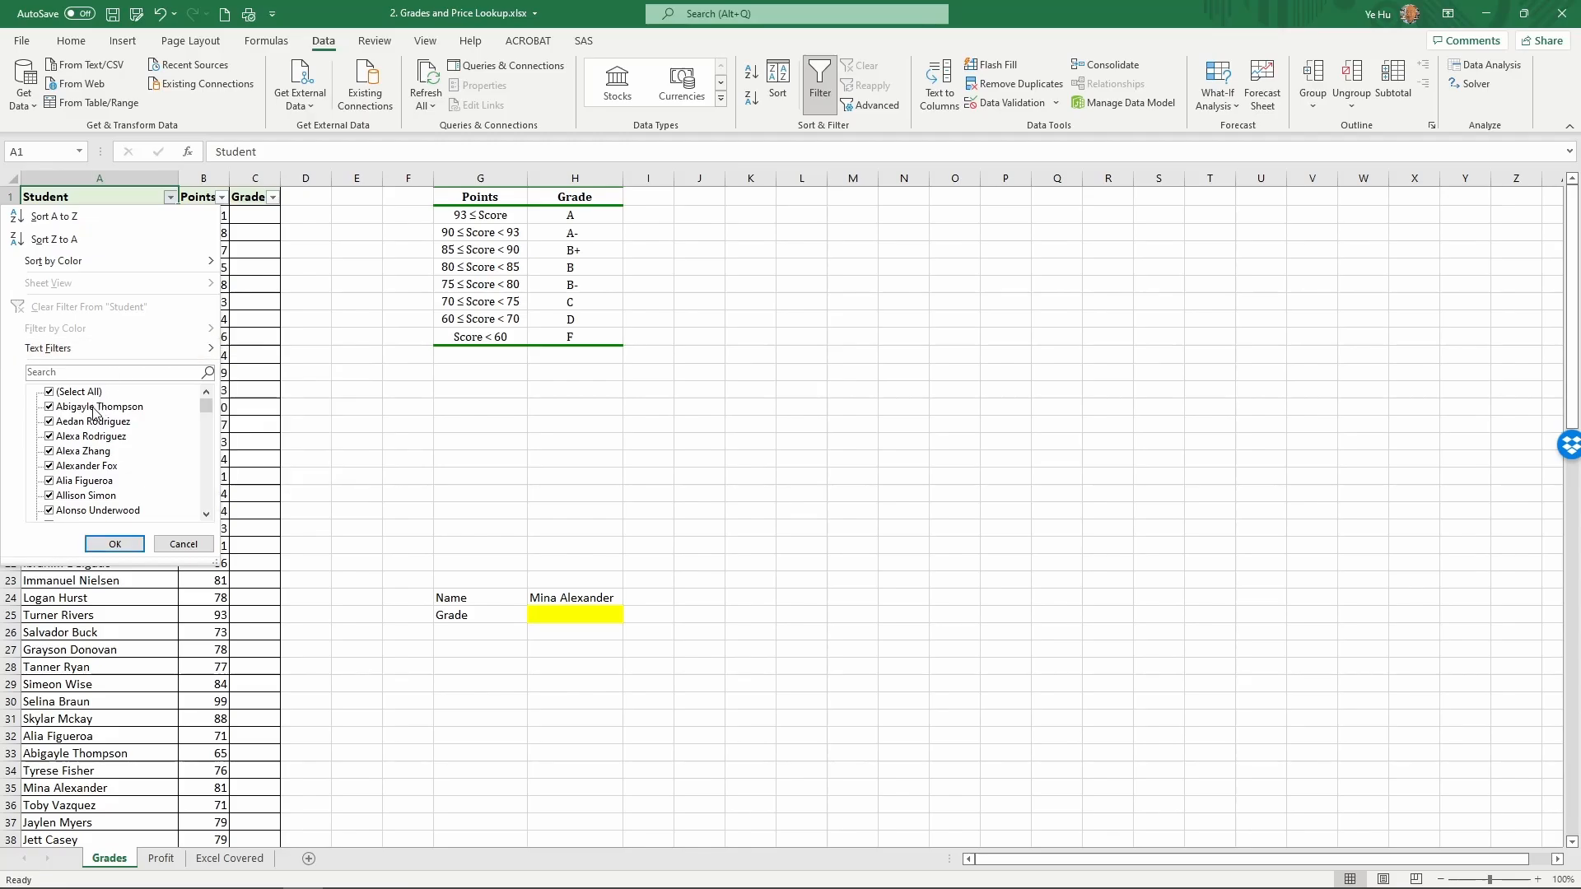
click(49, 422)
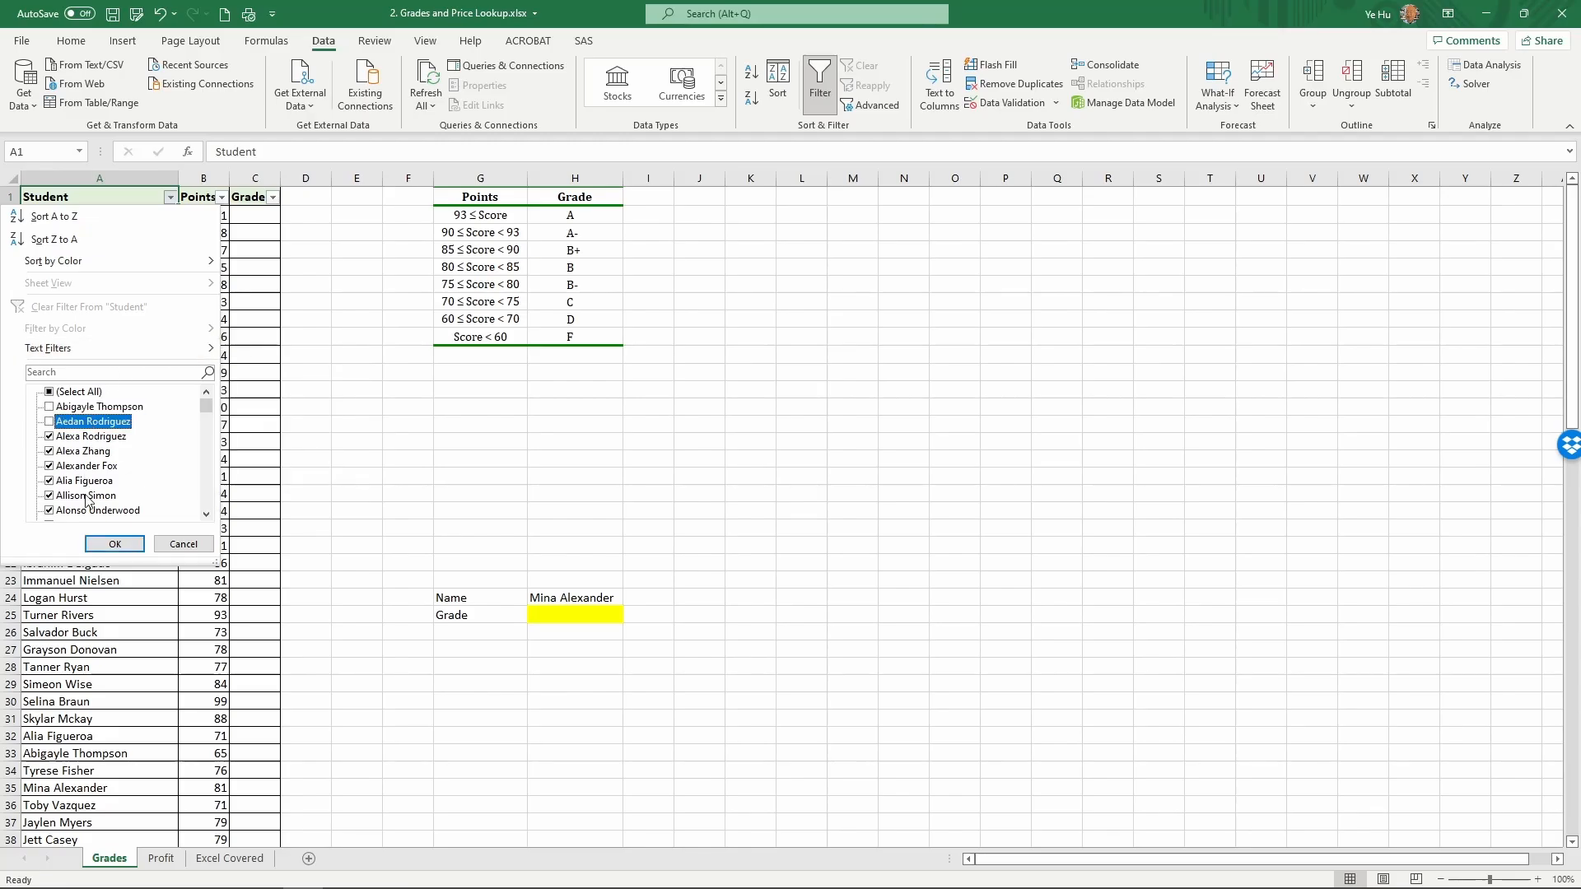
click(49, 422)
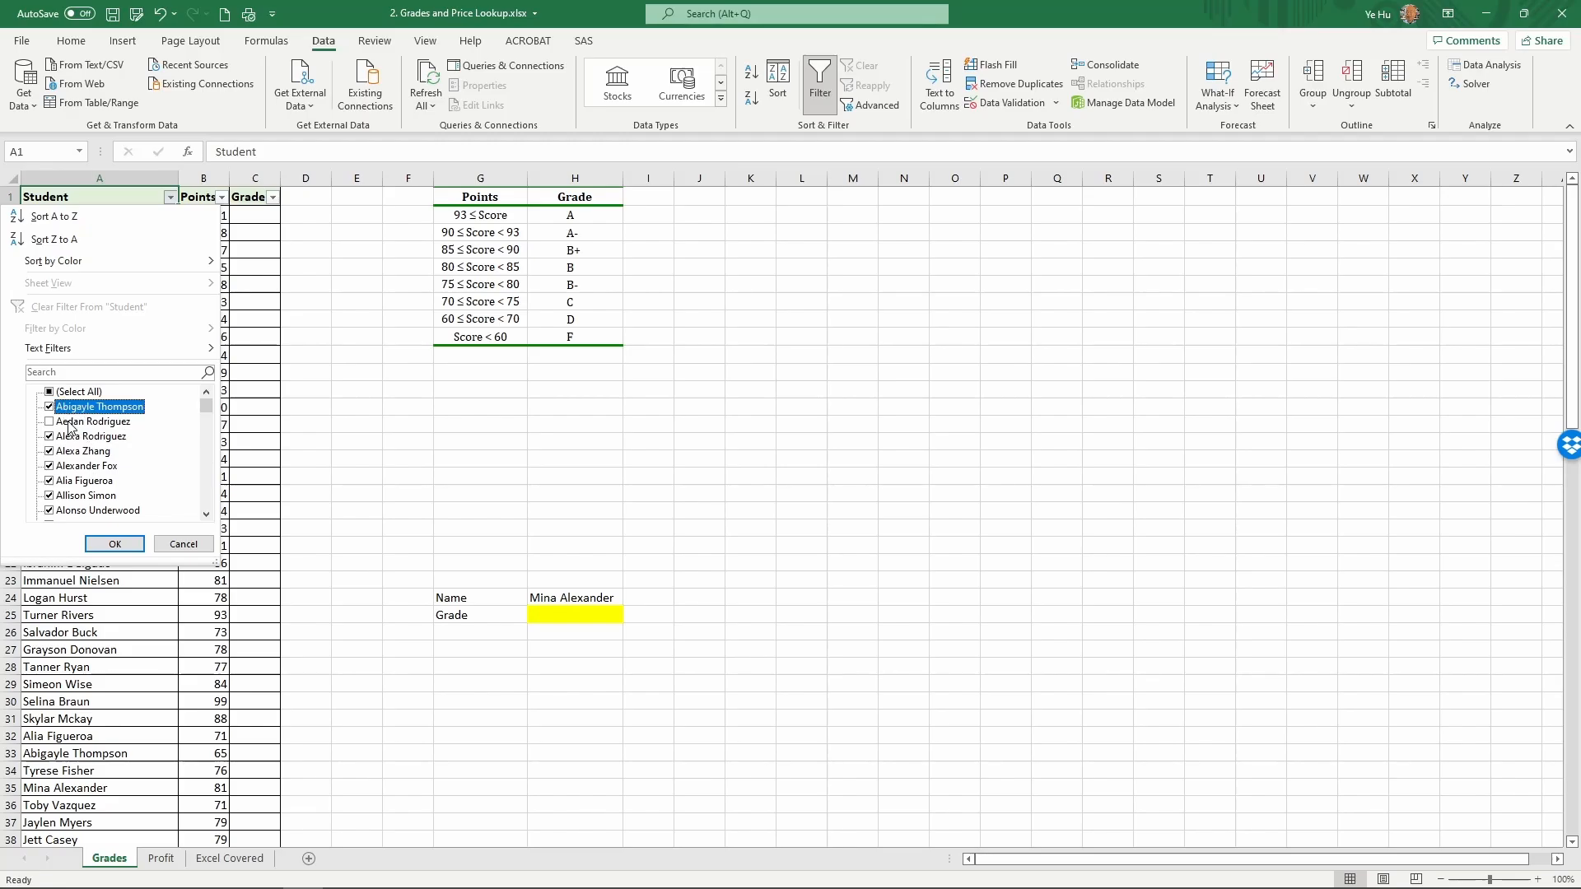
mouse_move(105, 511)
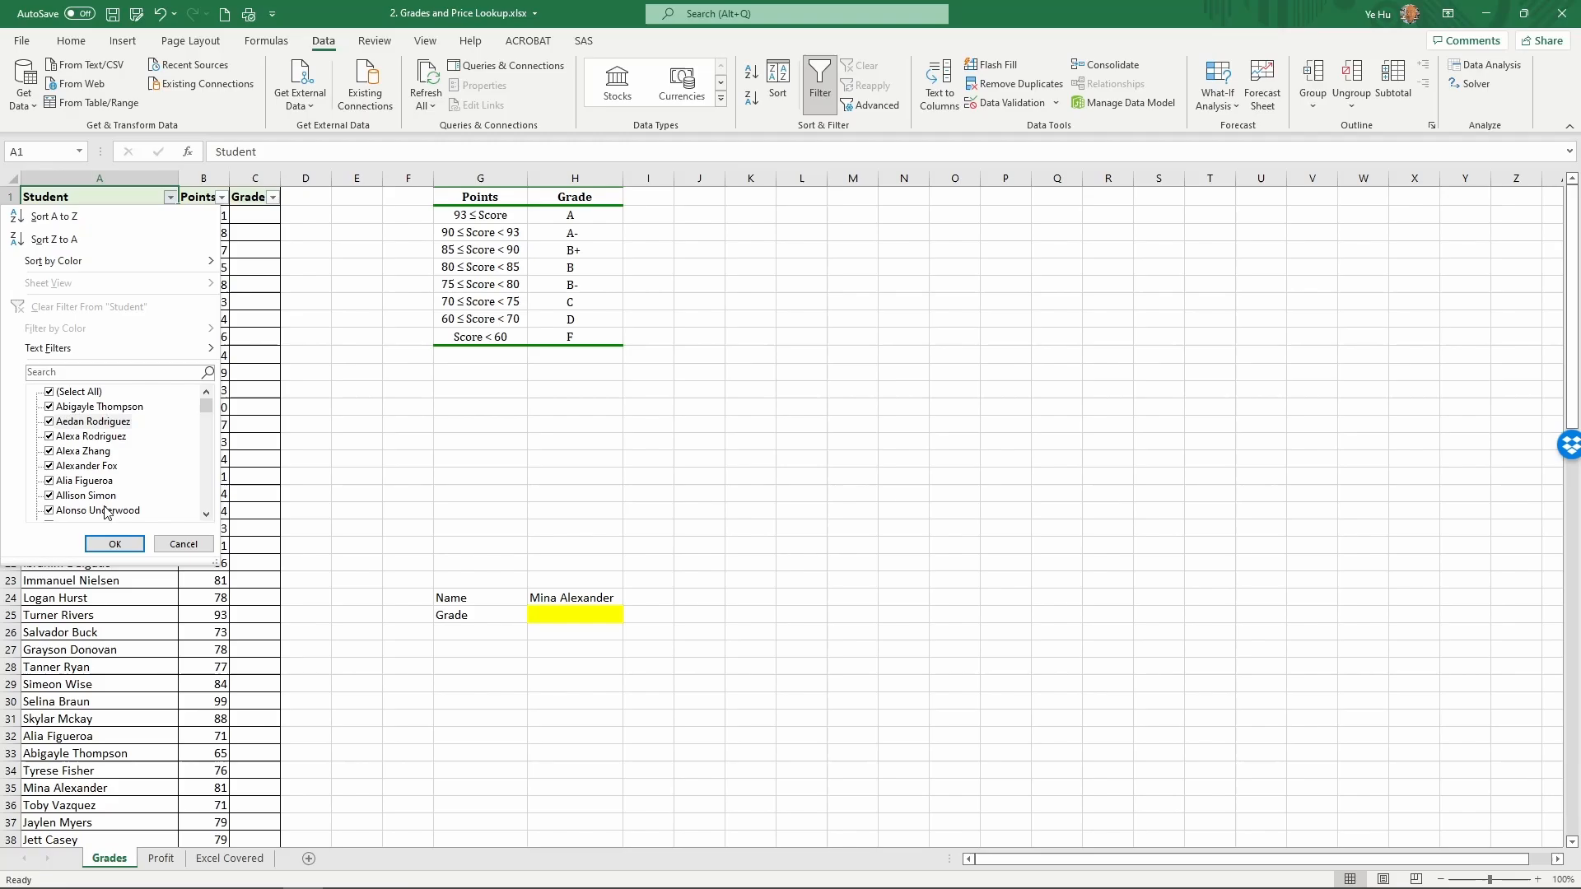
click(113, 543)
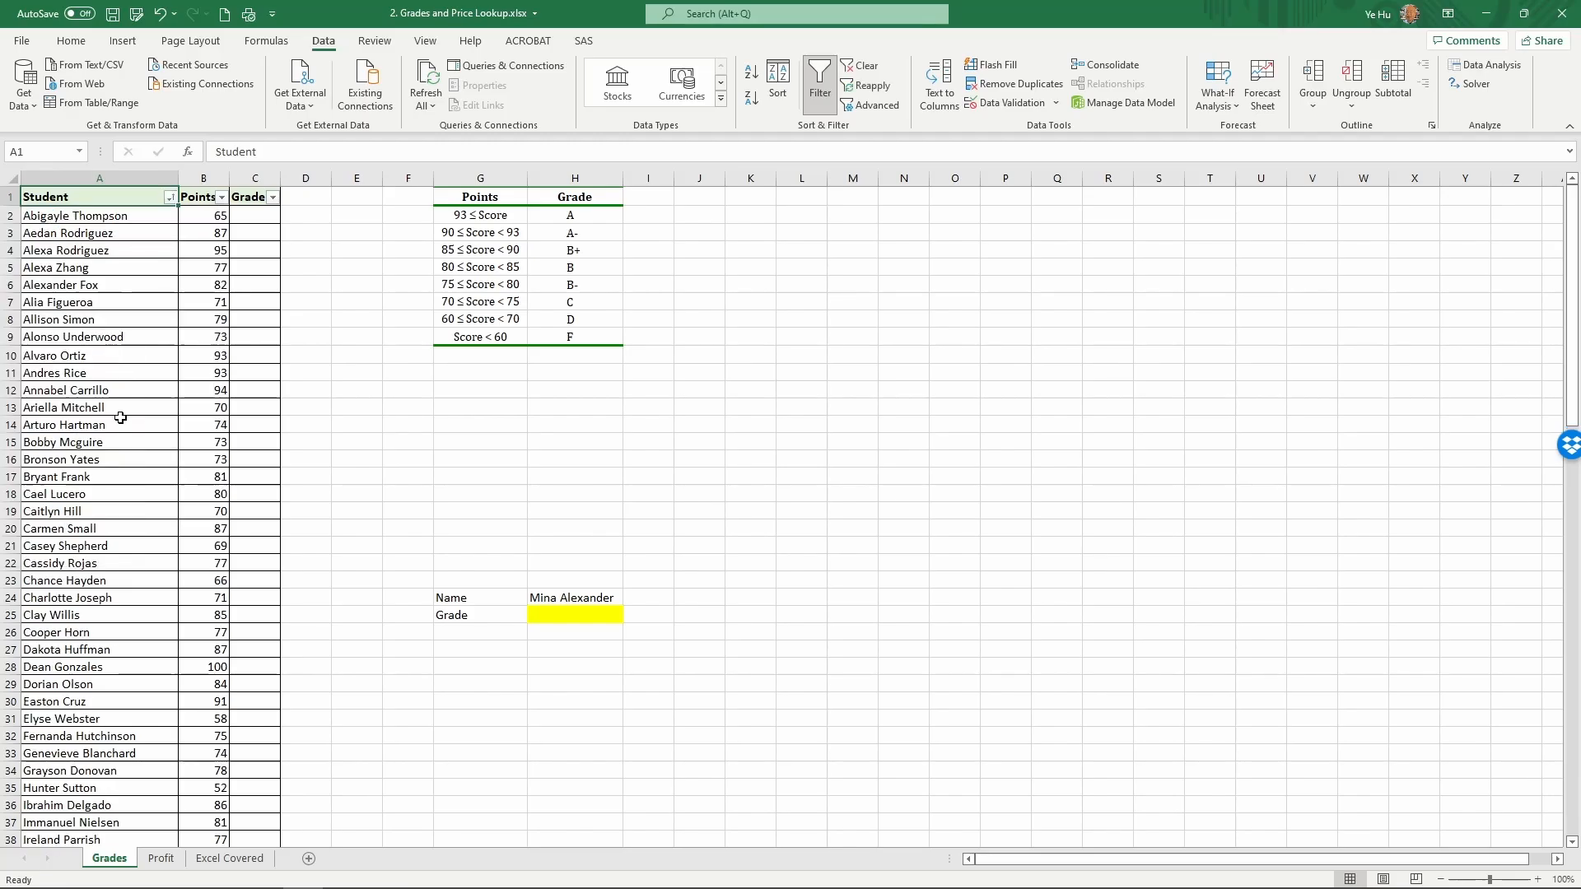
mouse_move(107, 204)
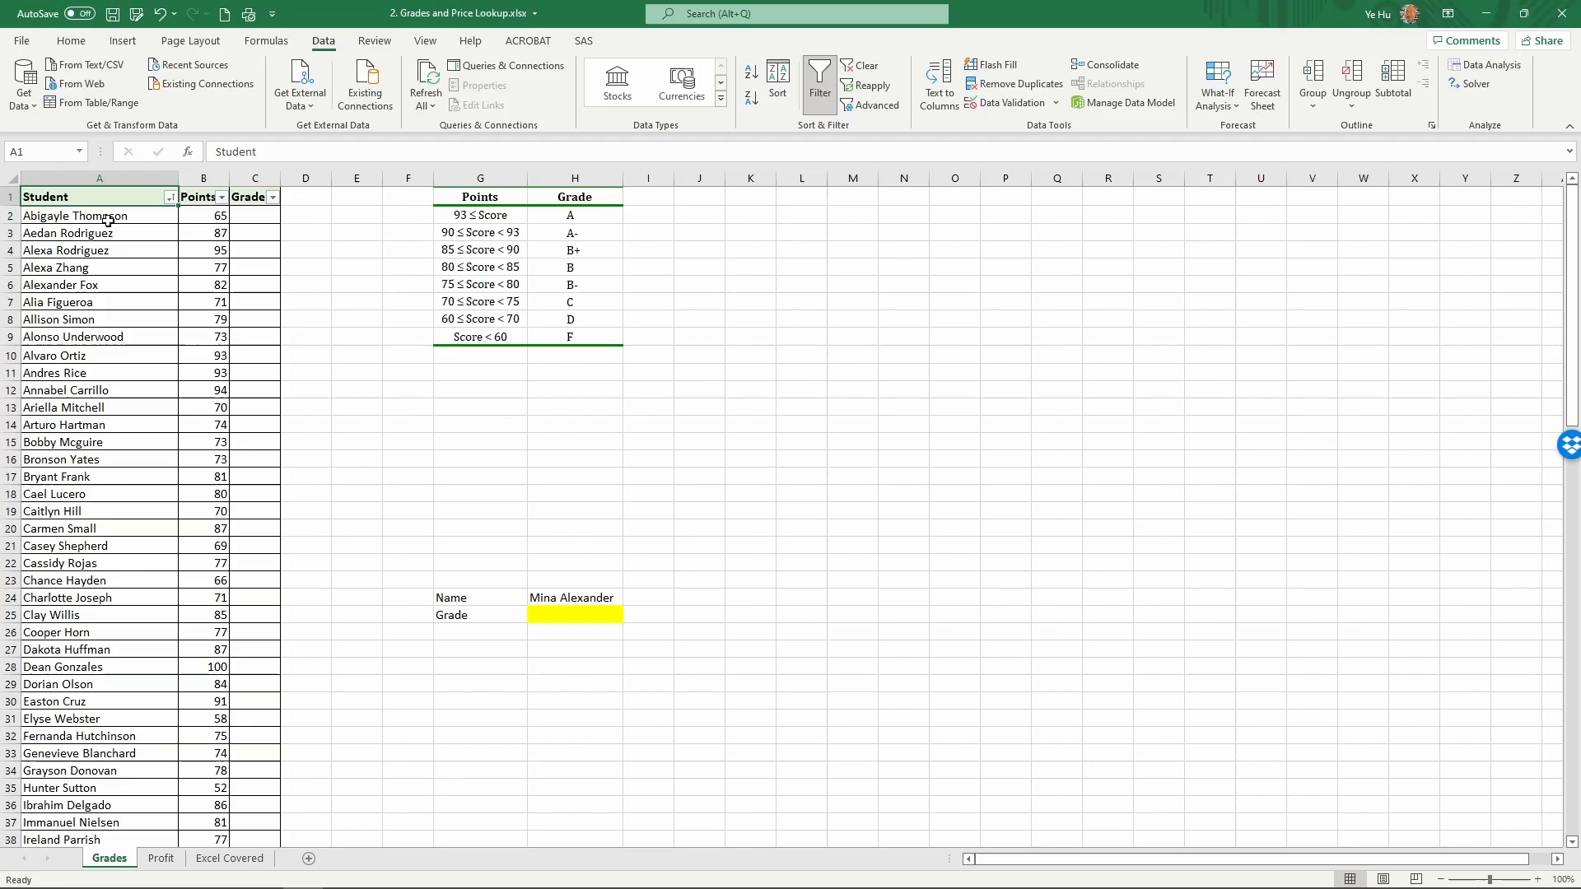
Sort the list by Points largest-first, then return to a cell inside the student list
click(82, 216)
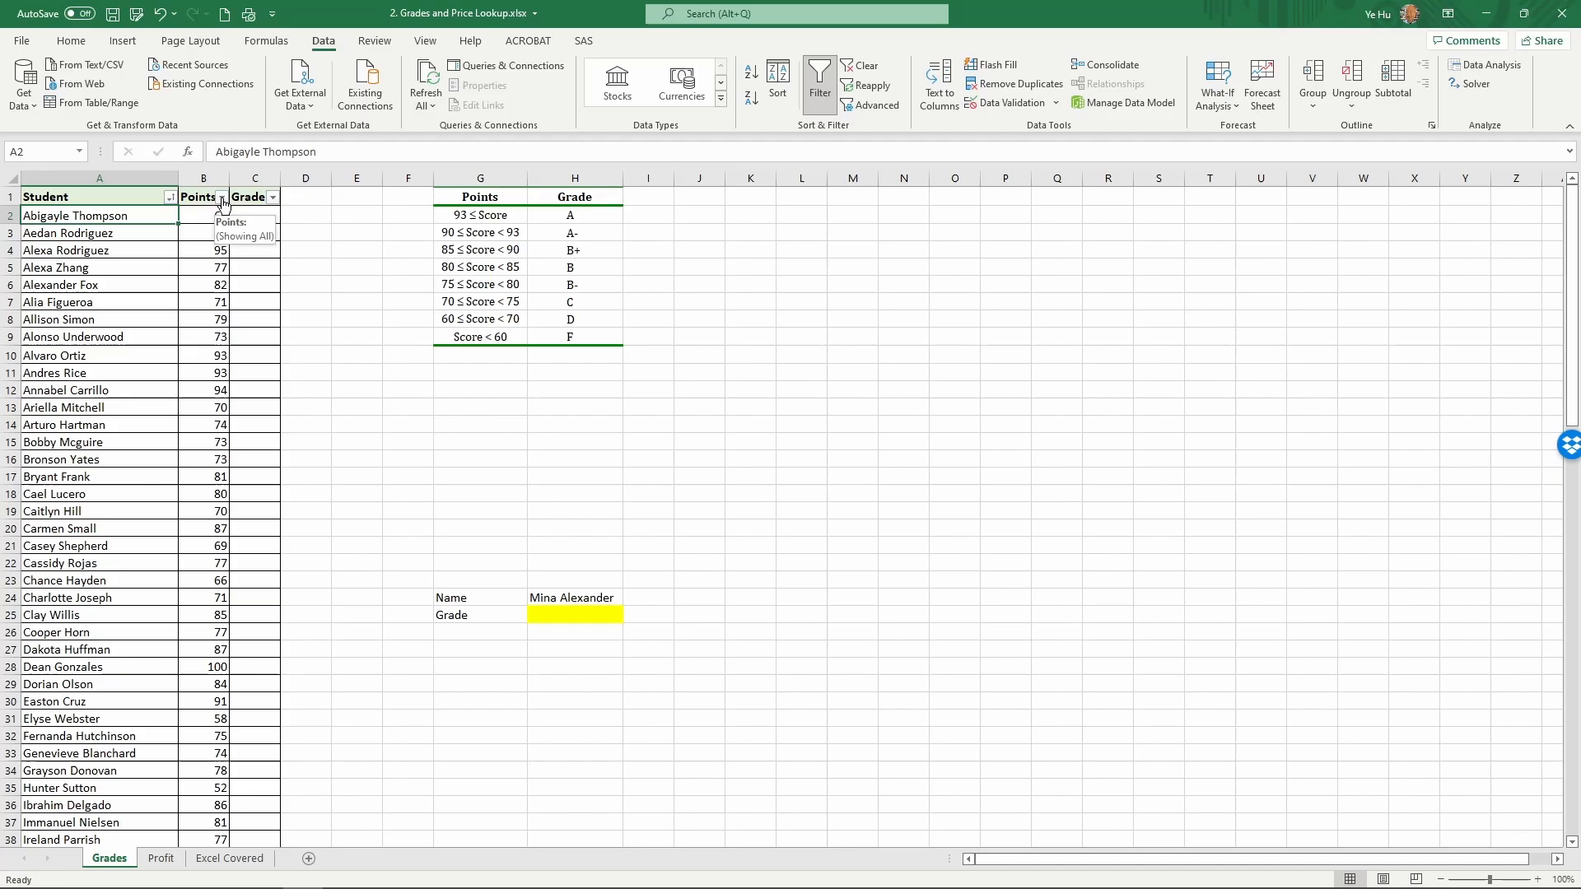
click(222, 198)
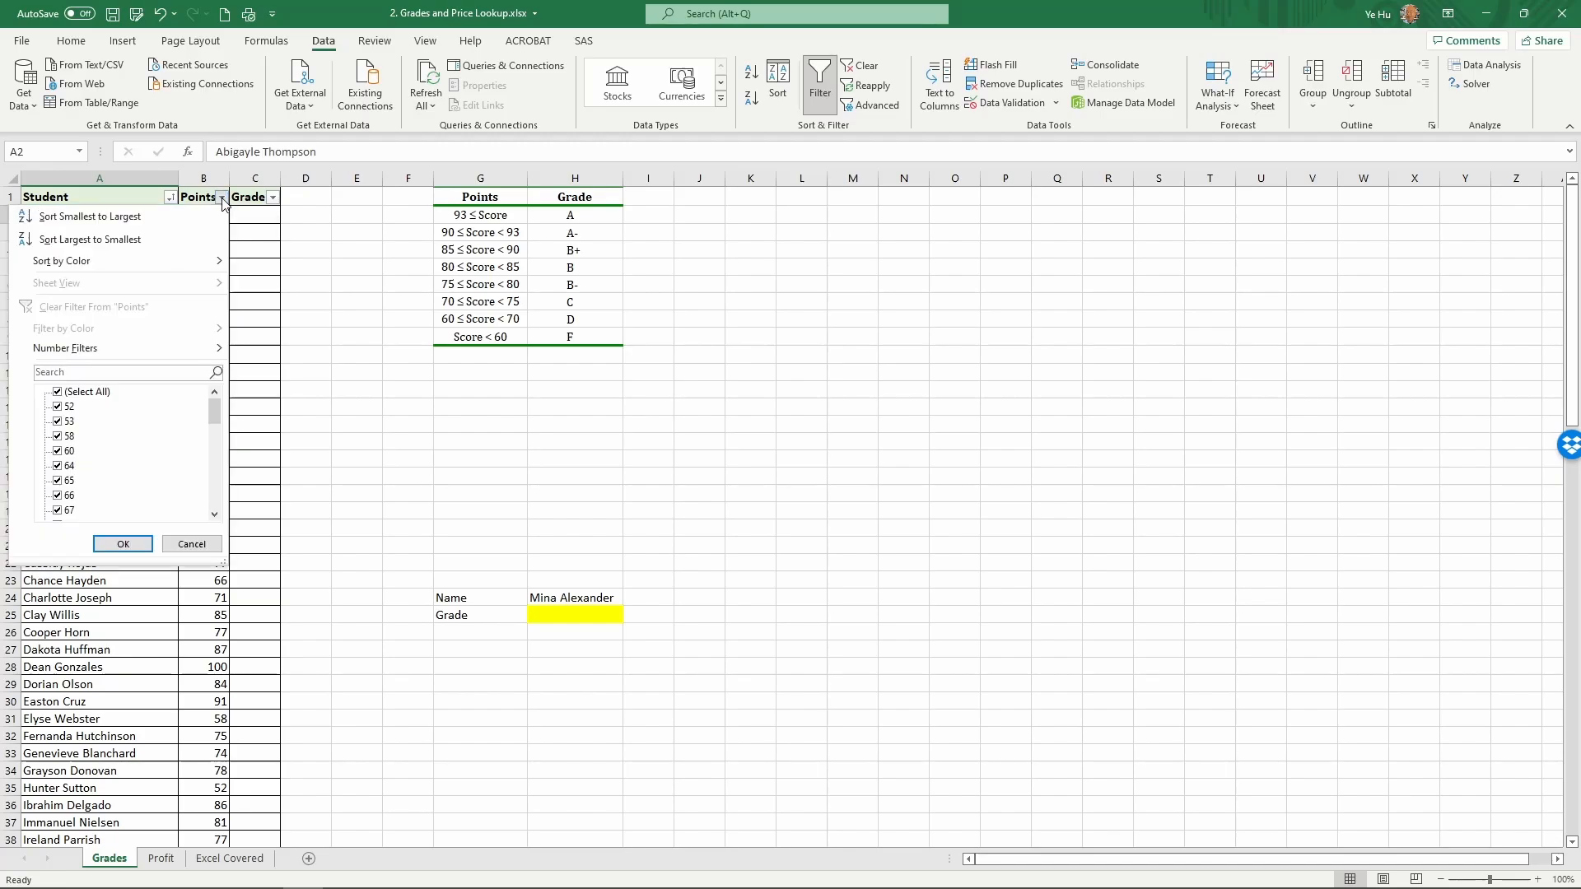
mouse_move(89, 240)
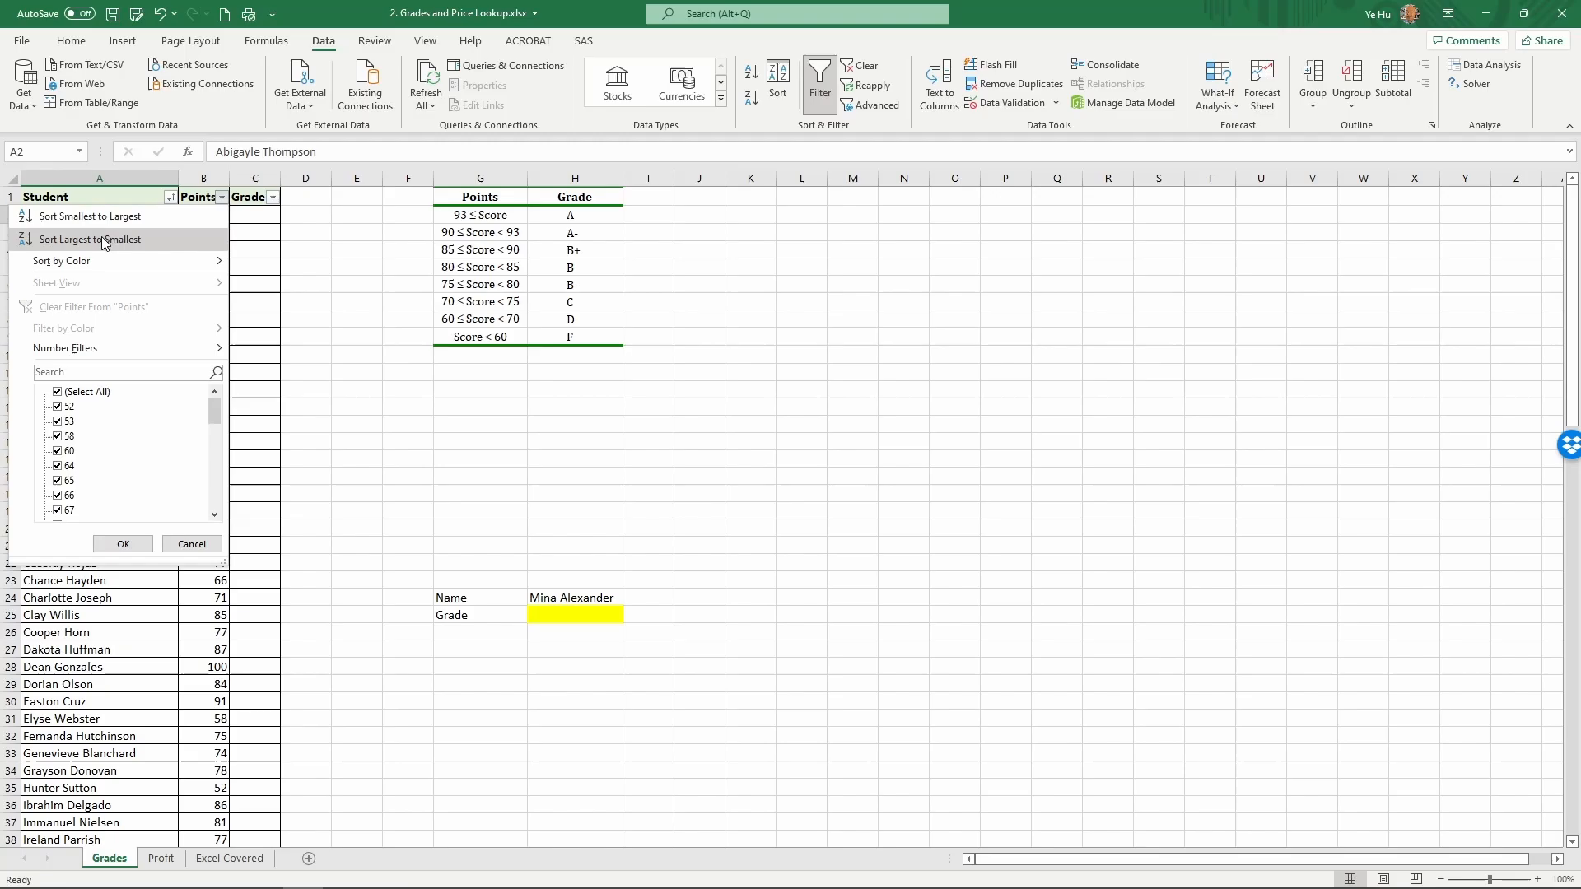
click(89, 239)
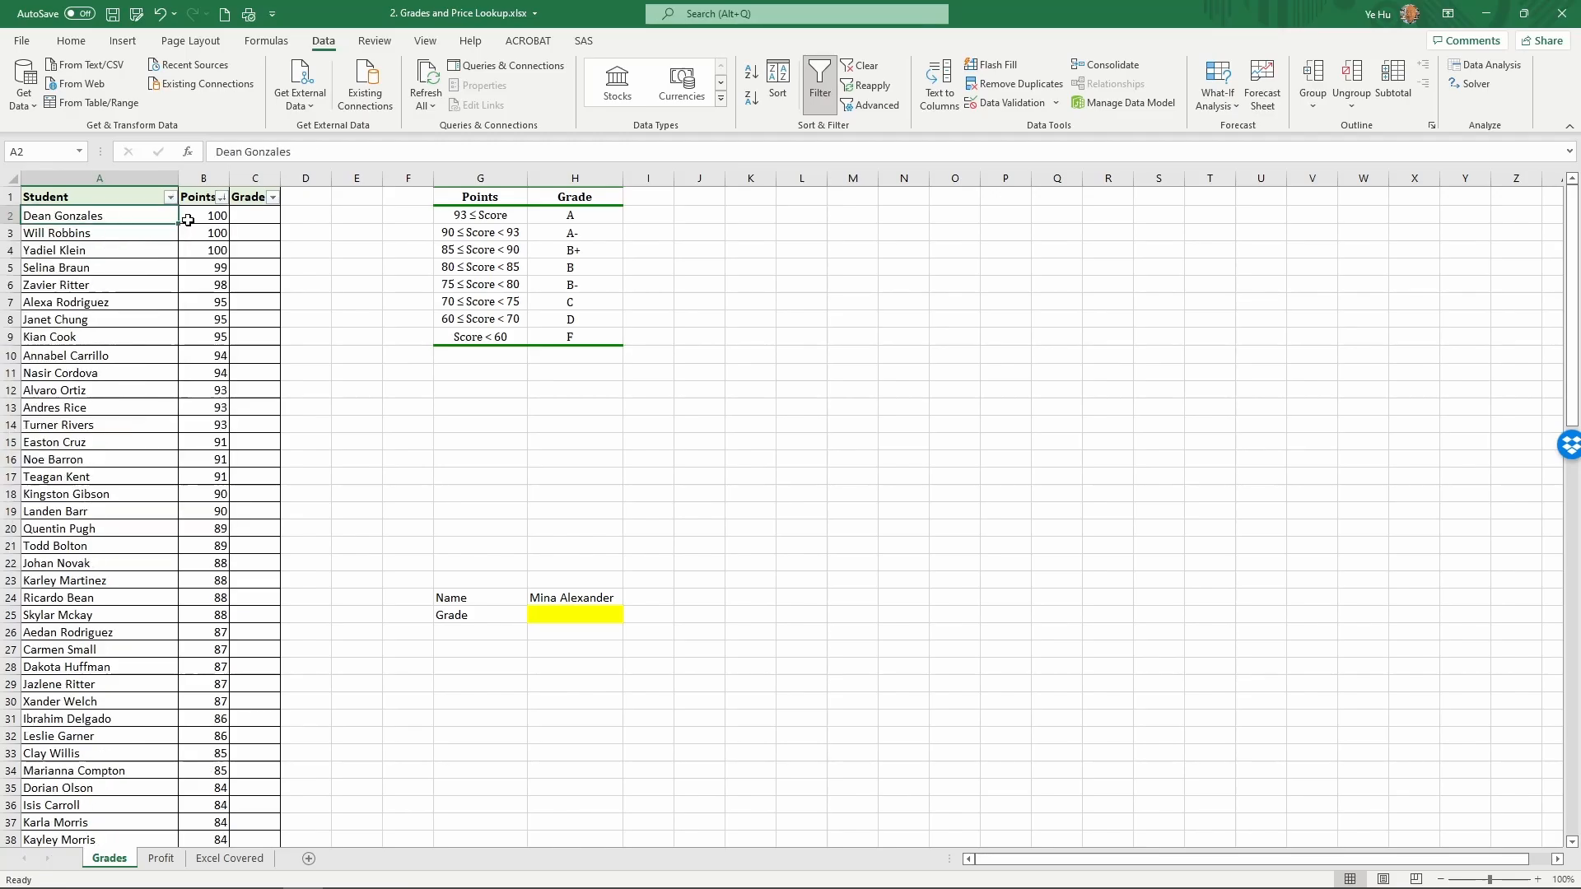
click(224, 198)
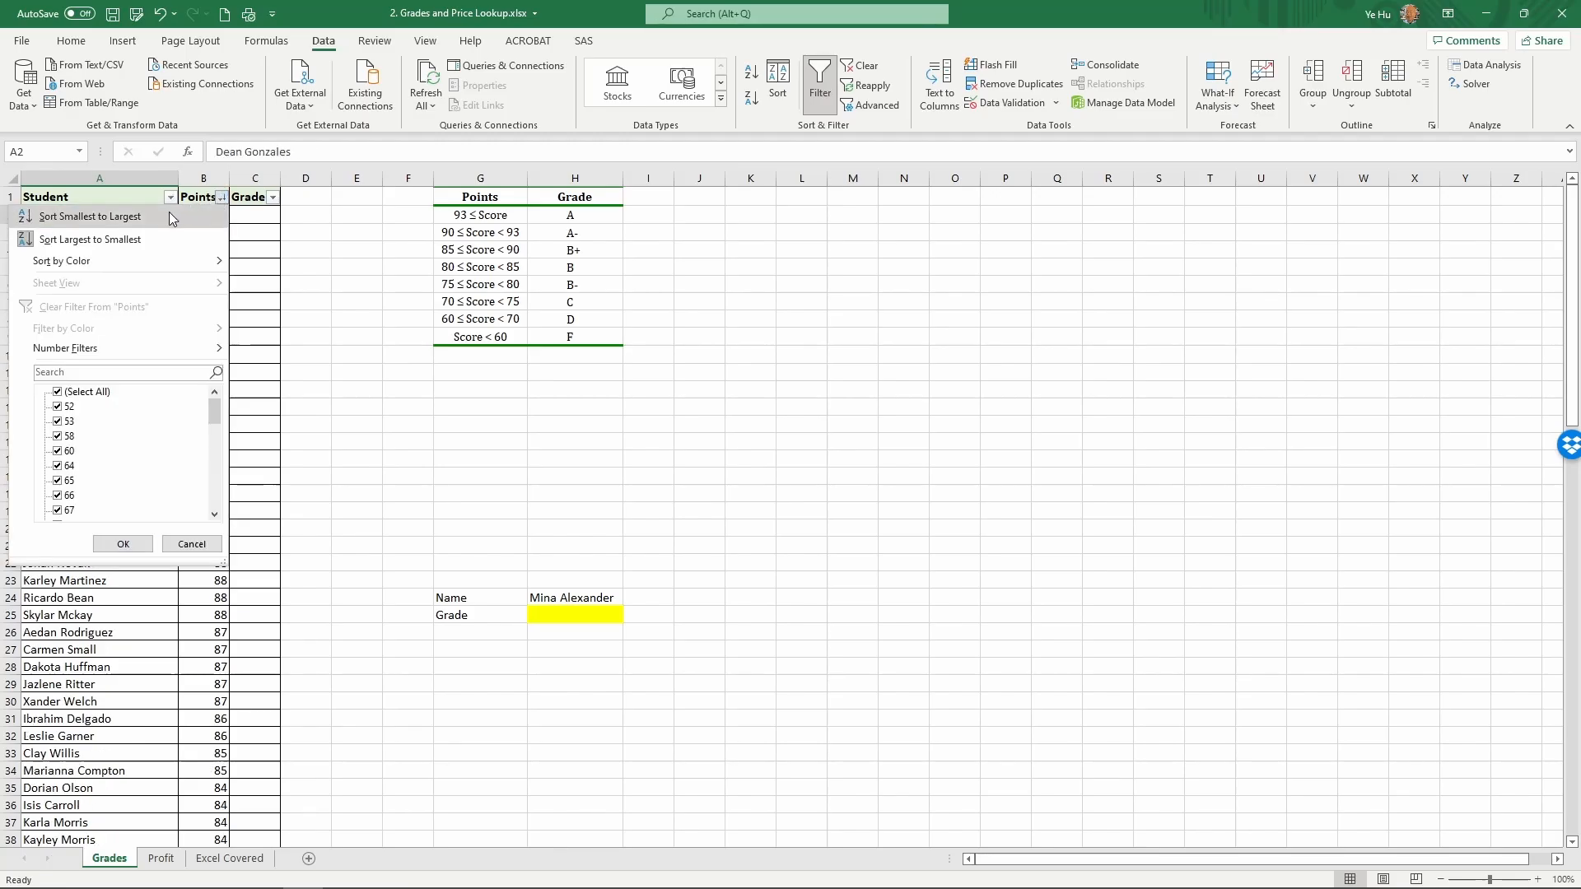
click(89, 217)
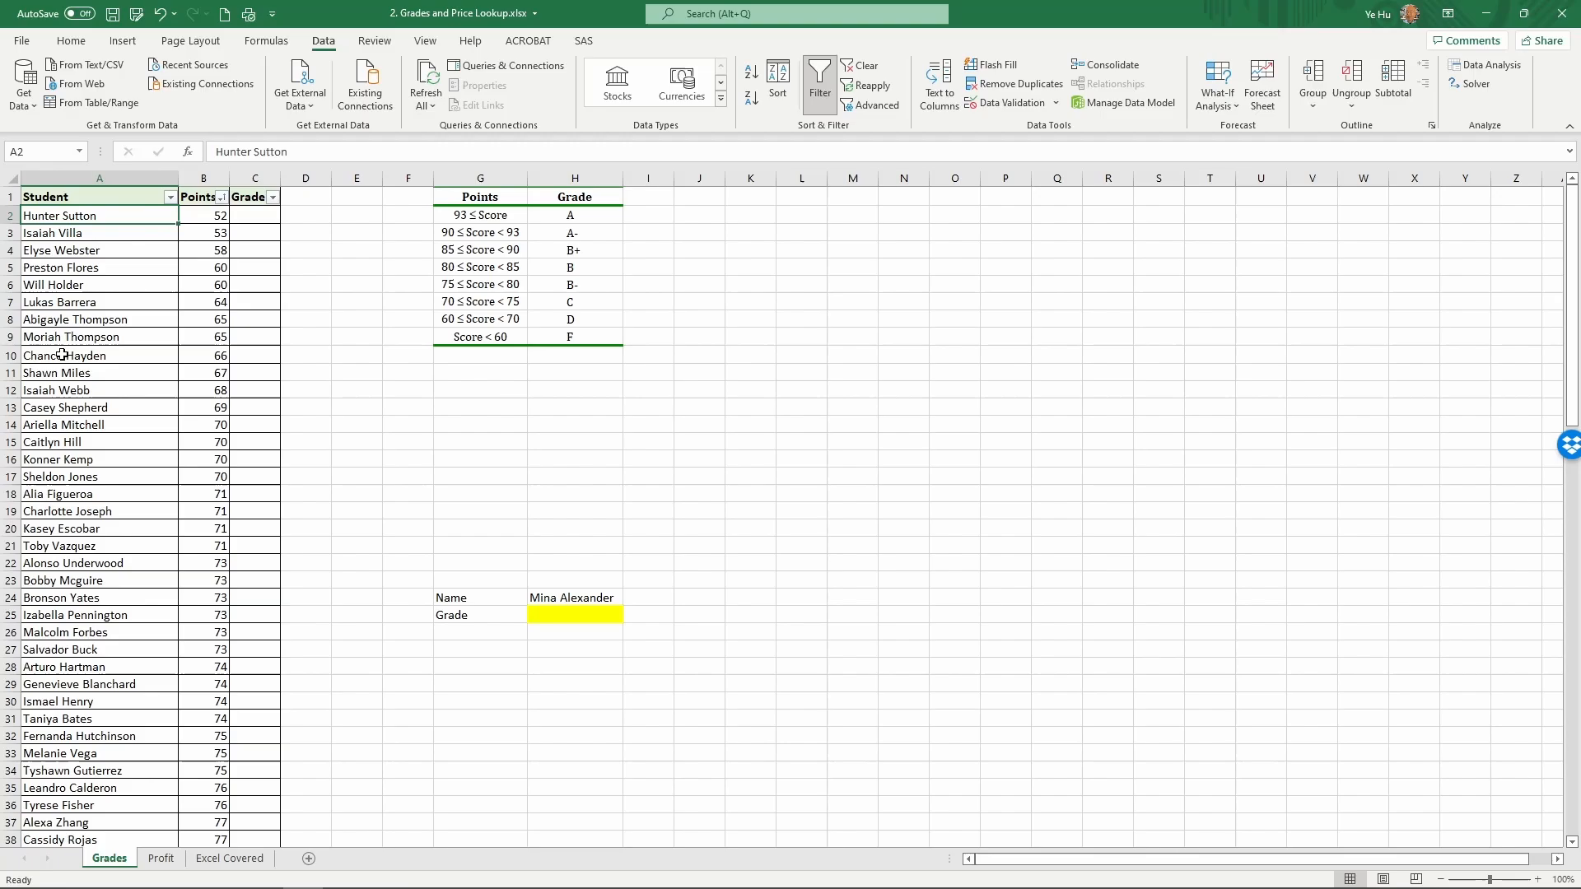
mouse_move(224, 362)
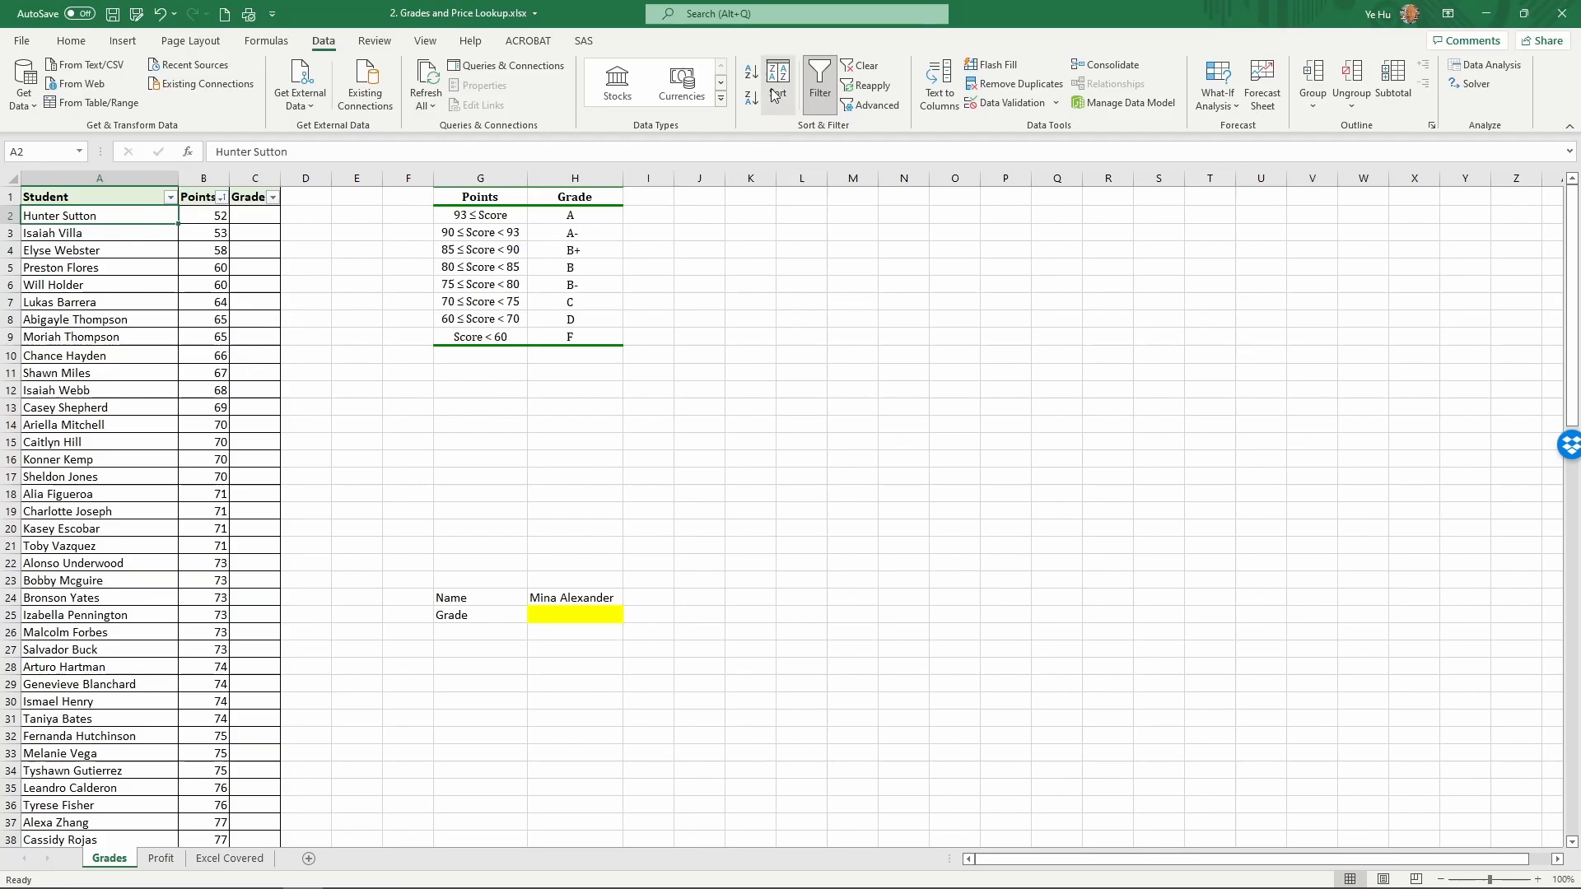
Apply a custom two-level sort: first by Student A to Z, then by Points smallest to largest
click(778, 86)
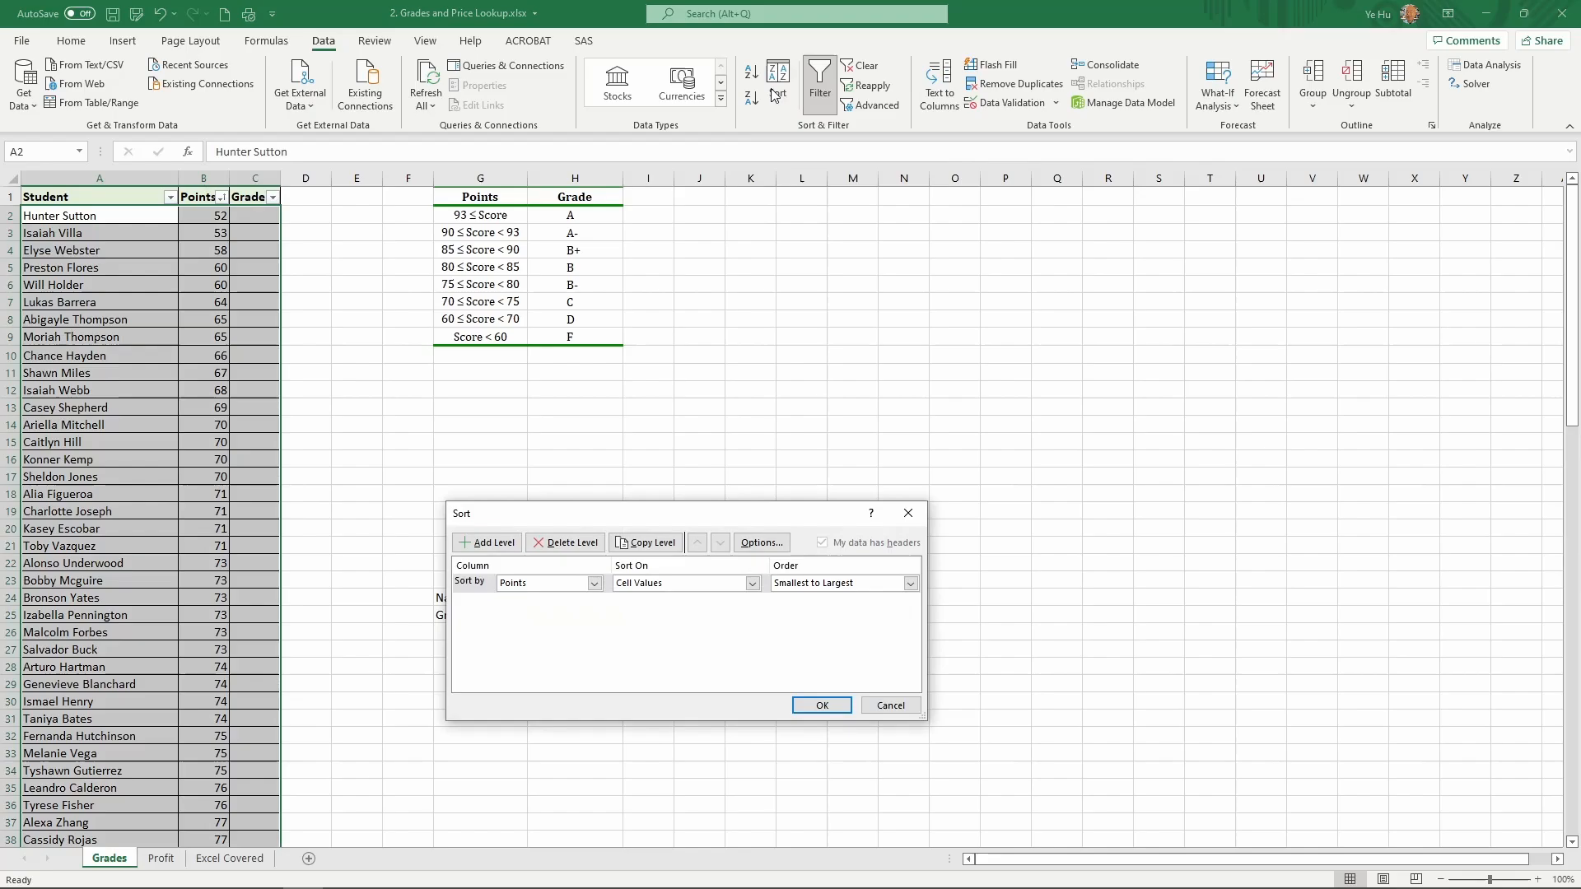
mouse_move(781, 411)
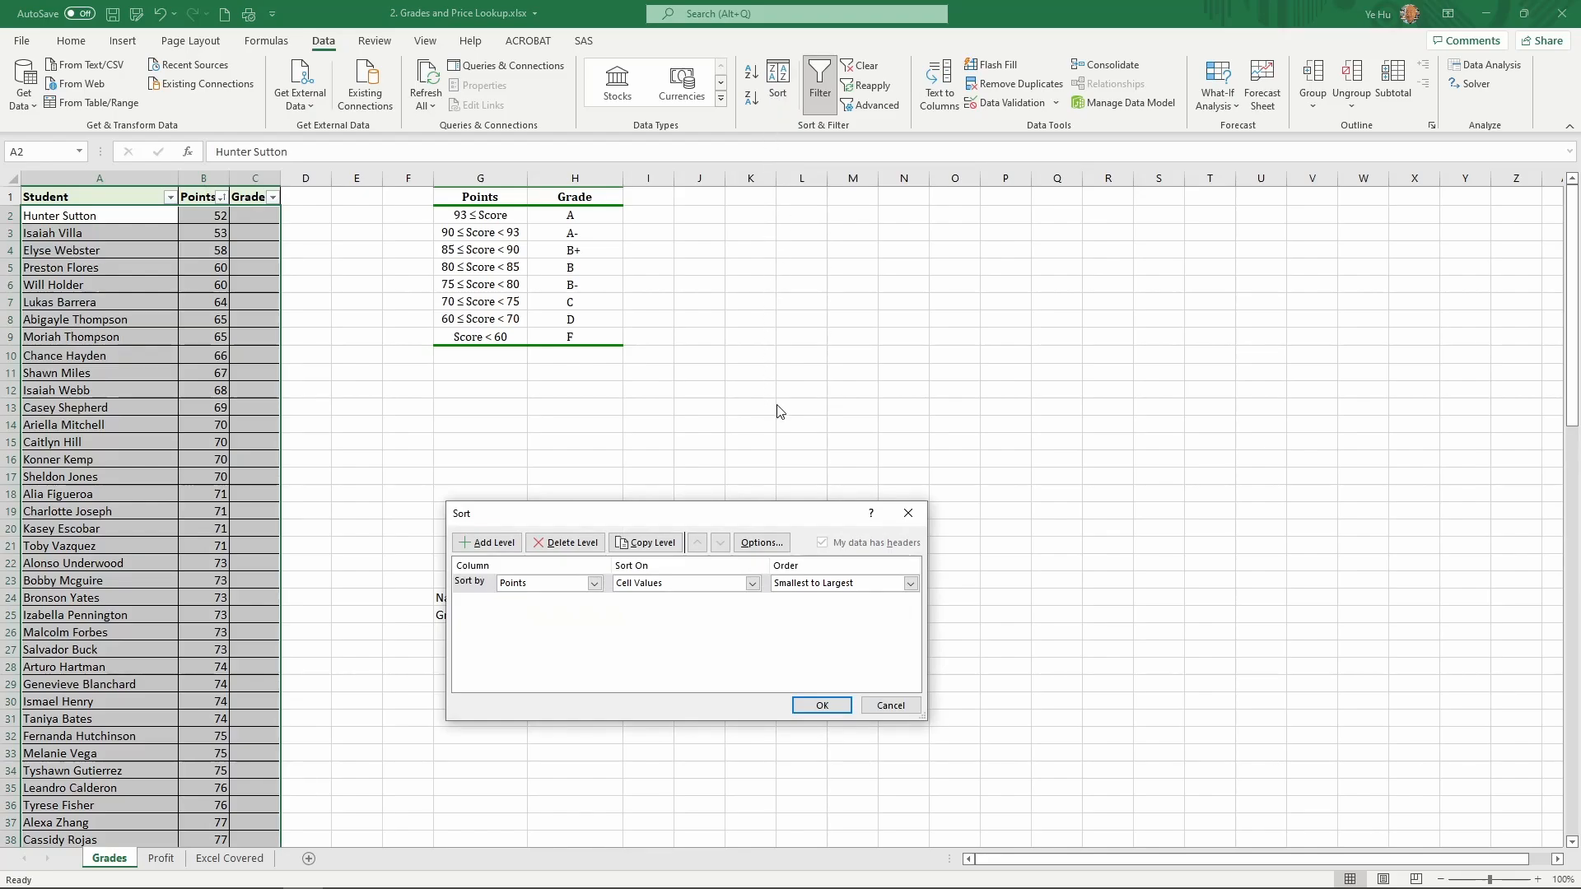
mouse_move(765, 458)
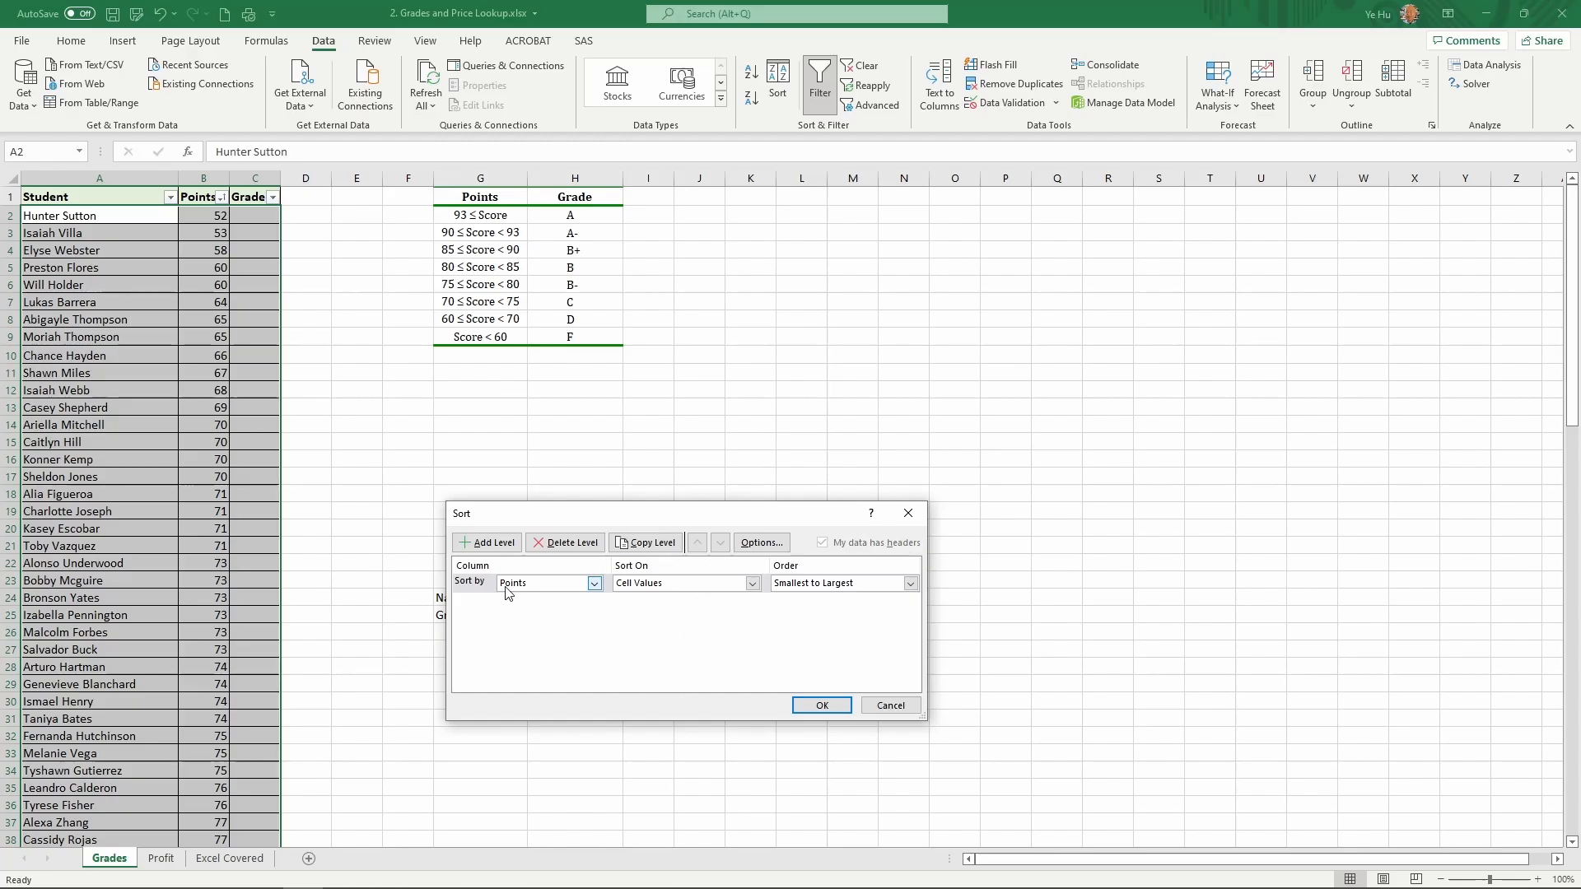
mouse_move(597, 600)
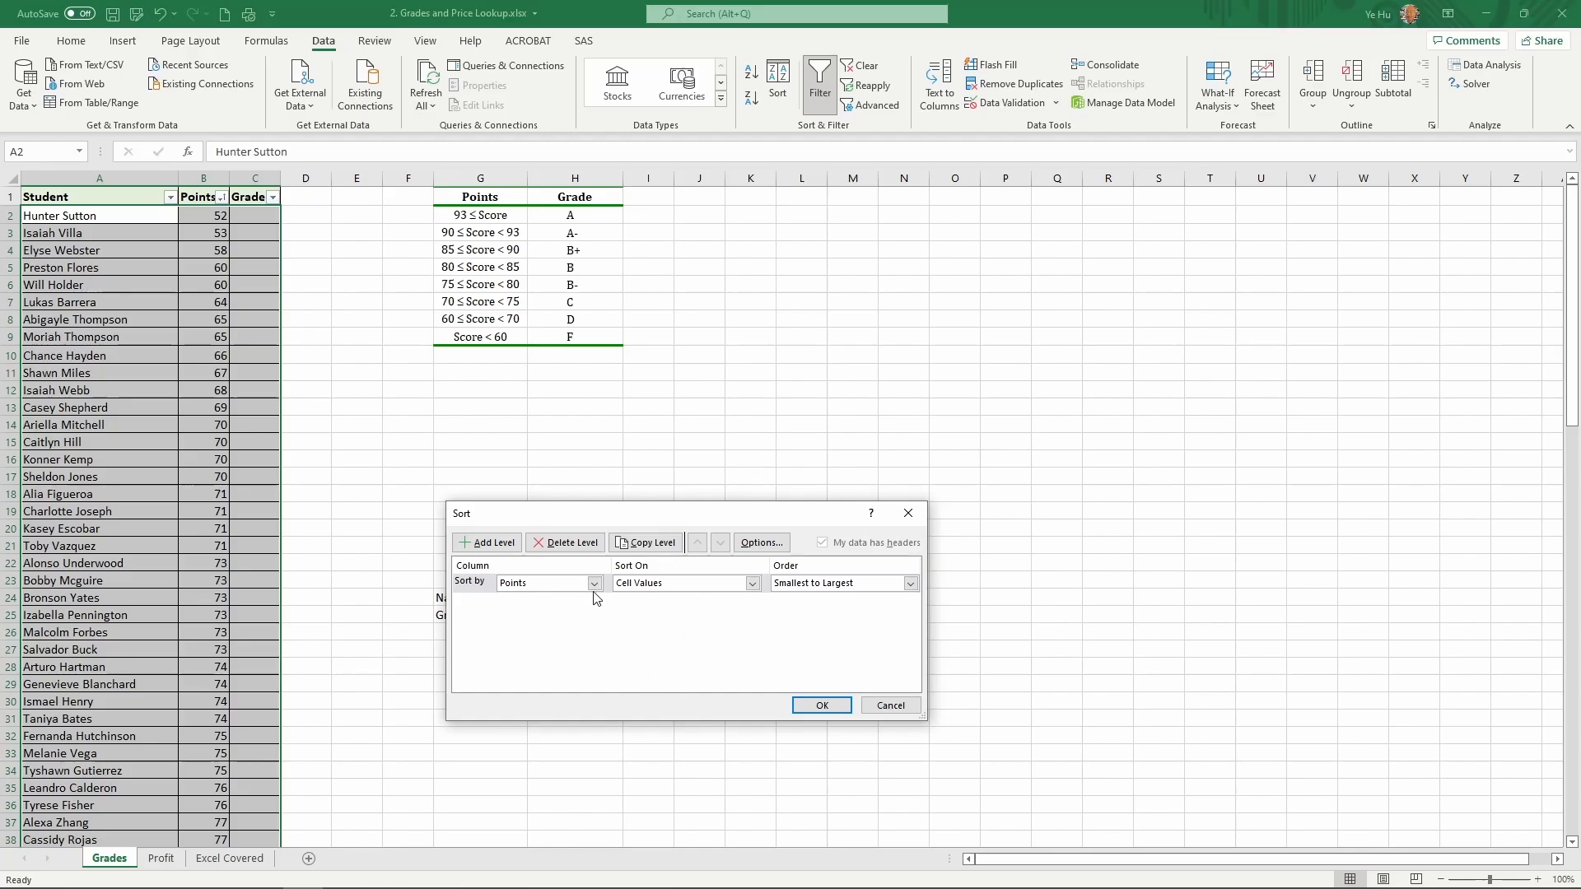
mouse_move(679, 695)
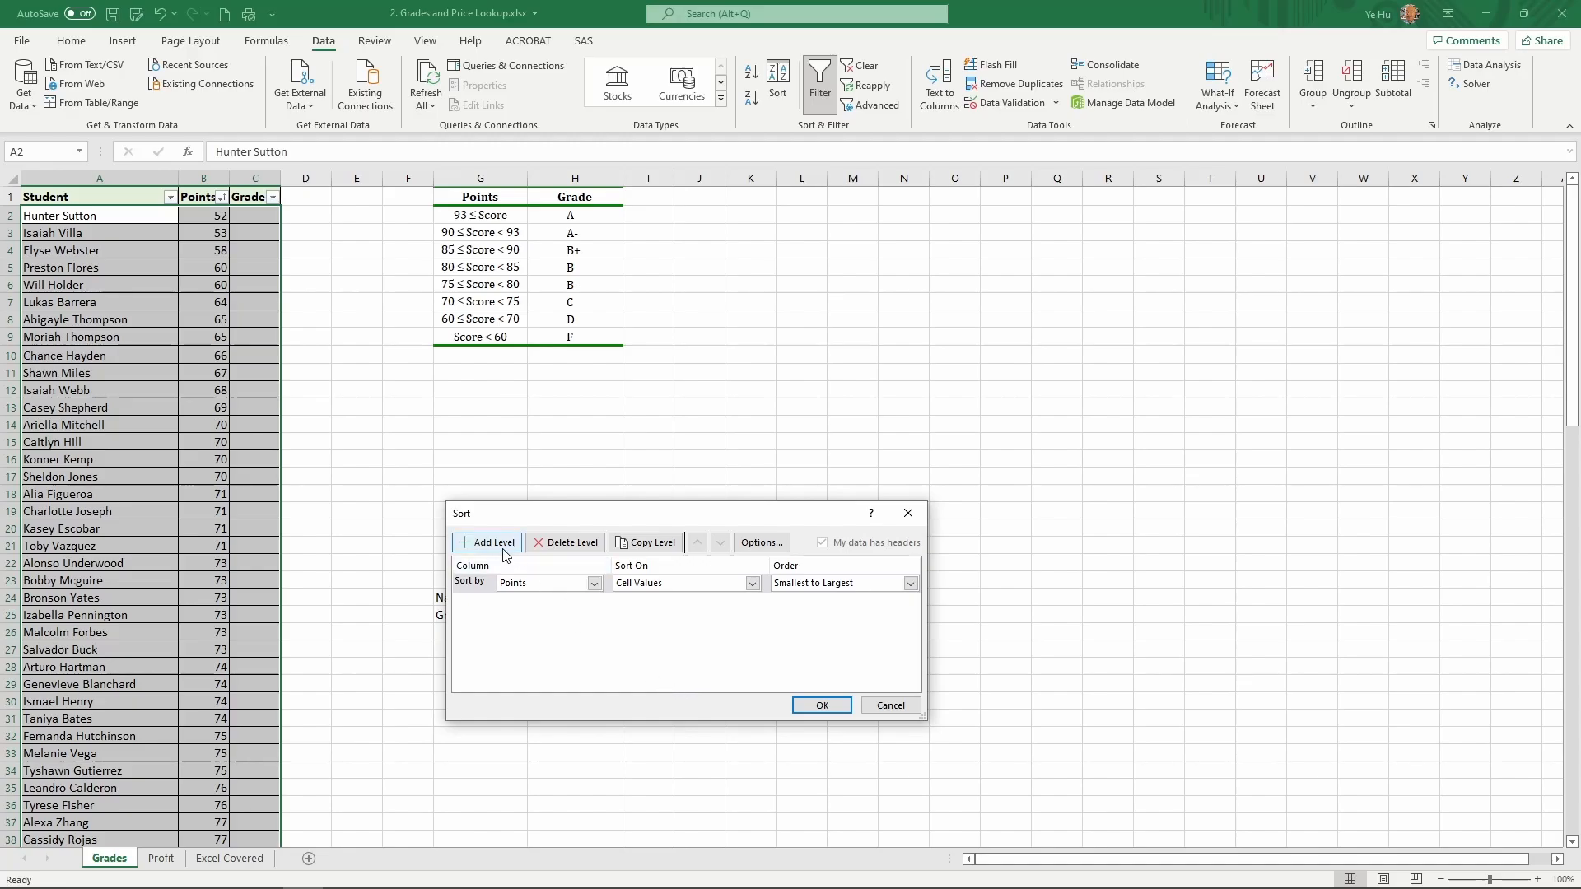
click(487, 543)
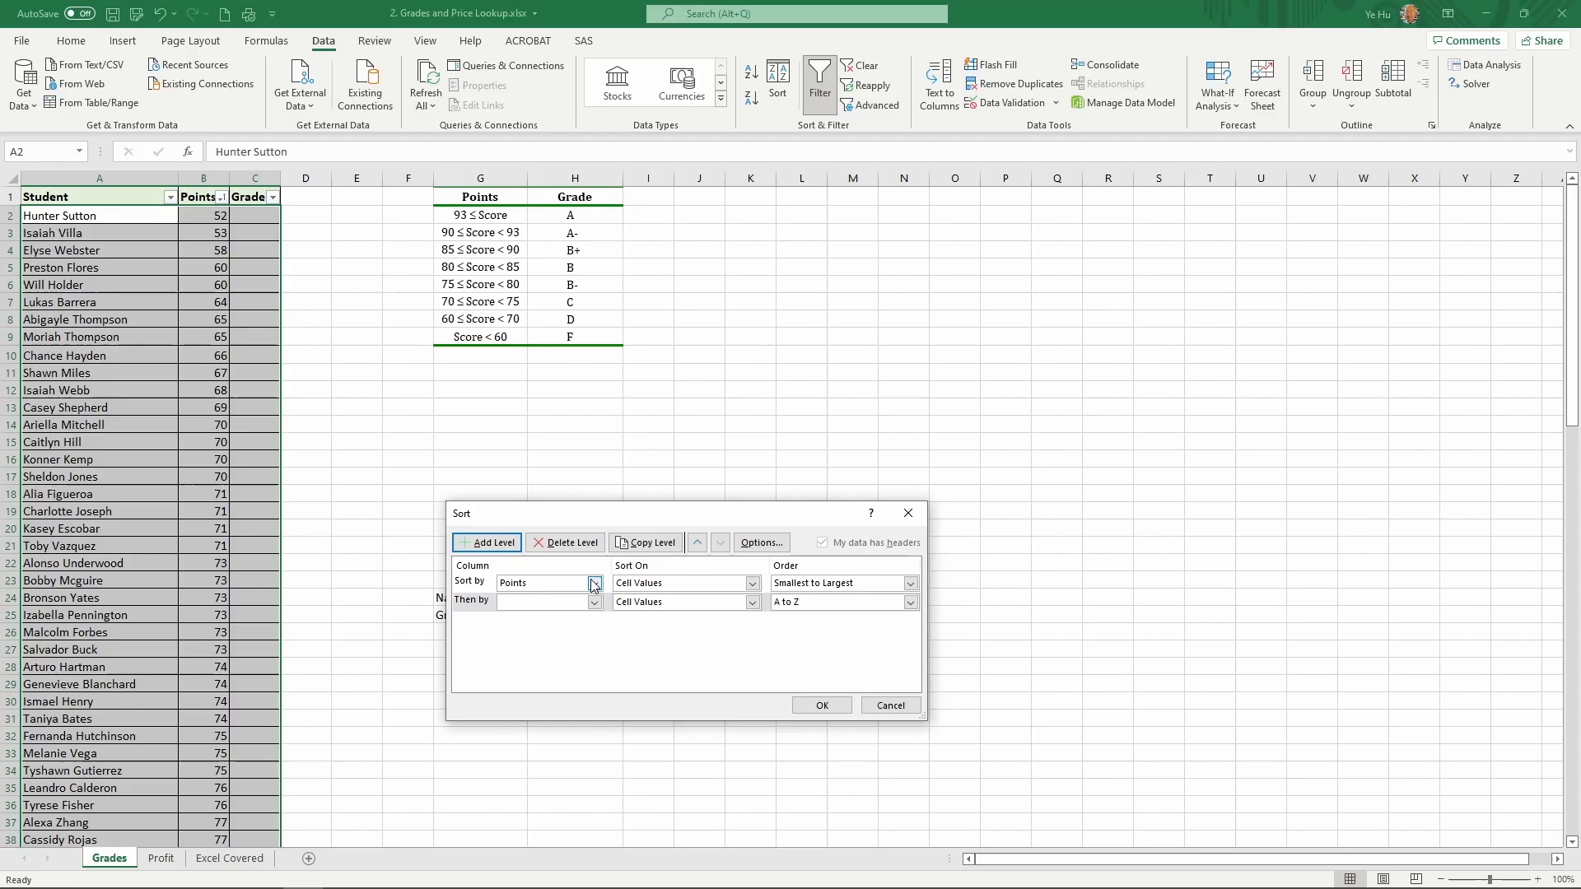
click(593, 603)
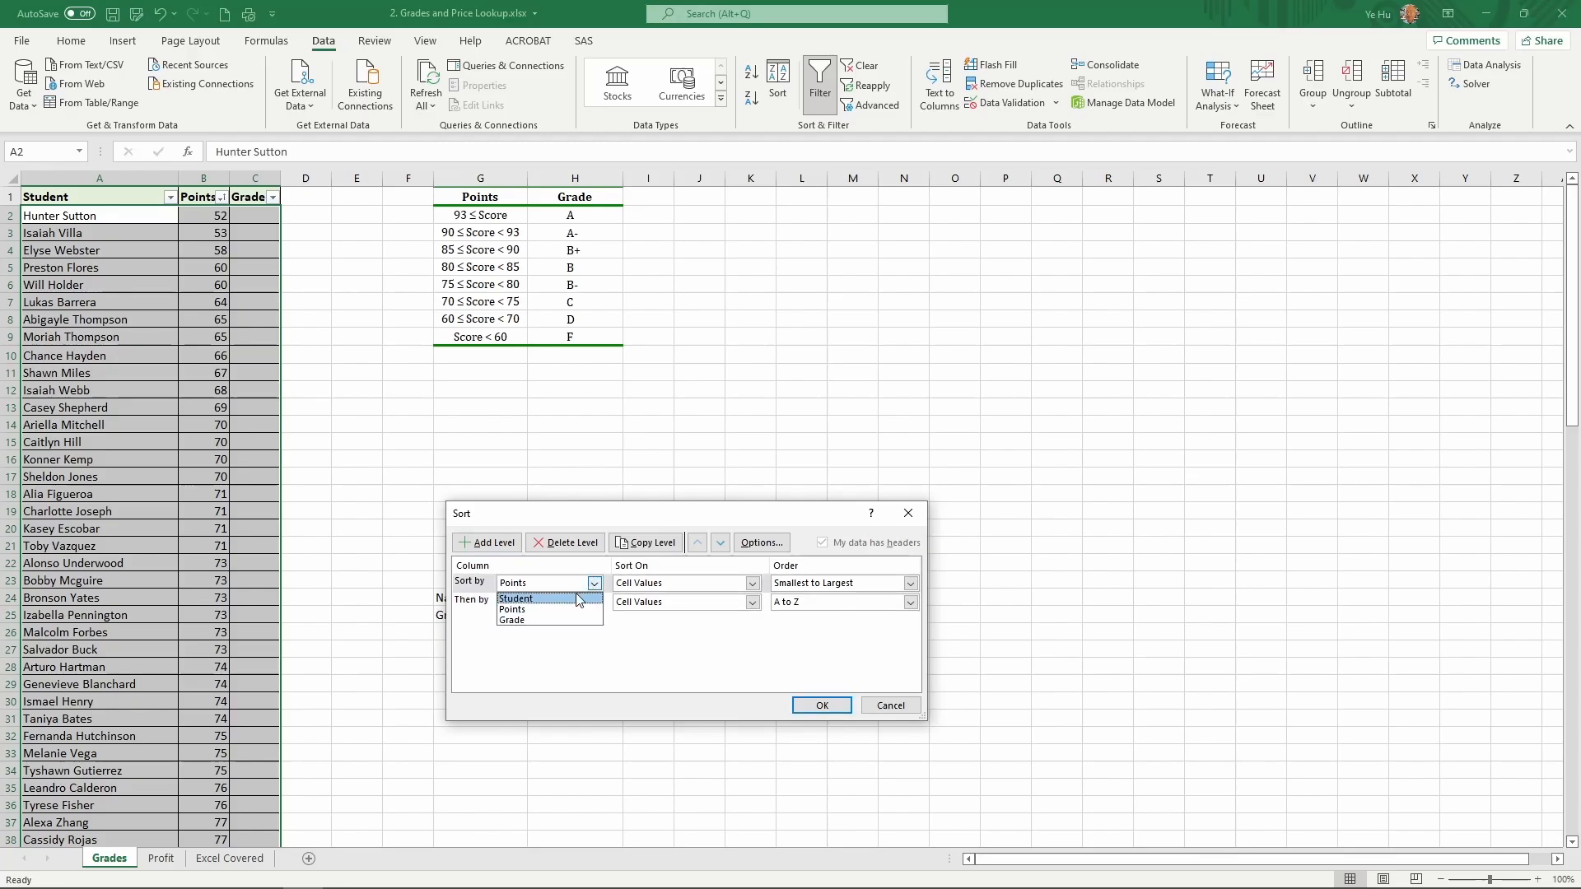
click(516, 600)
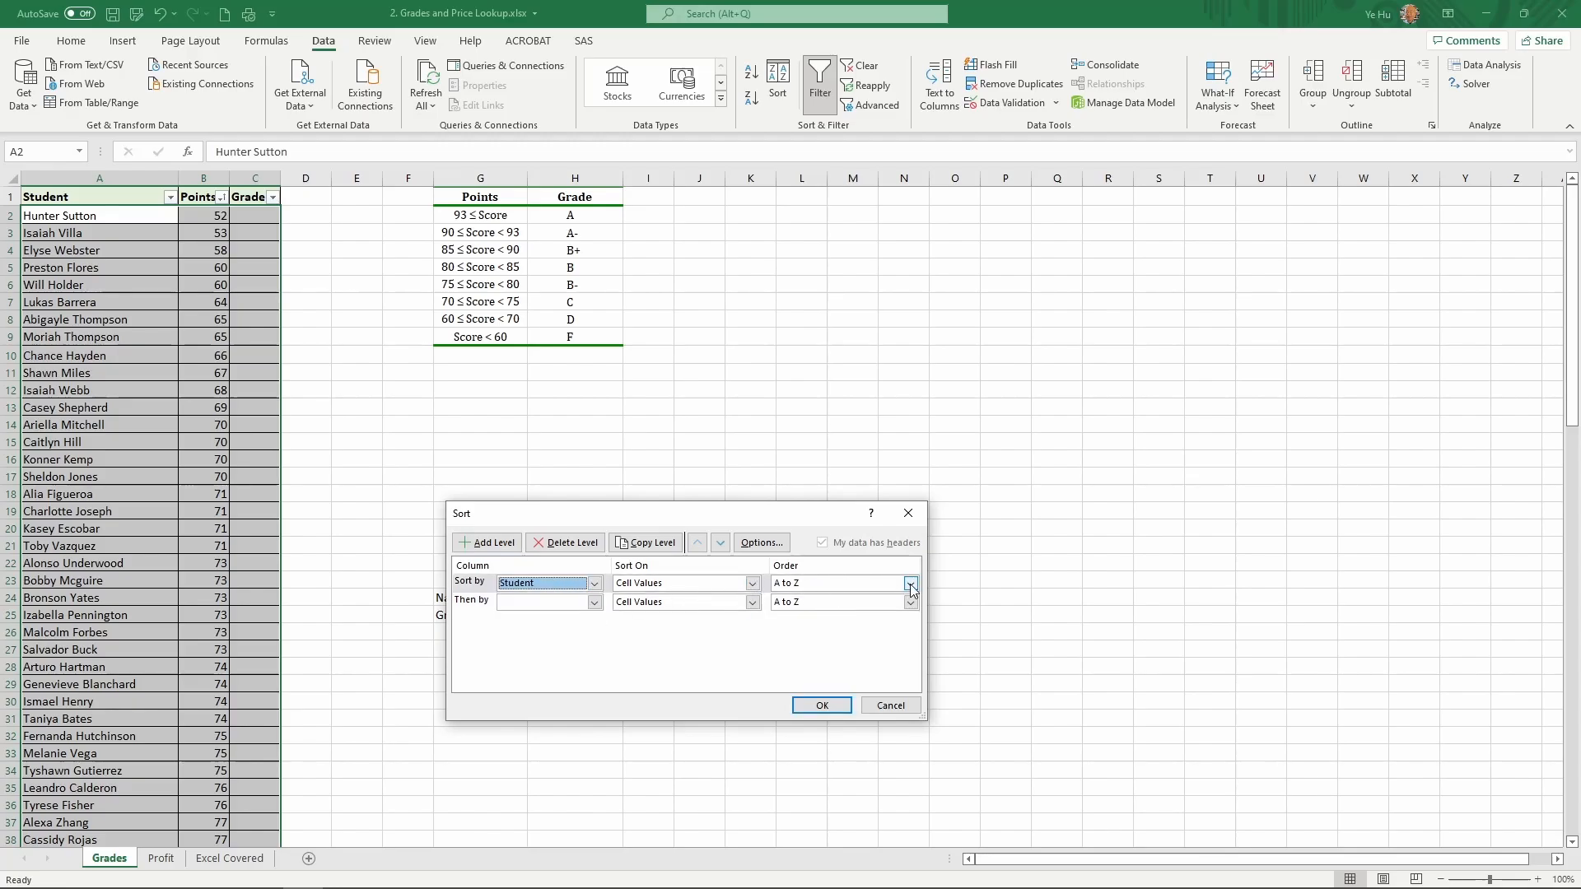
click(593, 603)
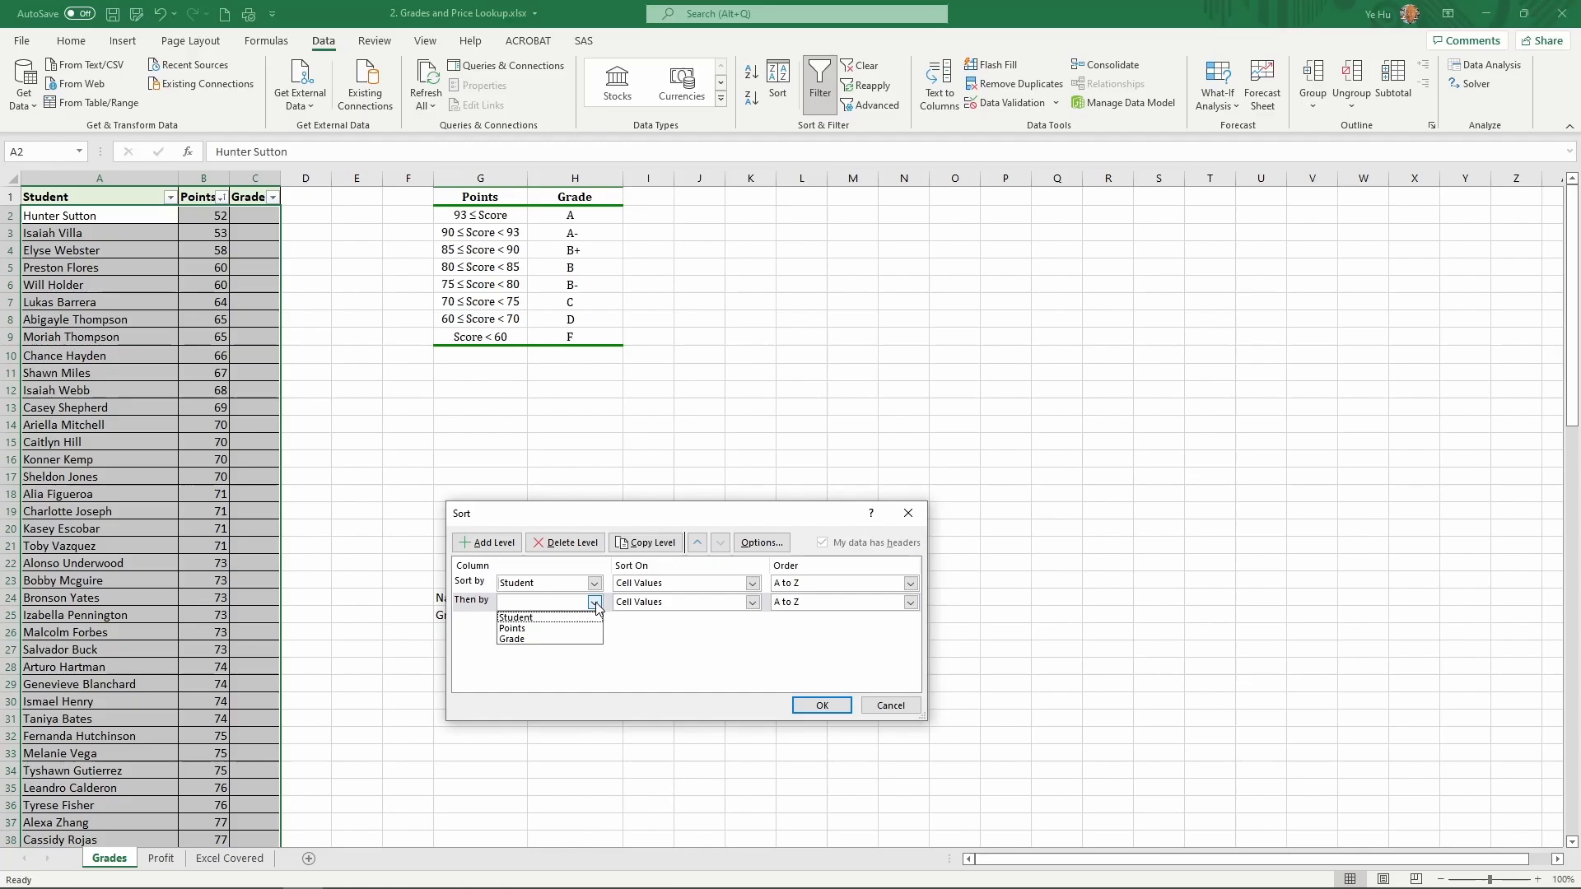
click(511, 630)
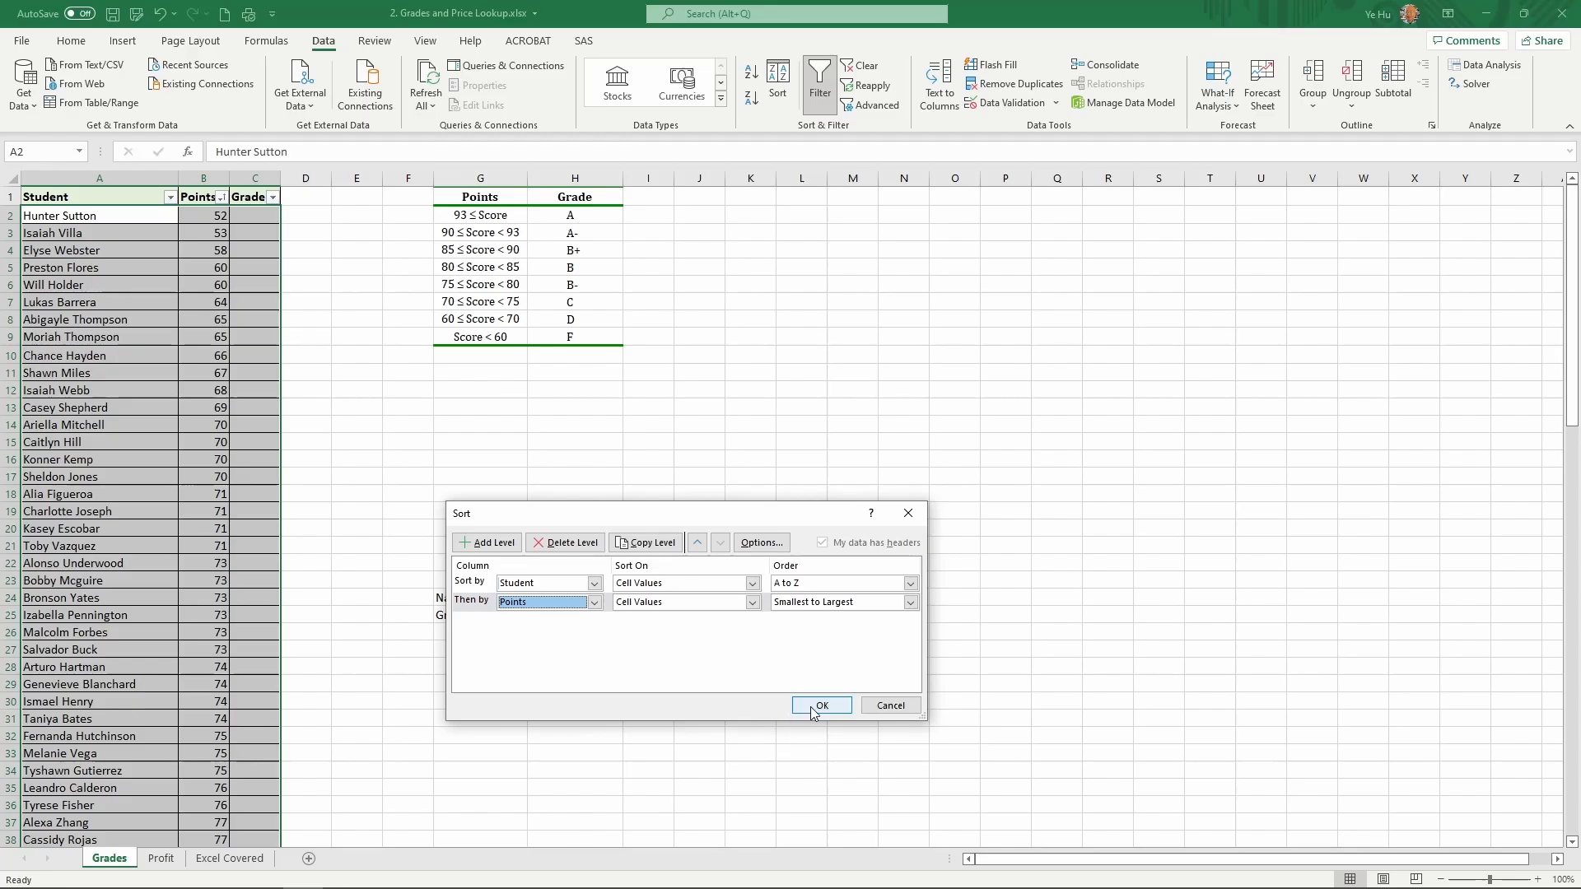
click(820, 705)
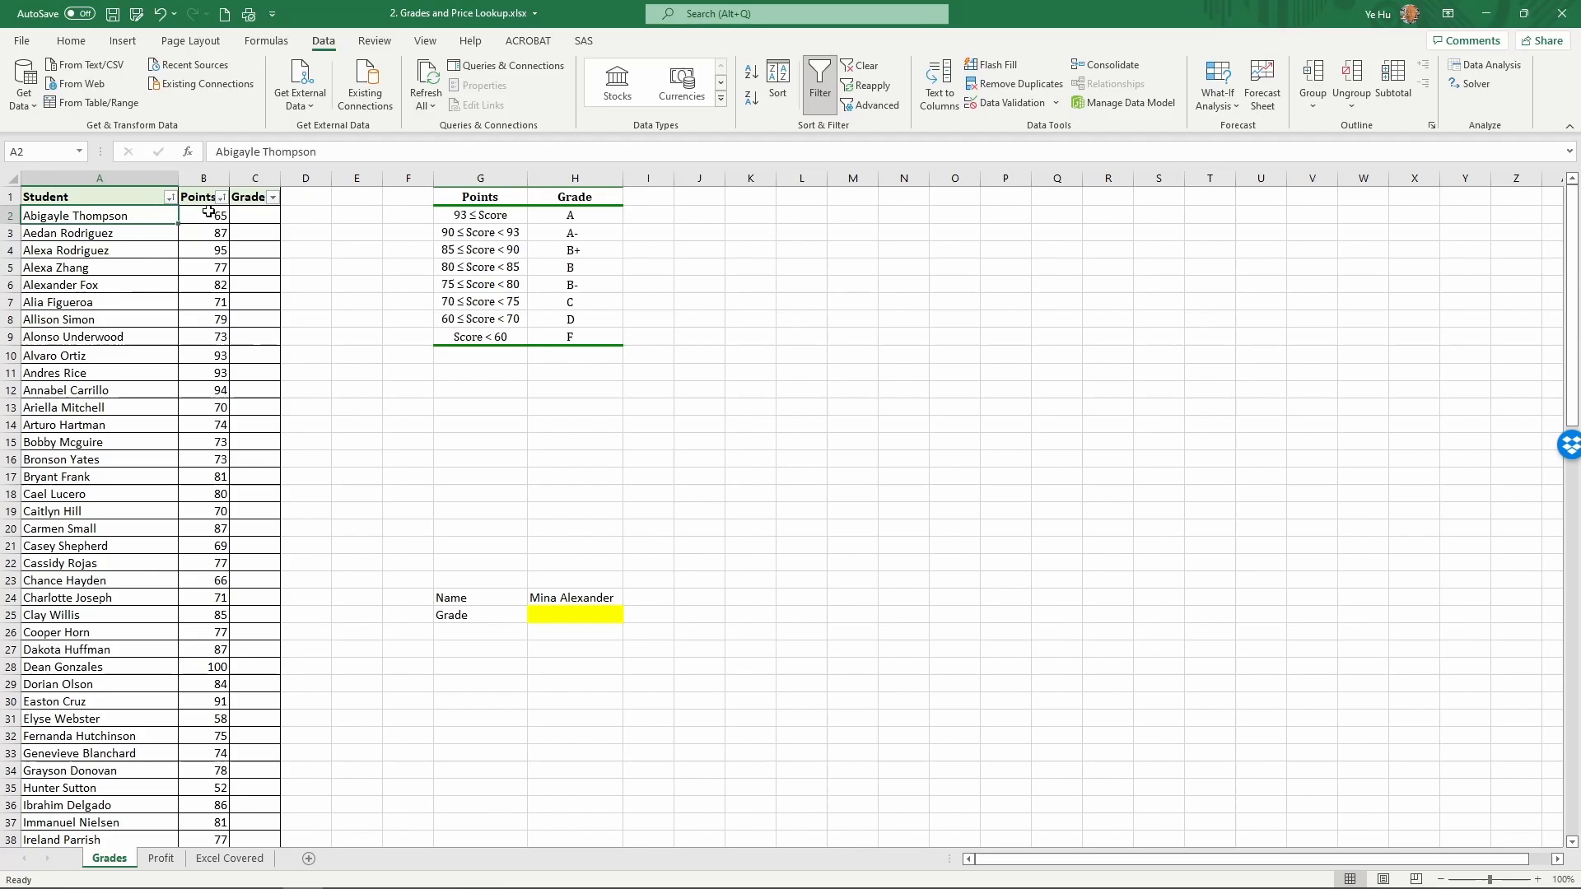
mouse_move(186, 261)
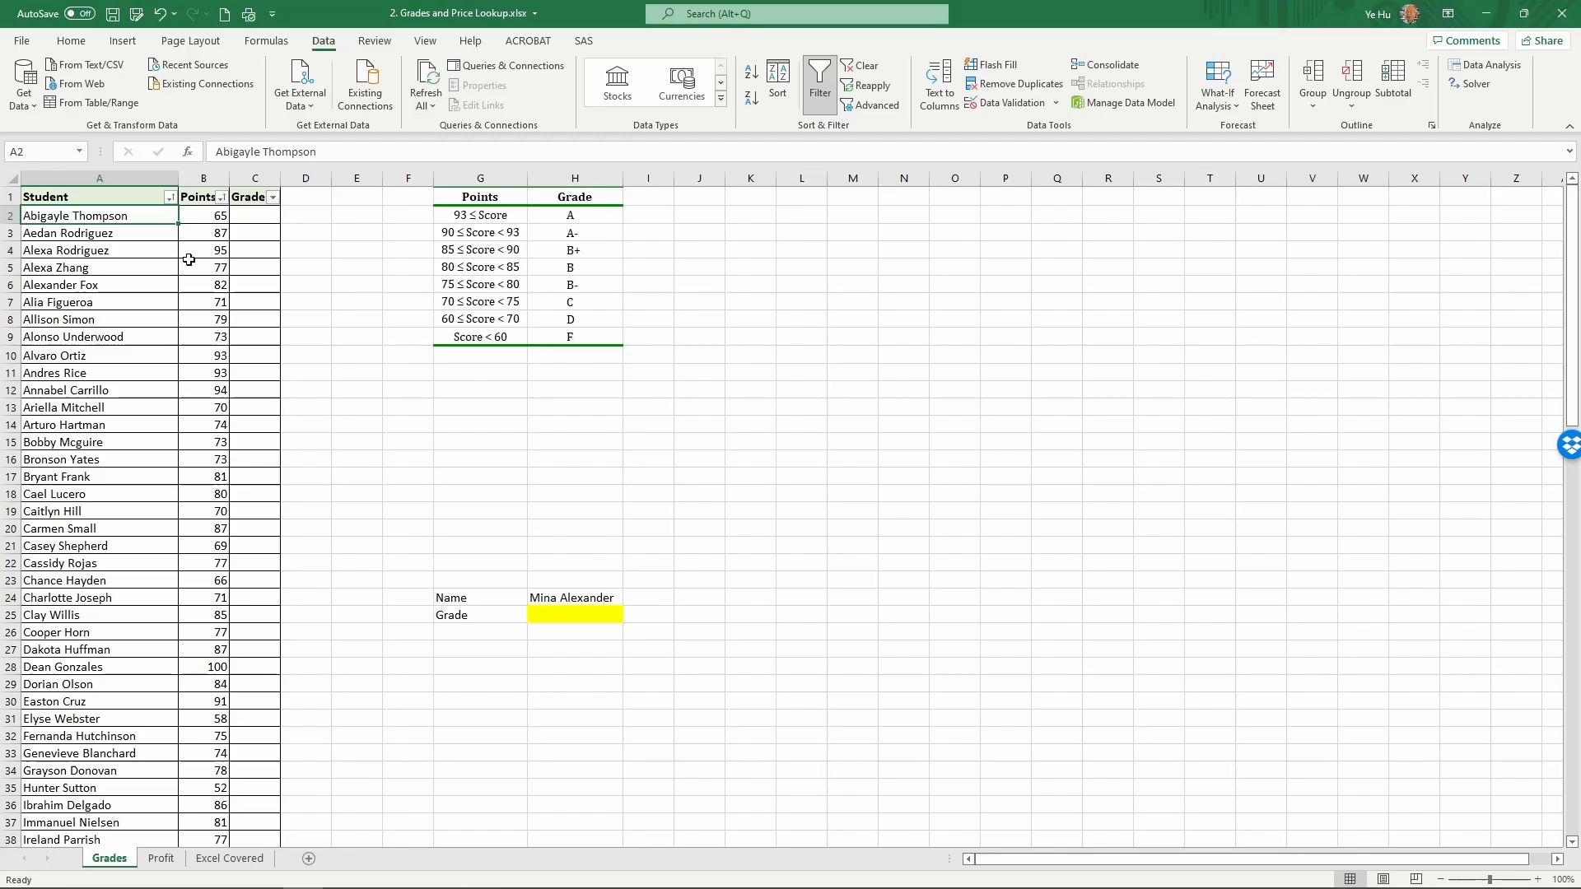
mouse_move(206, 250)
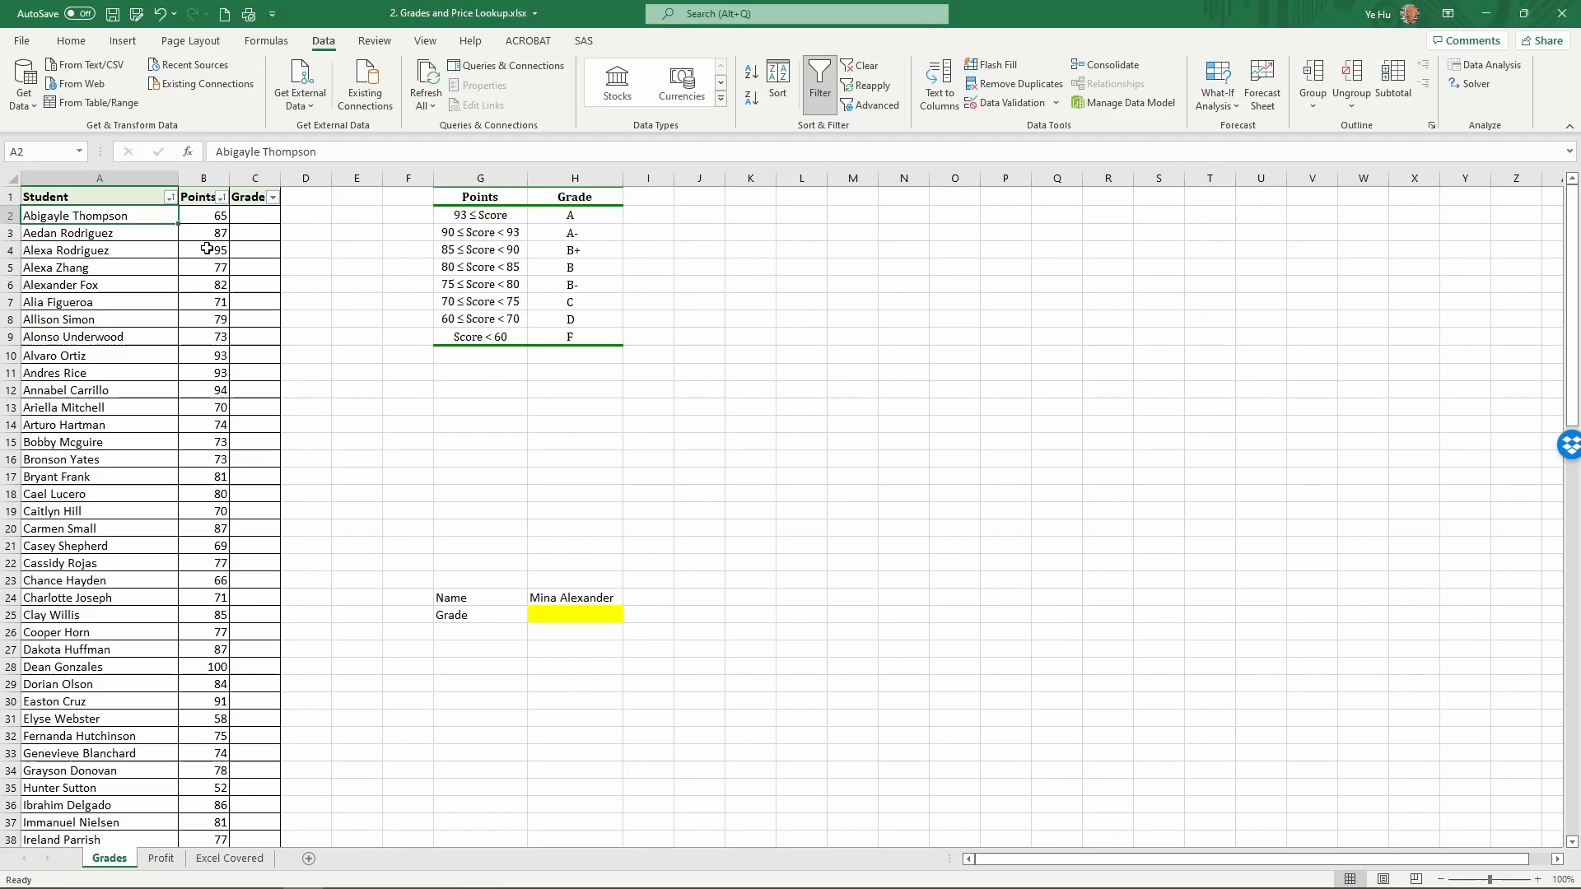
click(253, 214)
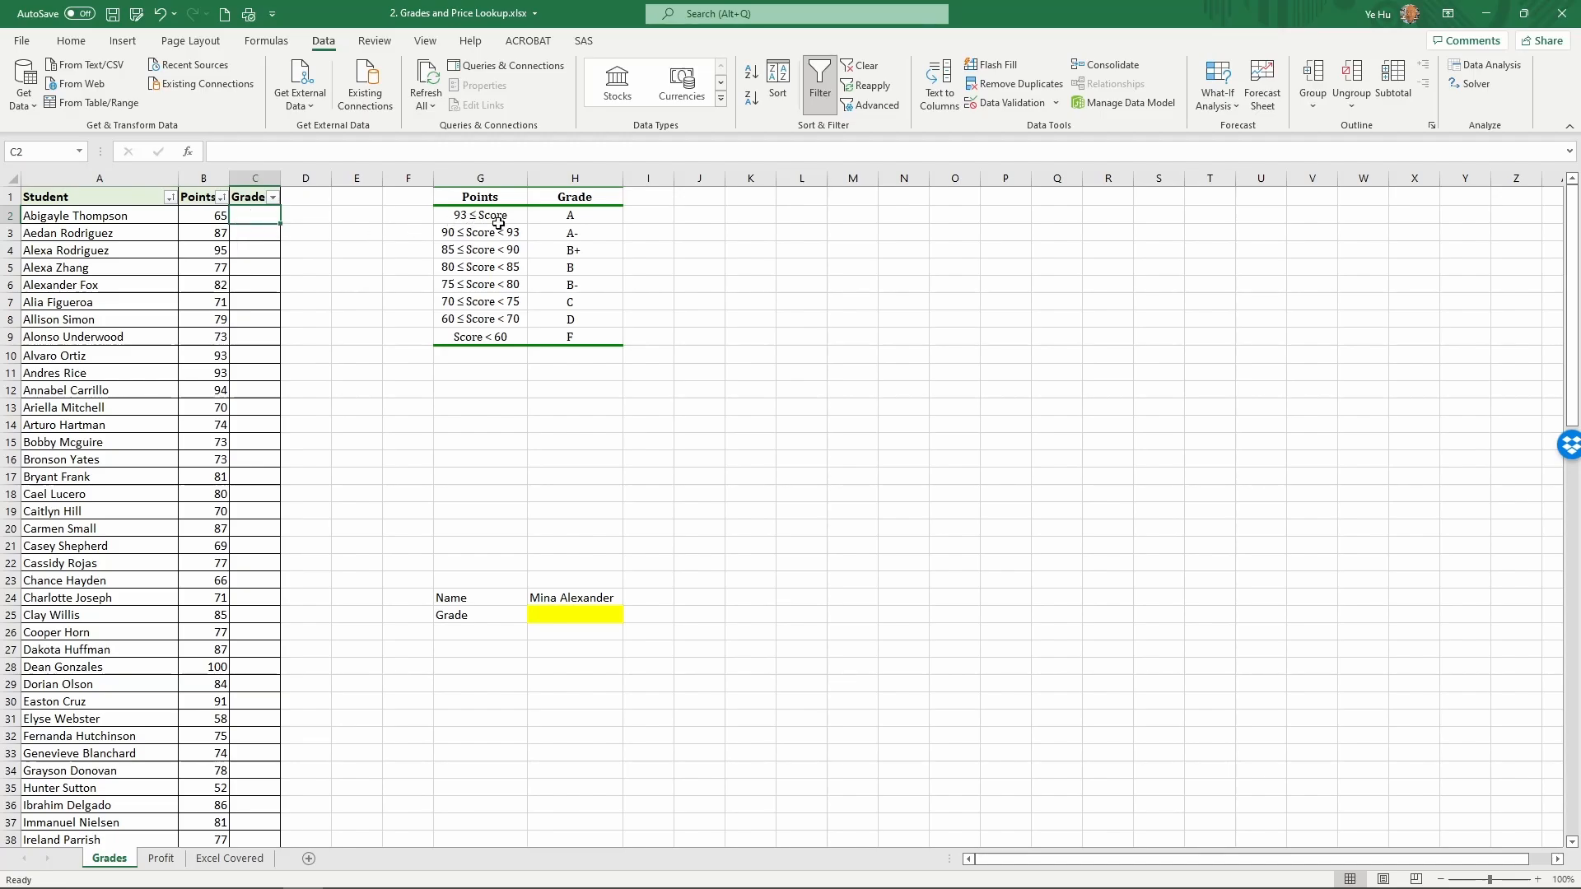
mouse_move(504, 388)
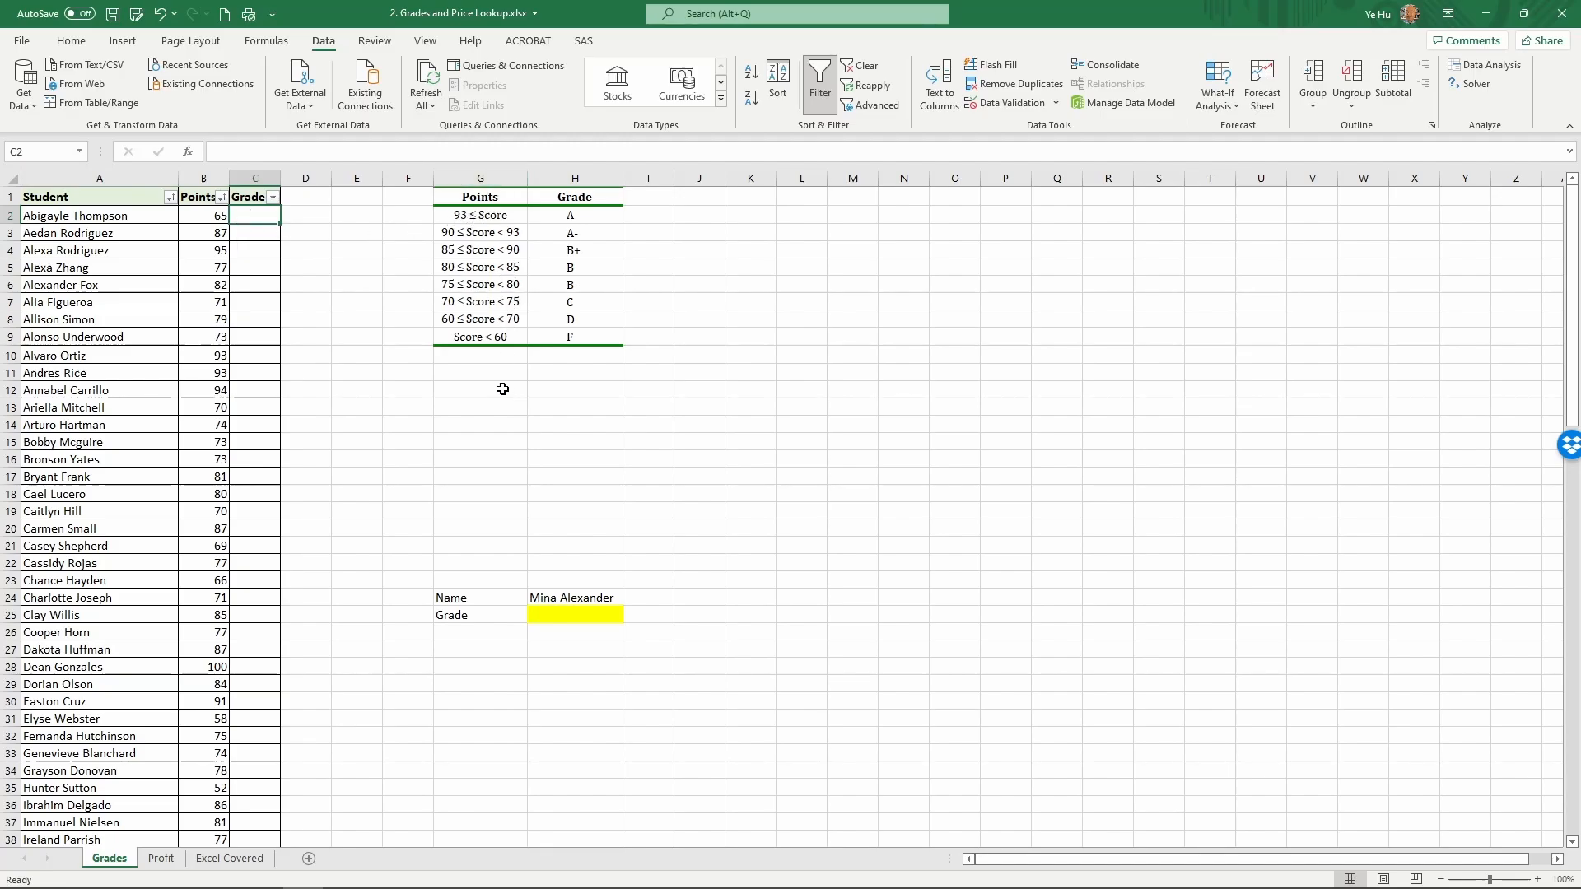
mouse_move(557, 349)
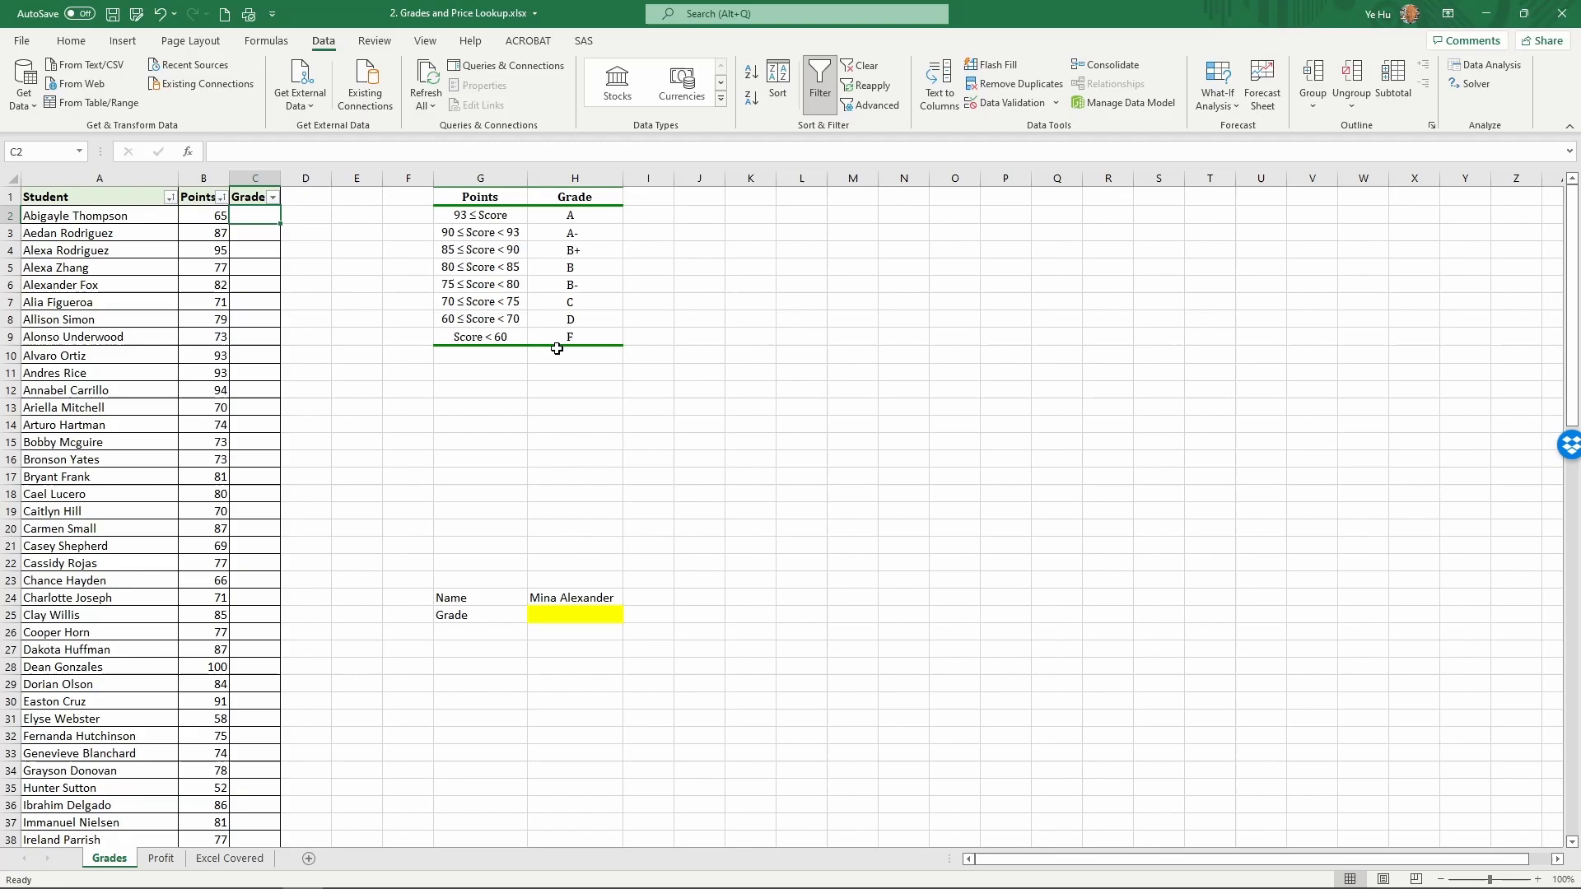
mouse_move(547, 320)
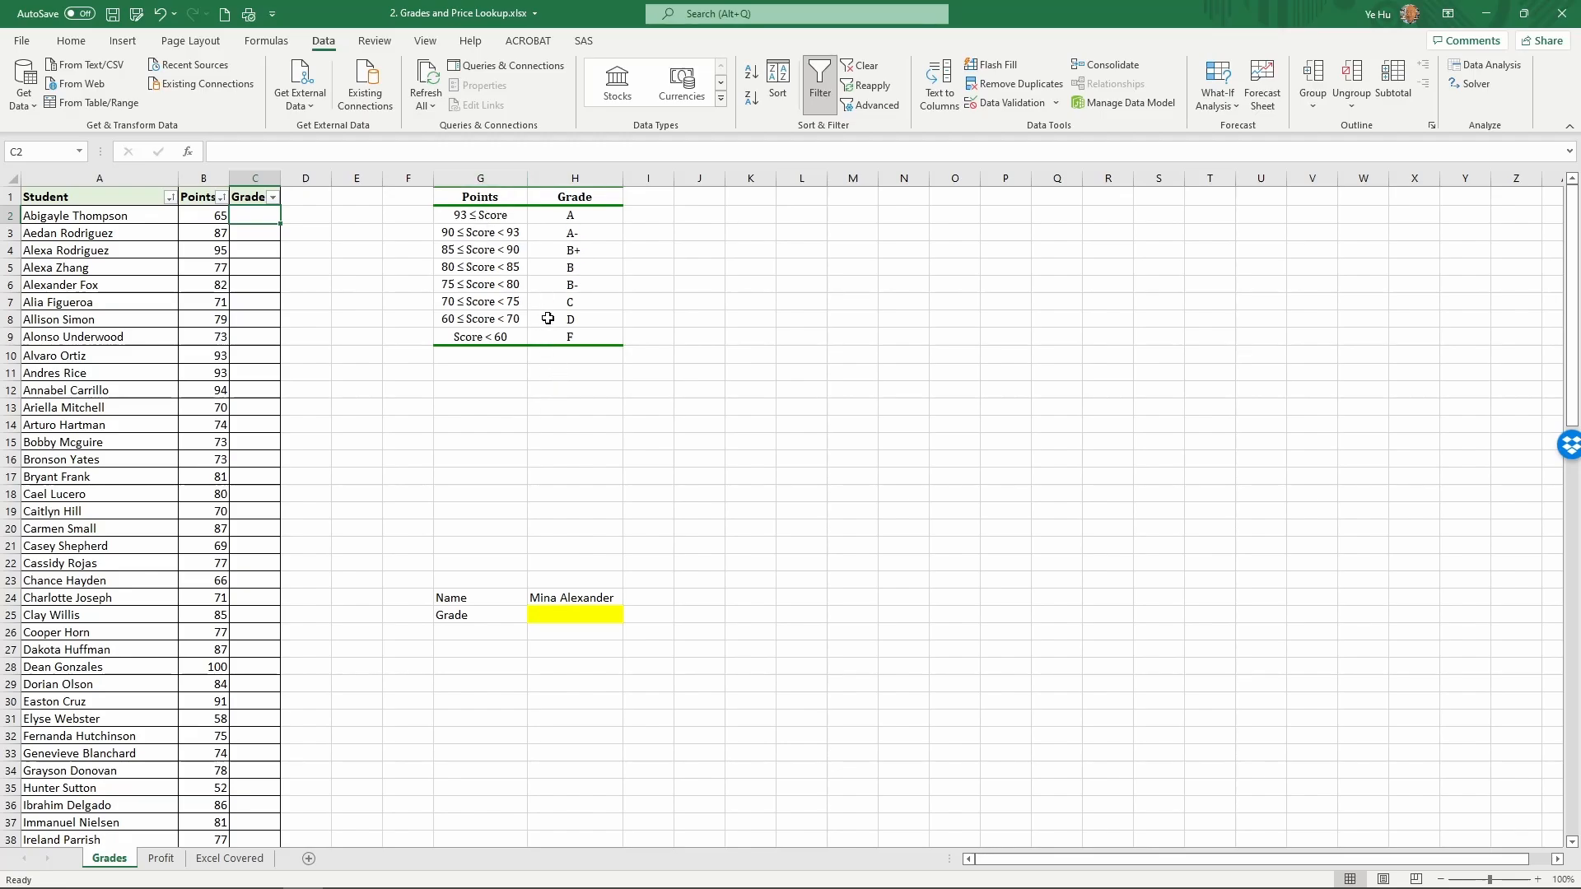
Copy the Points-to-Grade table G1:H9 and paste it starting at G12
drag(479, 196, 573, 336)
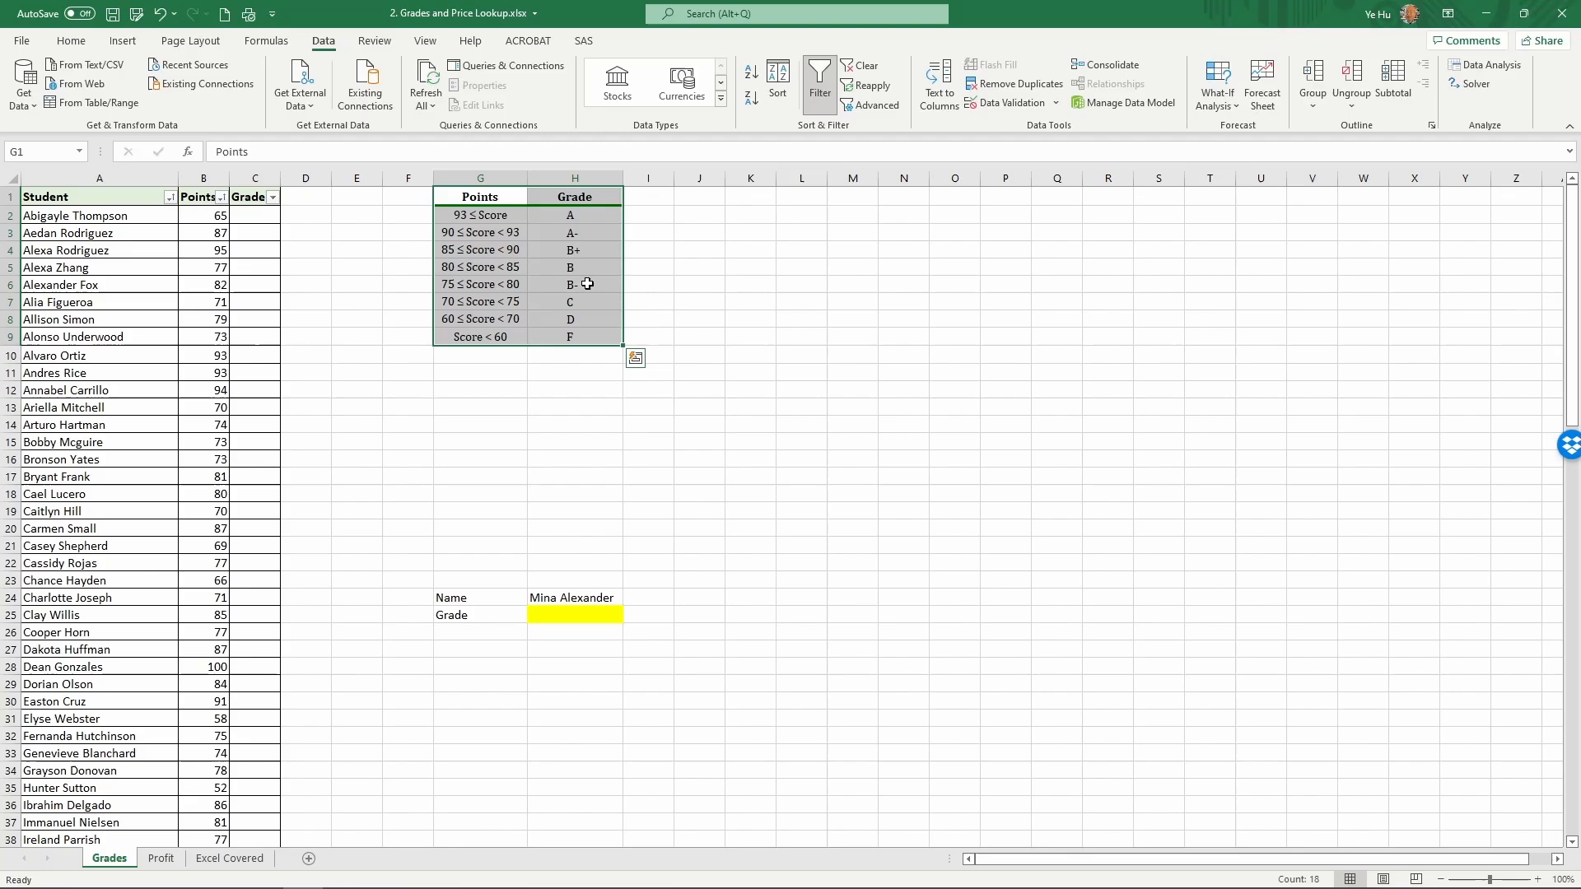
mouse_move(576, 303)
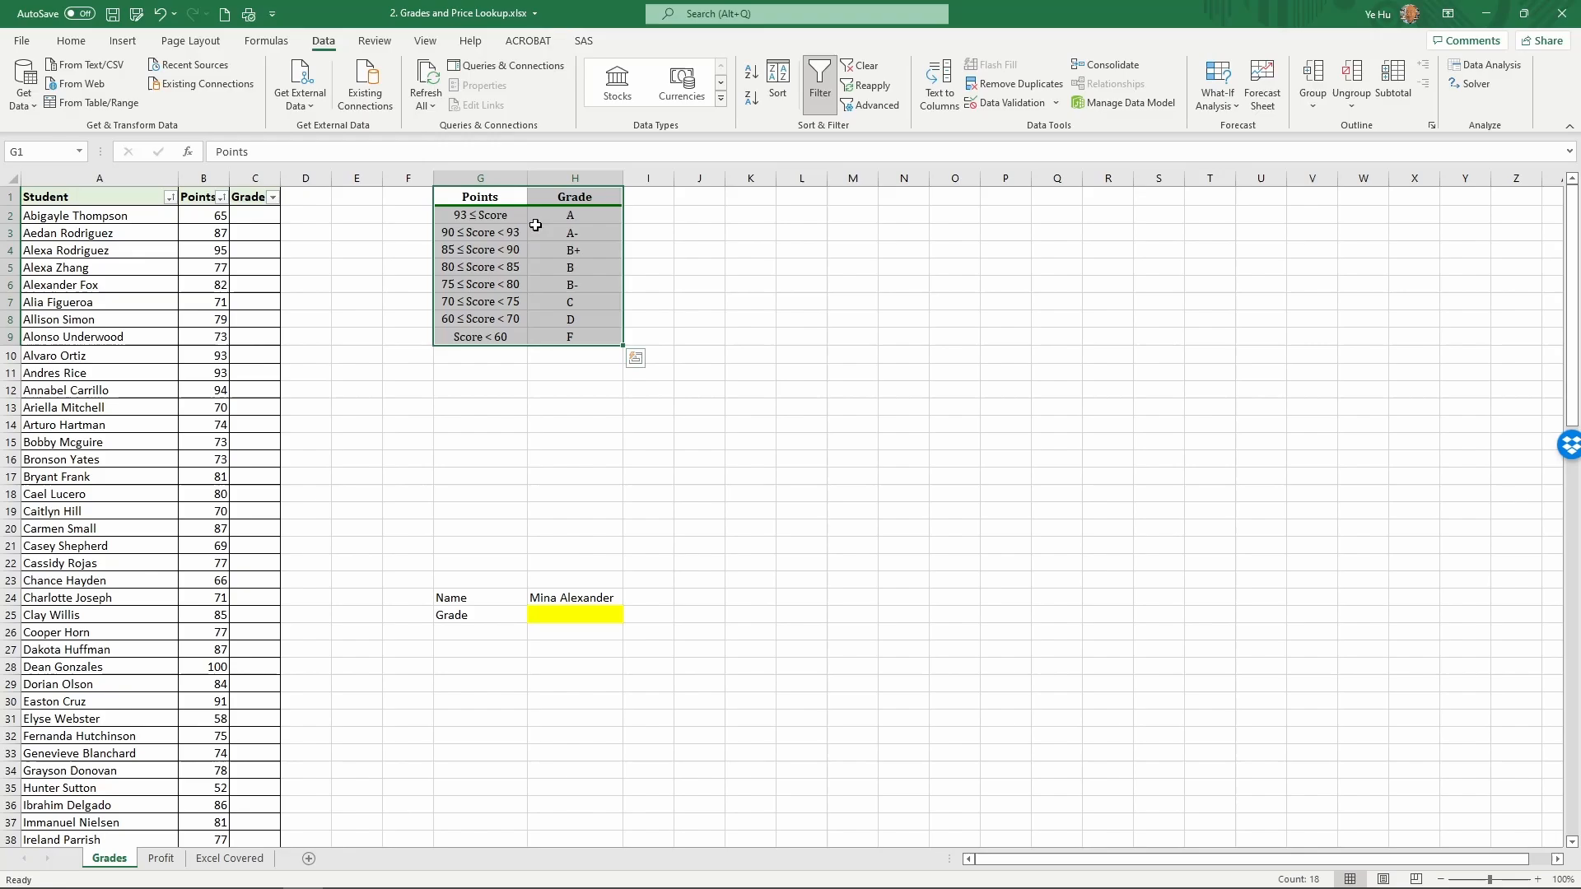
mouse_move(557, 323)
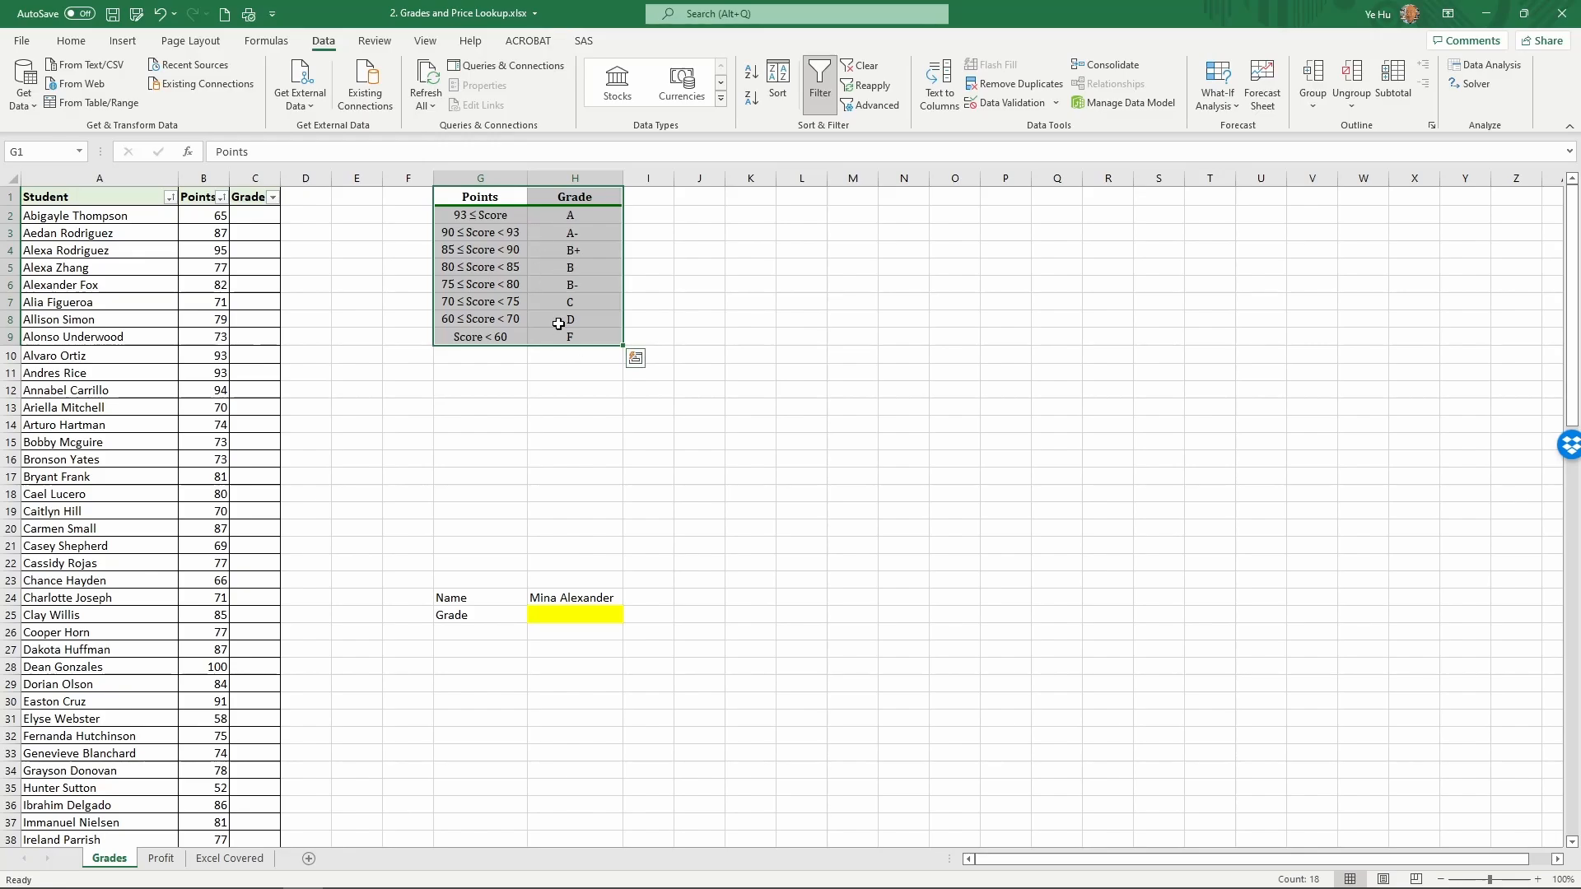
key(ctrl+c)
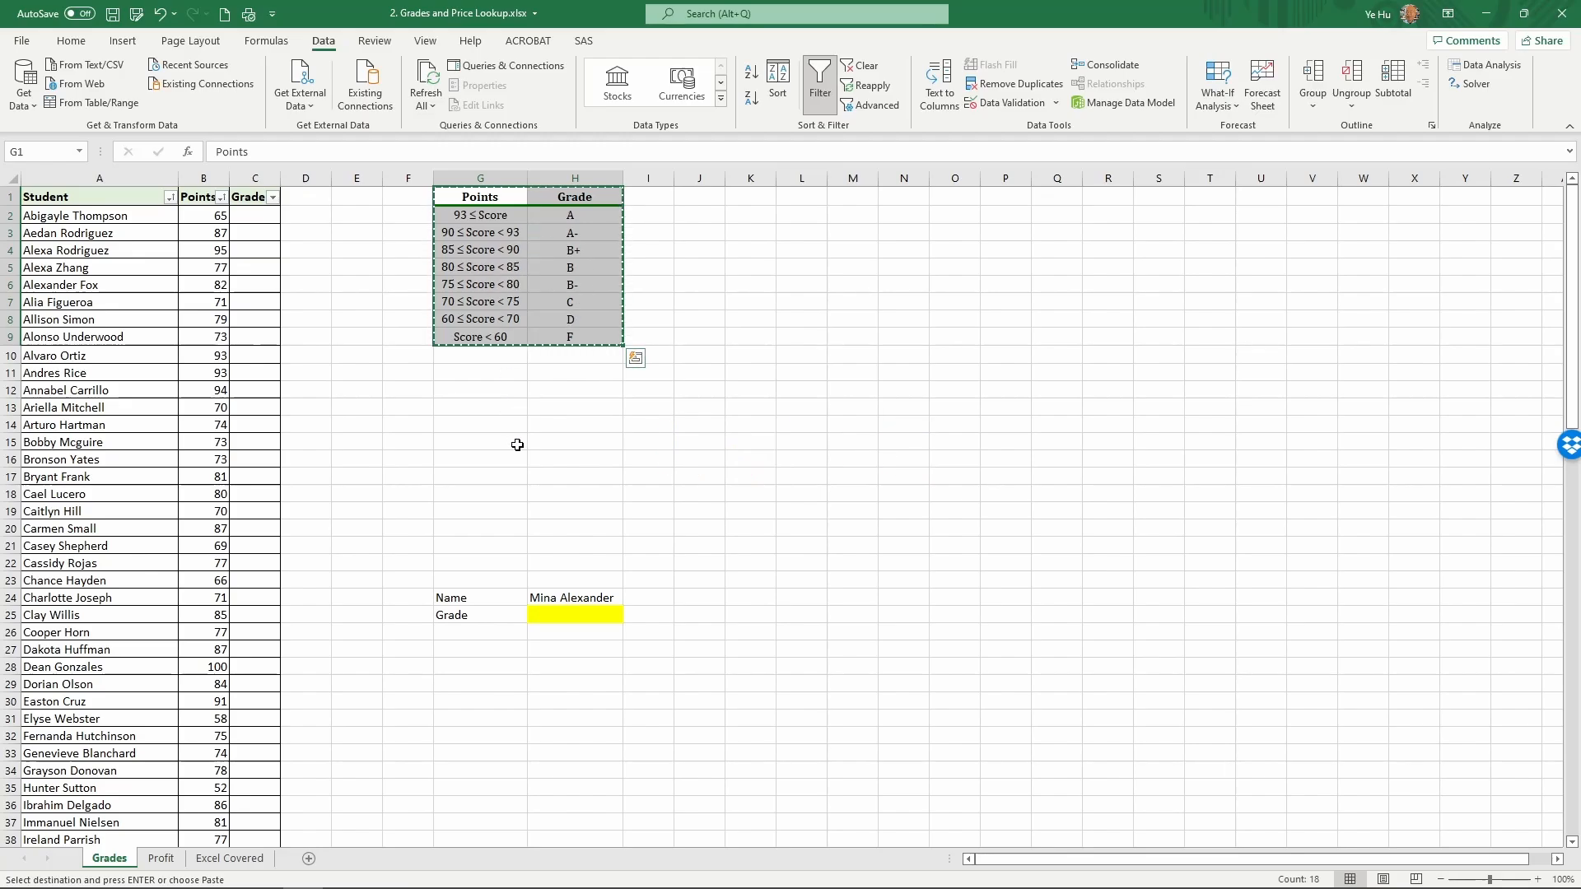
mouse_move(481, 391)
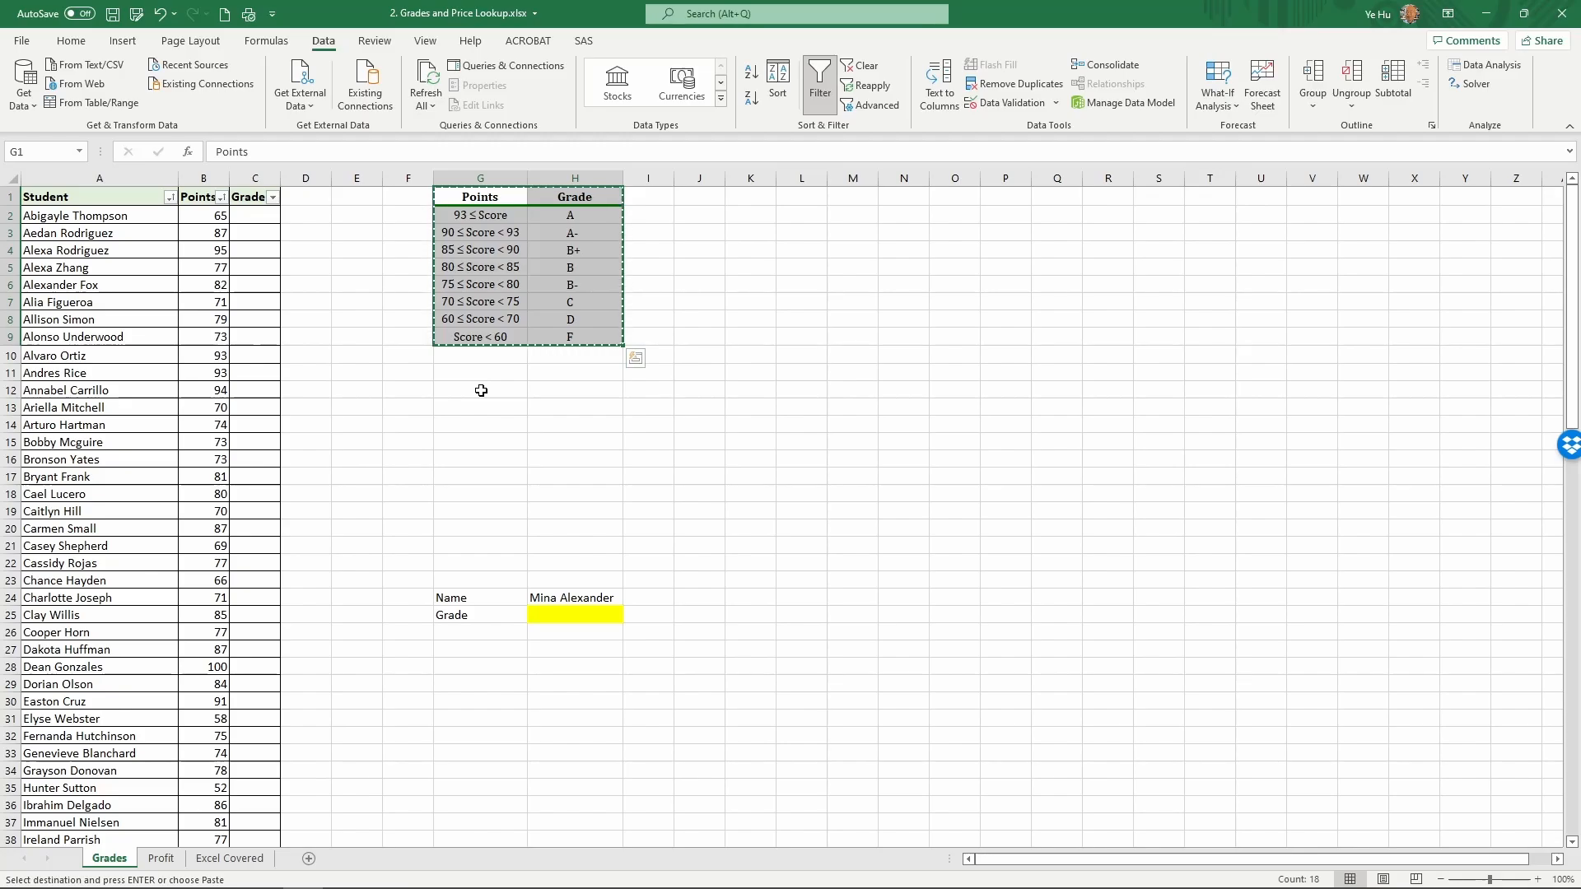
click(481, 389)
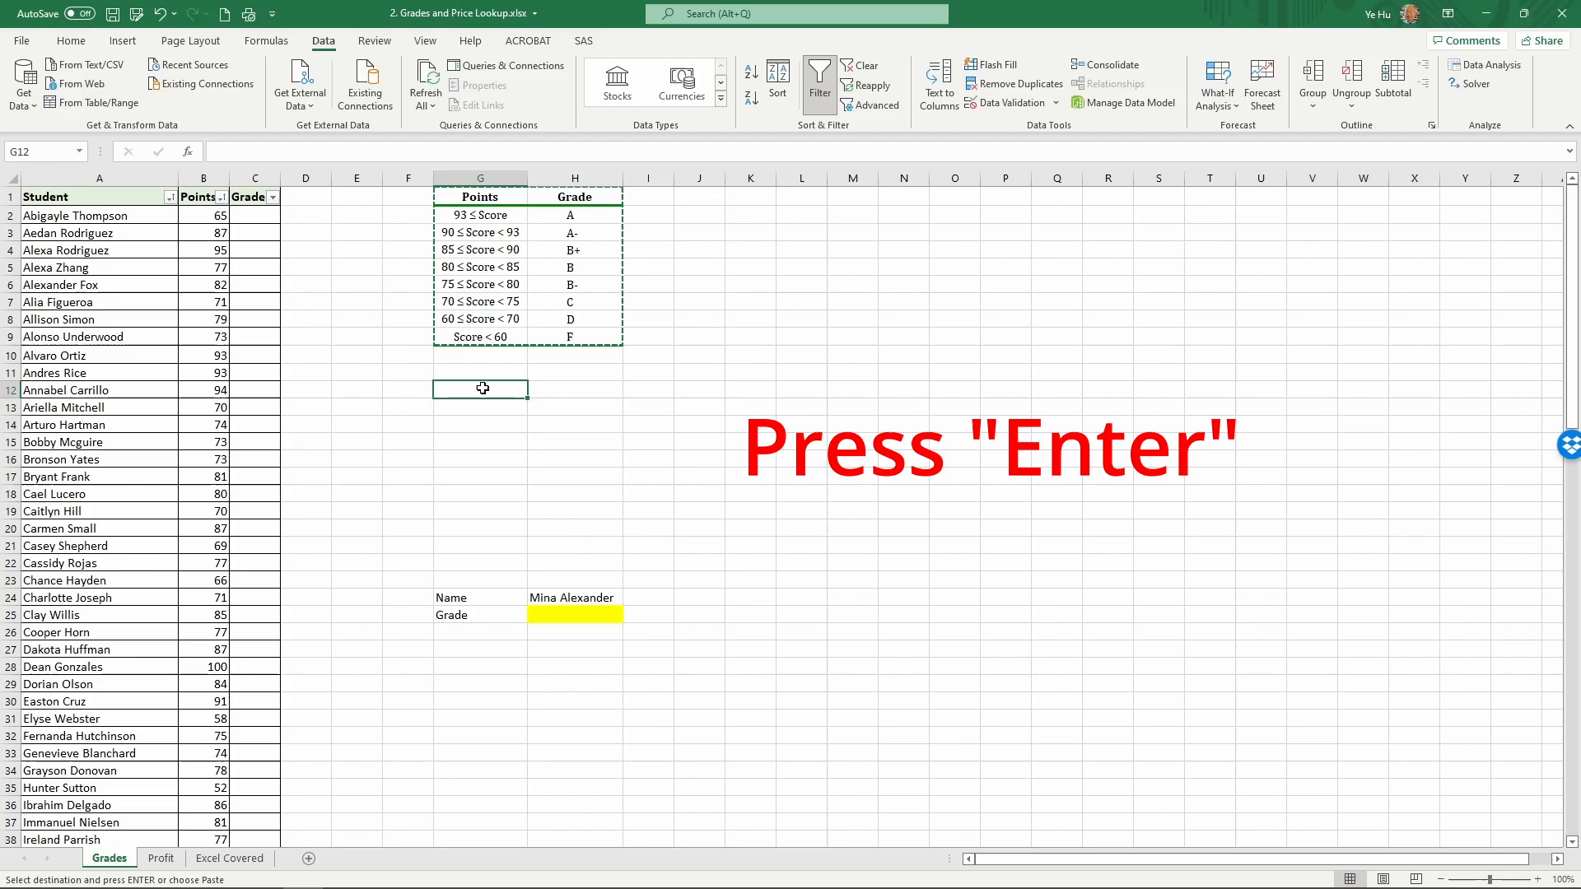
key(Enter)
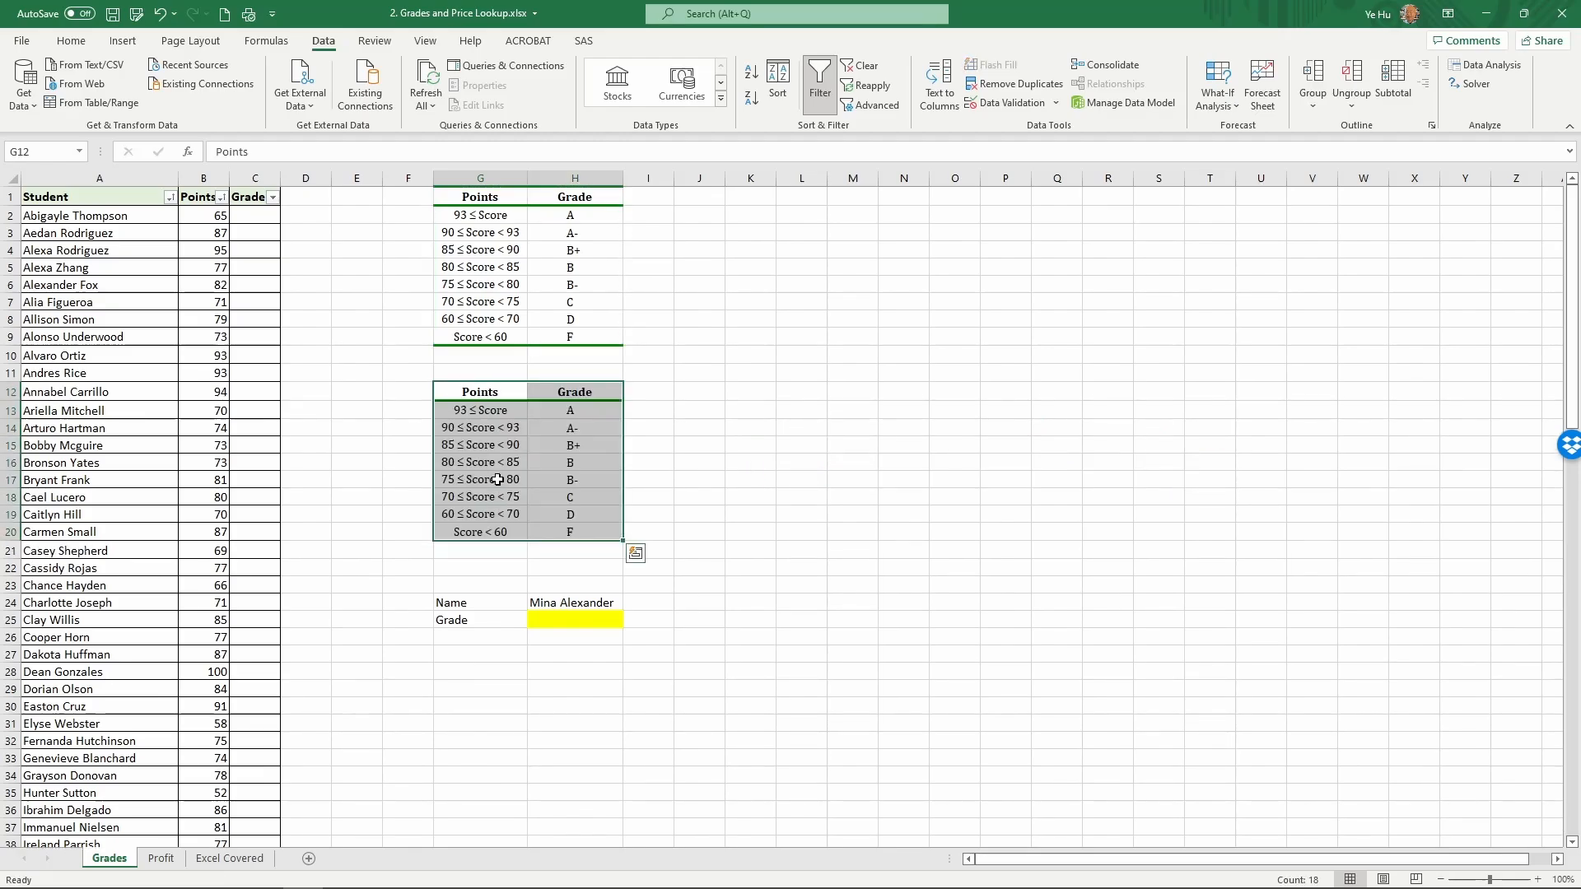
click(479, 411)
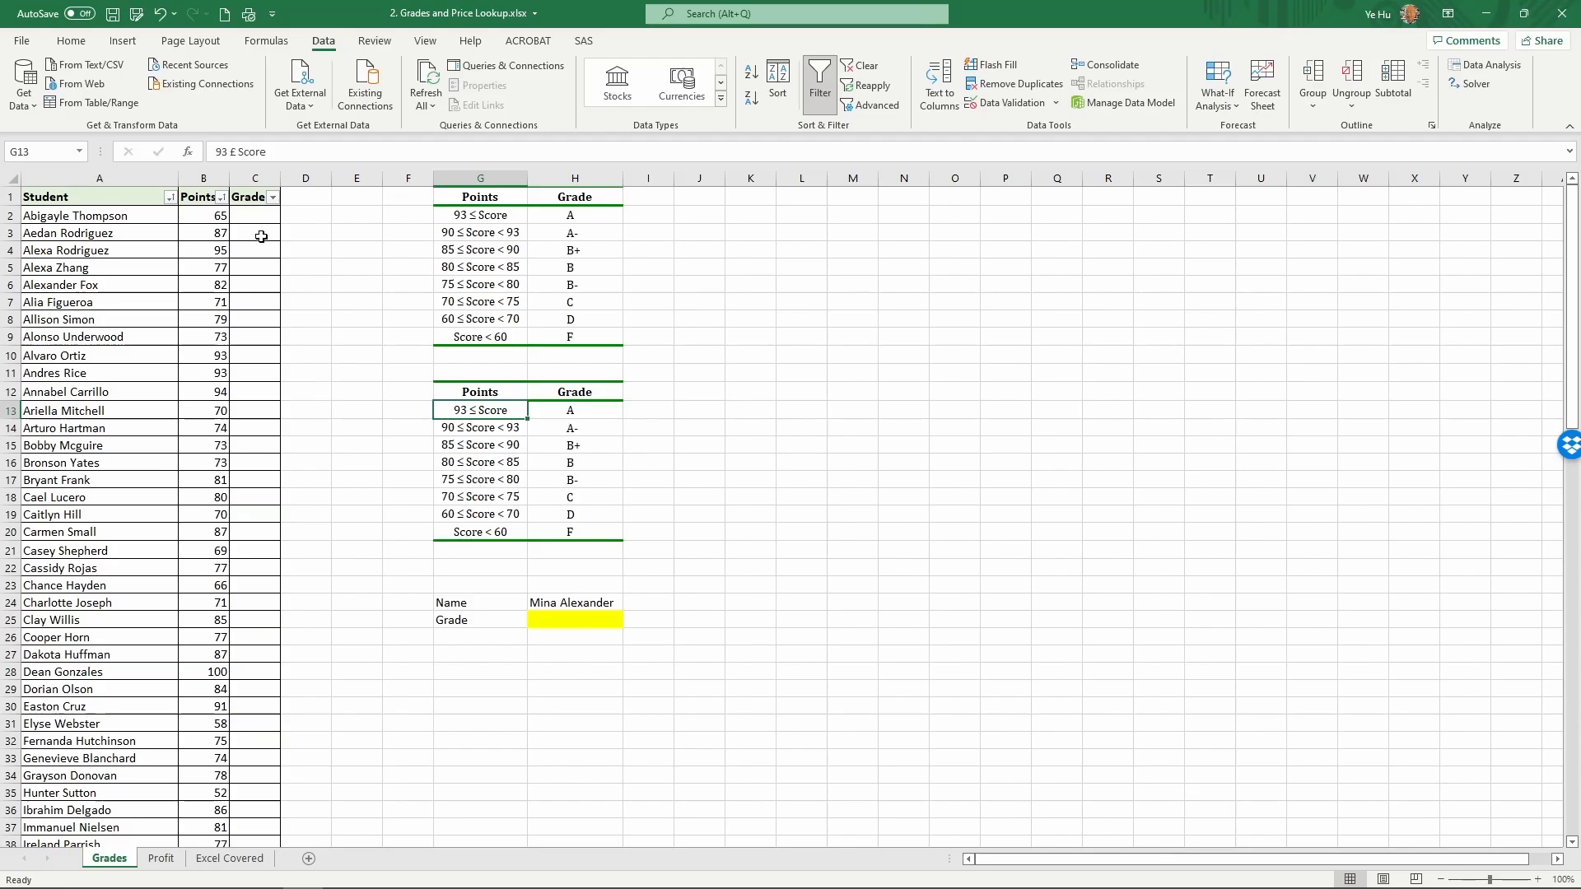
Overwrite the copied score ranges with lower bounds 93, 90, 85, 80, 75, 70, 60, 0
click(254, 214)
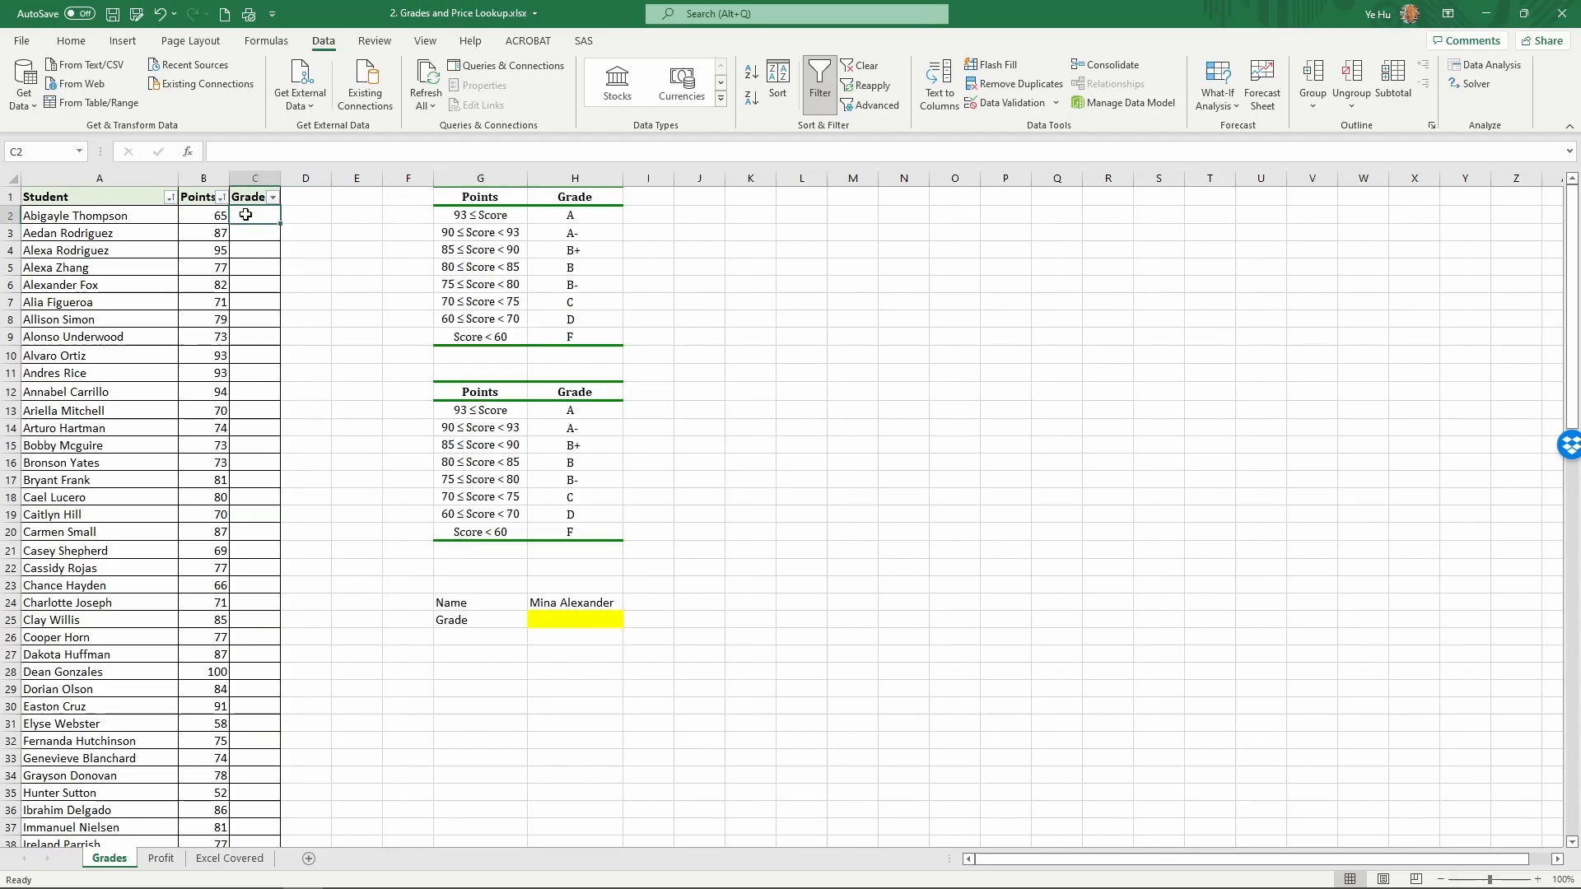
click(480, 410)
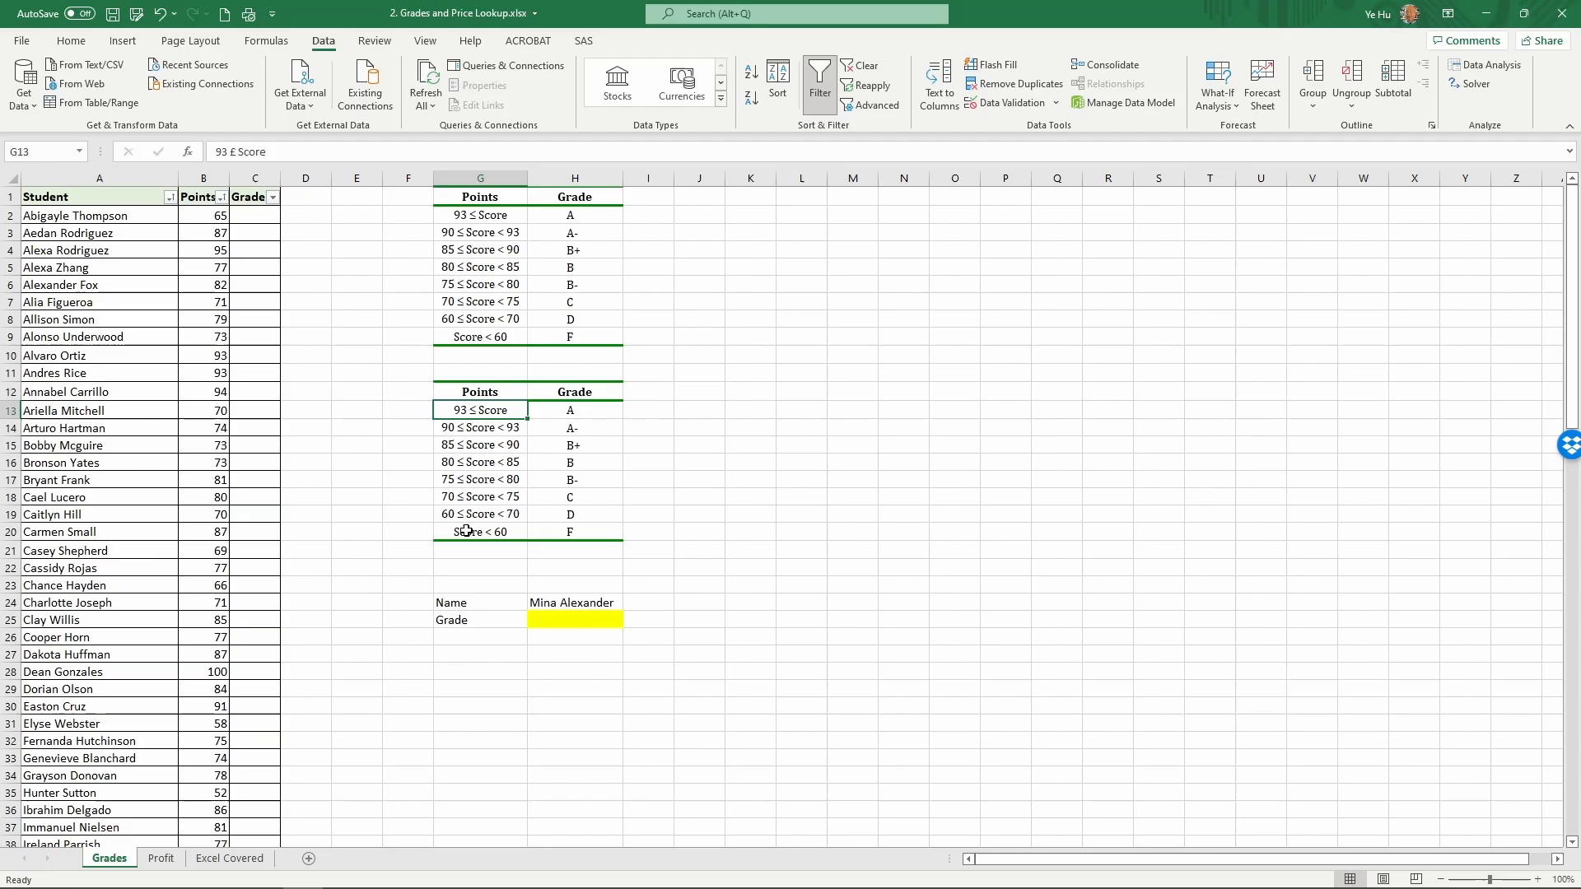
text(93)
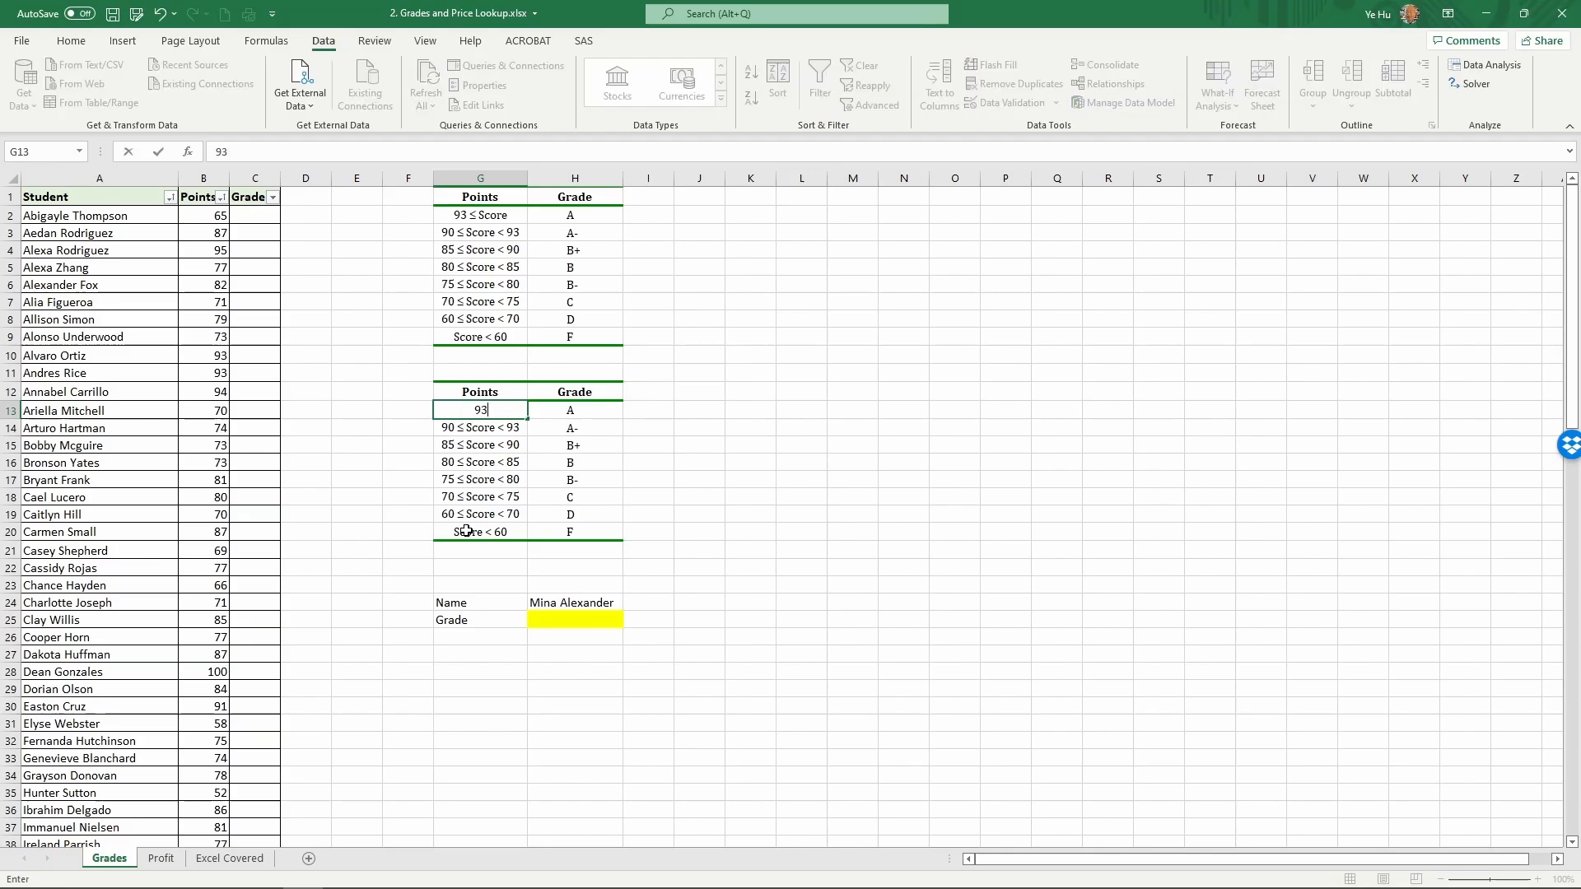
key(Enter)
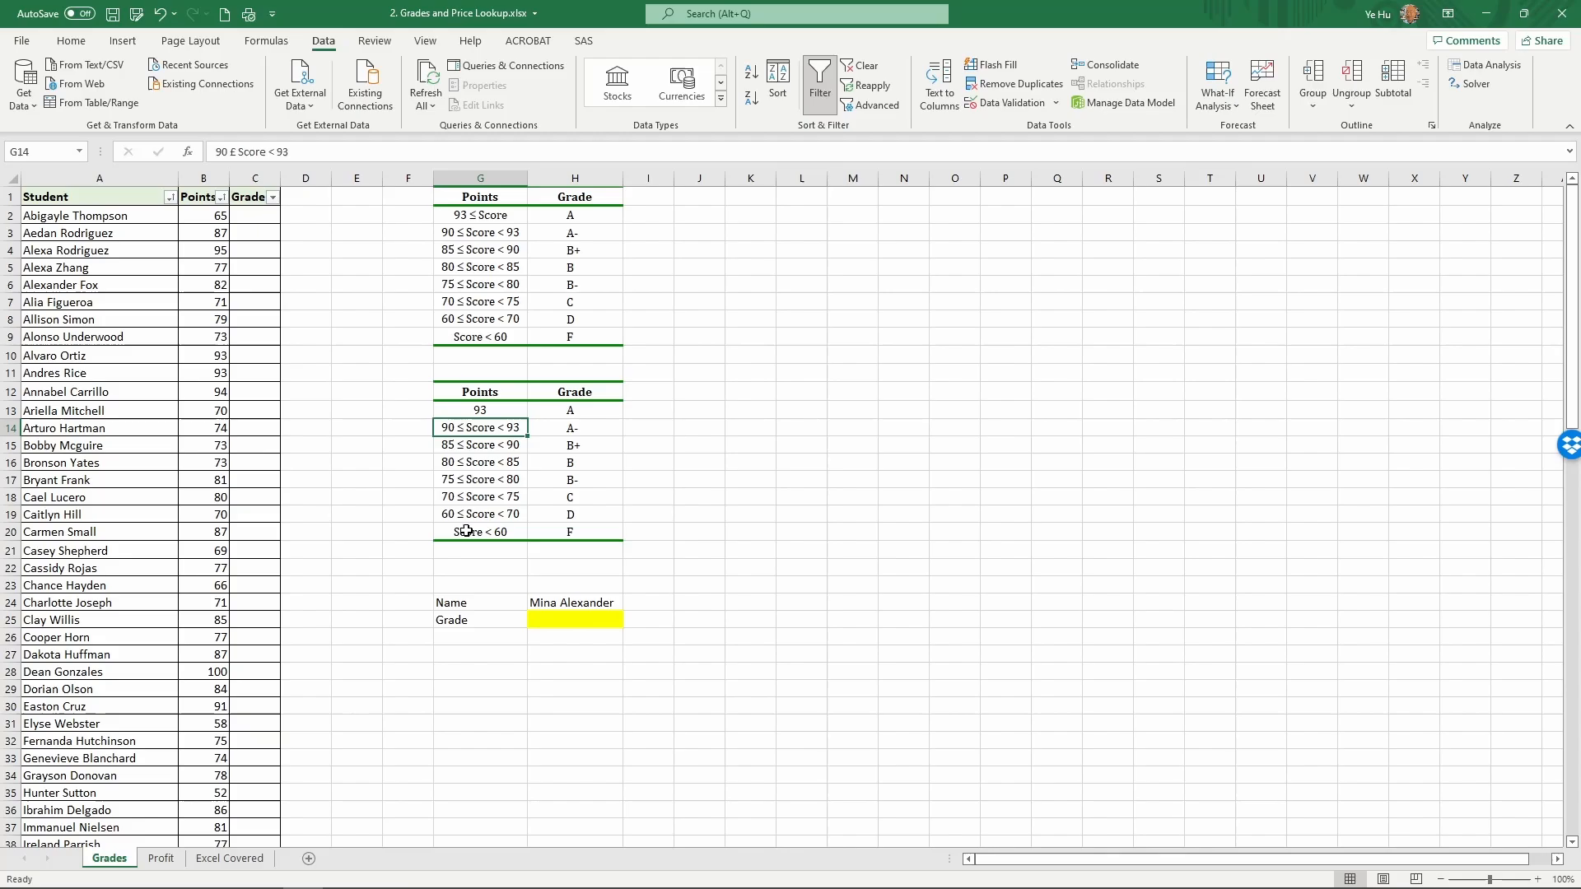
text(90)
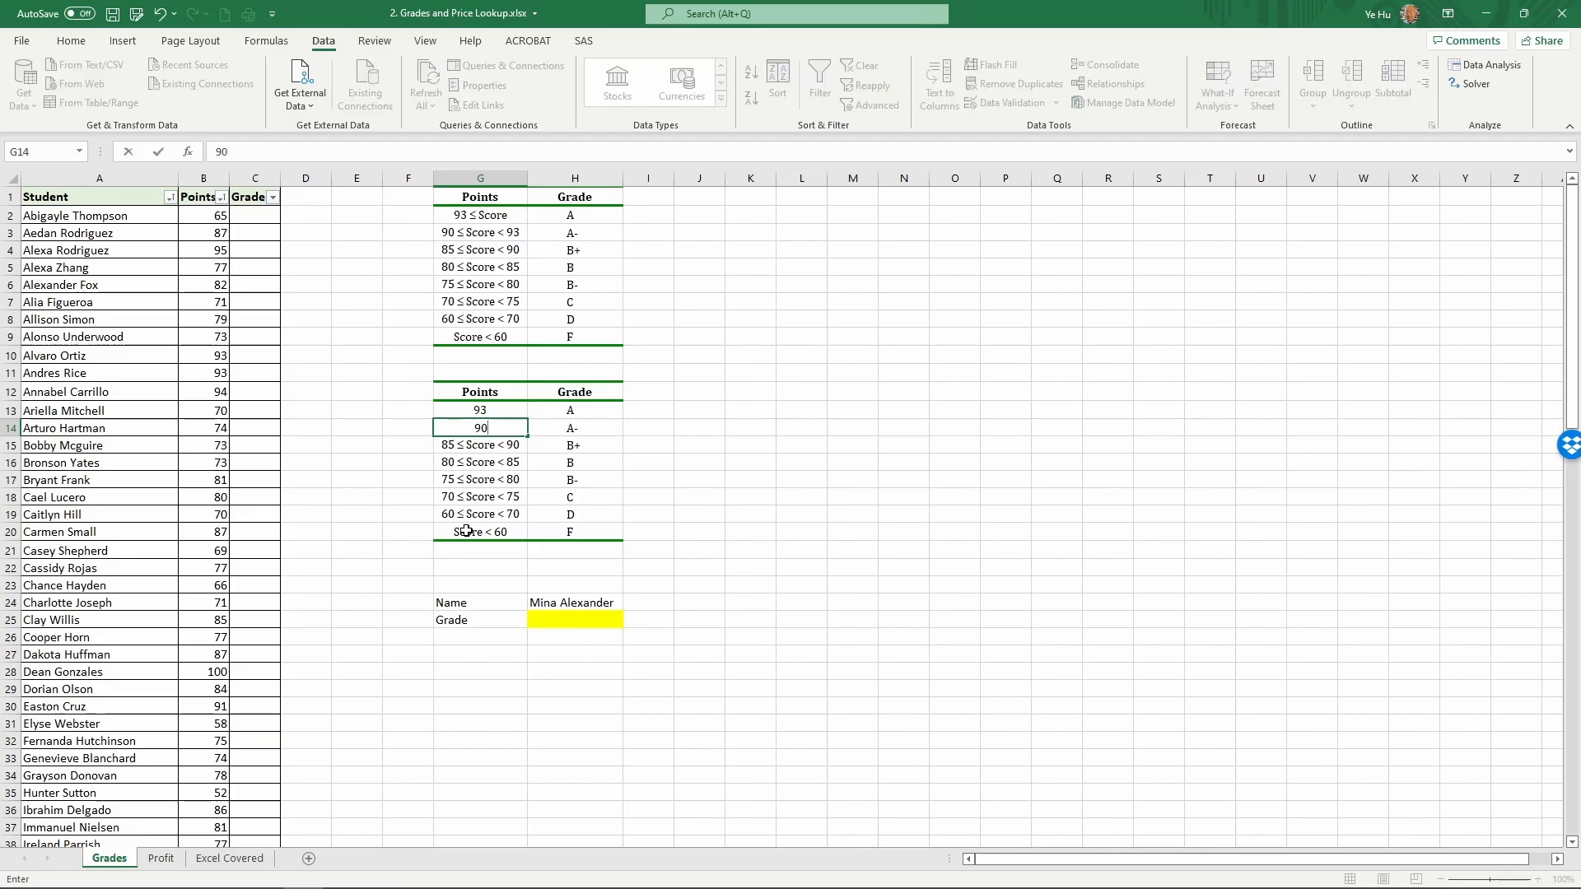
key(Enter)
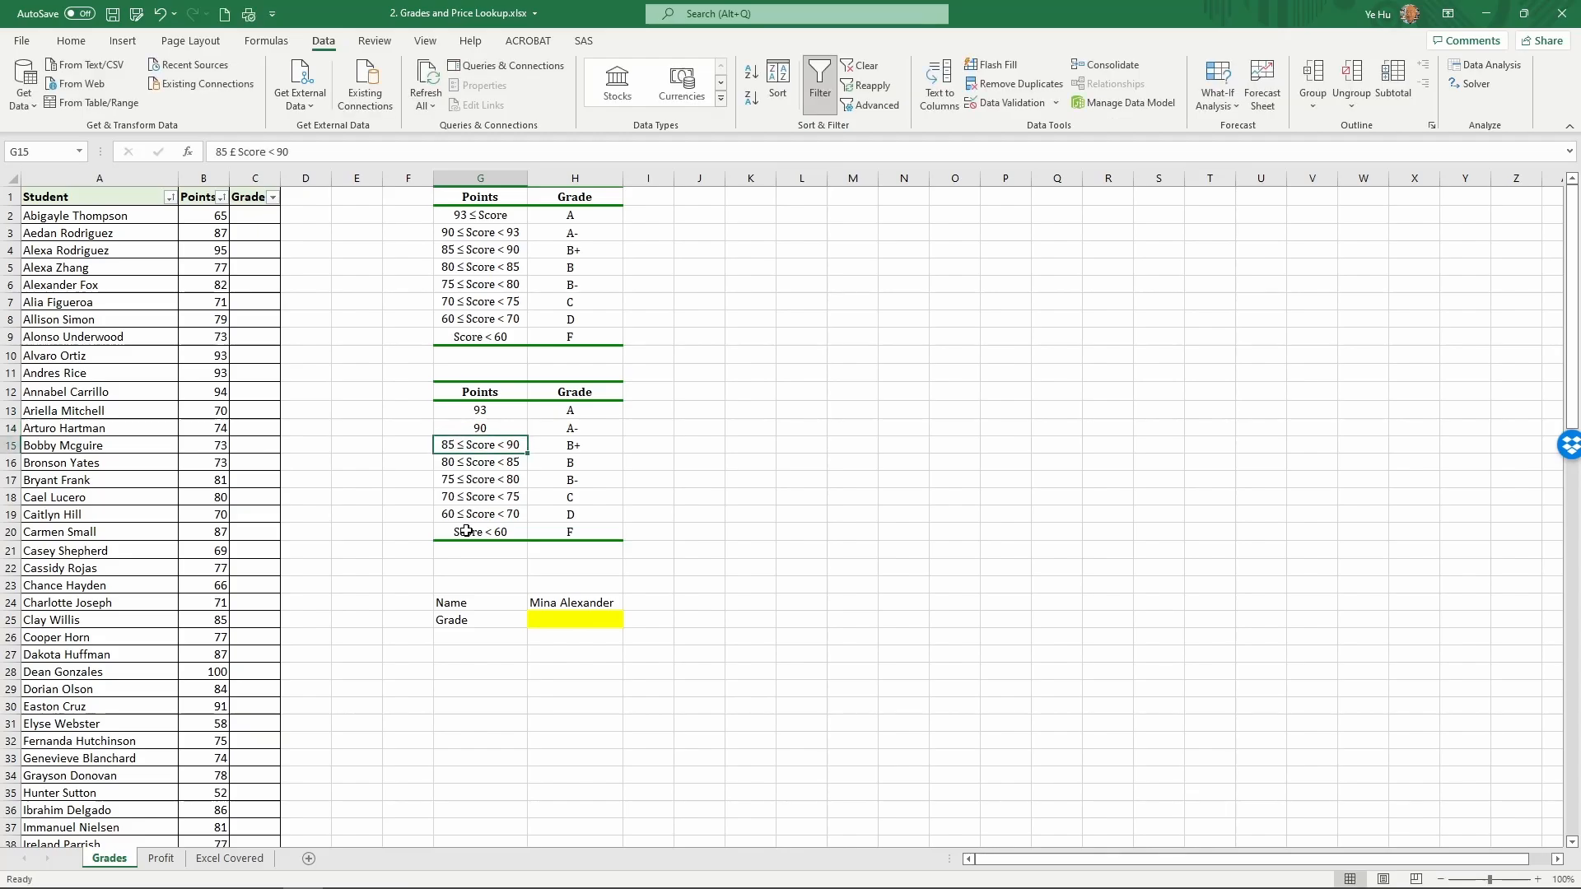
text(85)
click(479, 479)
text(75)
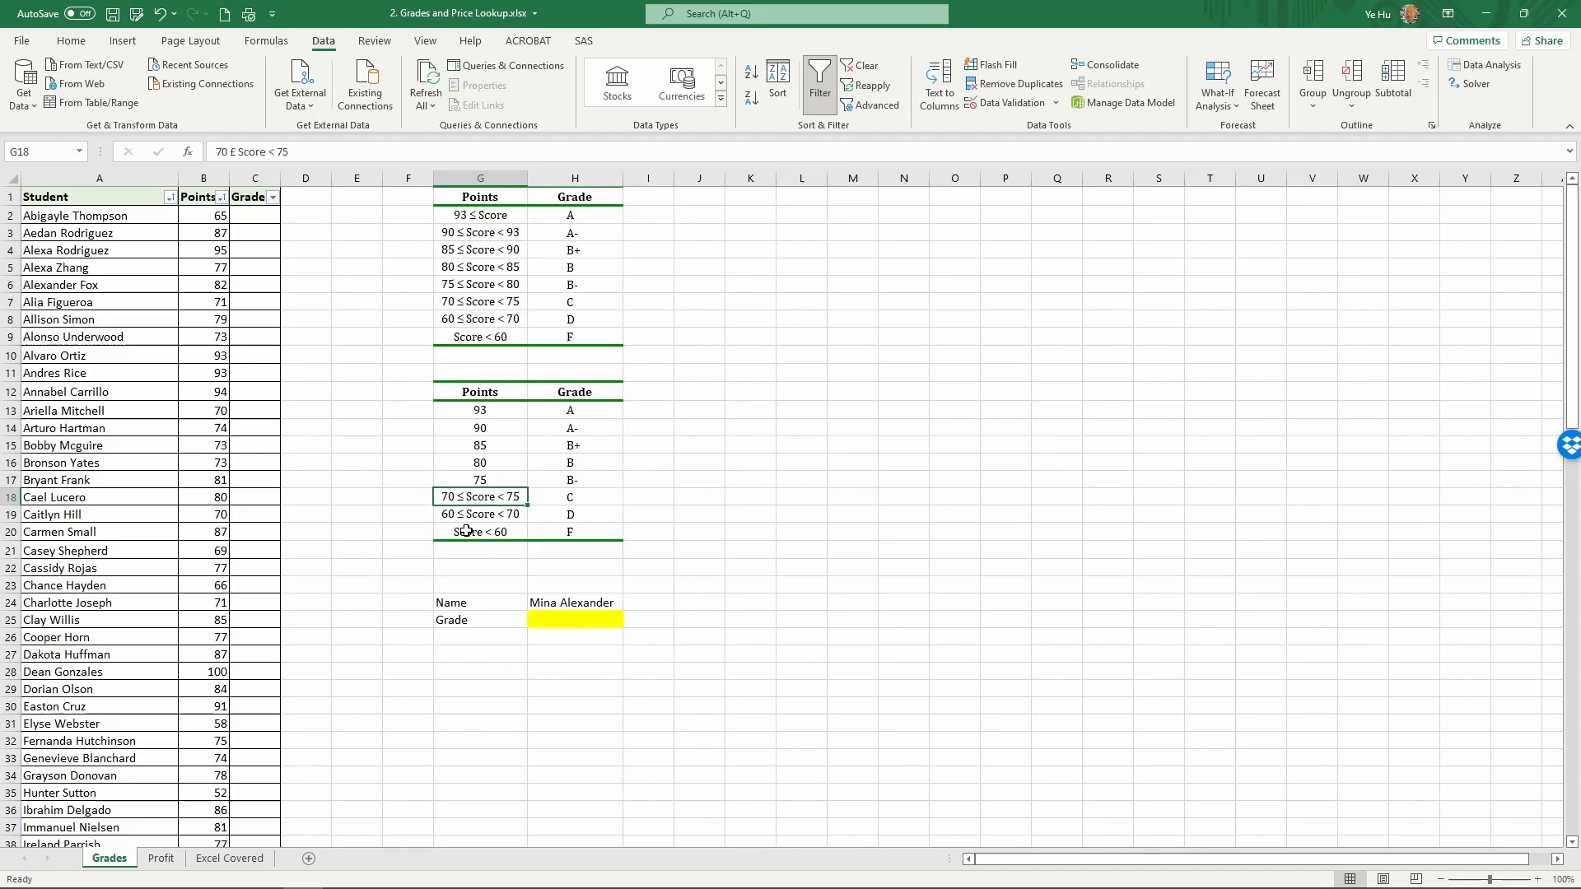
text(70)
click(480, 514)
text(6)
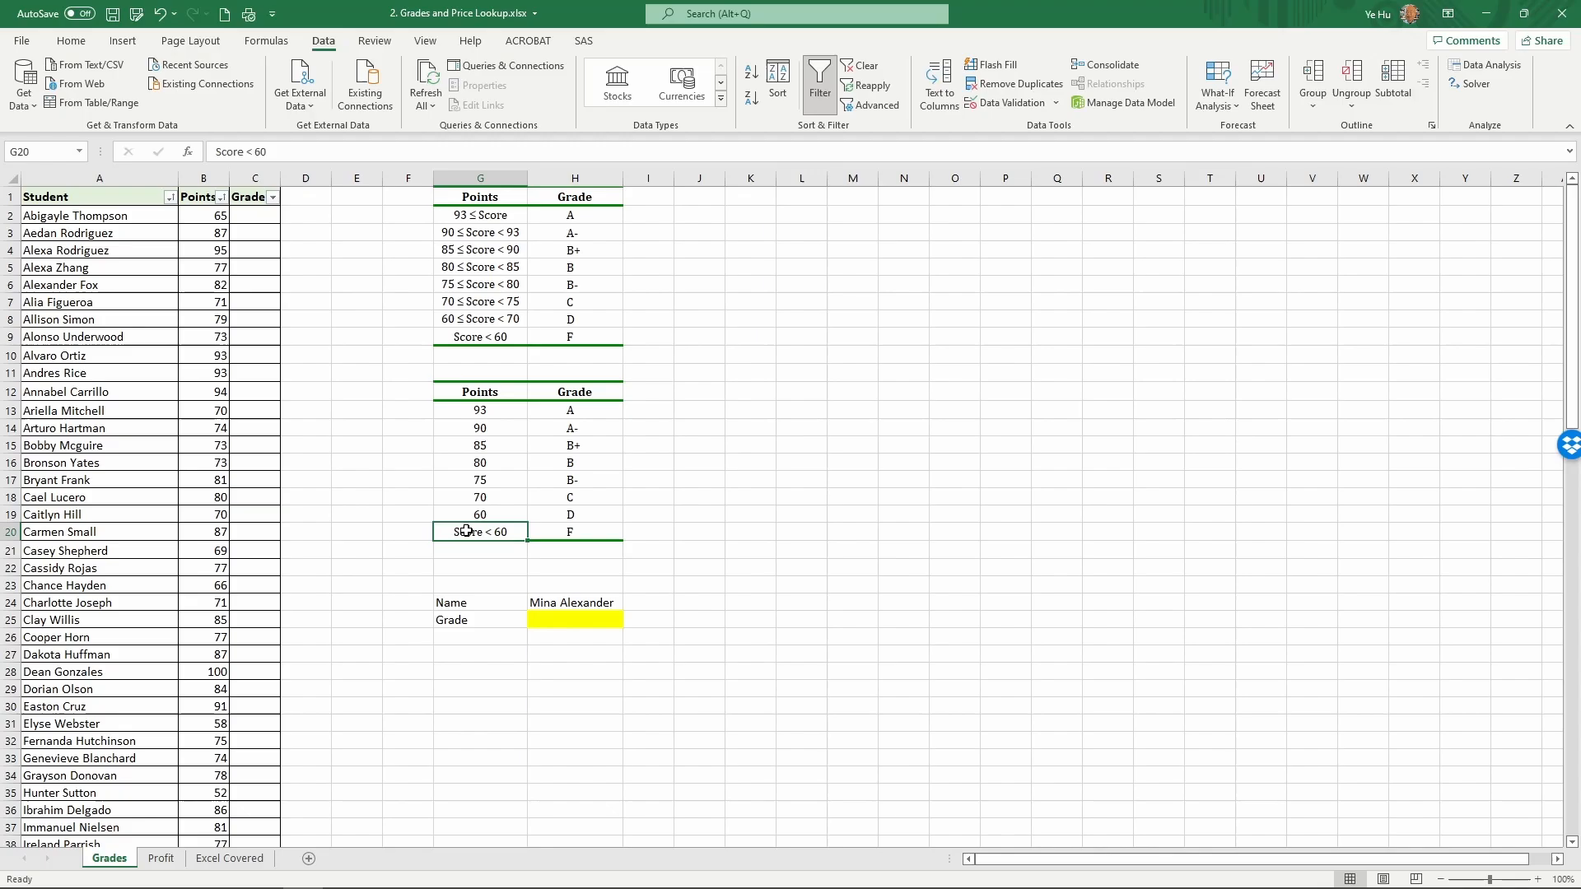
text(0)
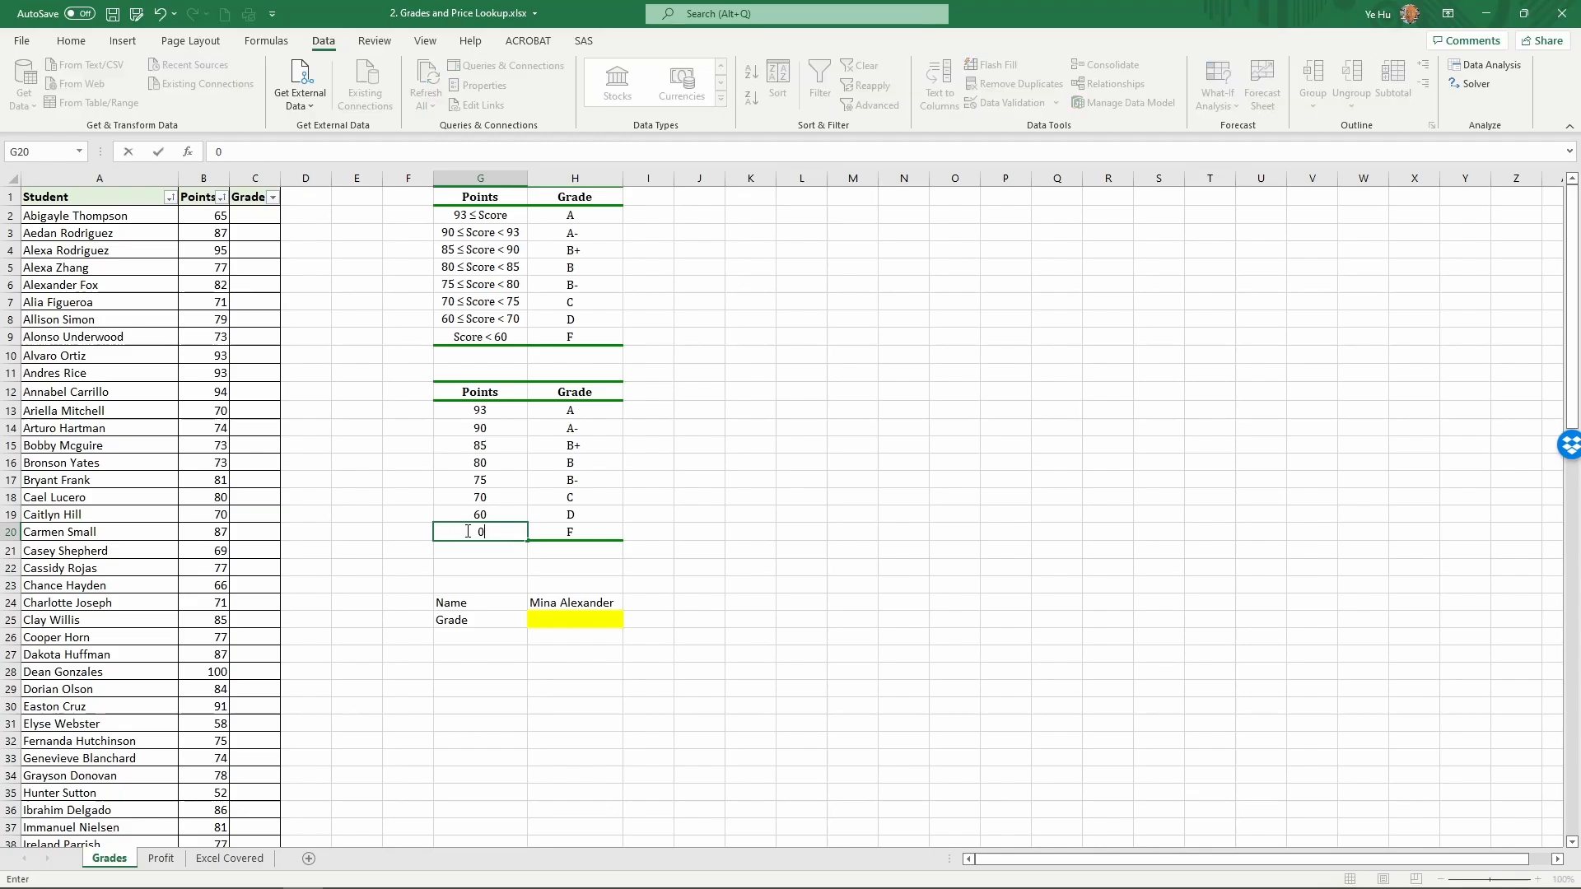
key(Enter)
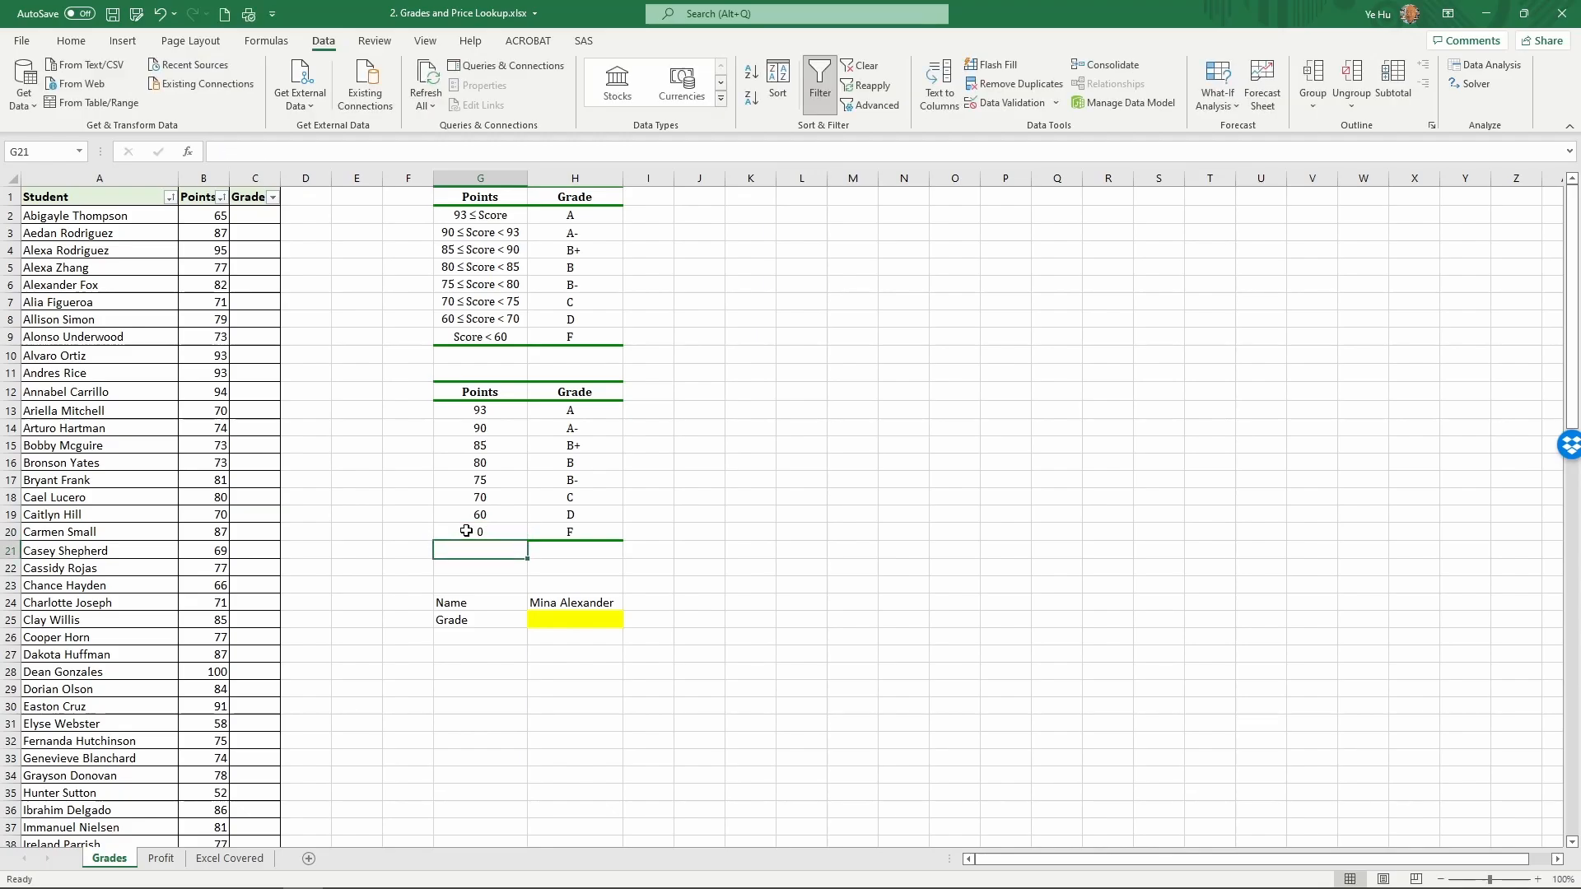
mouse_move(540, 441)
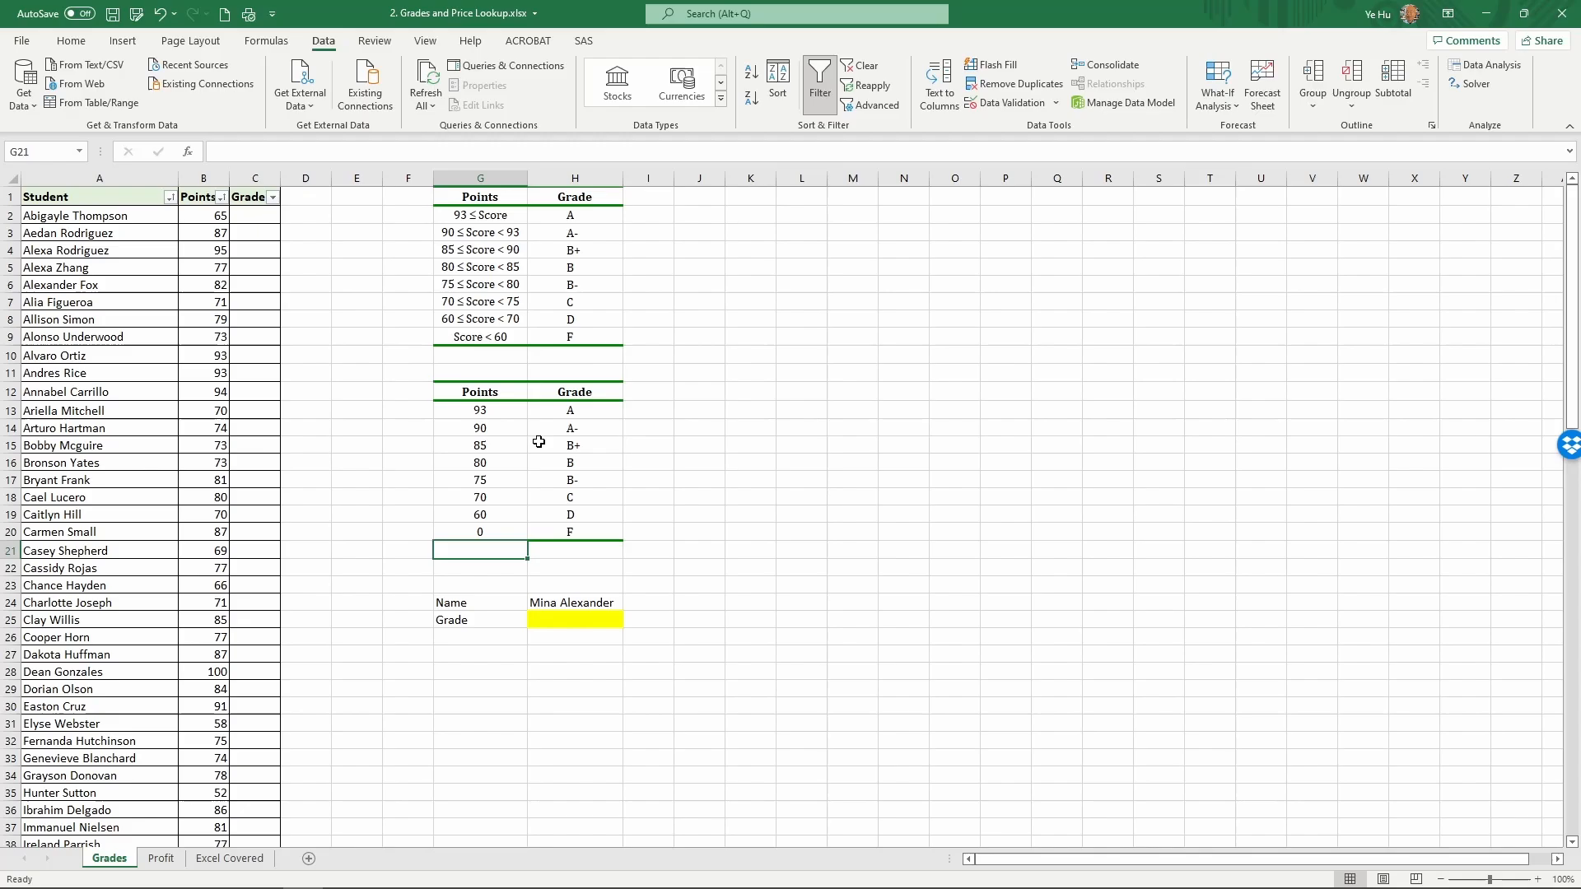
mouse_move(495, 415)
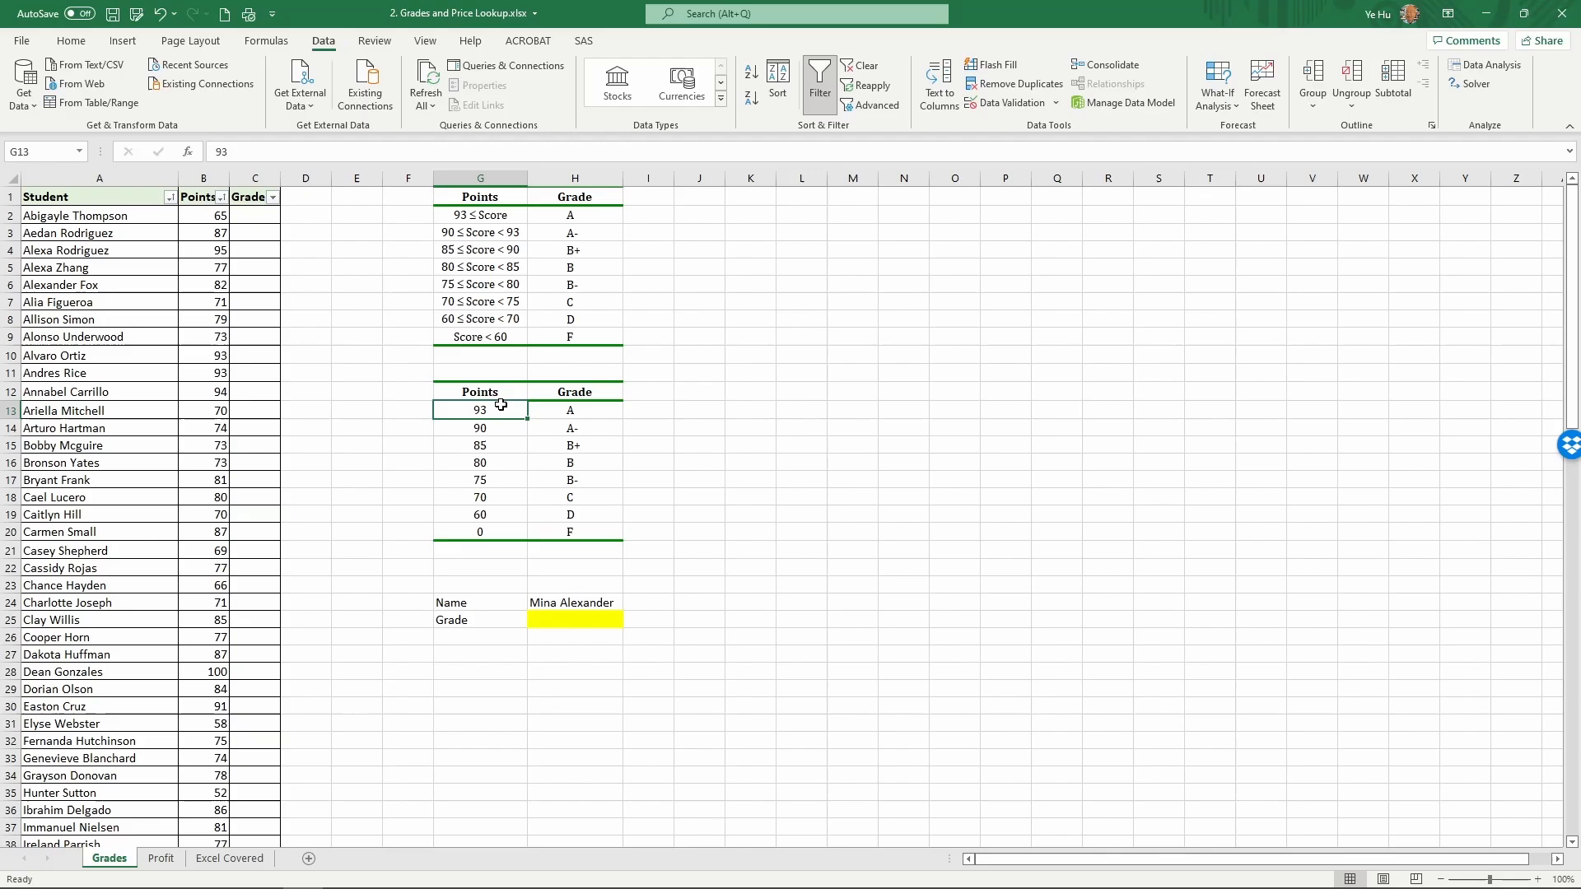
mouse_move(501, 411)
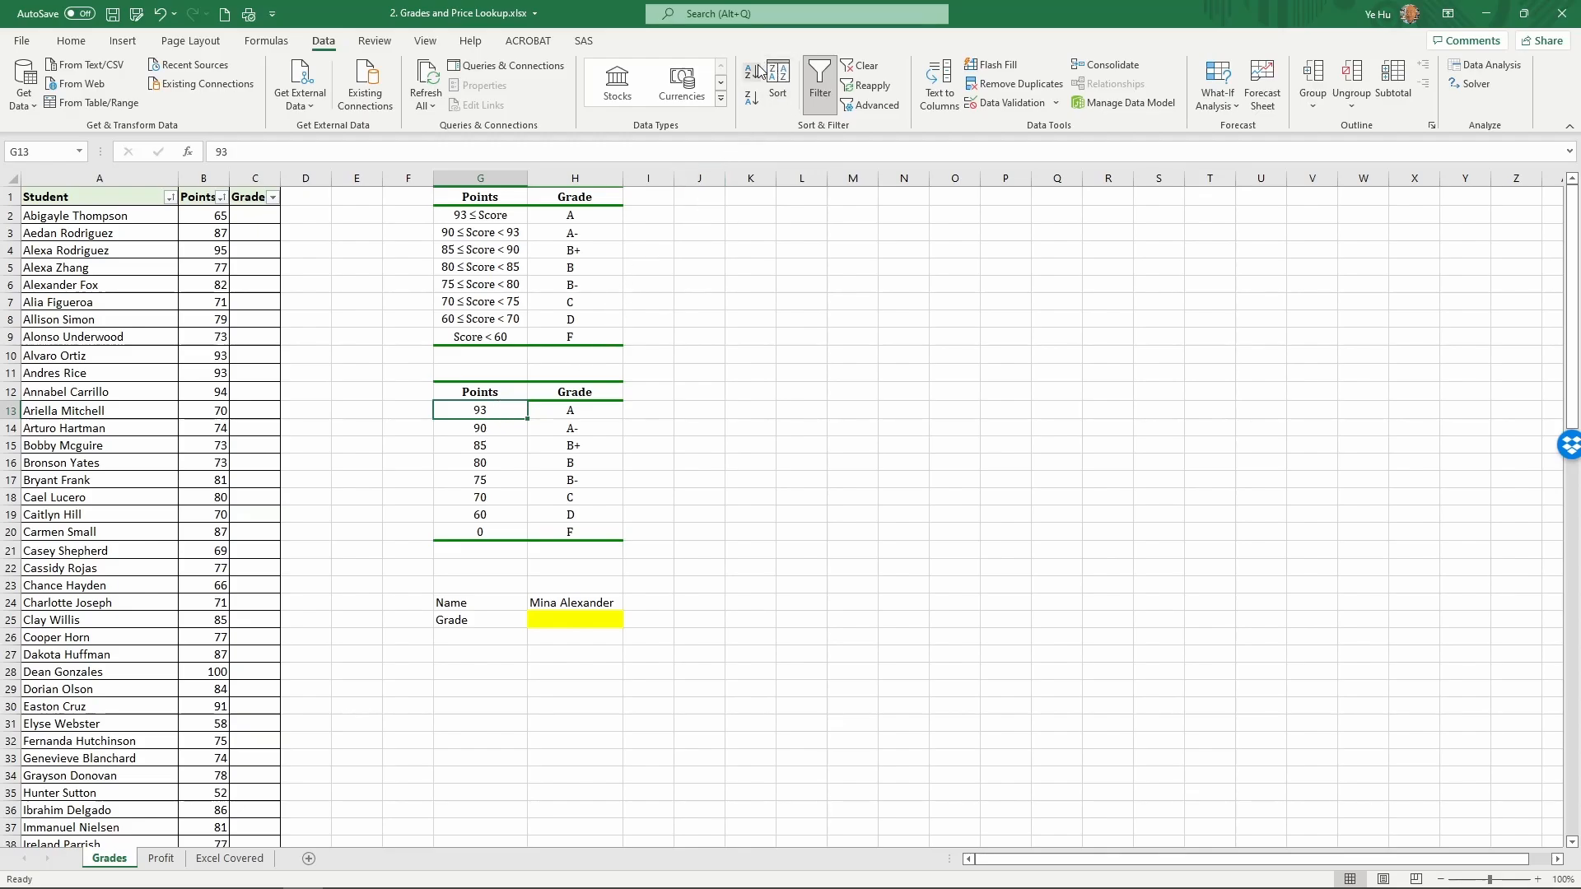
Sort the copied thresholds smallest to largest so they run 0 (F) up to 93 (A)
click(751, 72)
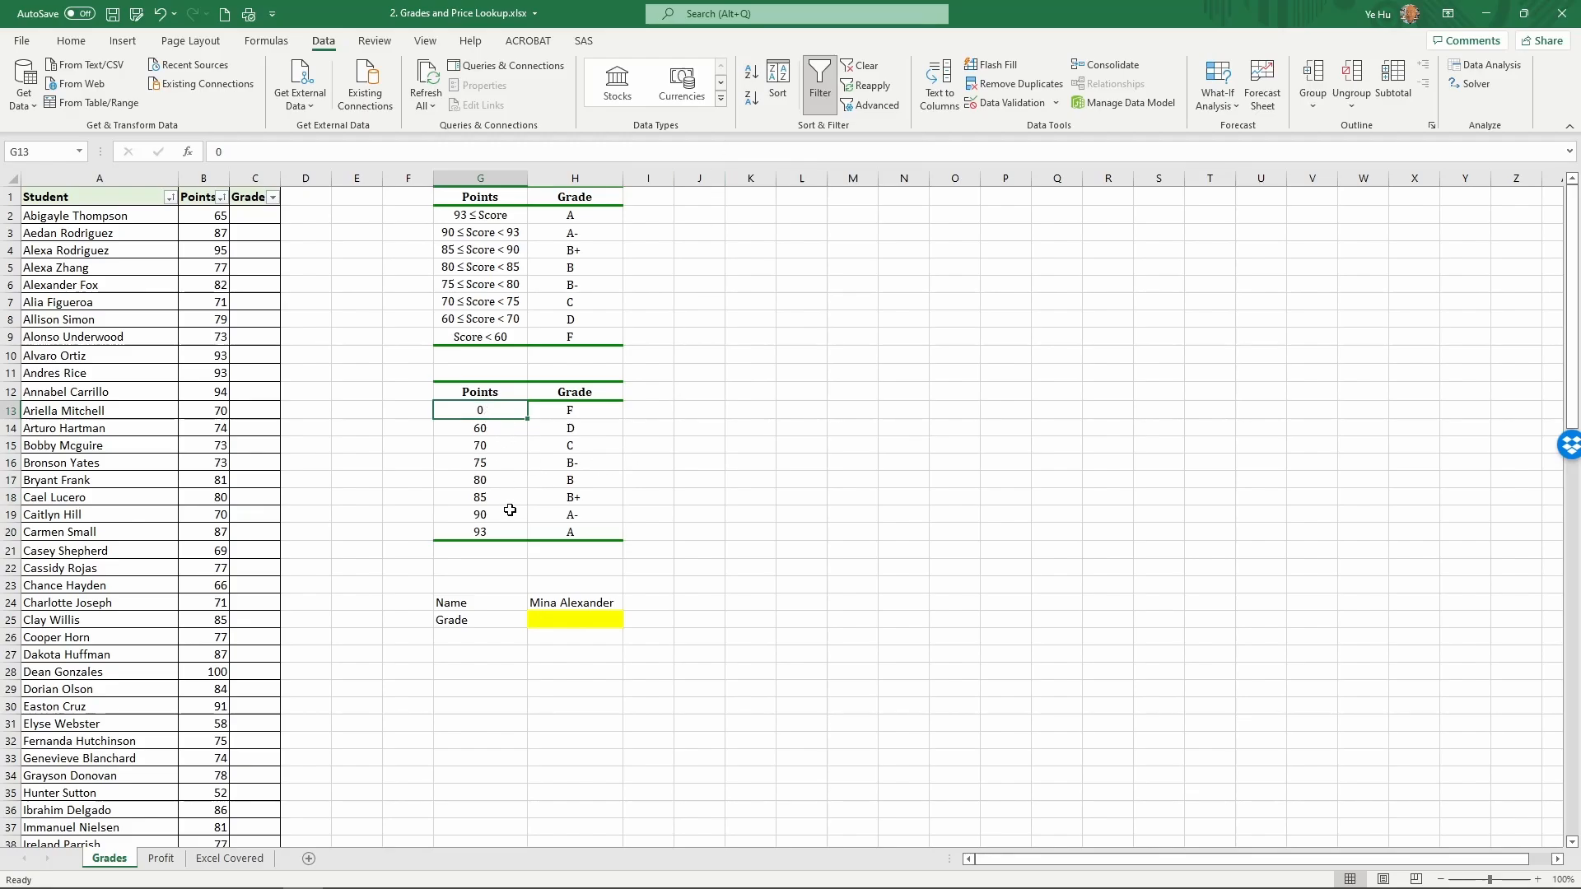
mouse_move(599, 485)
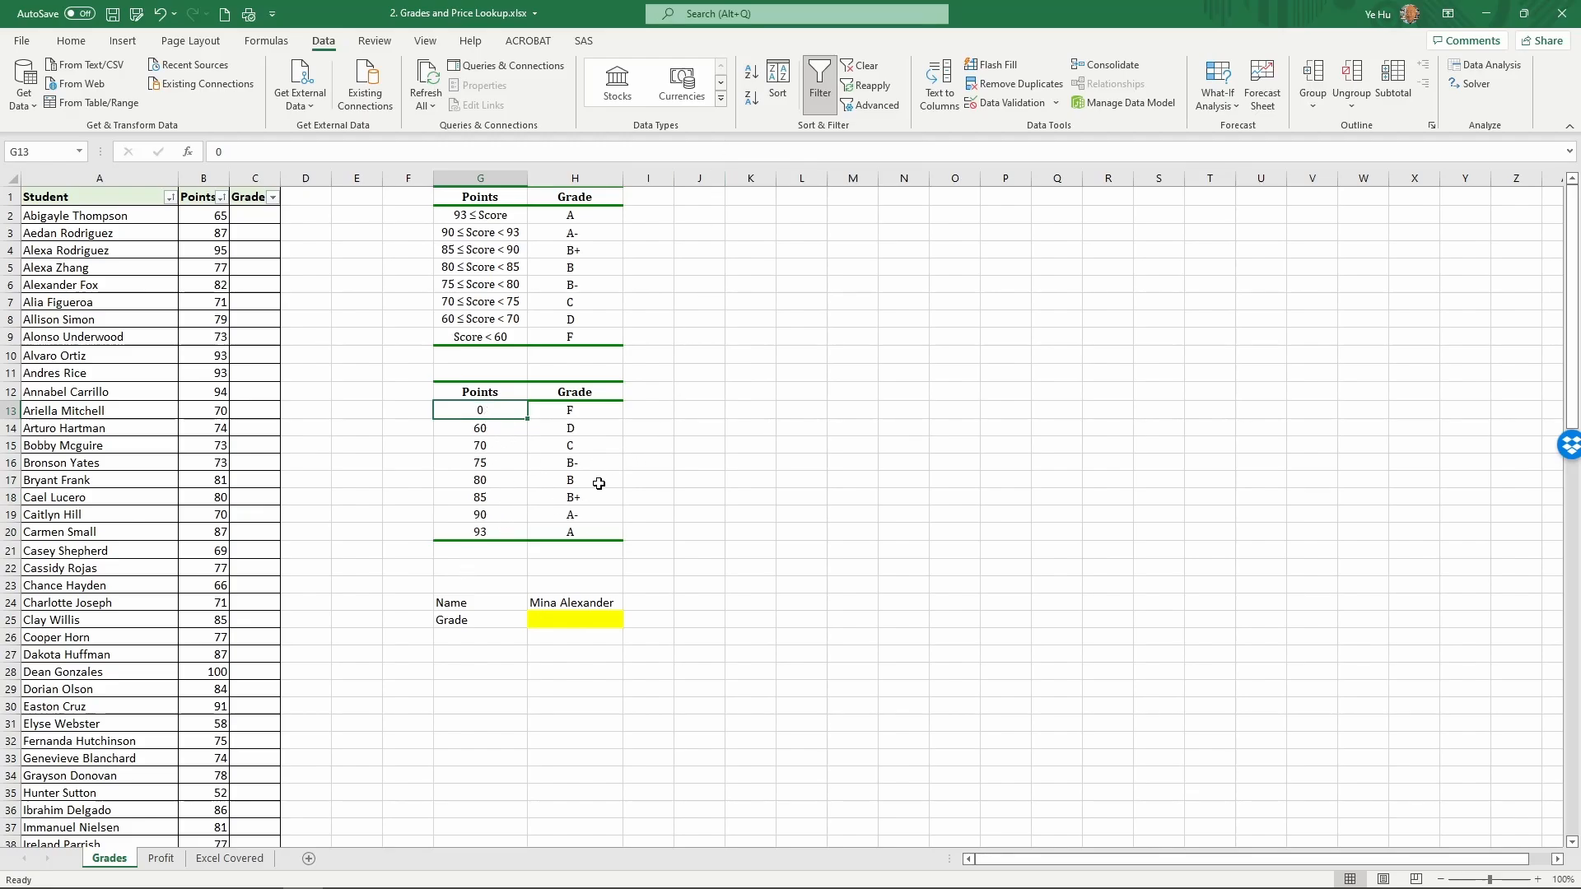
drag(479, 410, 570, 532)
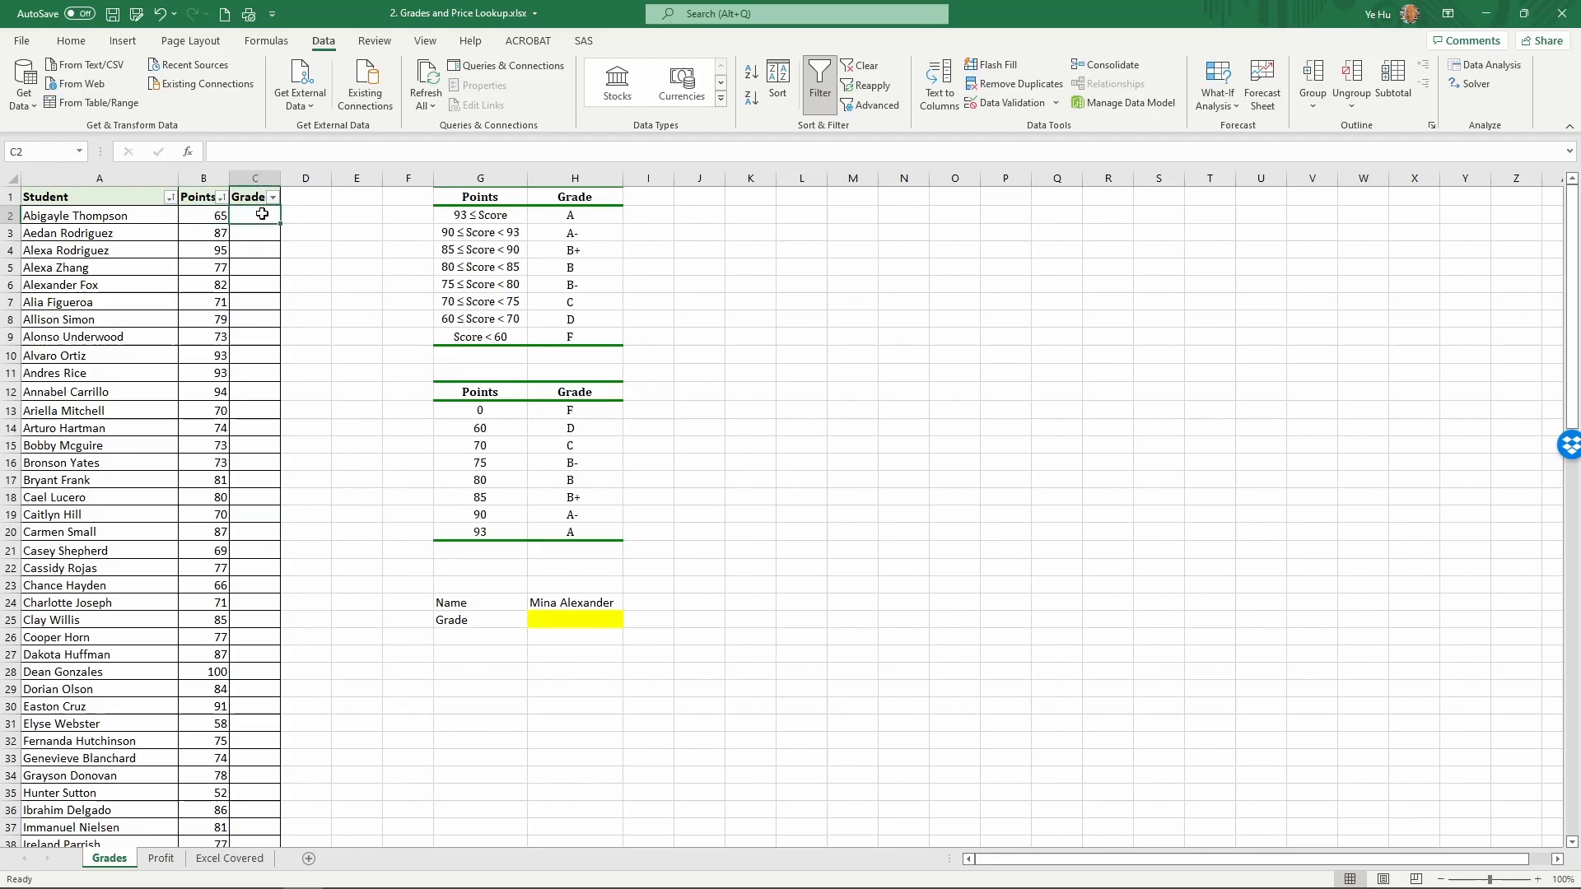
Start =vlookup( in C2 with B2 as lookup value and G13 as the table start
text(=v)
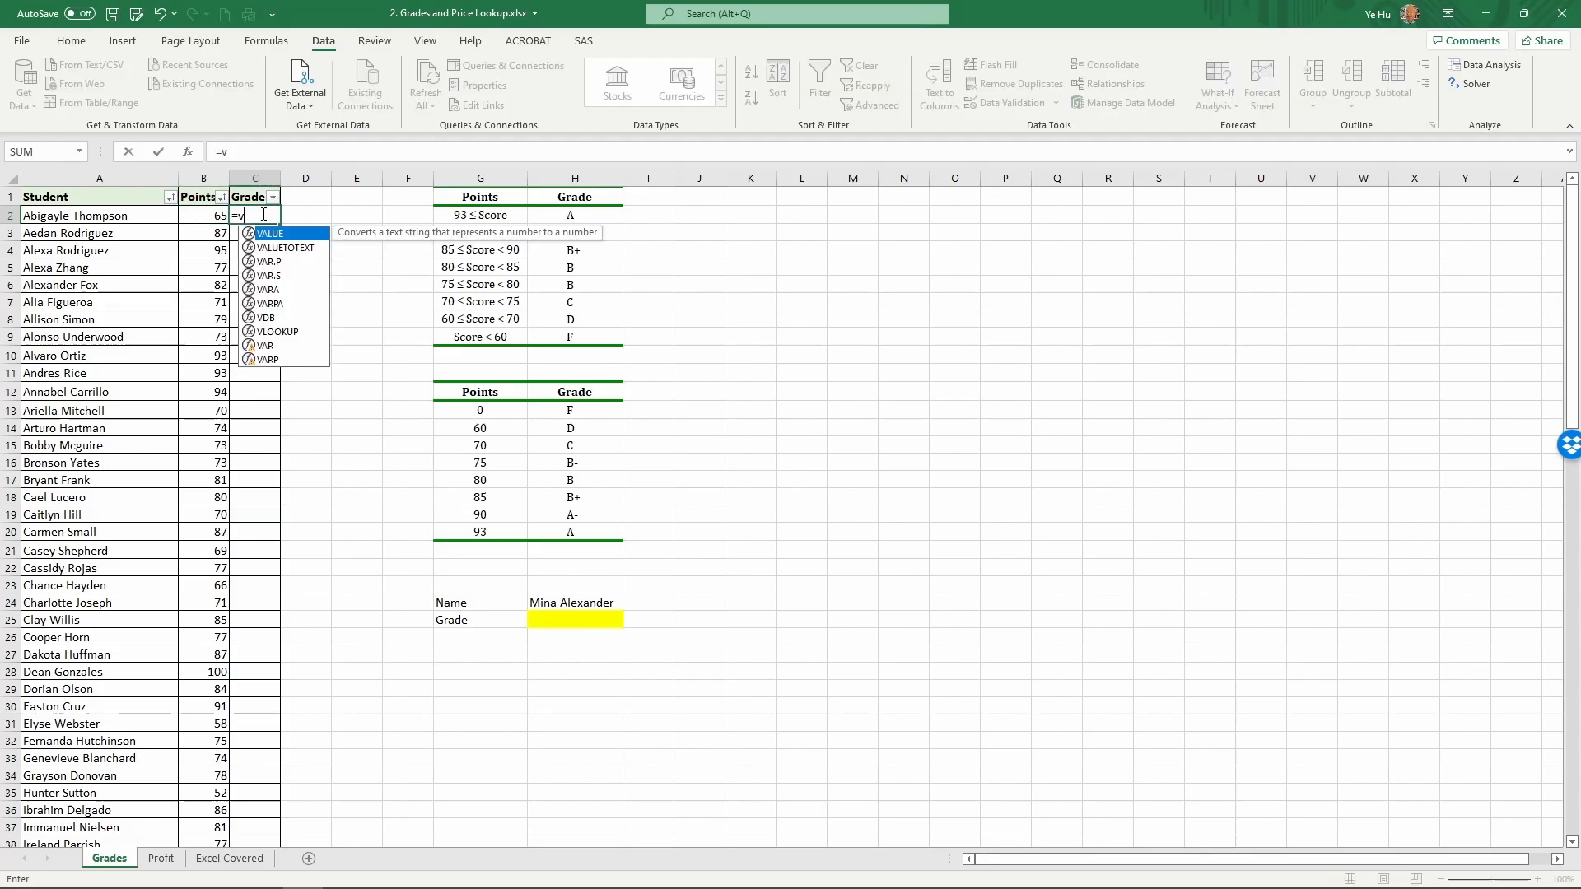
text(lookup)
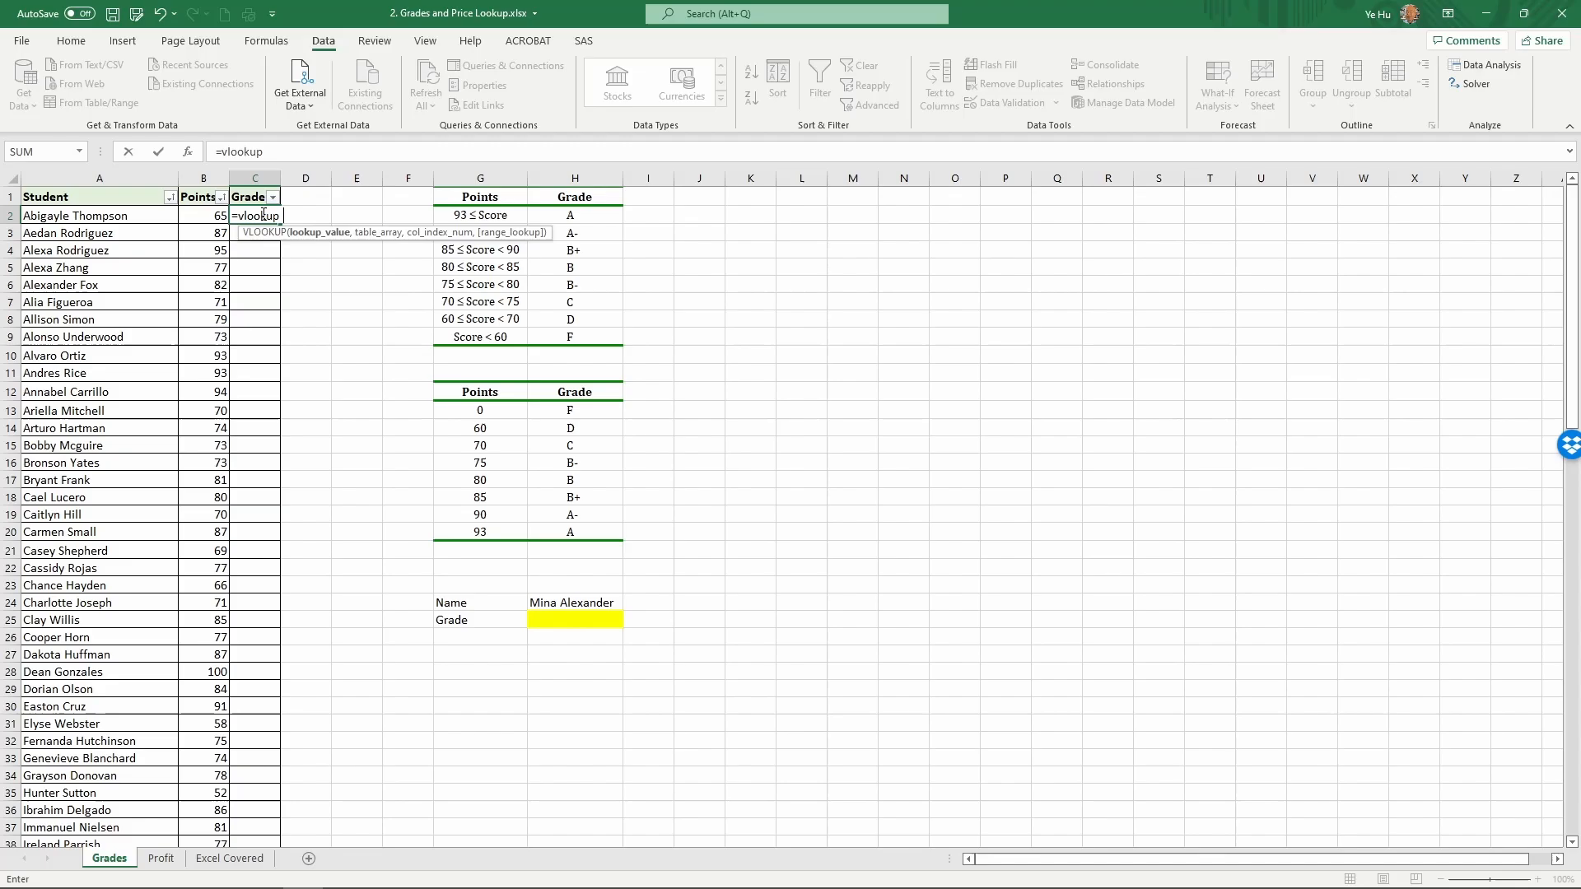
text(()
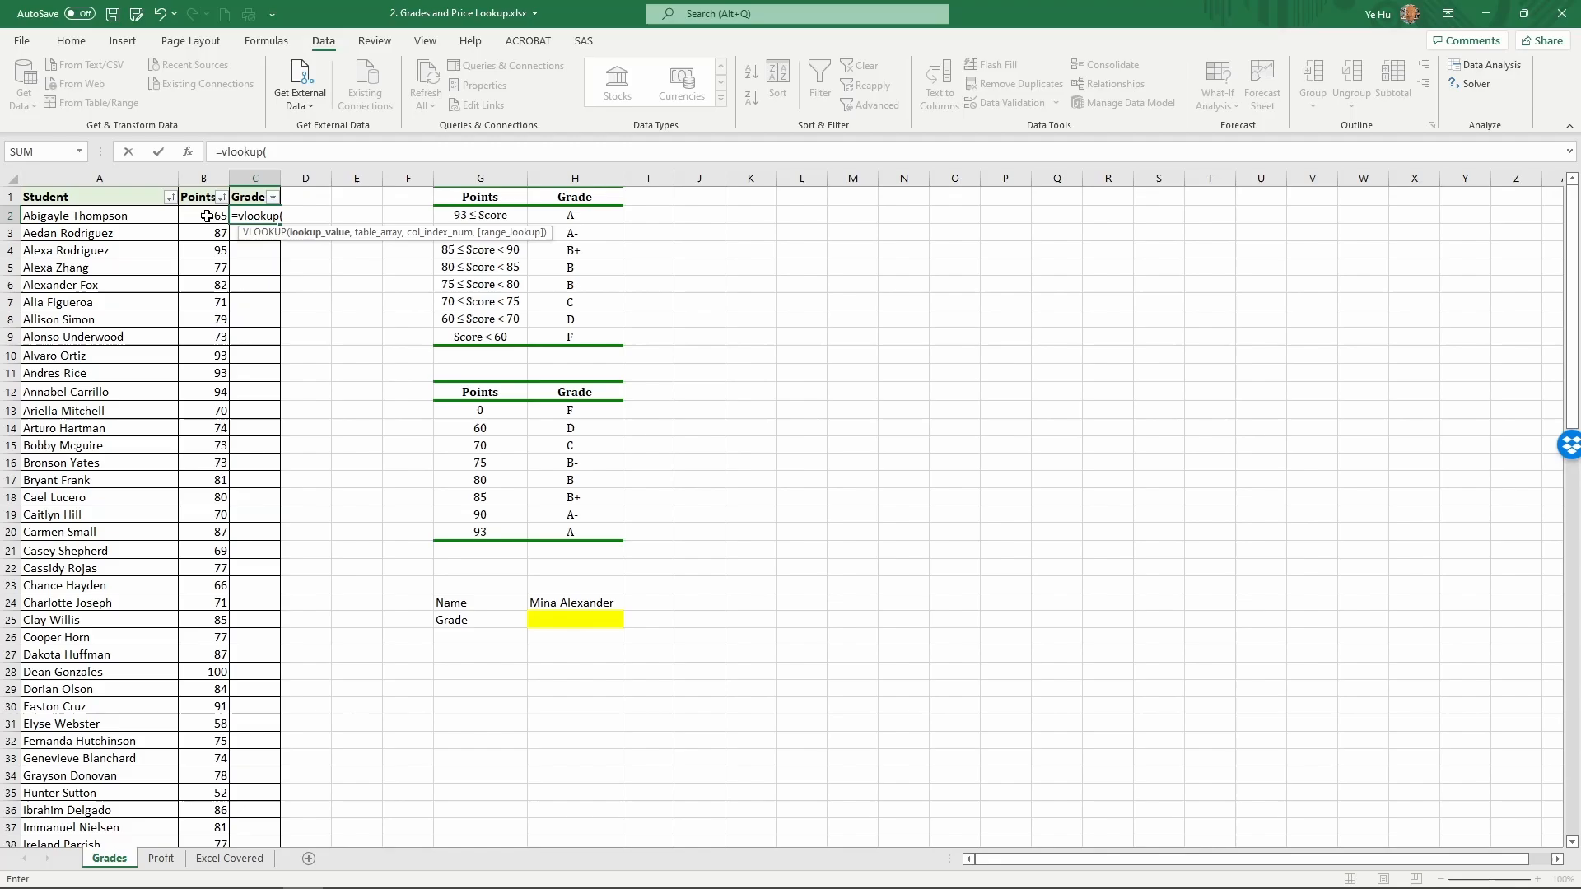
click(202, 215)
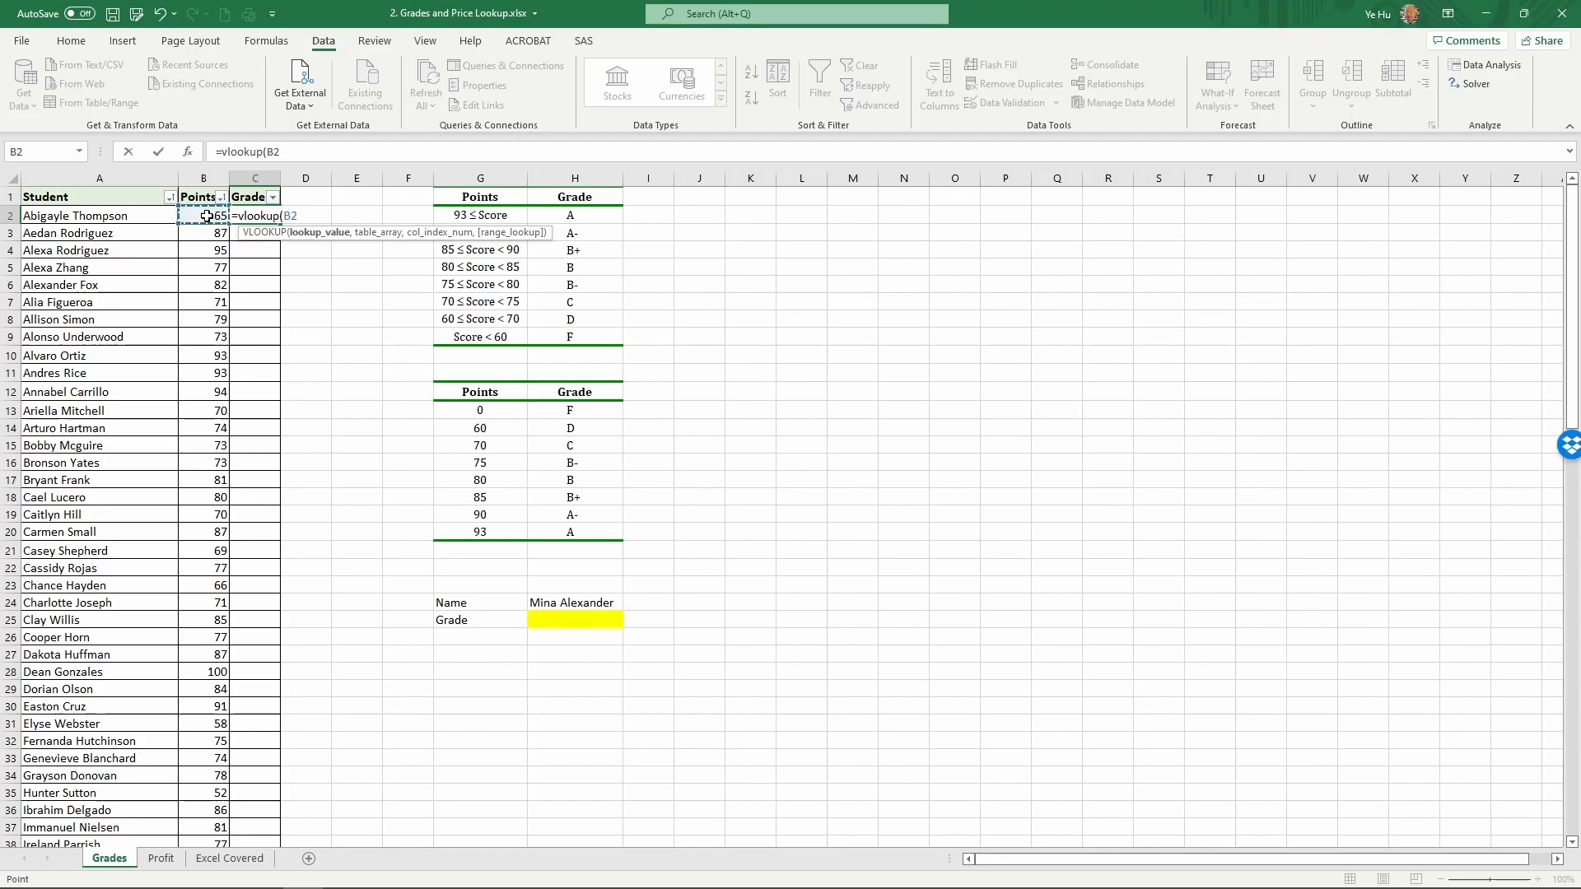
text(,)
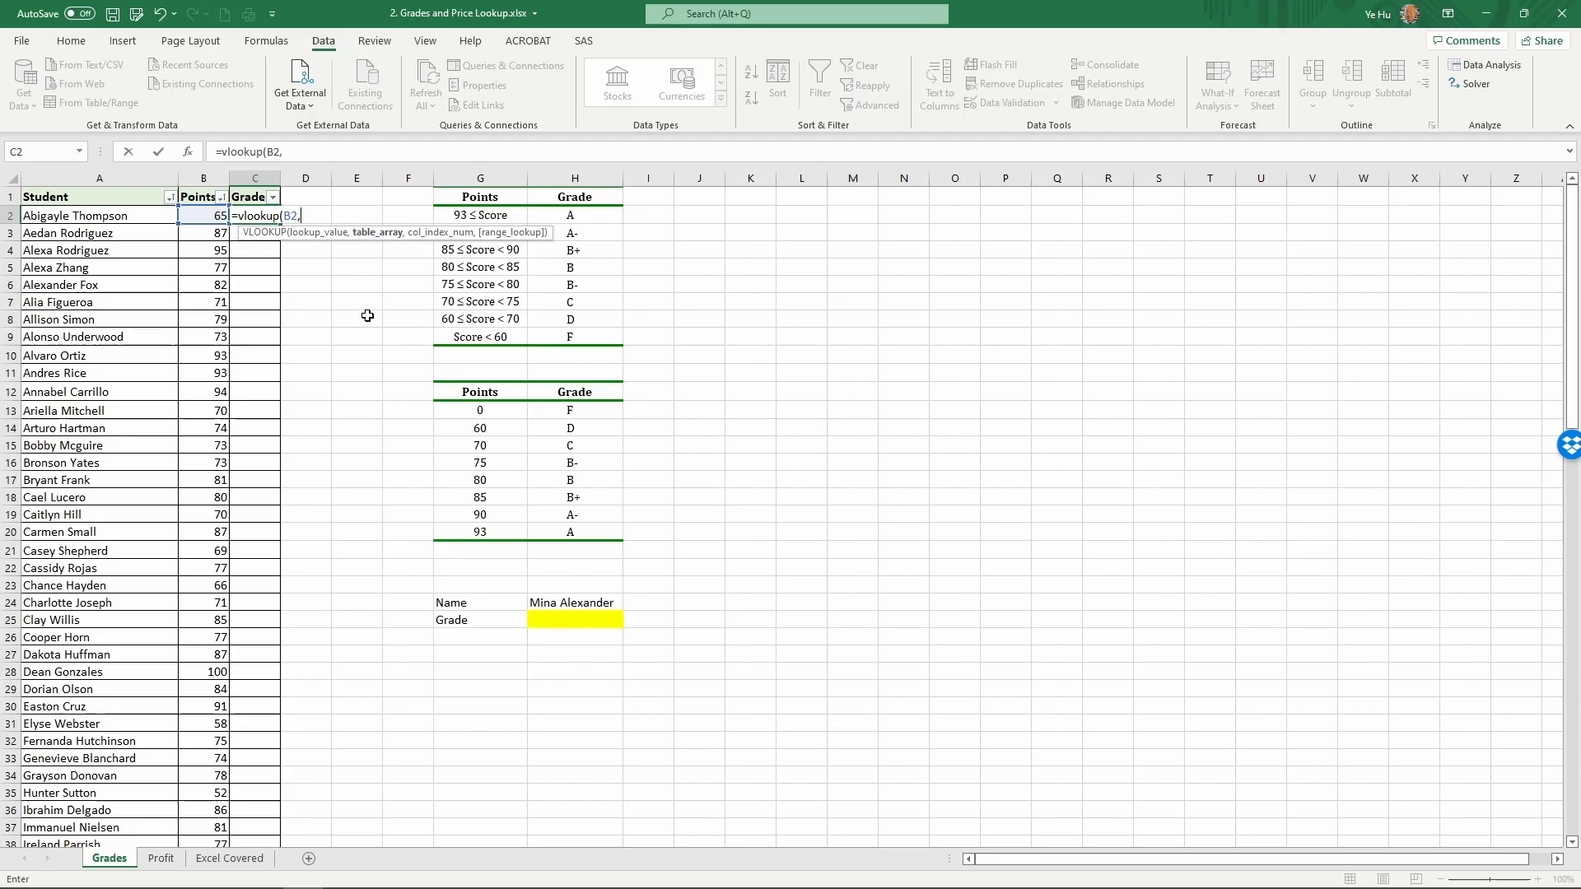
click(479, 408)
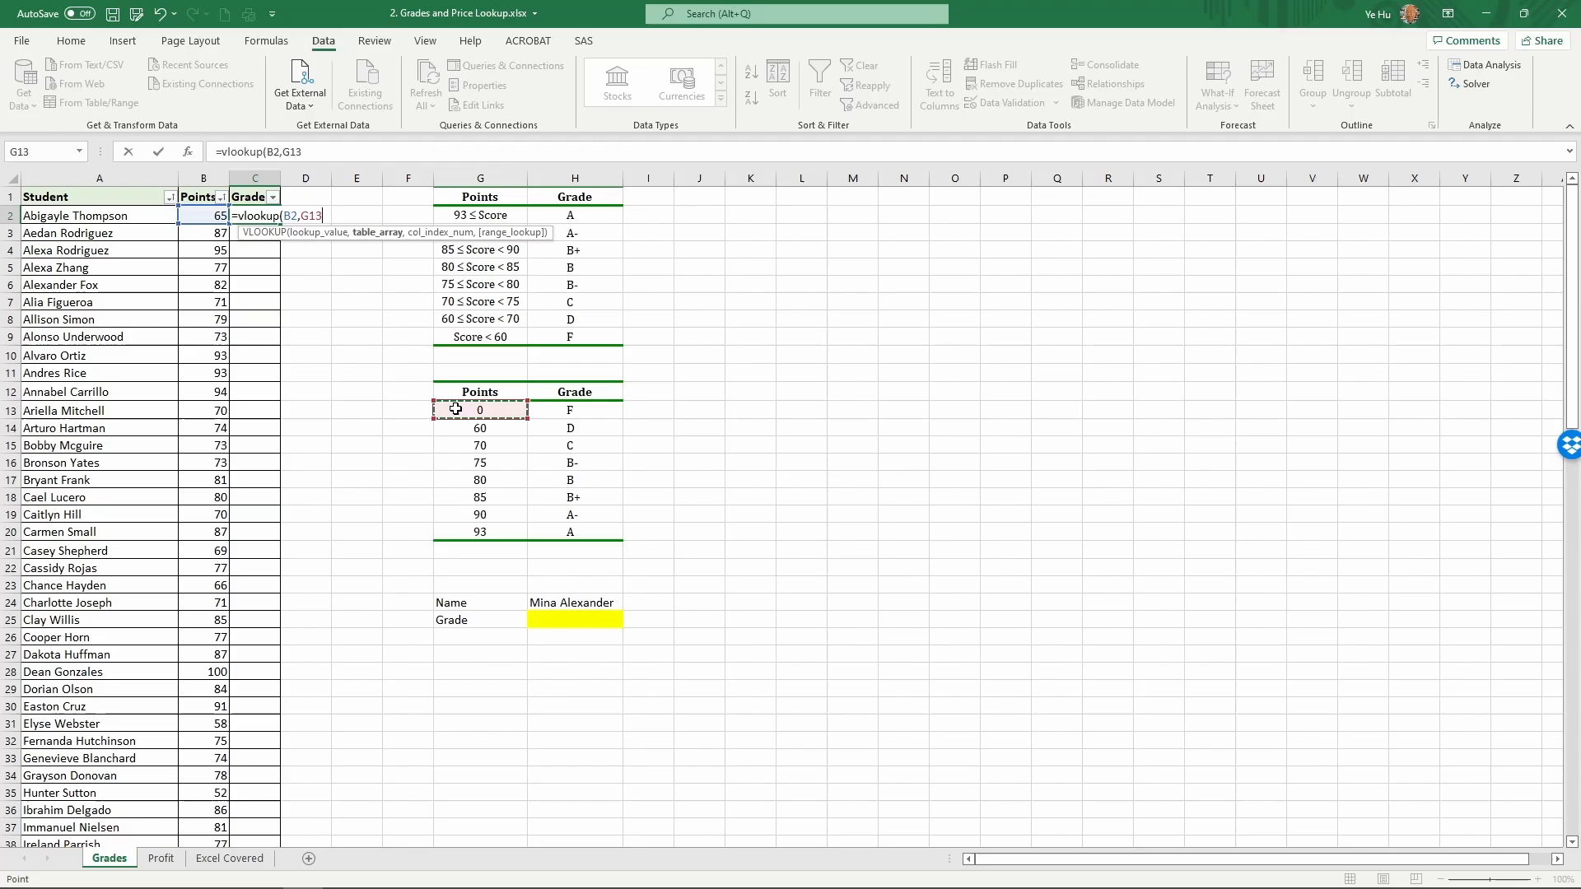
Extend the table_array argument to the full sorted range G13:H20
drag(479, 410, 573, 532)
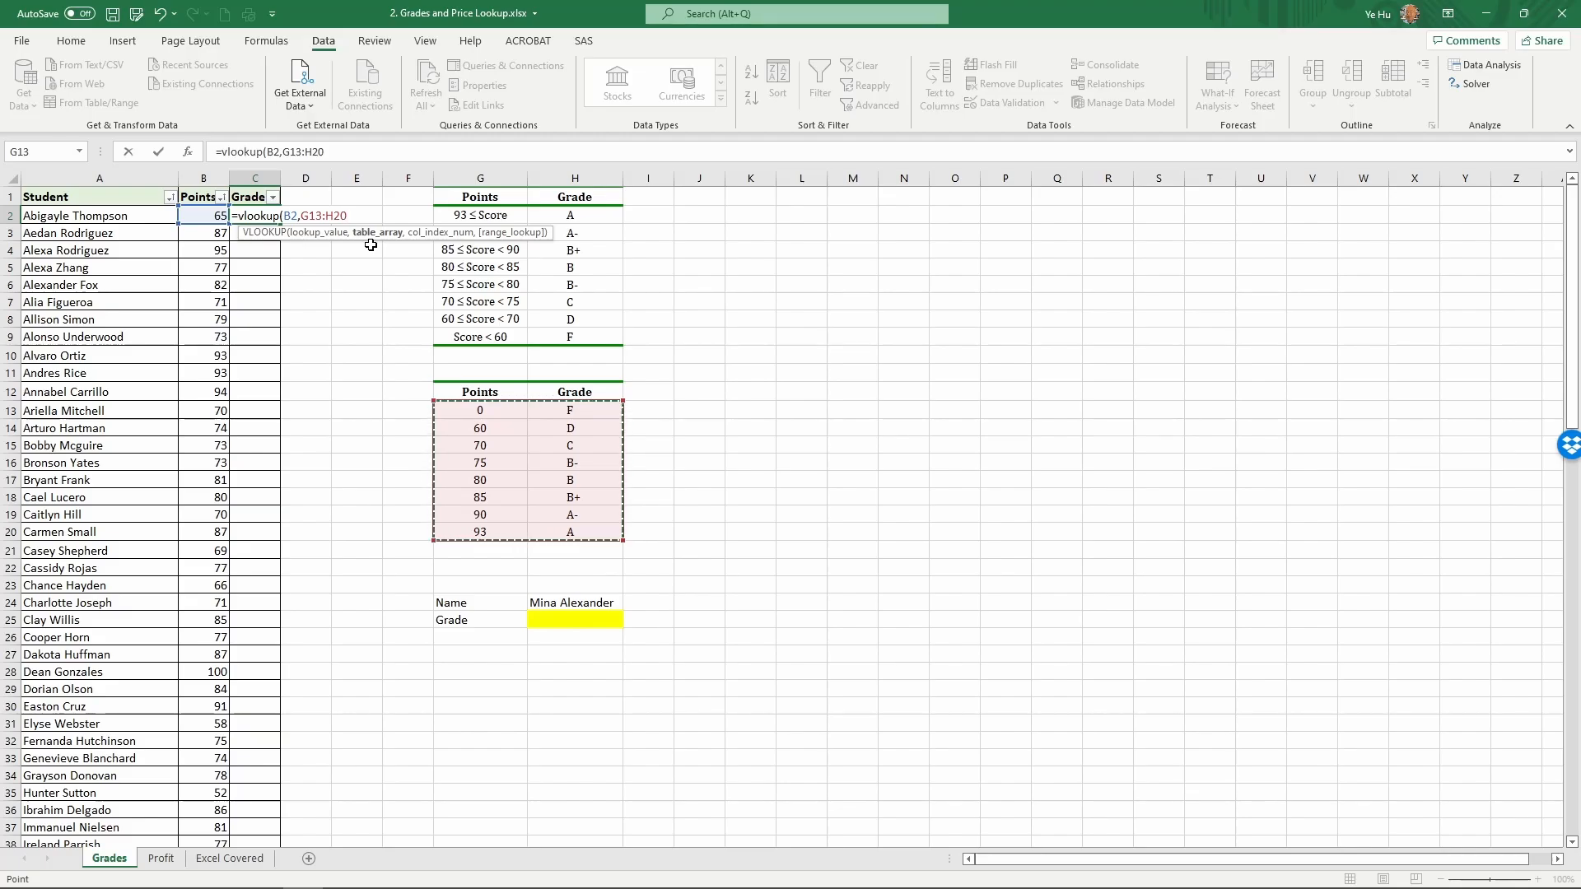
Lock the table range as the absolute reference $G$13:$H$20 with F4
key(F4)
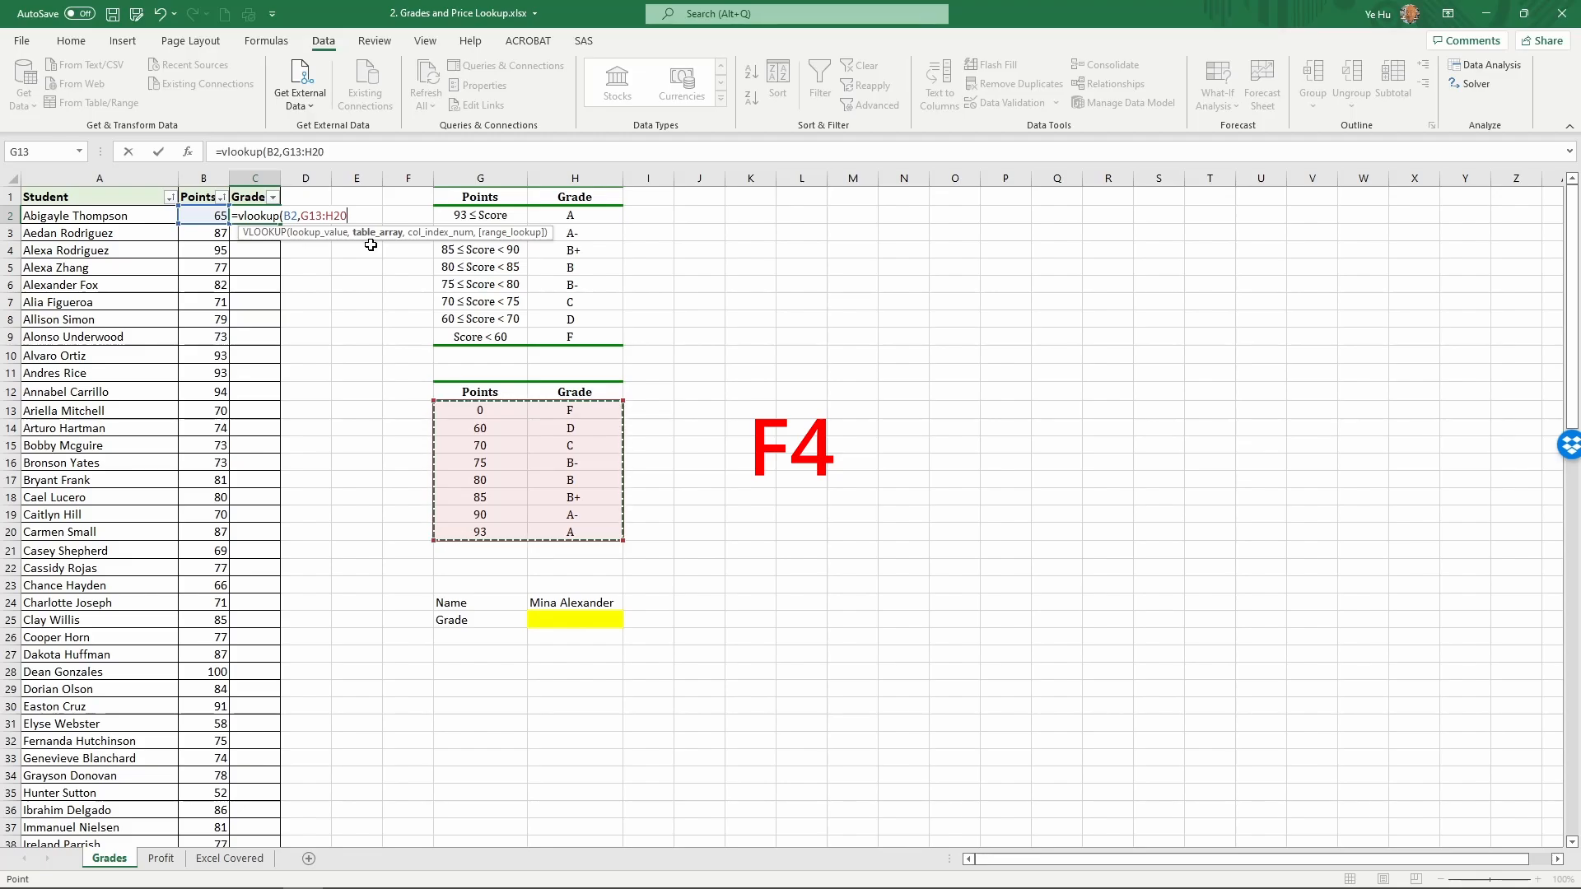
key(F4)
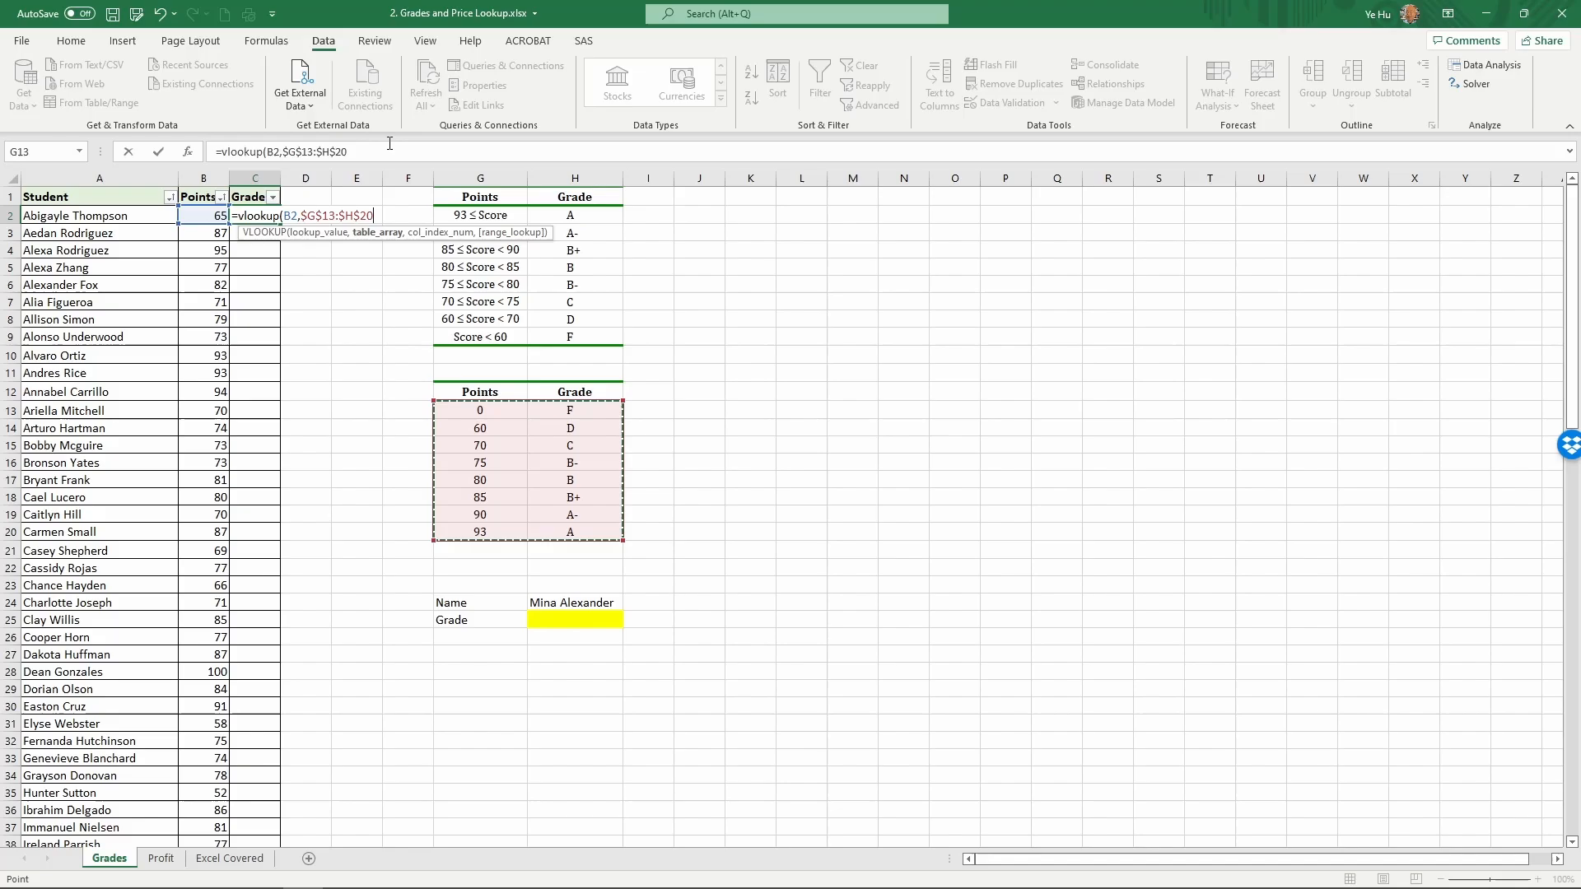
mouse_move(258, 418)
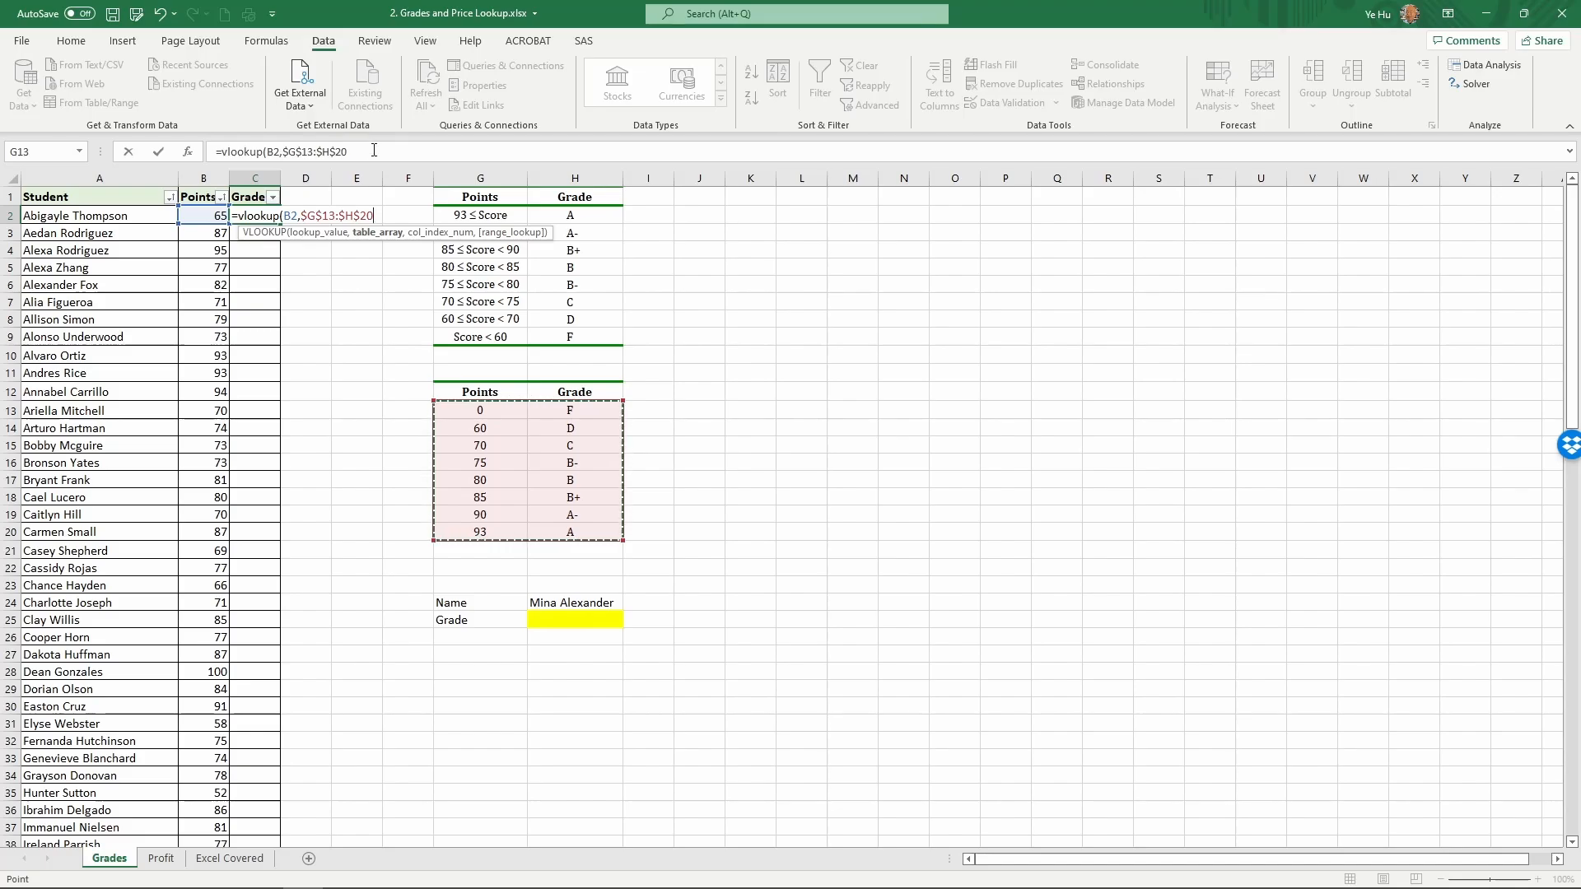
text(,)
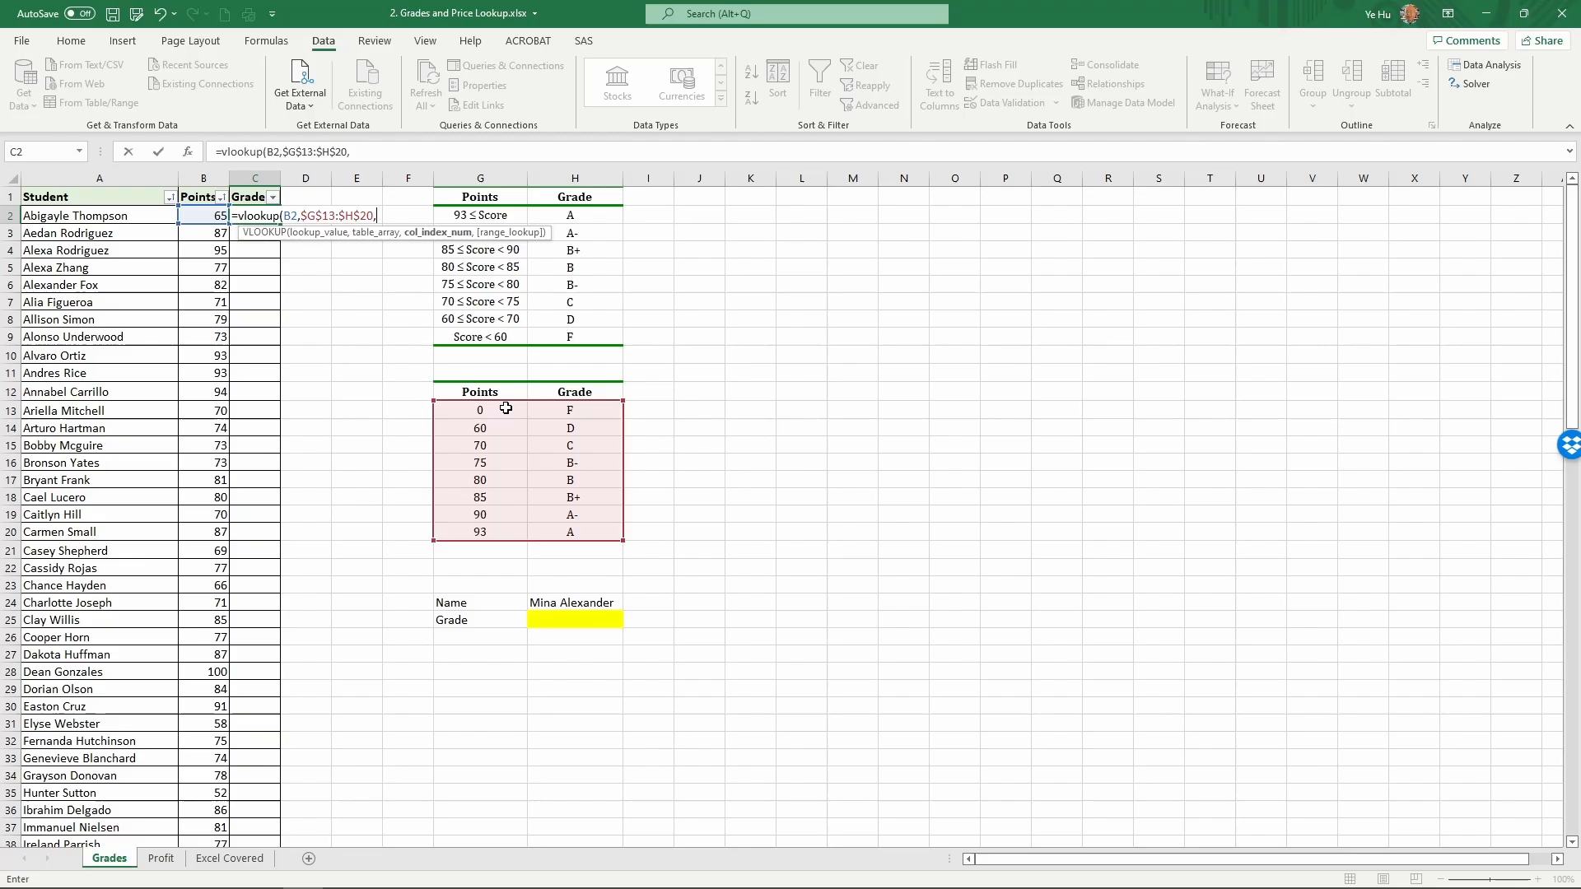
mouse_move(483, 411)
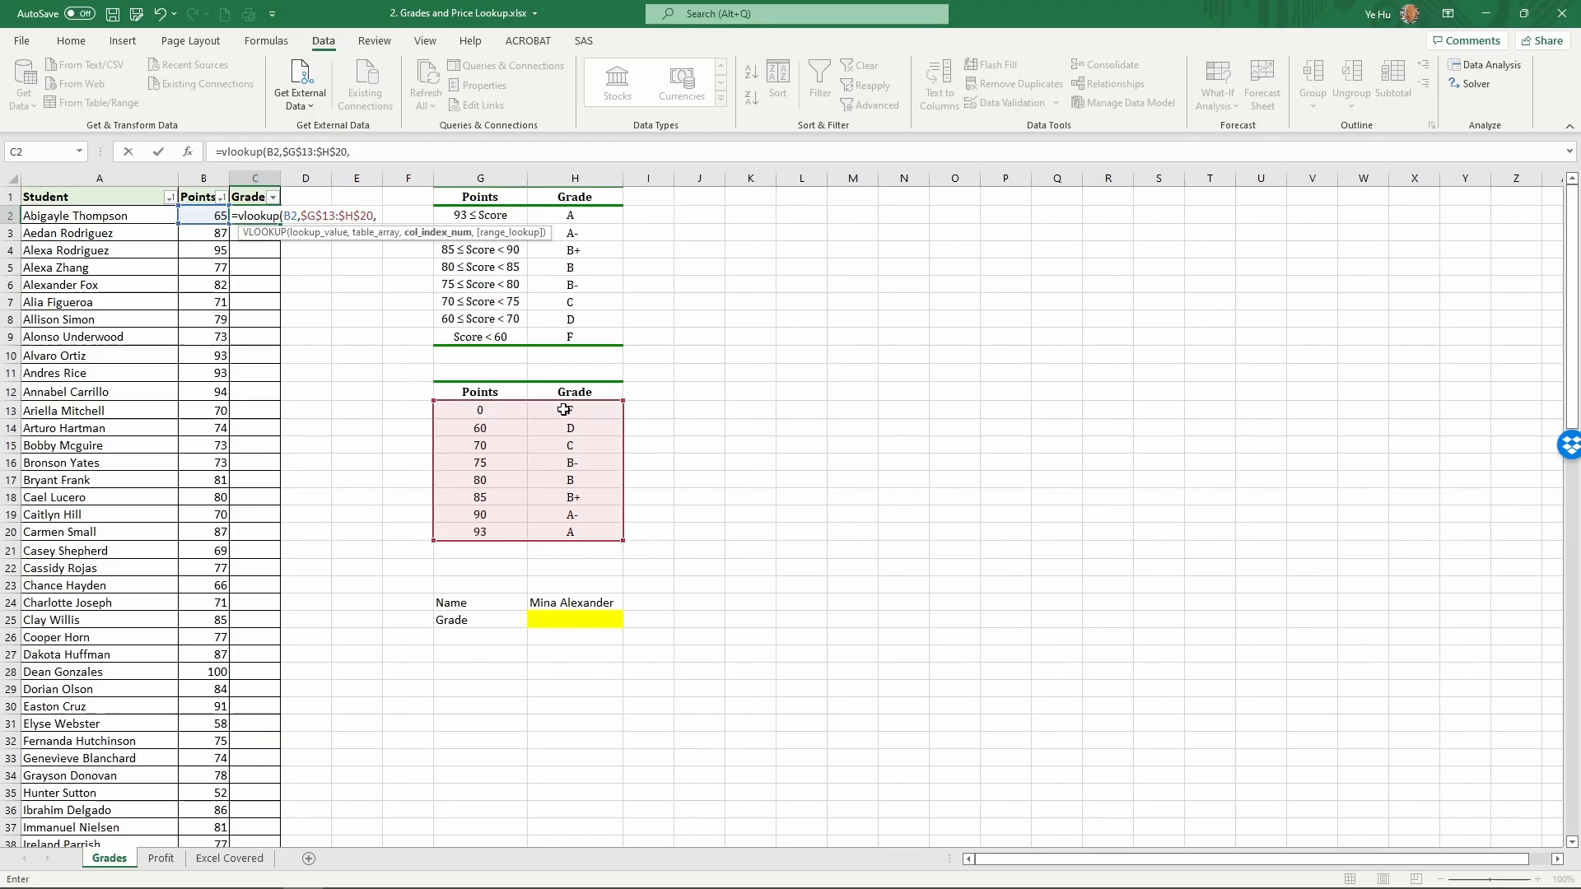
mouse_move(566, 410)
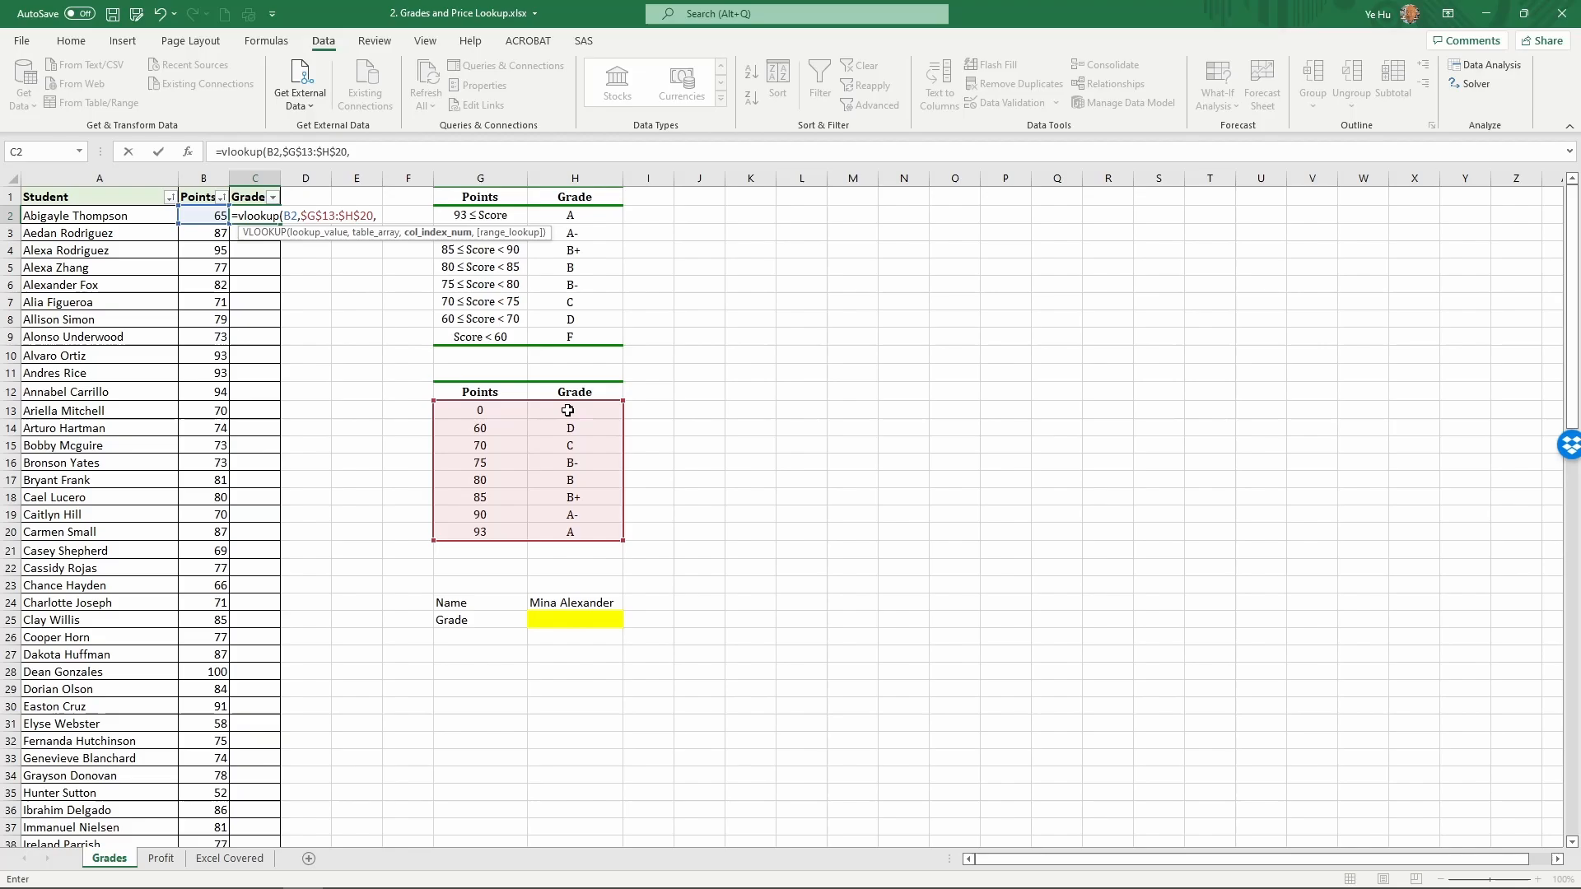
text(2)
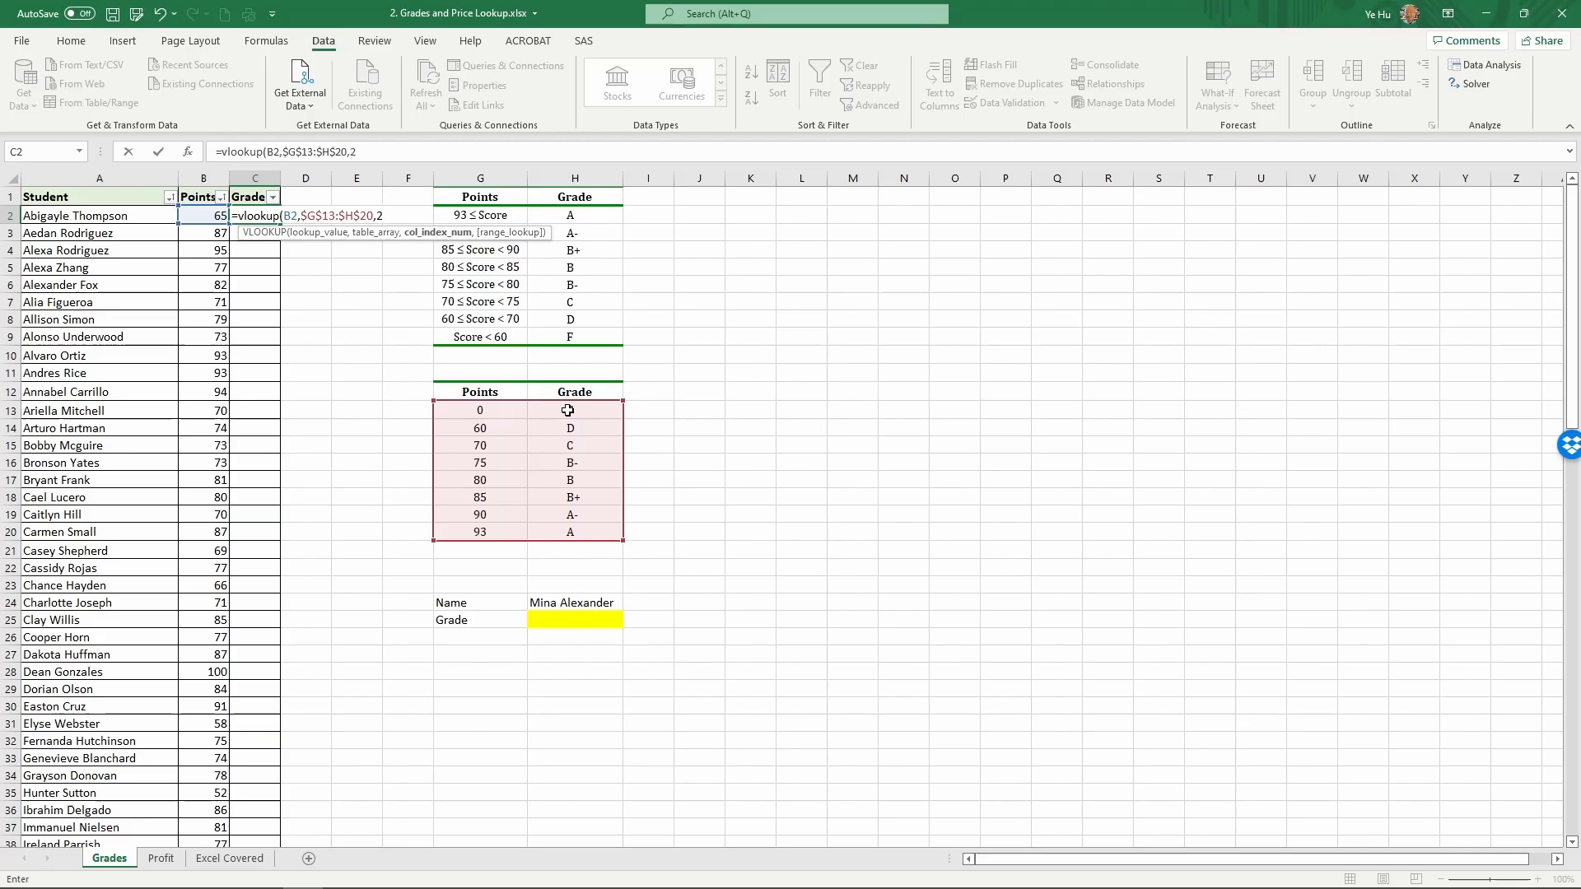
text(,)
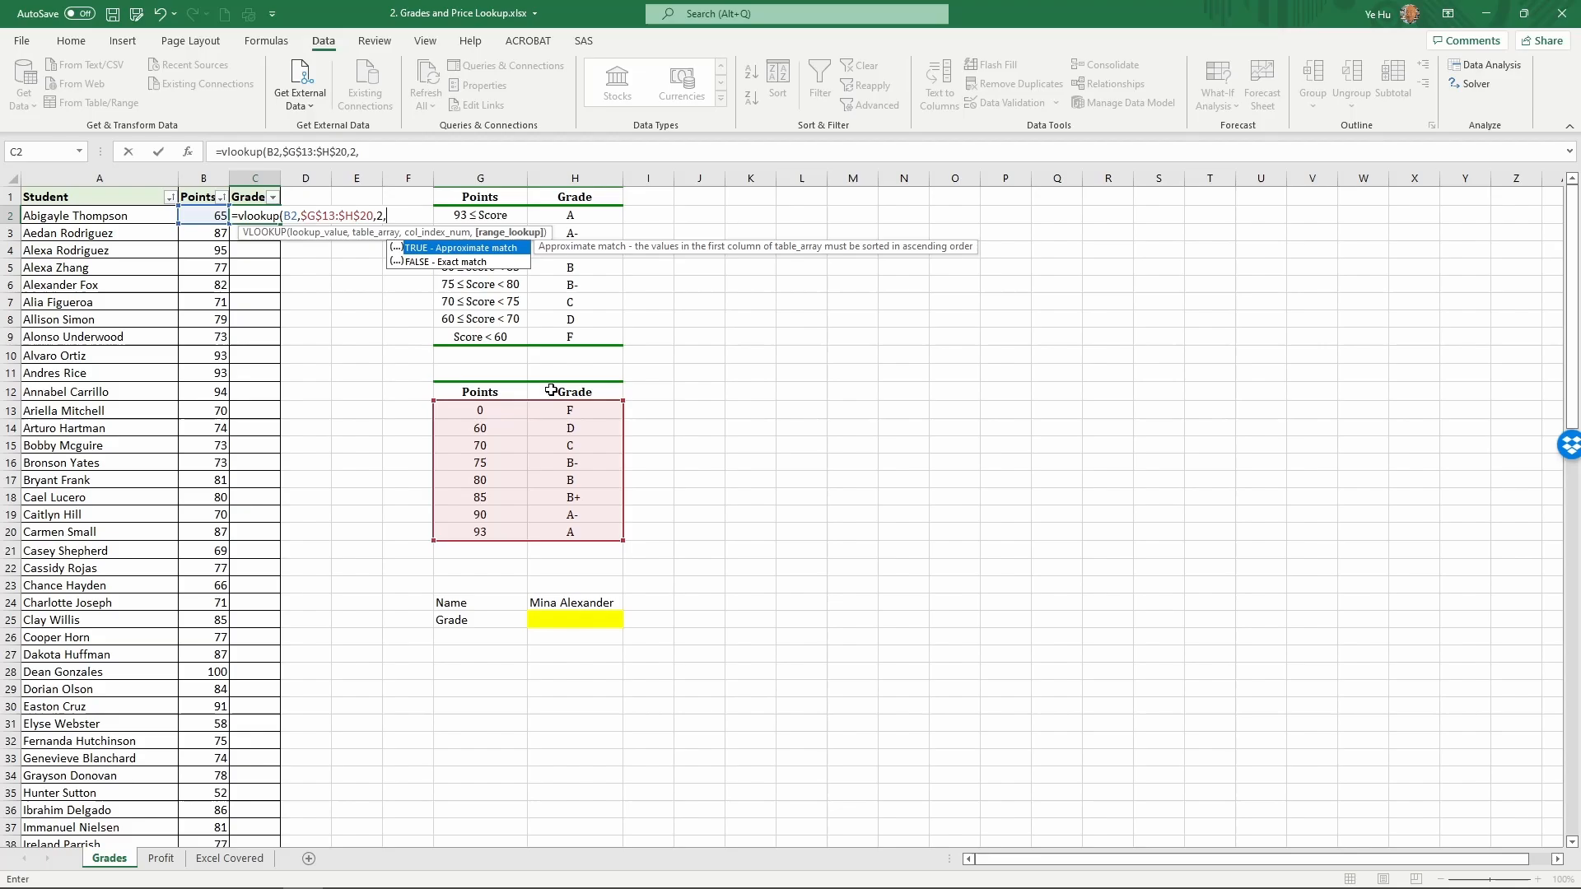
mouse_move(509, 266)
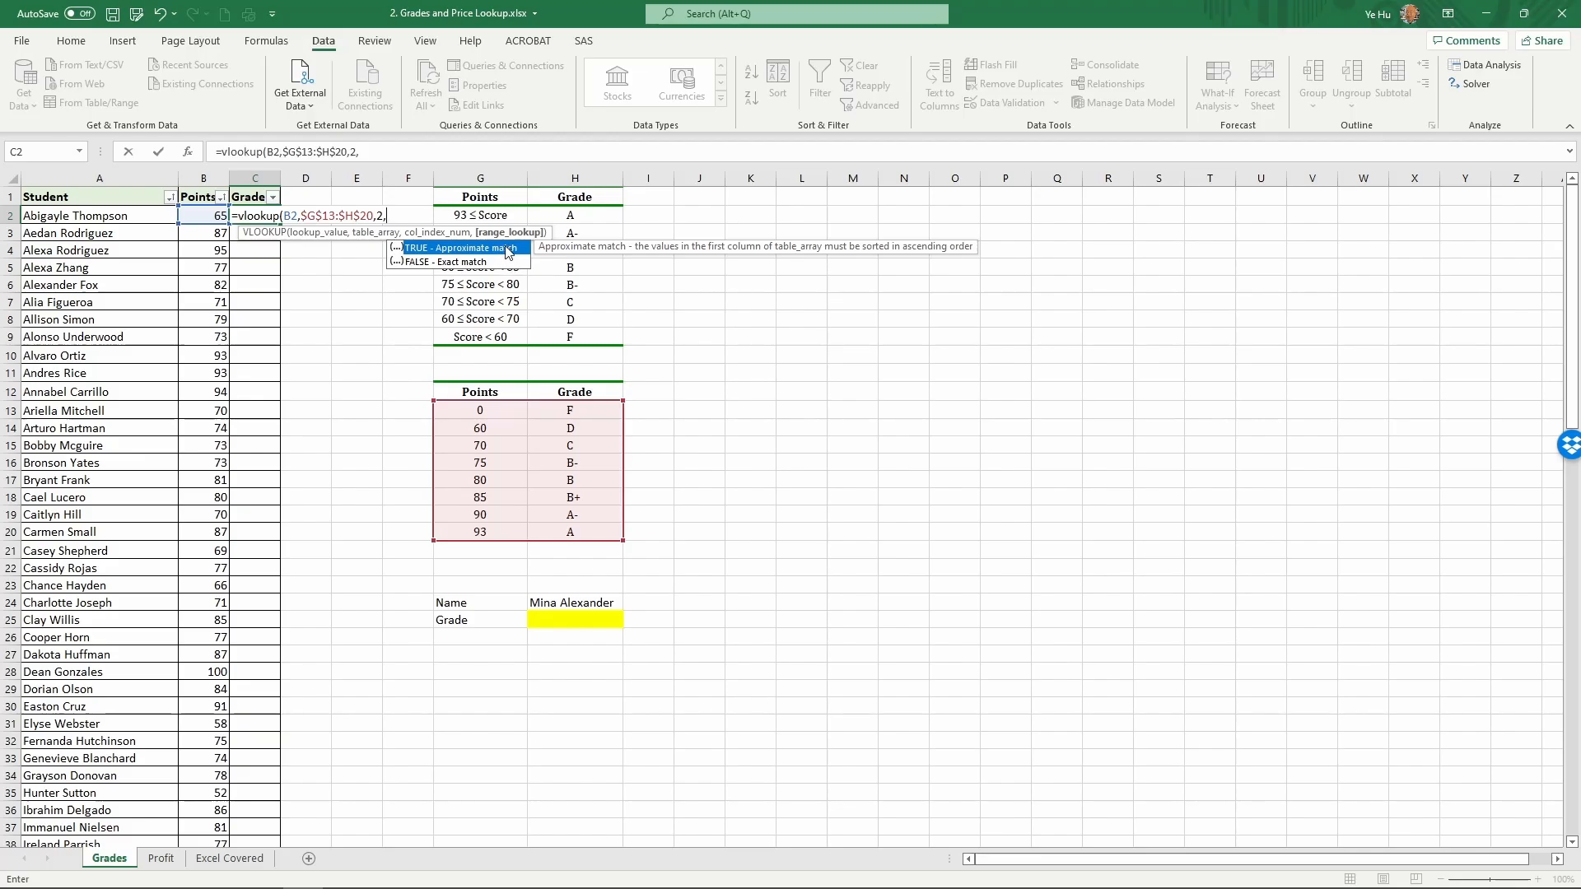
mouse_move(481, 257)
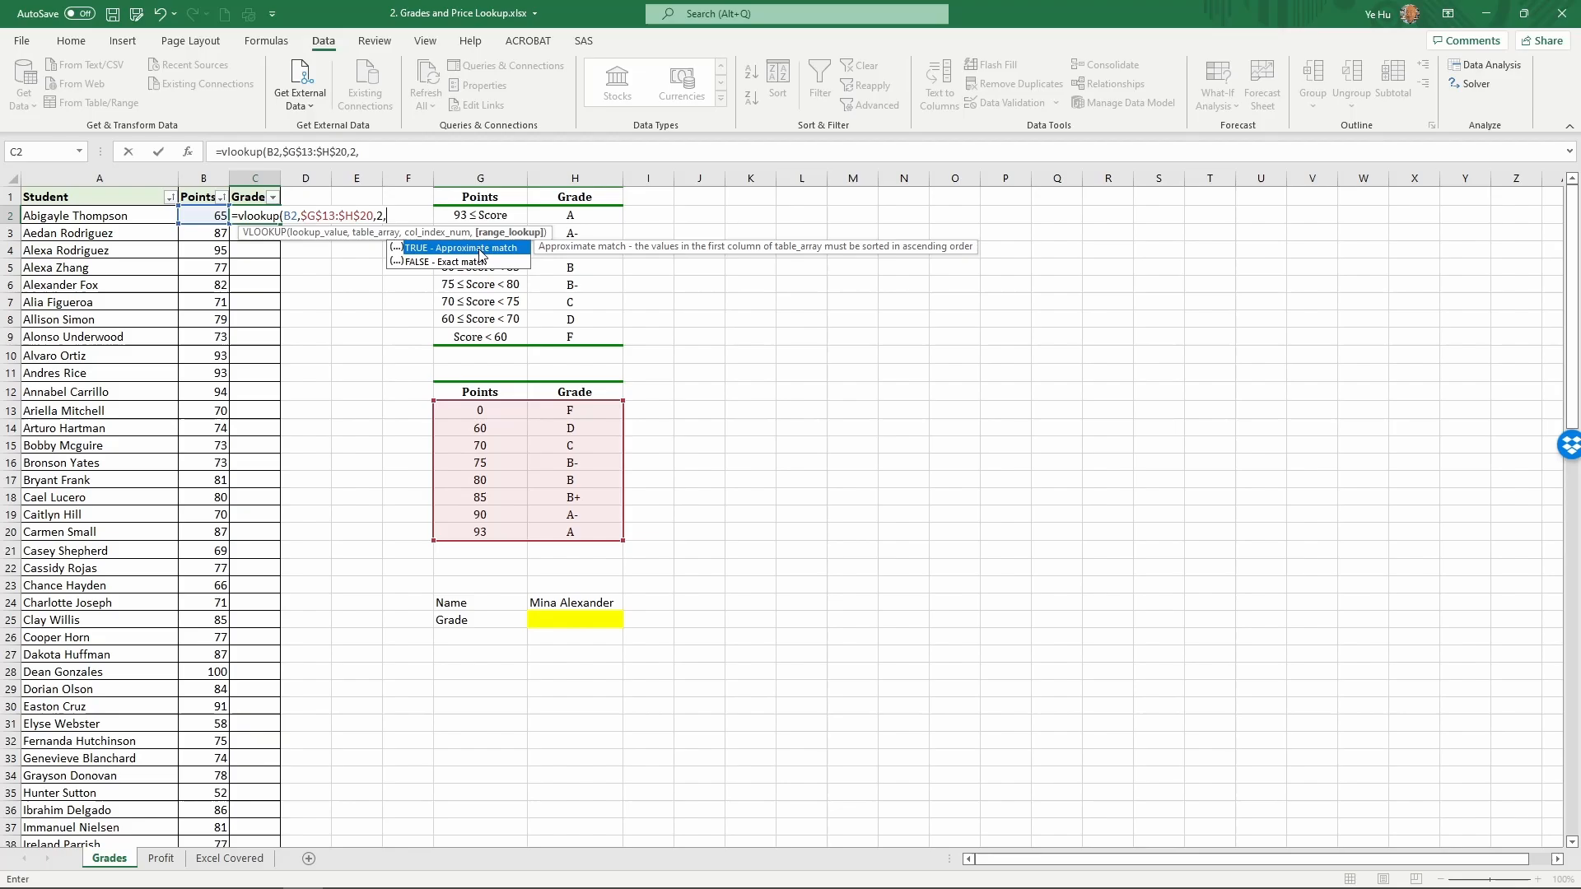
mouse_move(496, 265)
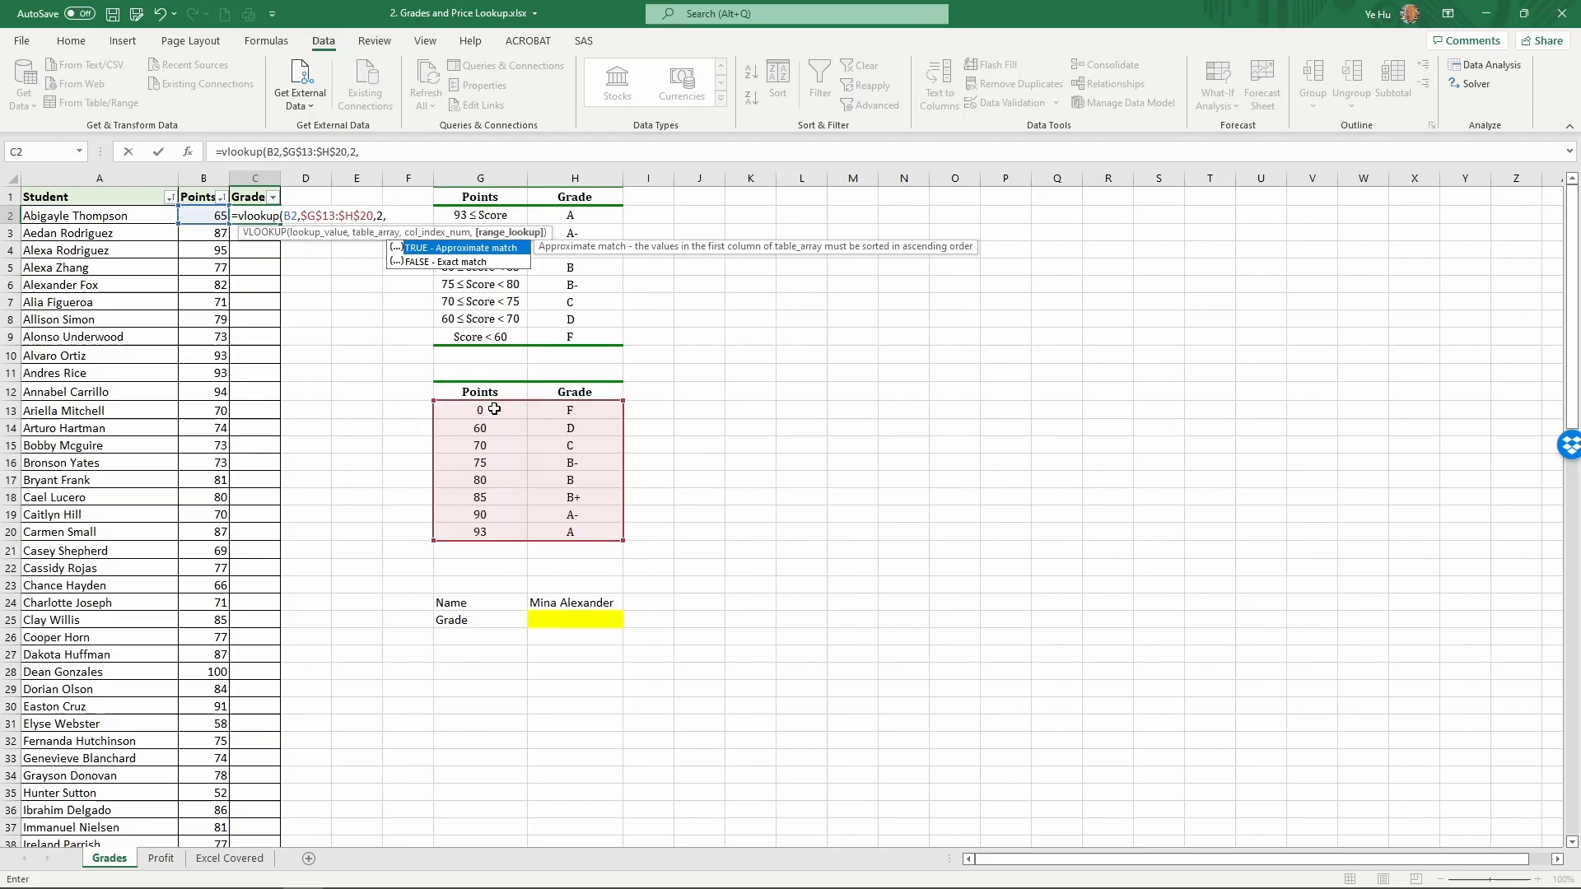
mouse_move(499, 420)
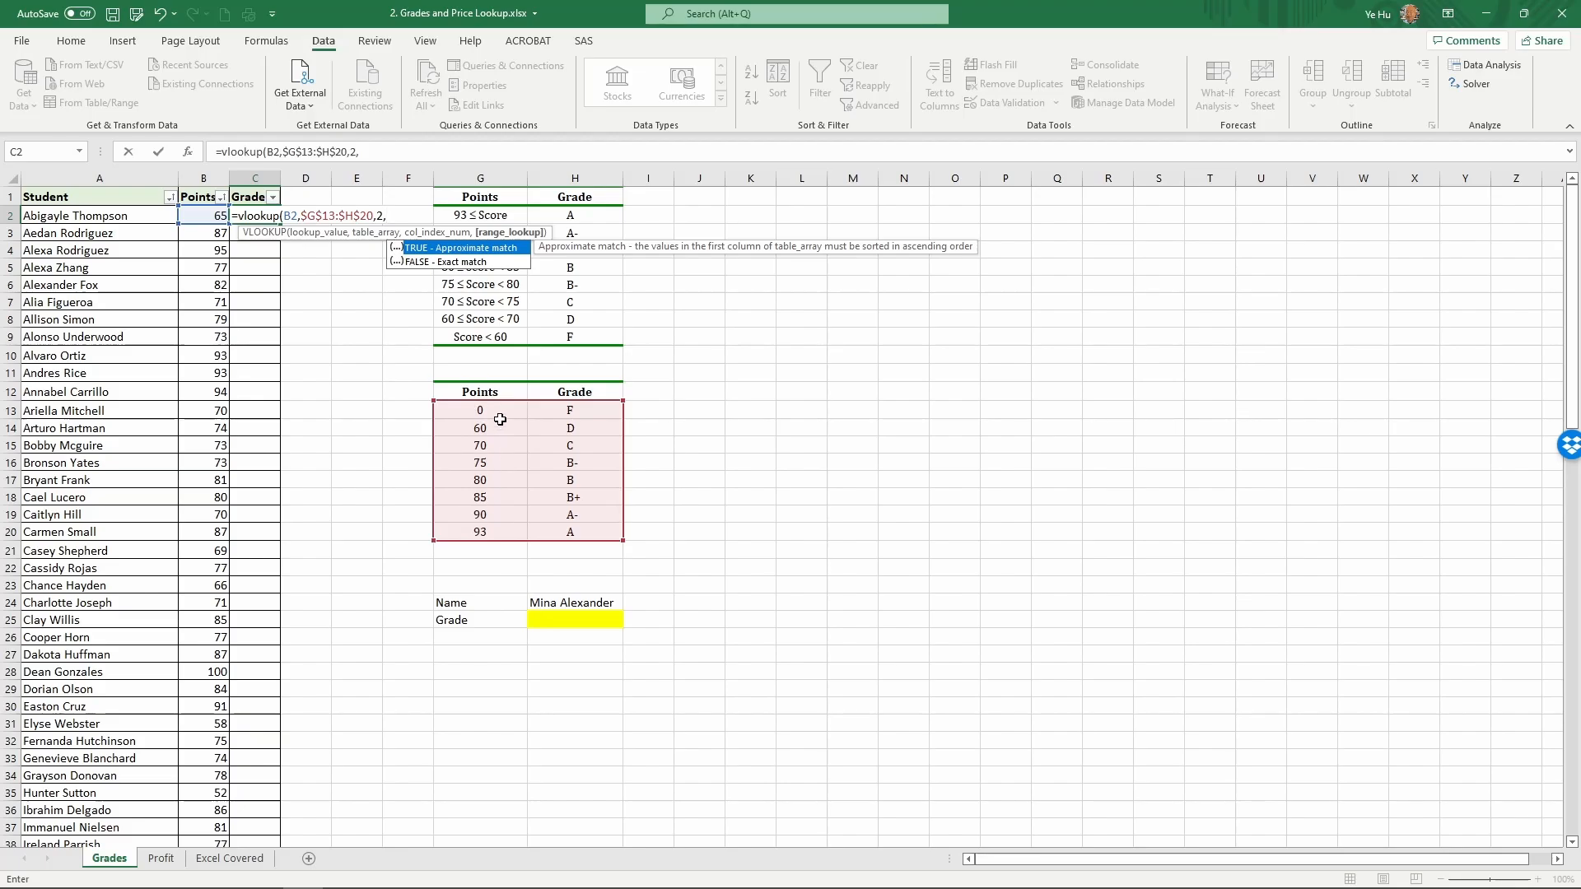
mouse_move(459, 254)
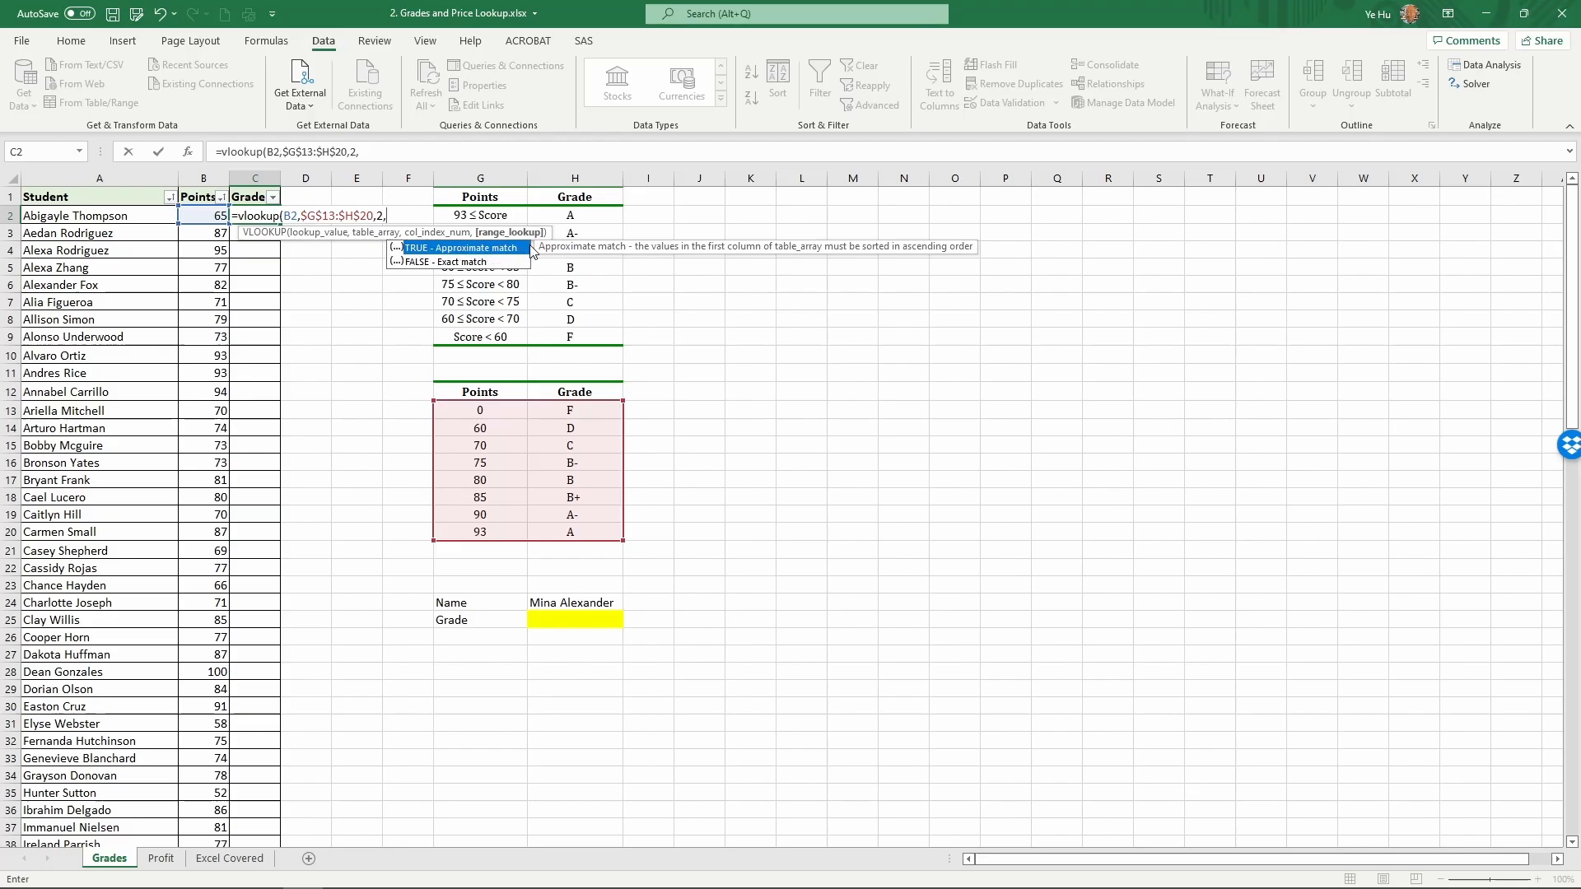
text(TRUE))
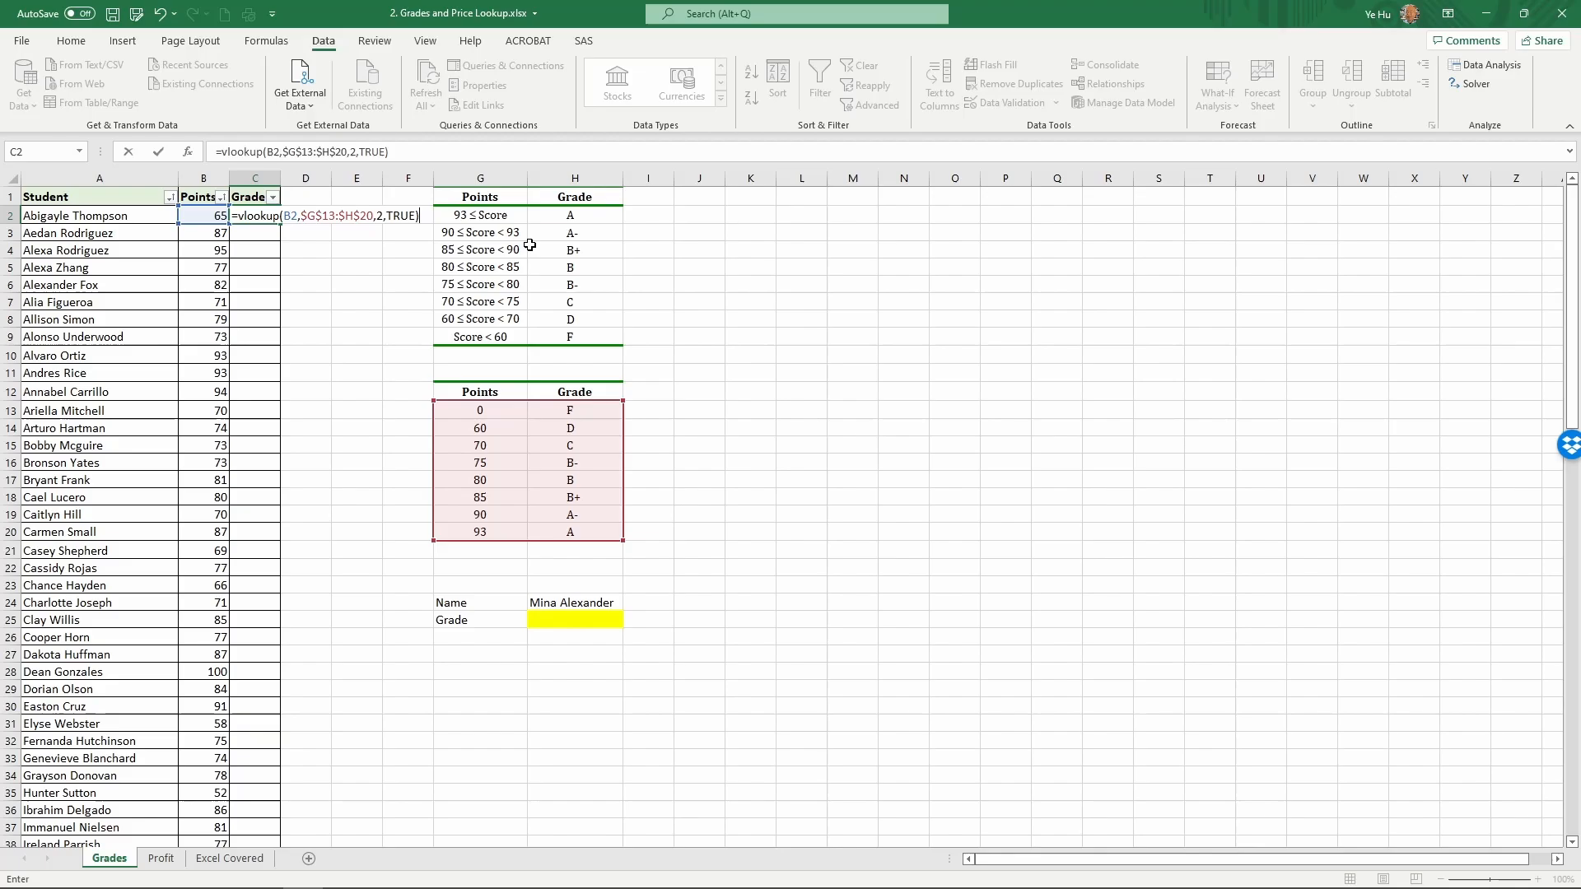
key(Enter)
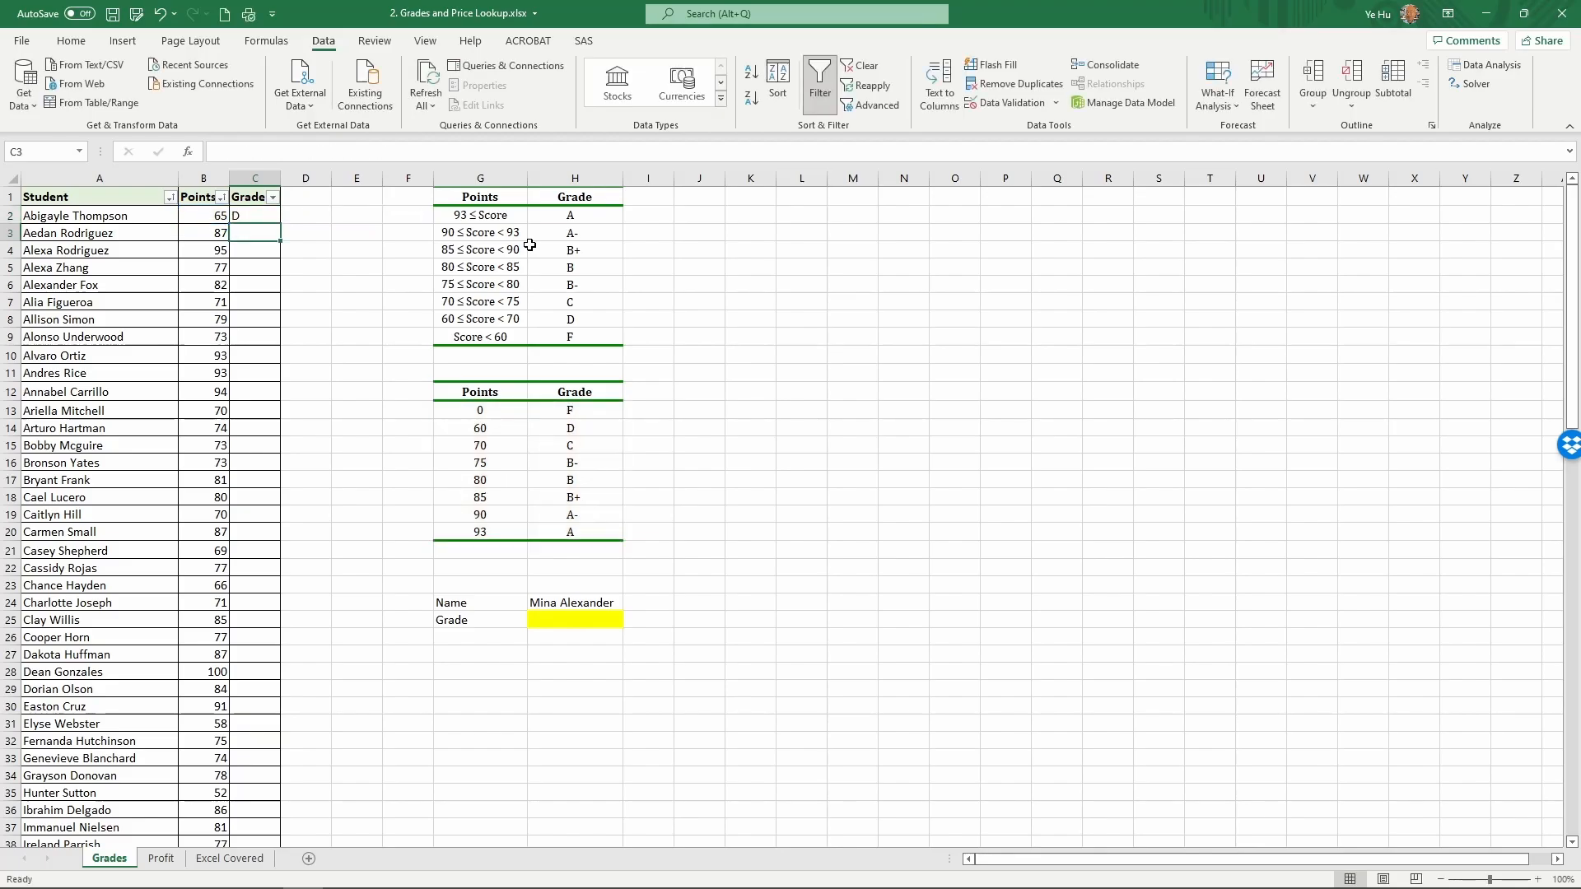
click(254, 214)
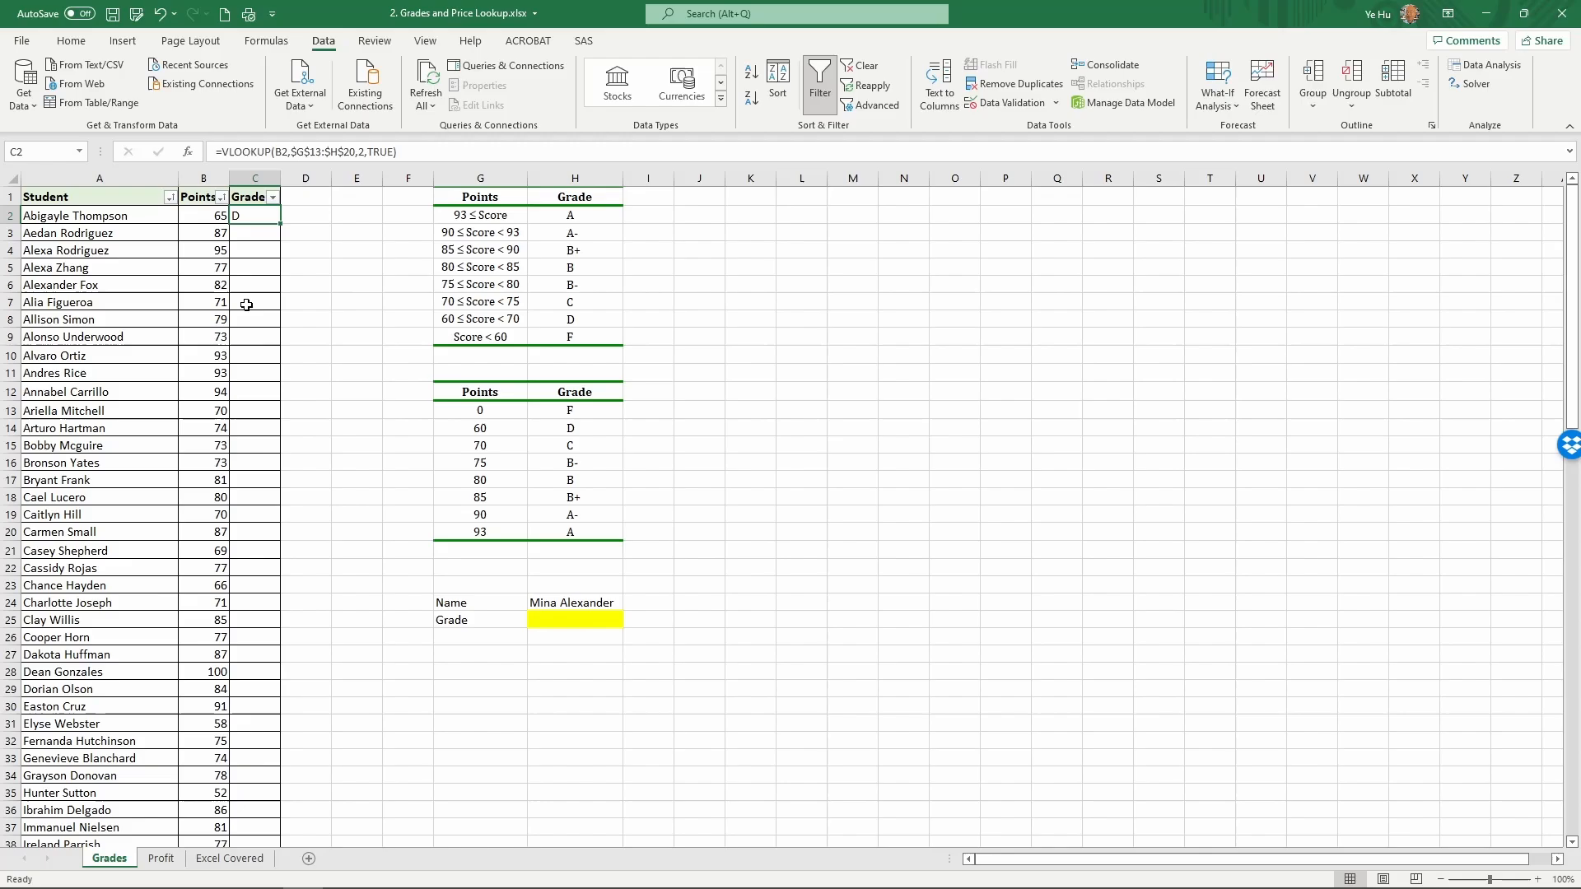
mouse_move(597, 277)
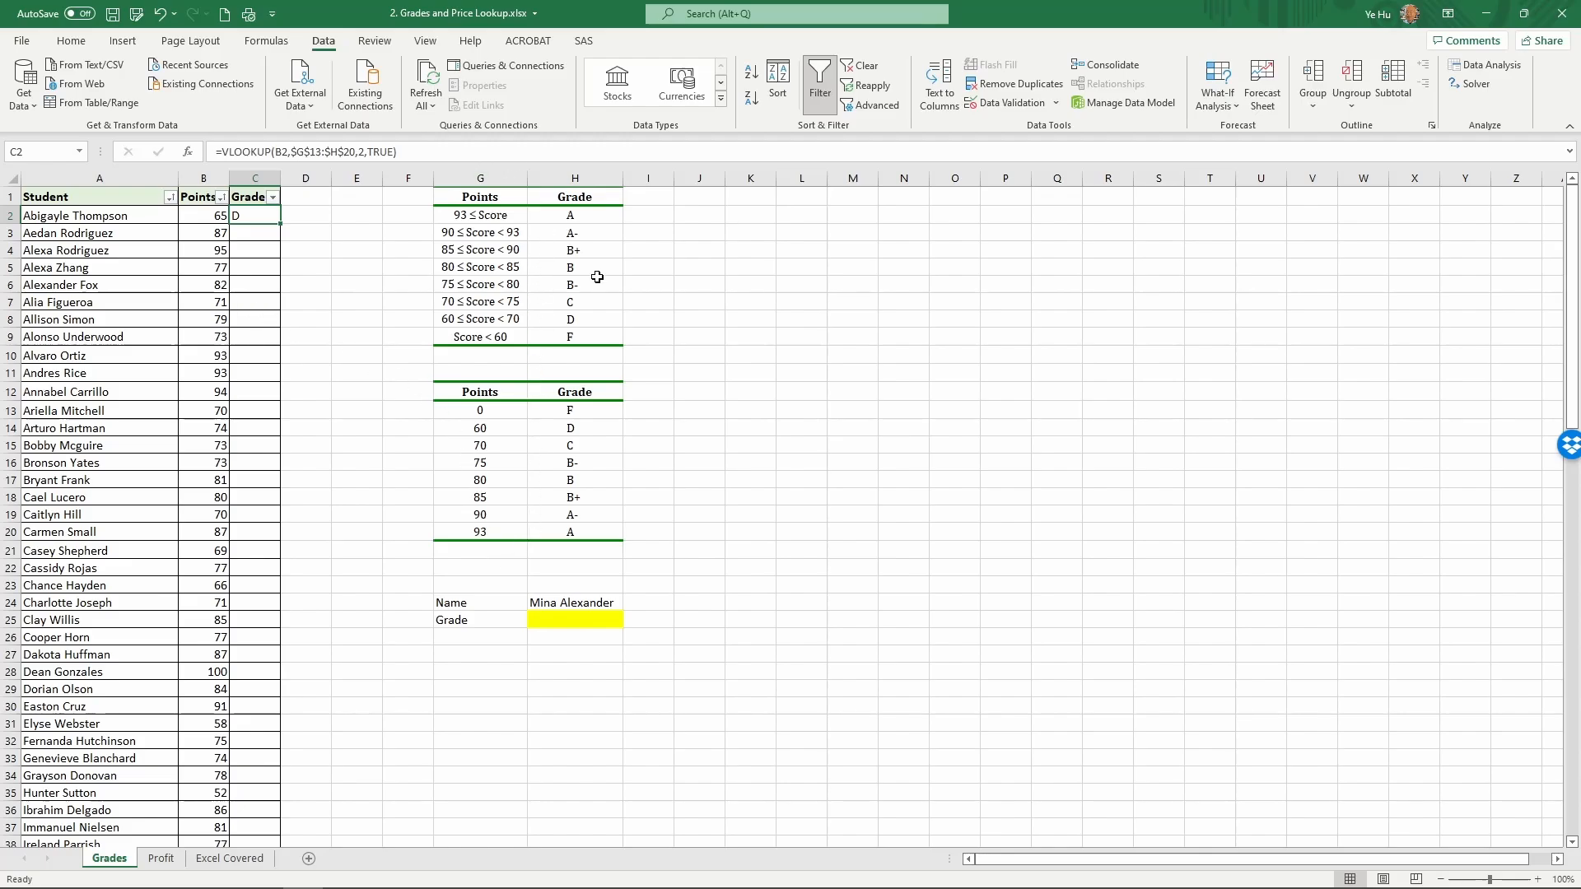
mouse_move(458, 320)
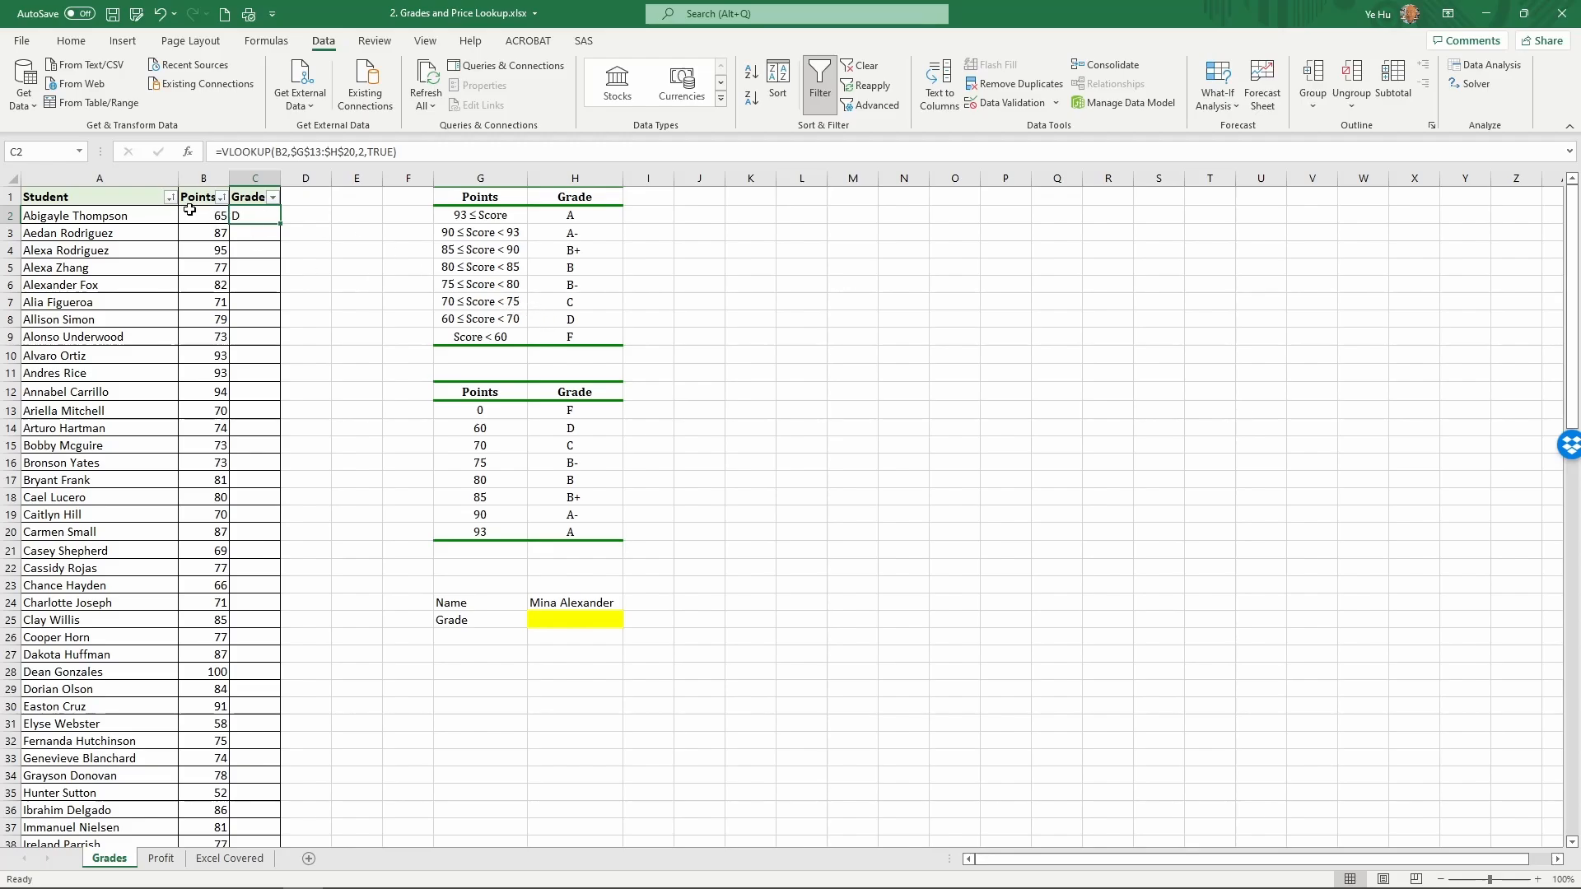
mouse_move(323, 307)
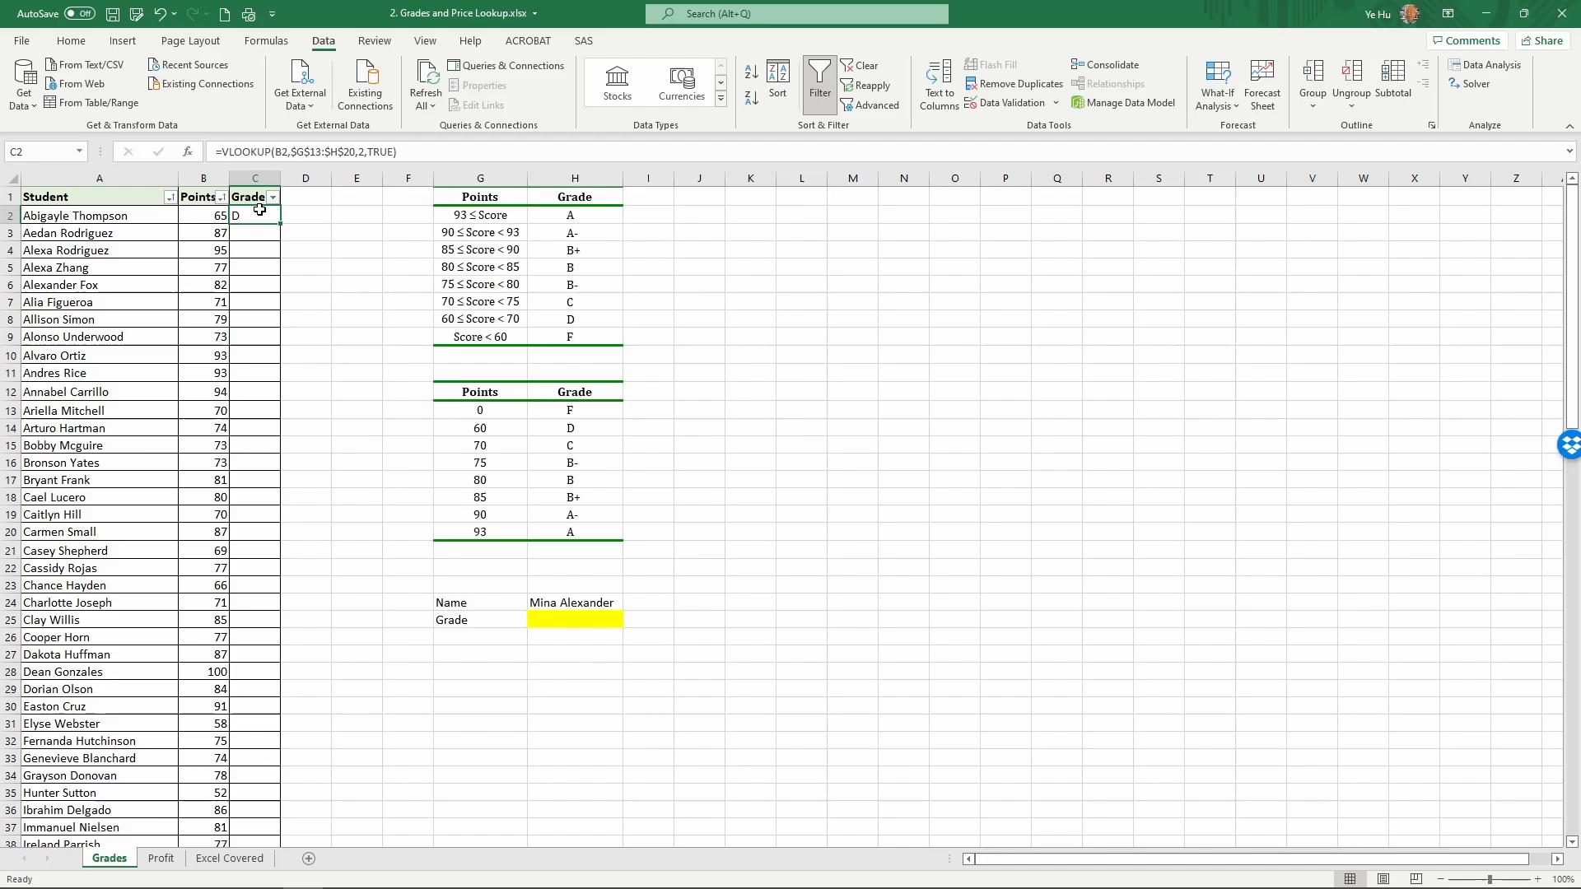
mouse_move(269, 216)
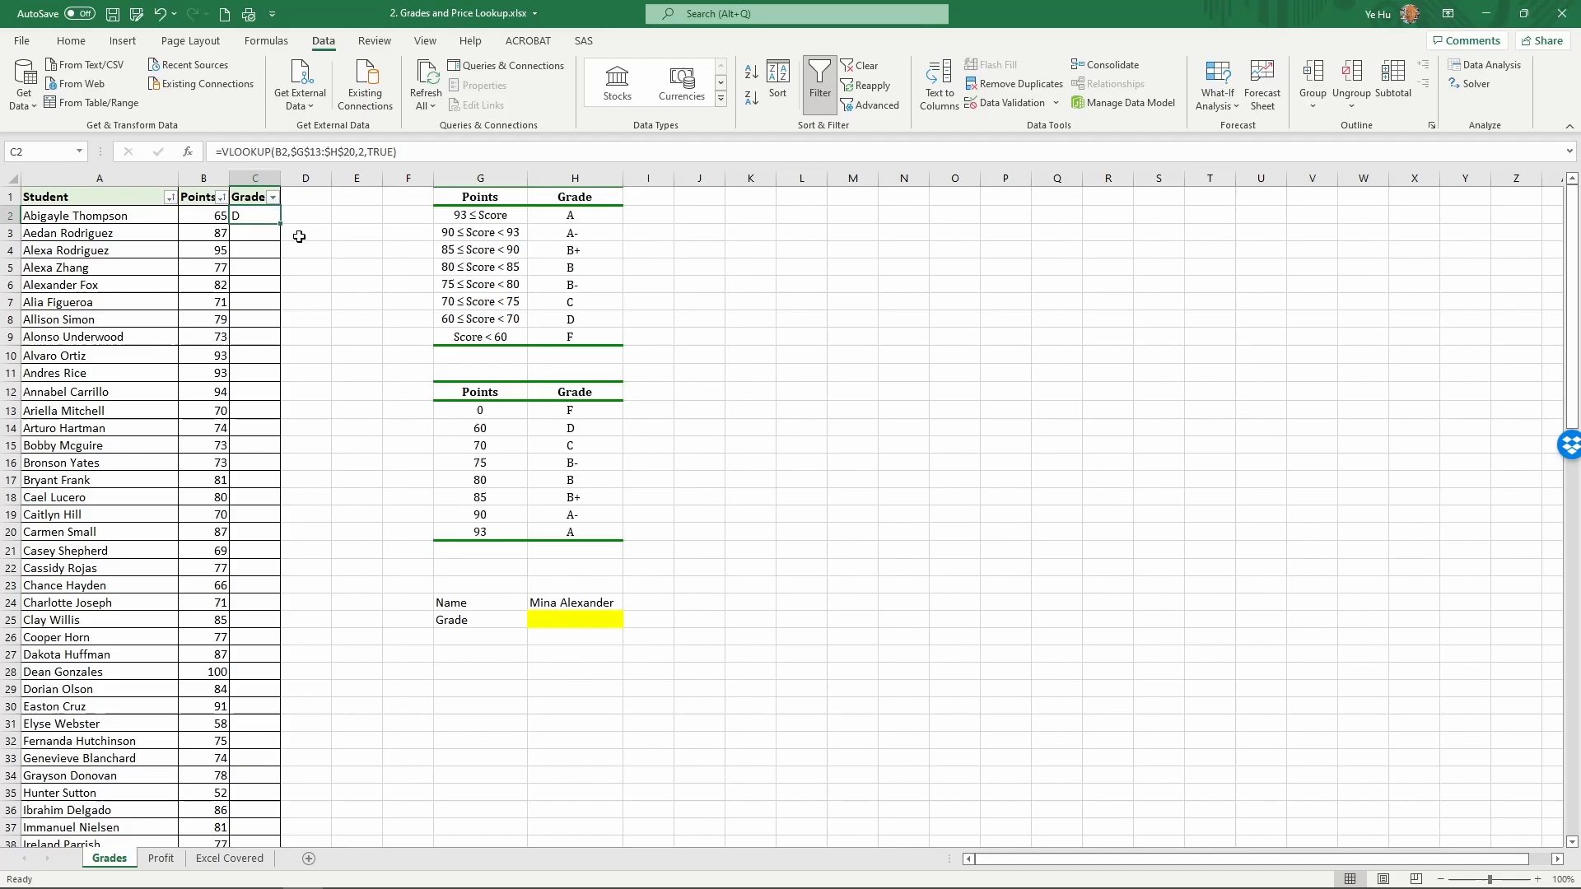
mouse_move(280, 224)
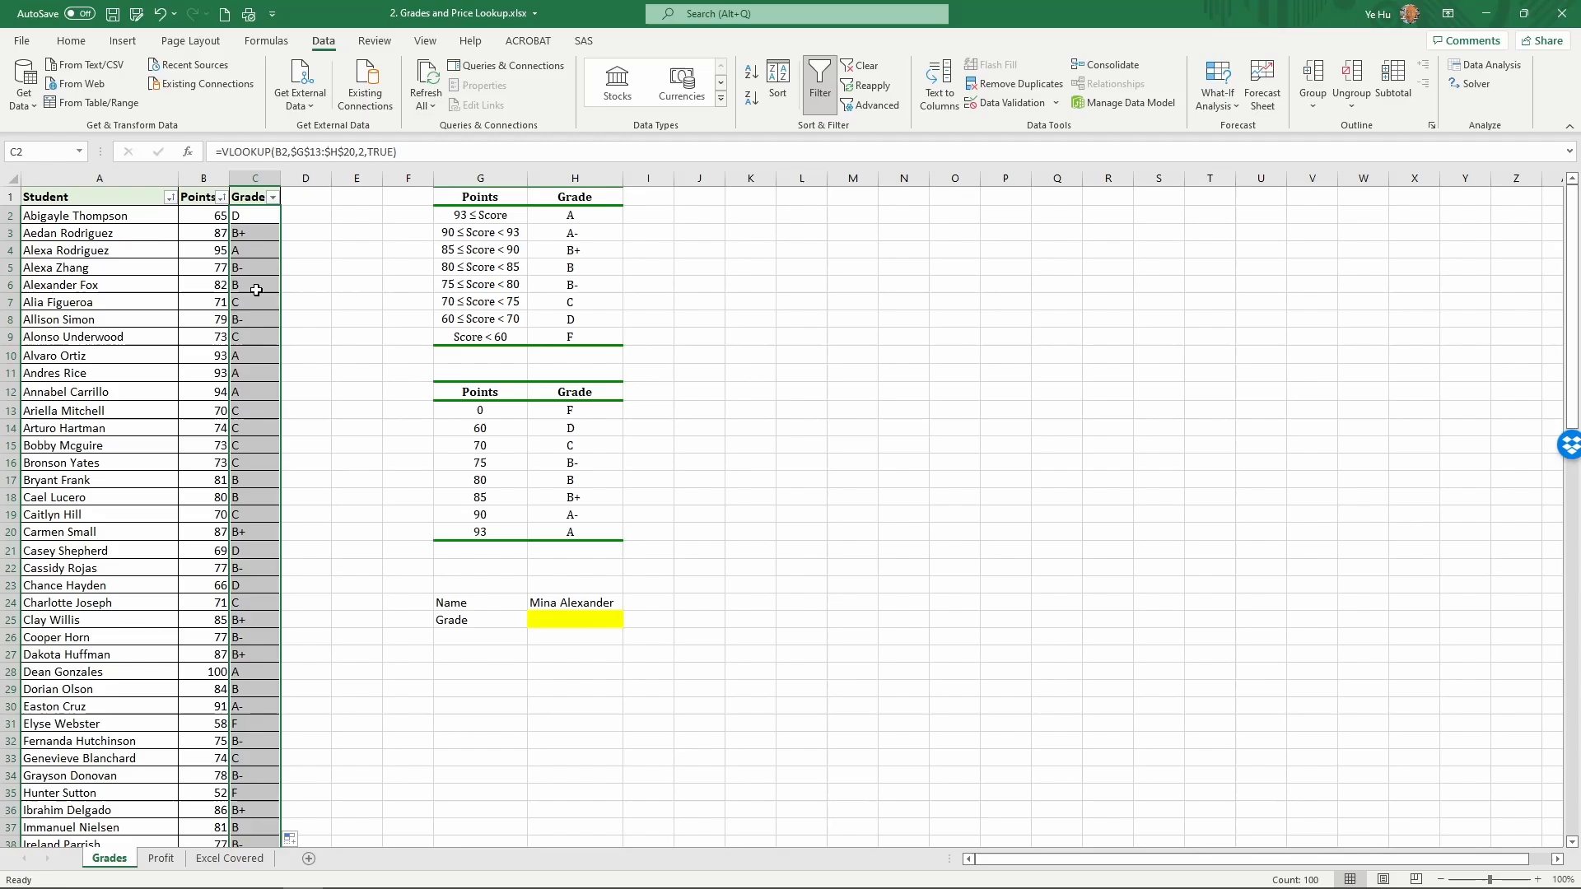
click(254, 283)
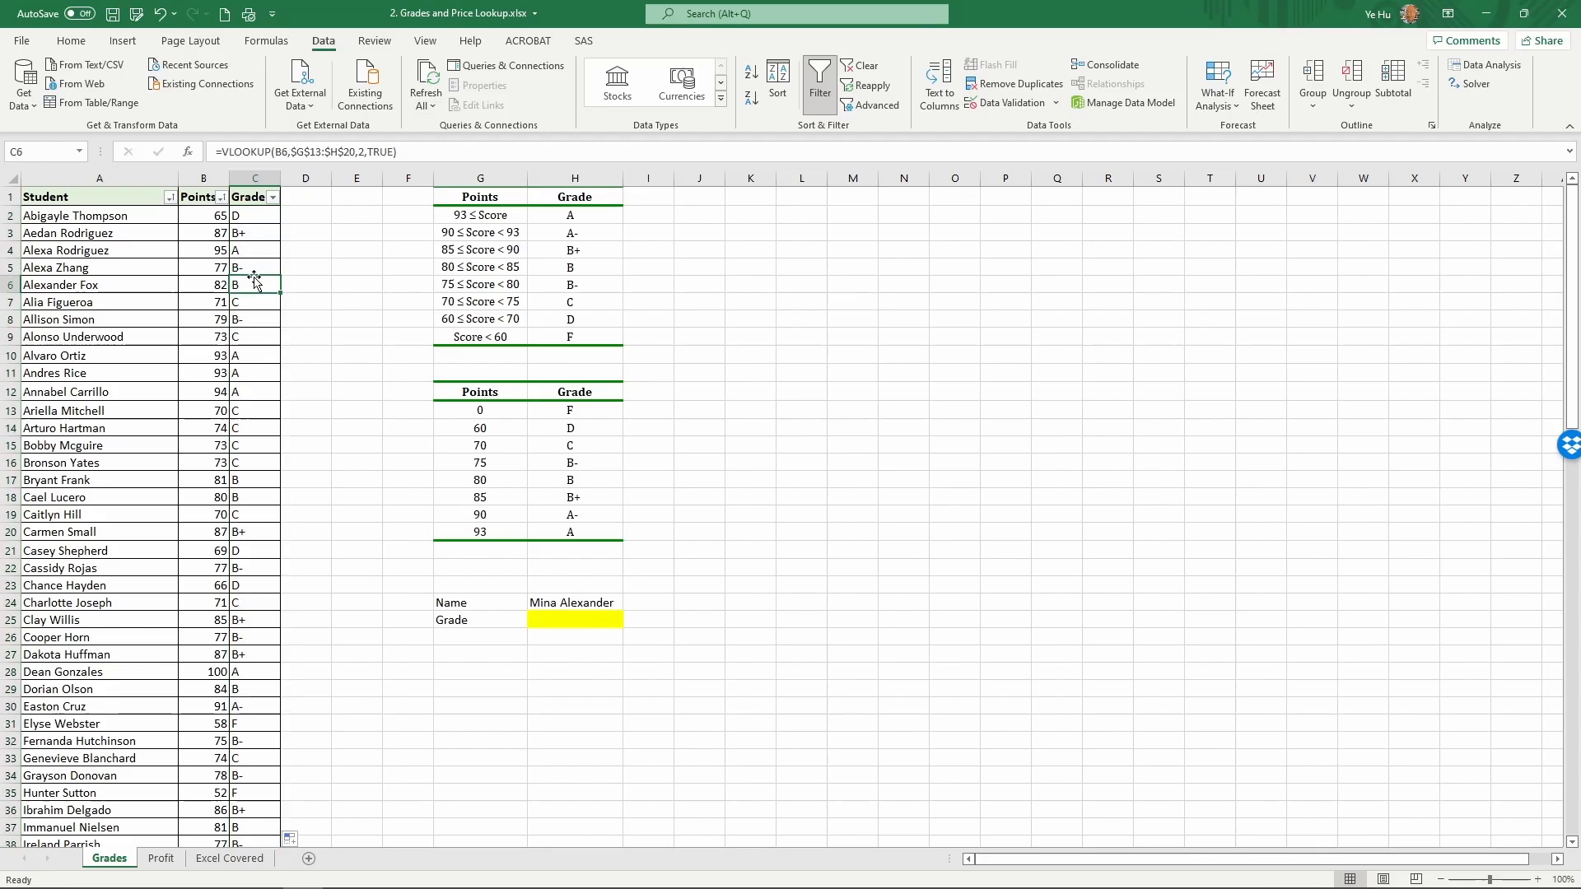
mouse_move(98, 287)
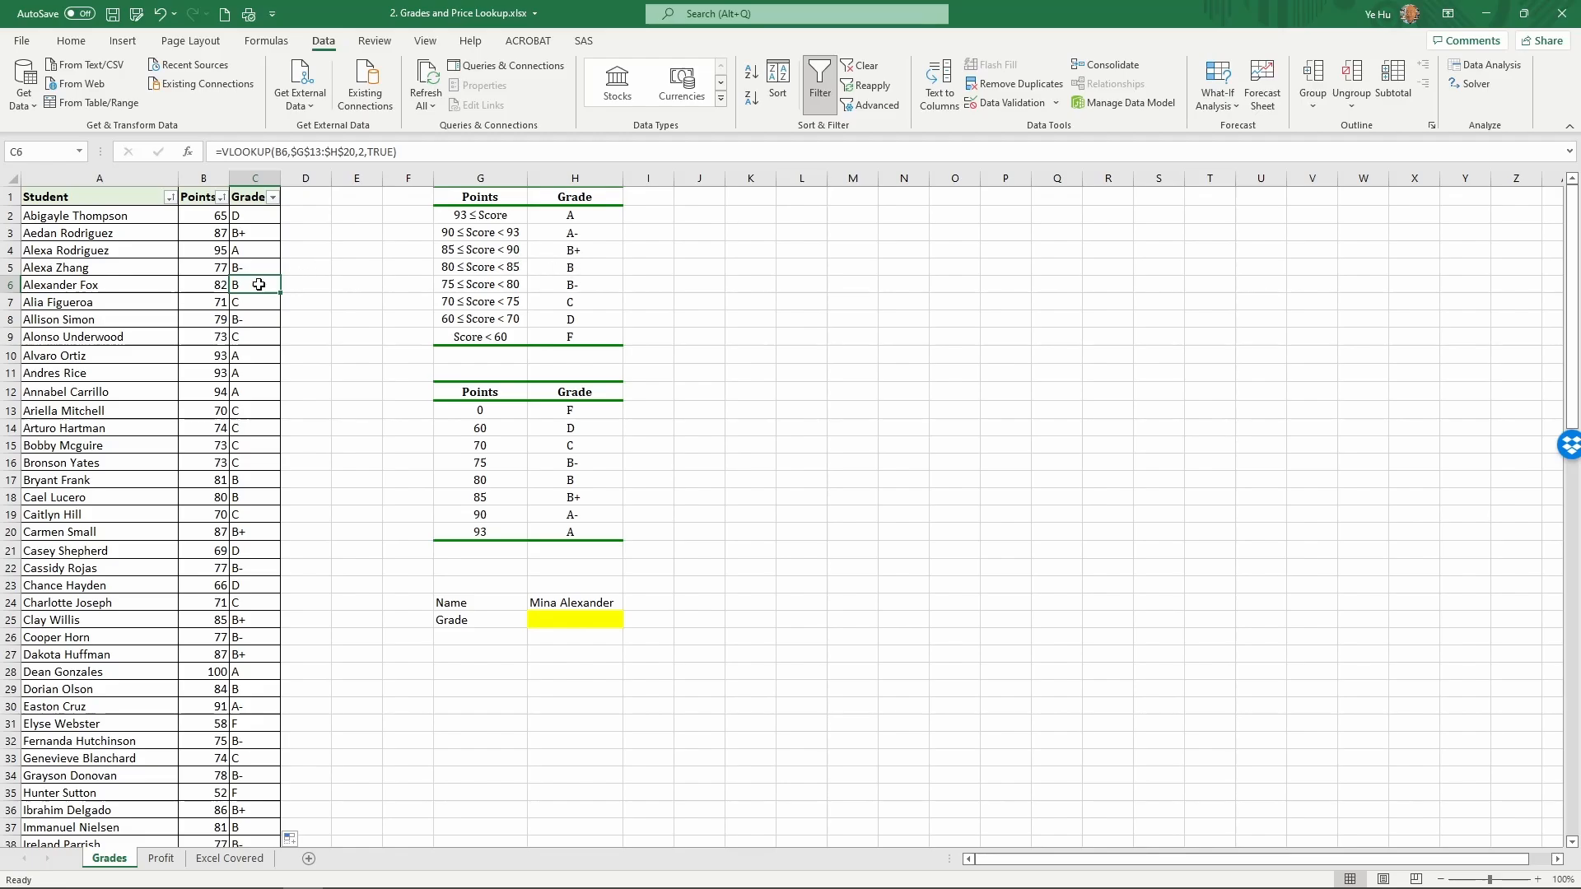
double_click(254, 284)
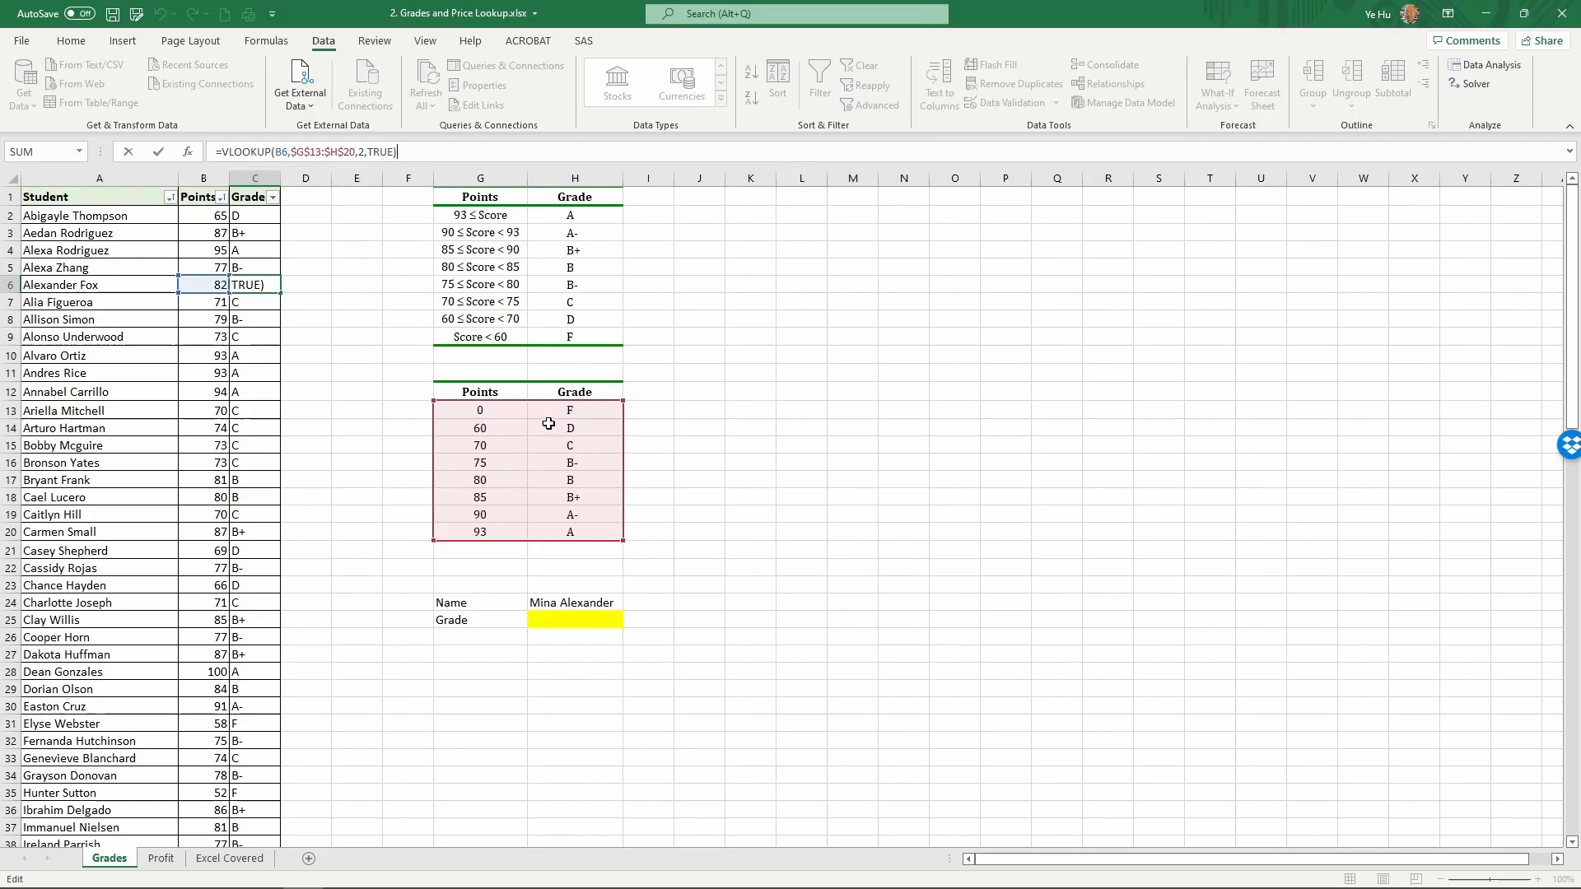
mouse_move(511, 445)
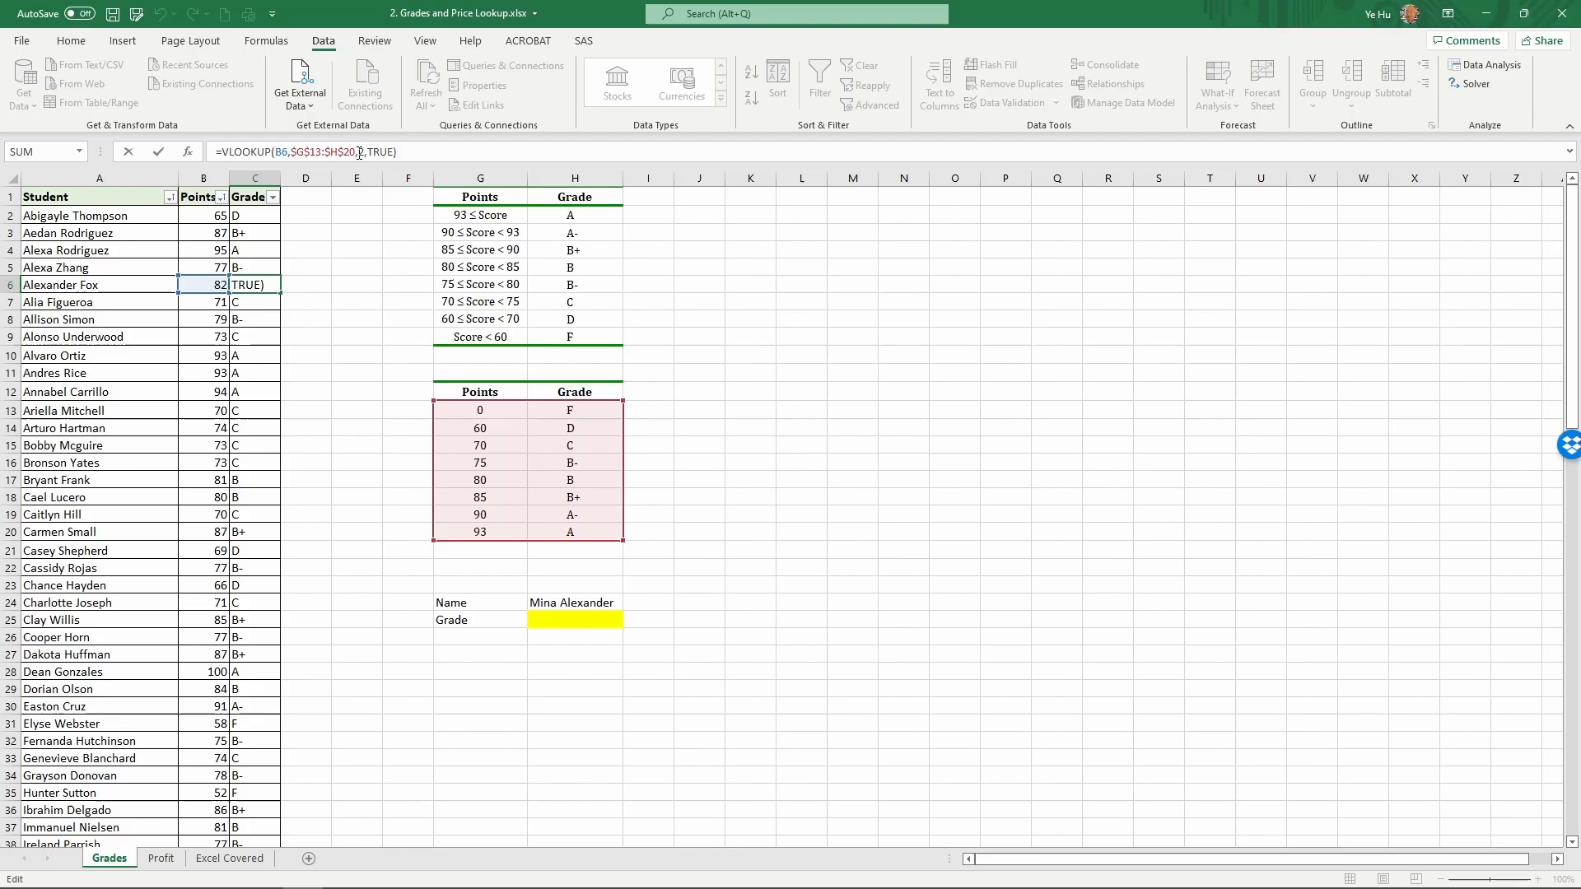
text(2,)
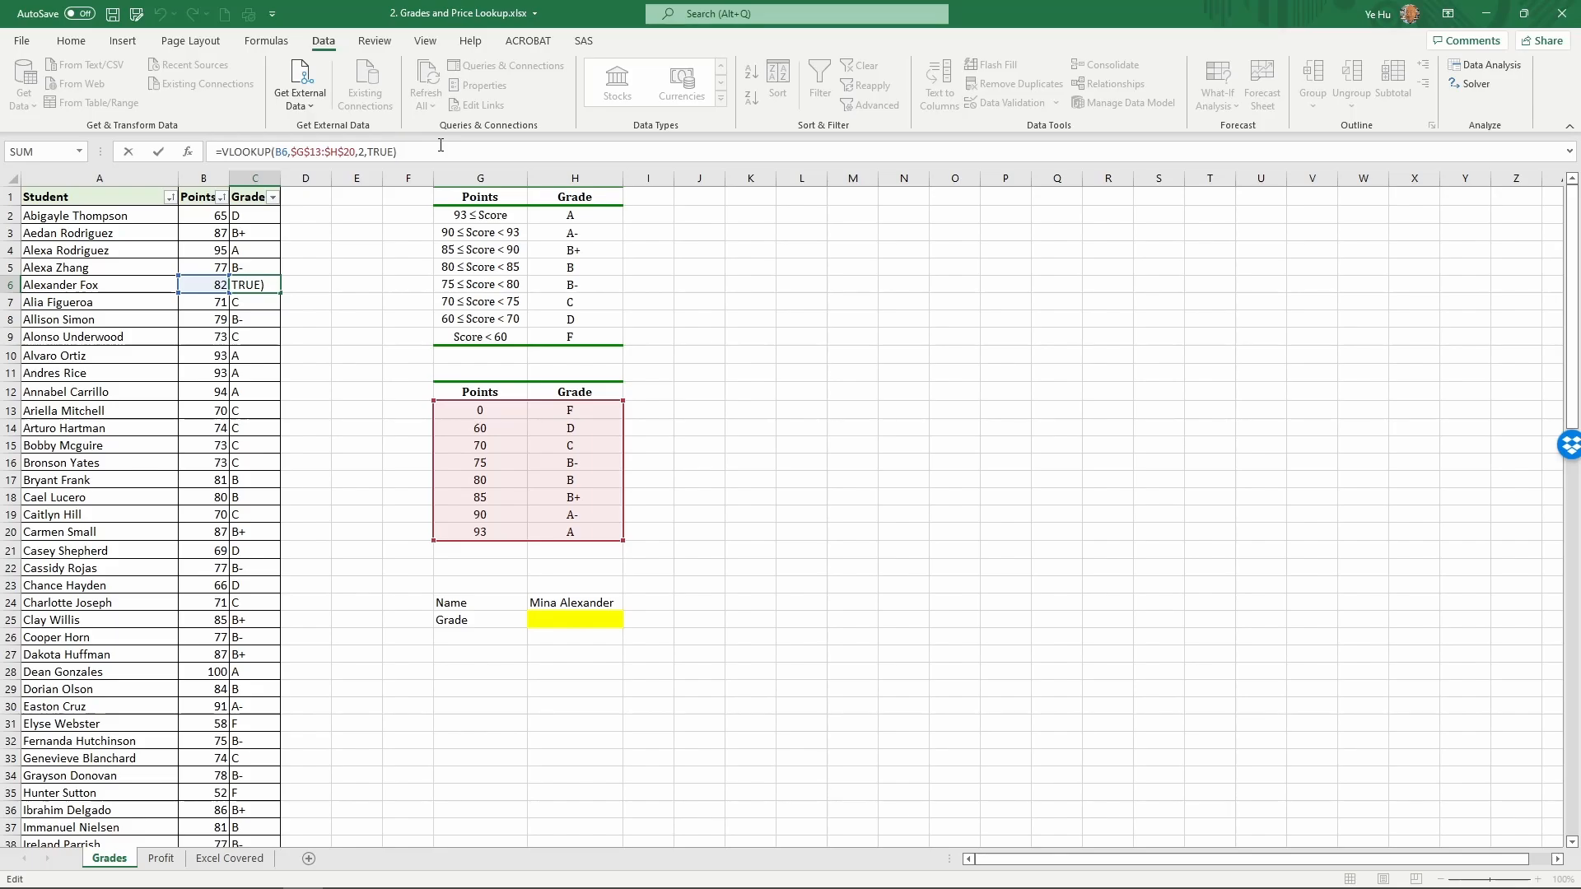
key(Enter)
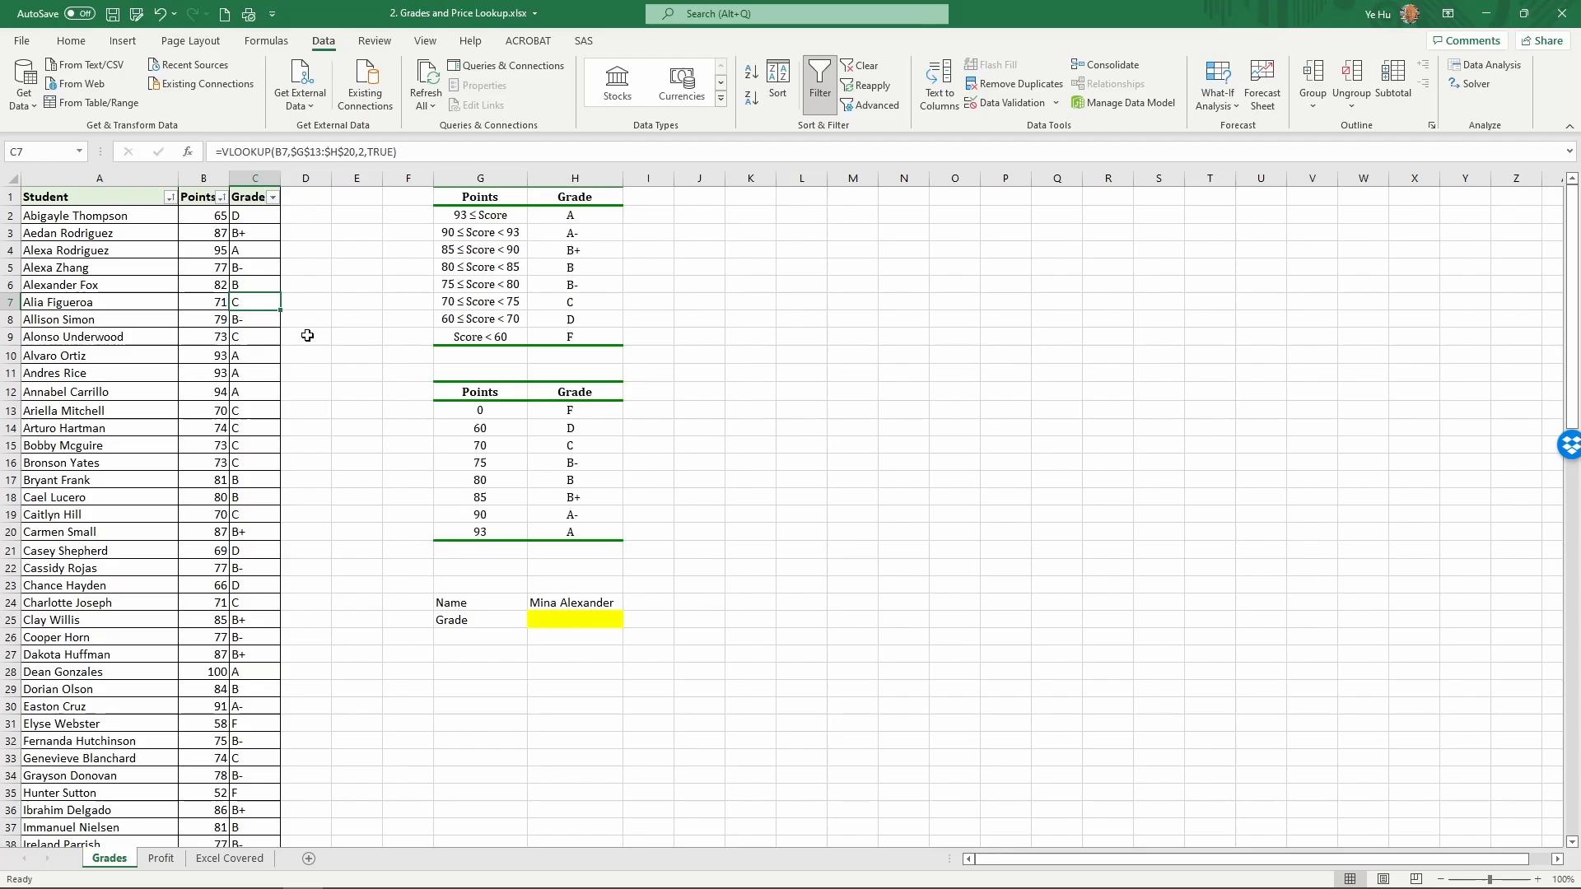
mouse_move(616, 697)
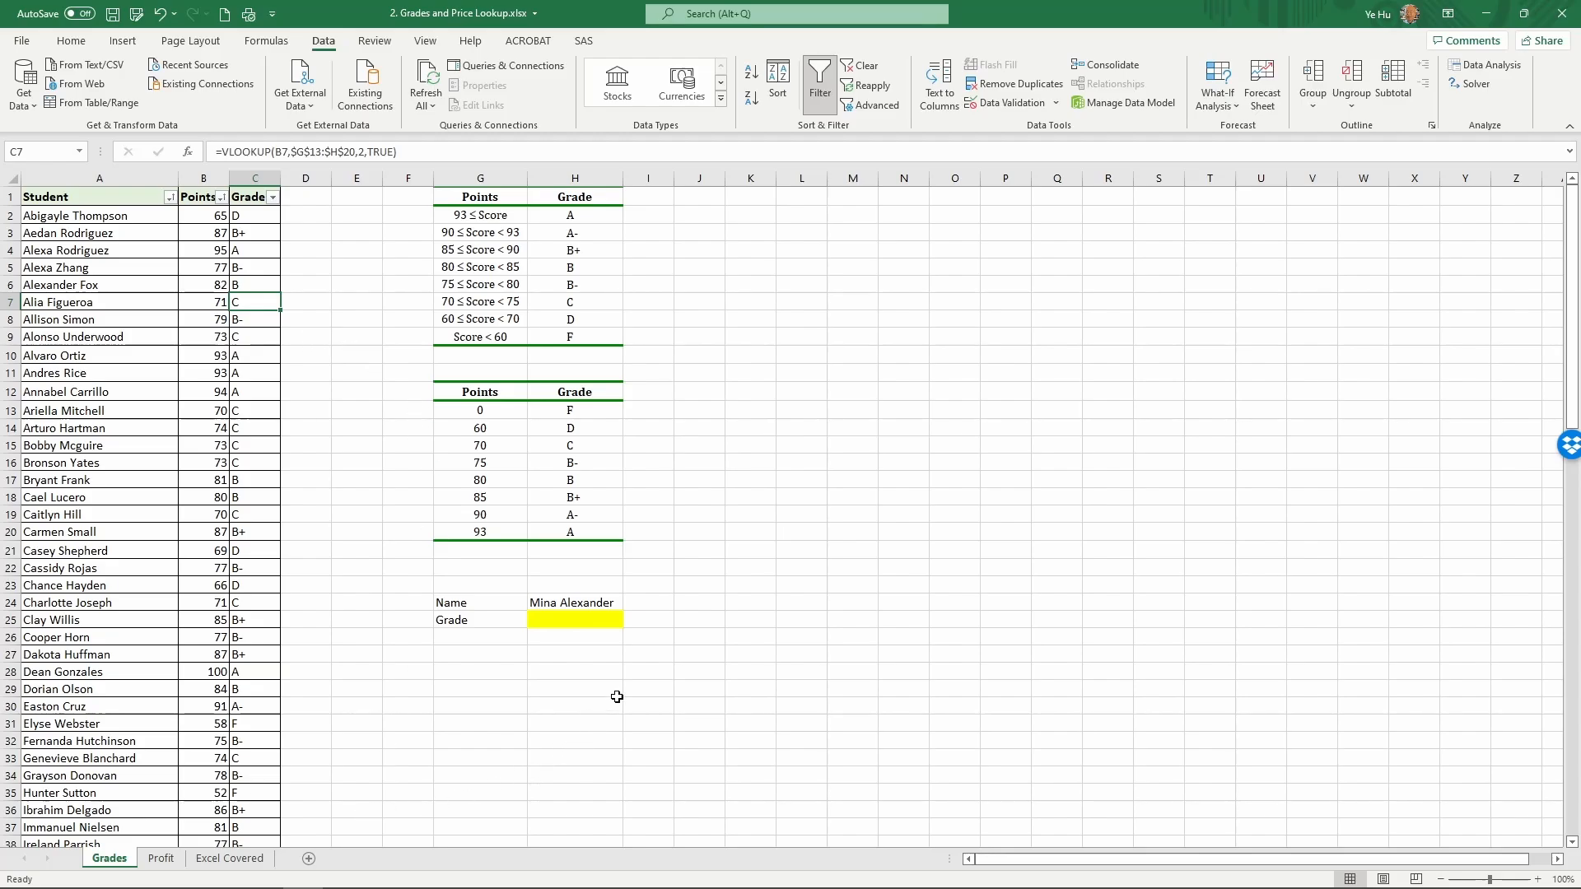
mouse_move(622, 692)
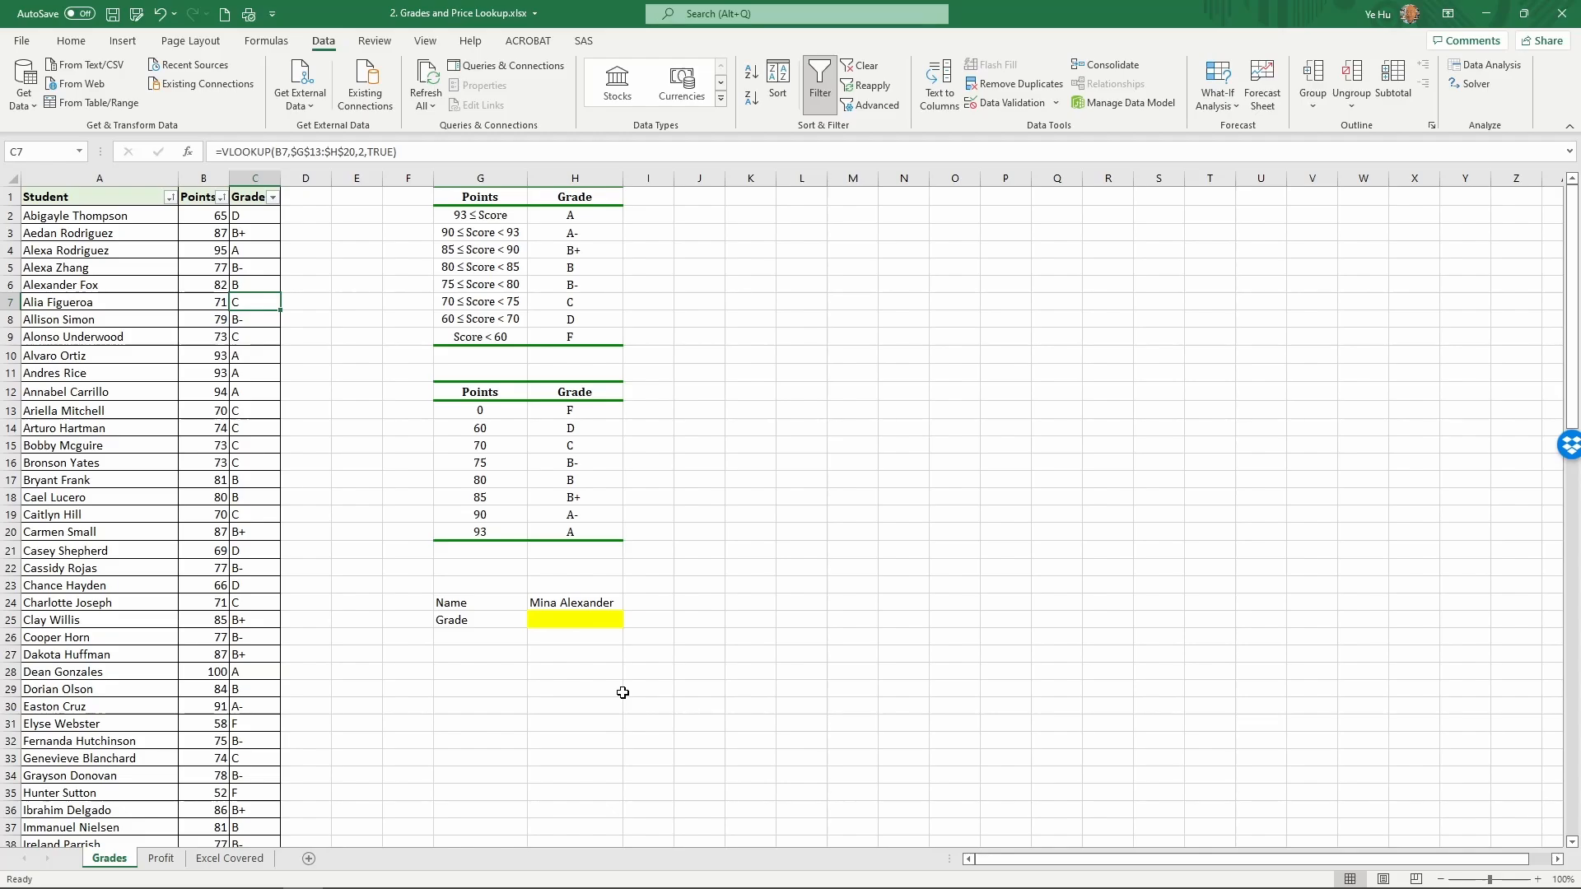
mouse_move(620, 692)
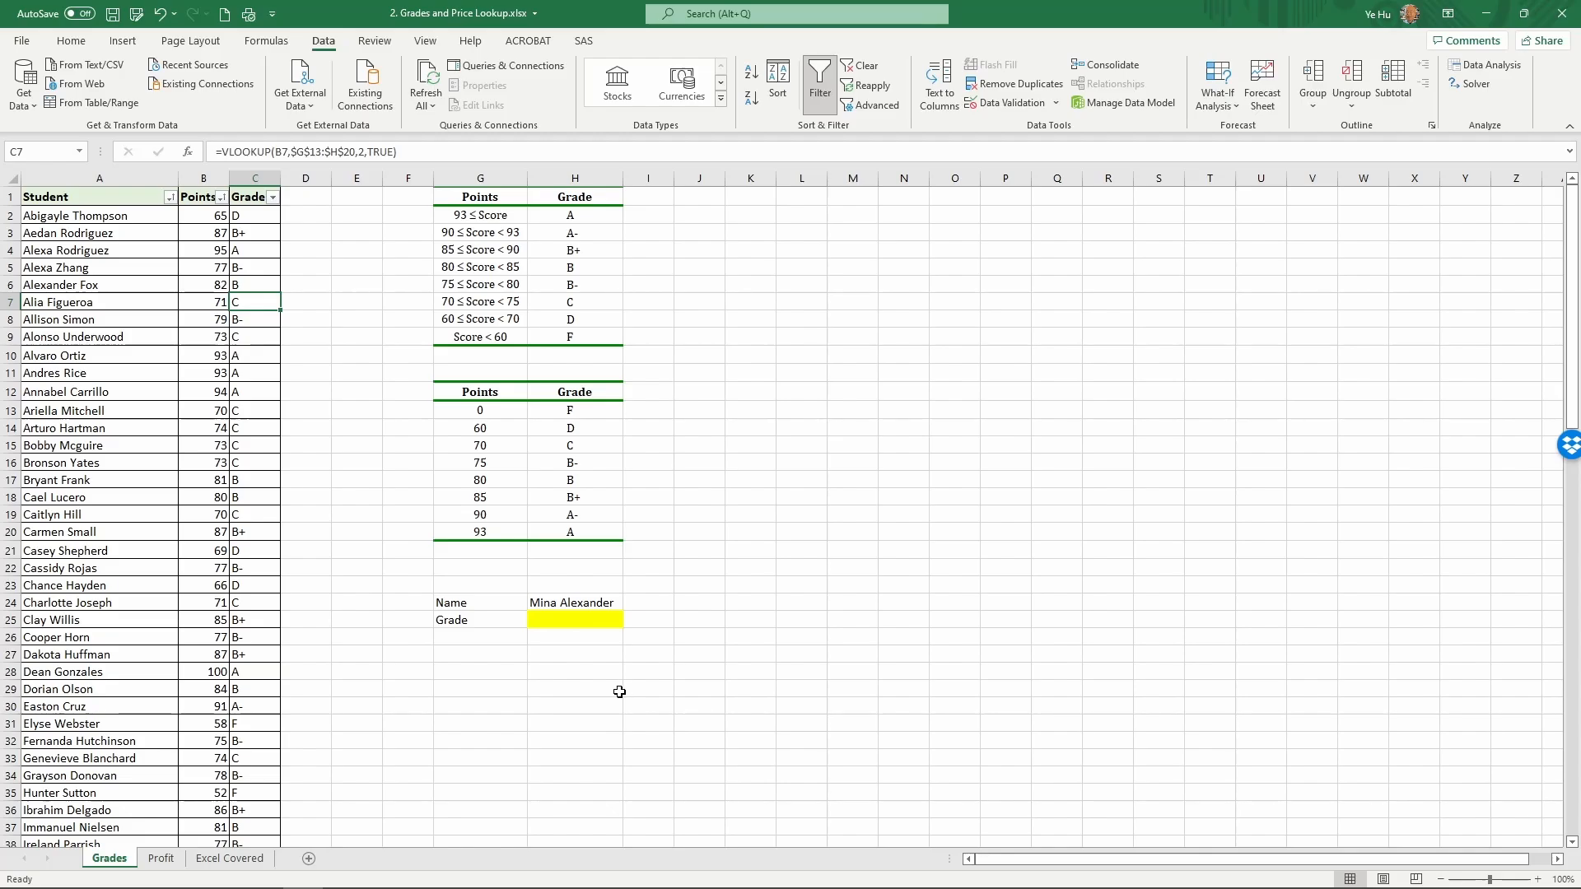
click(575, 620)
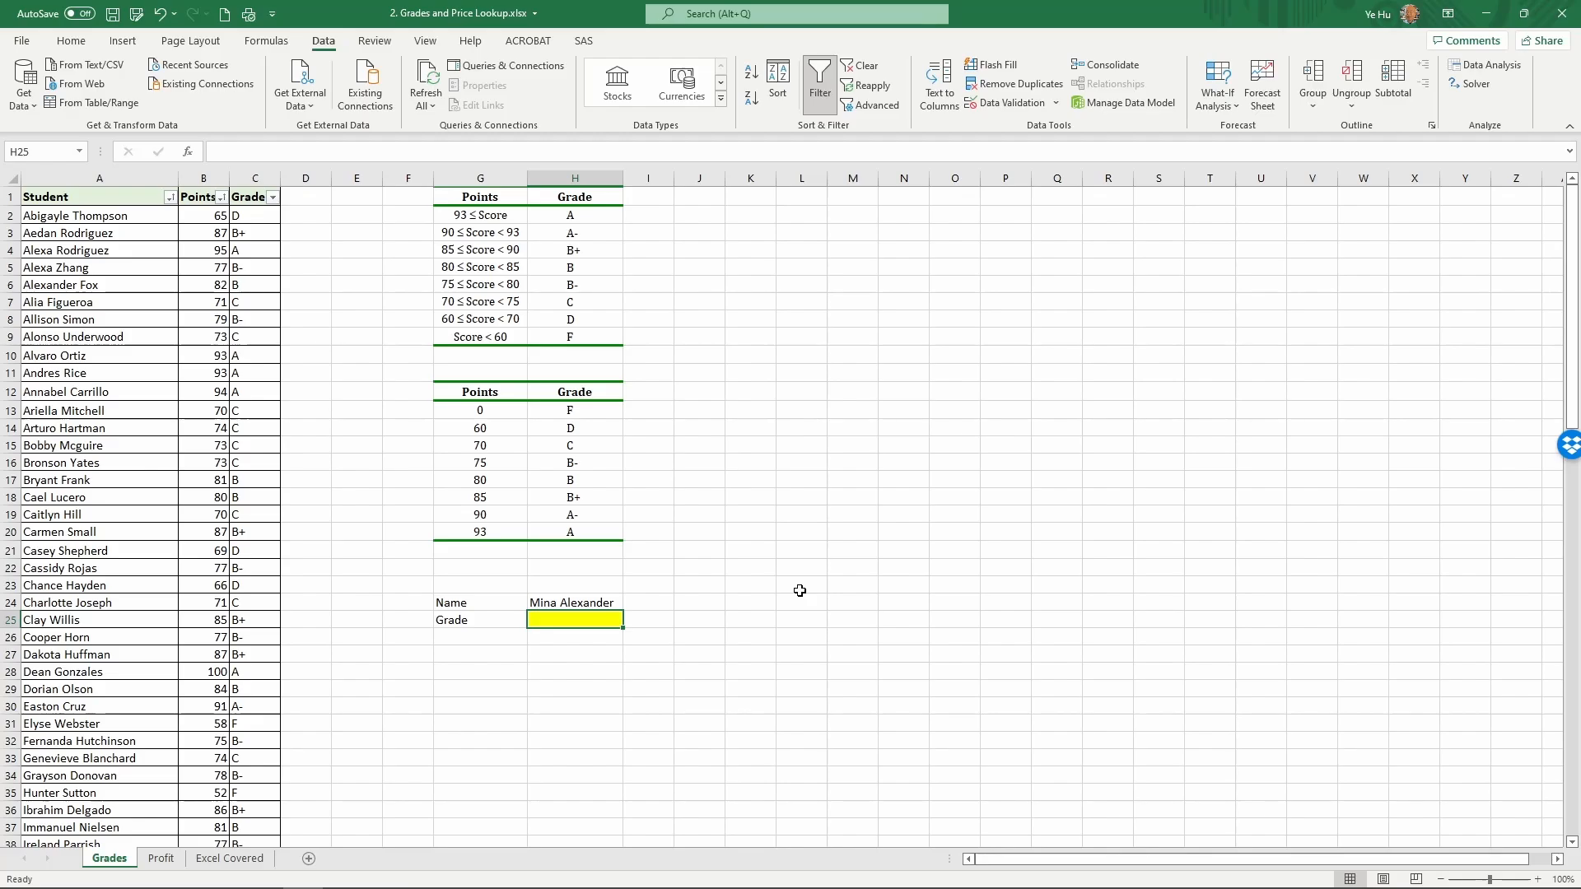
mouse_move(671, 570)
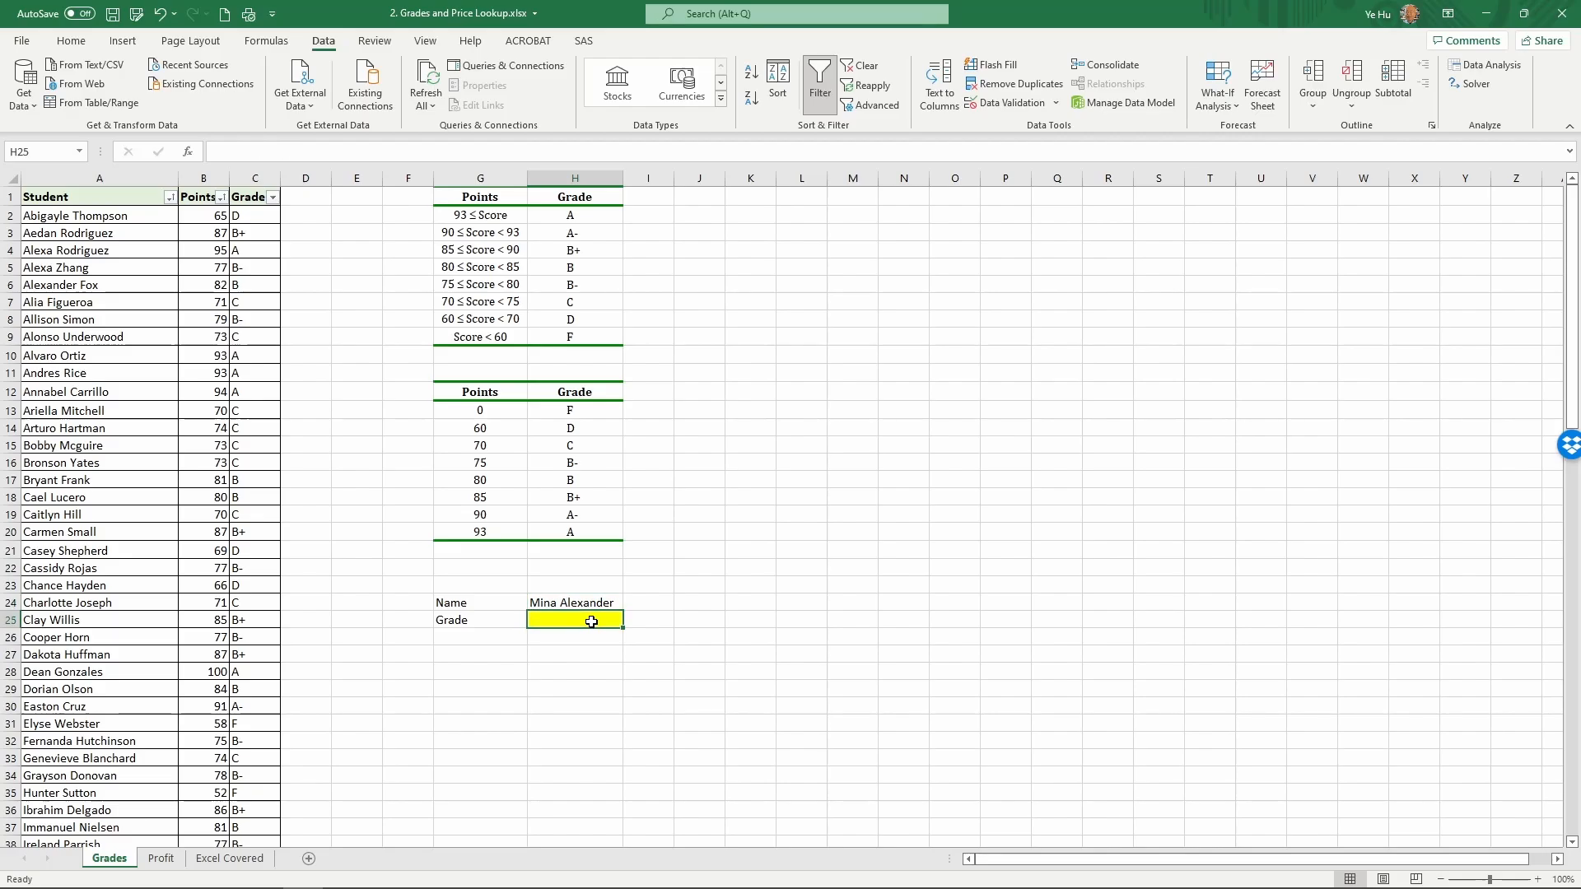
mouse_move(720, 596)
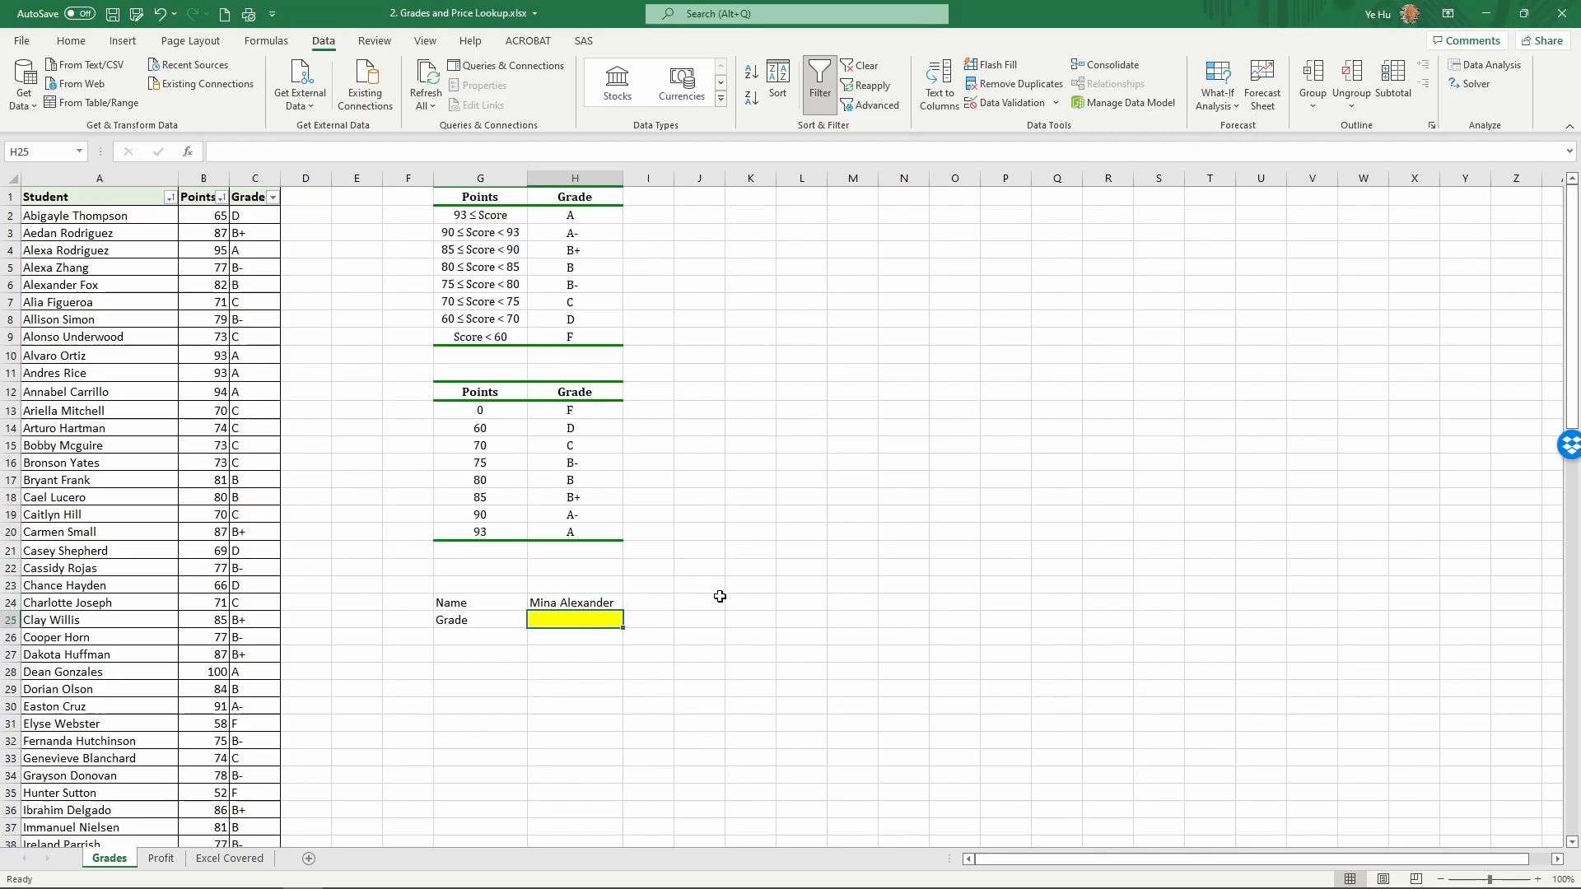
text(=)
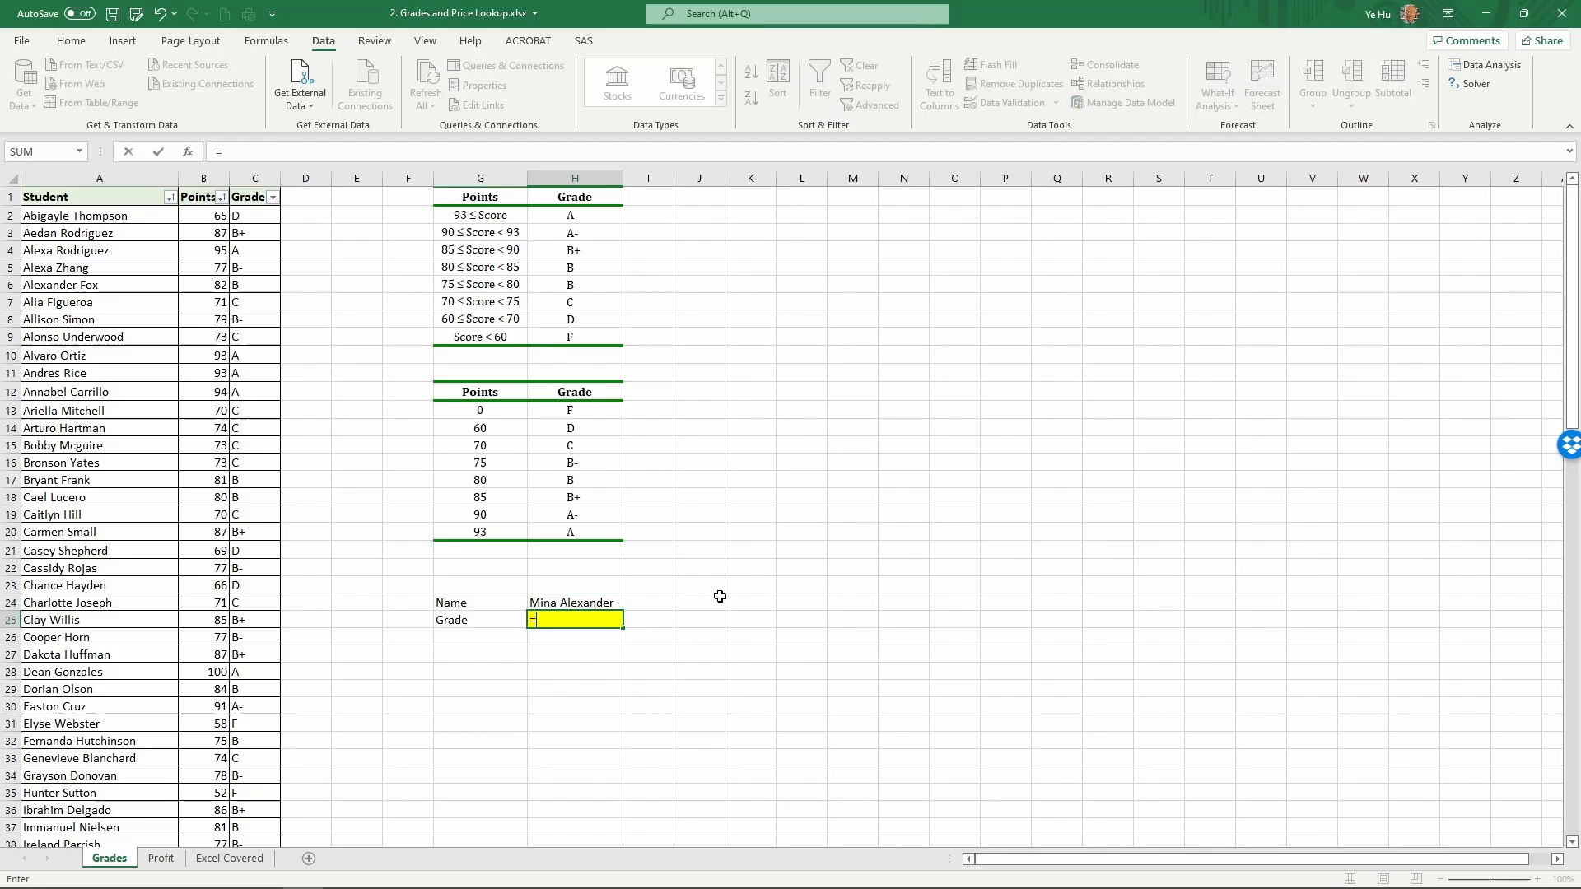
text(vlo)
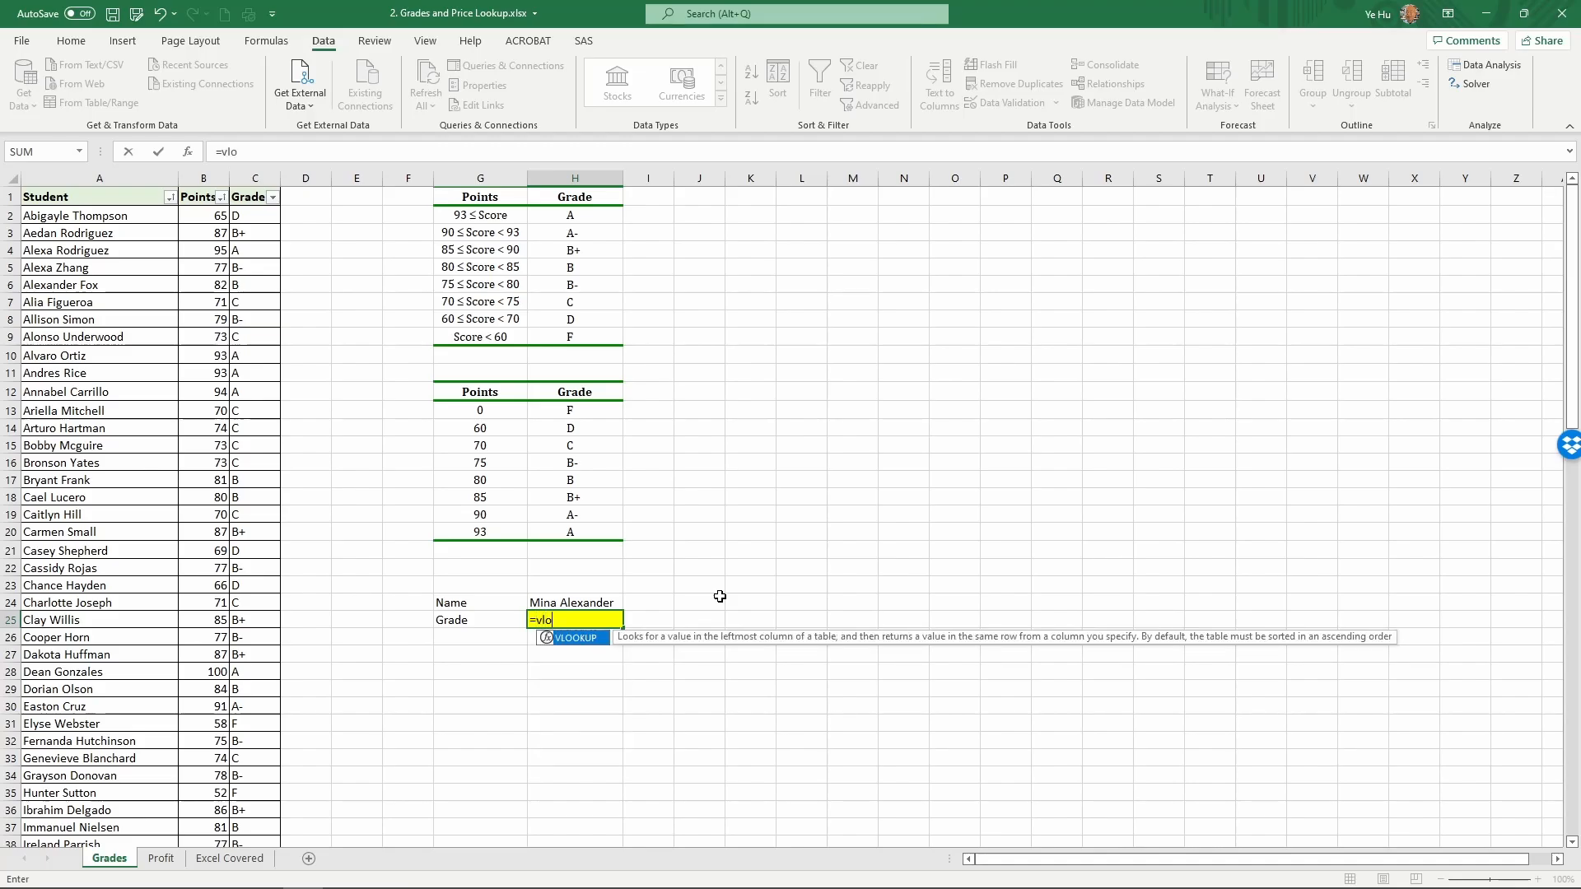
text(okup)()
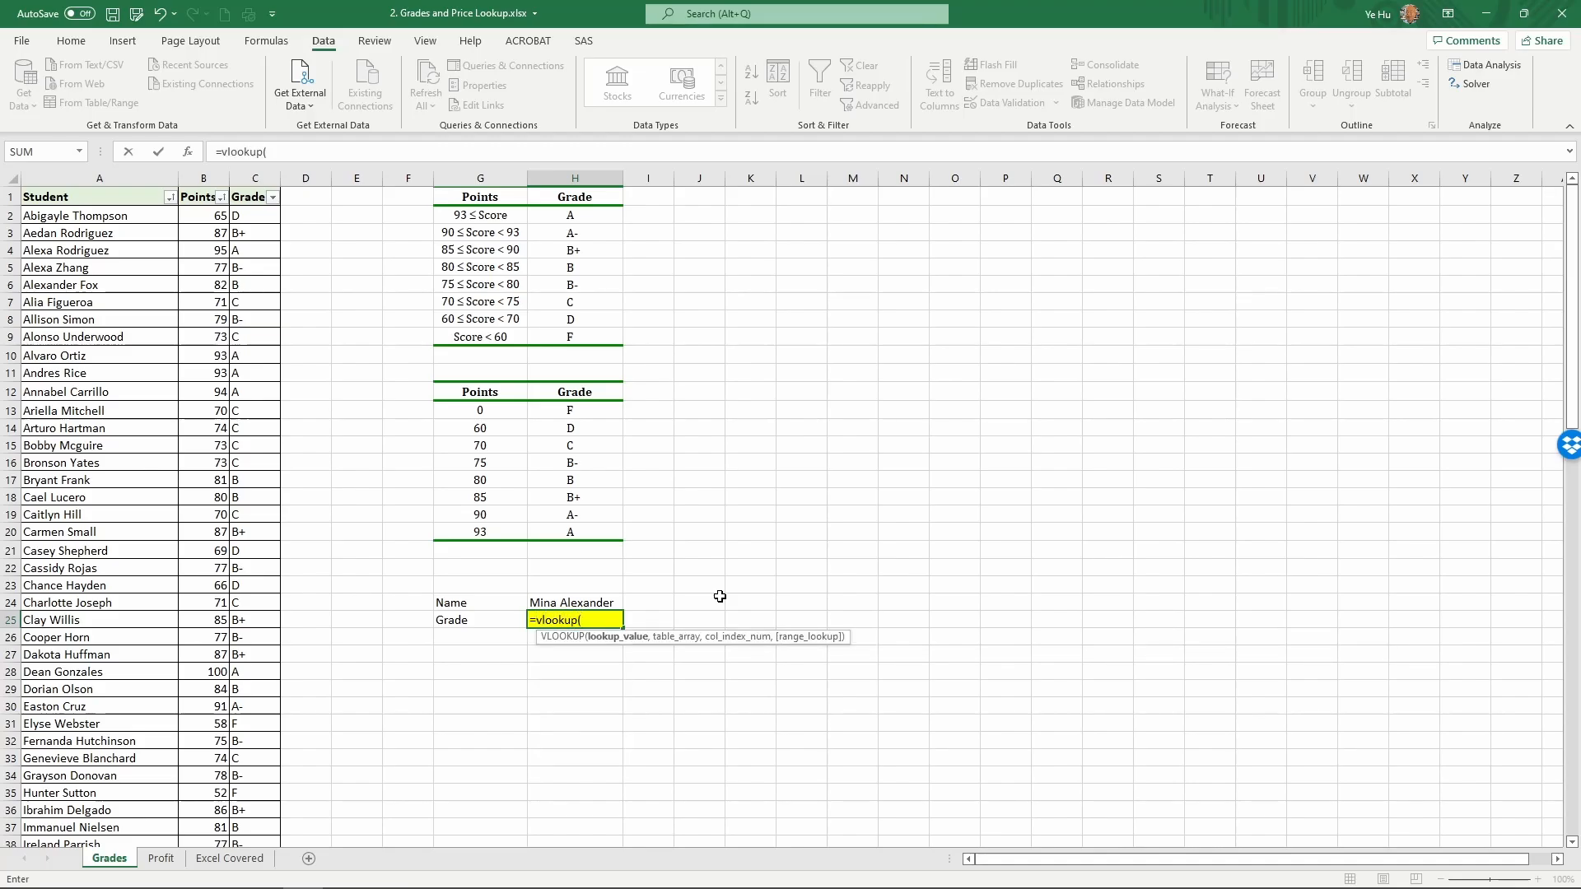
click(573, 603)
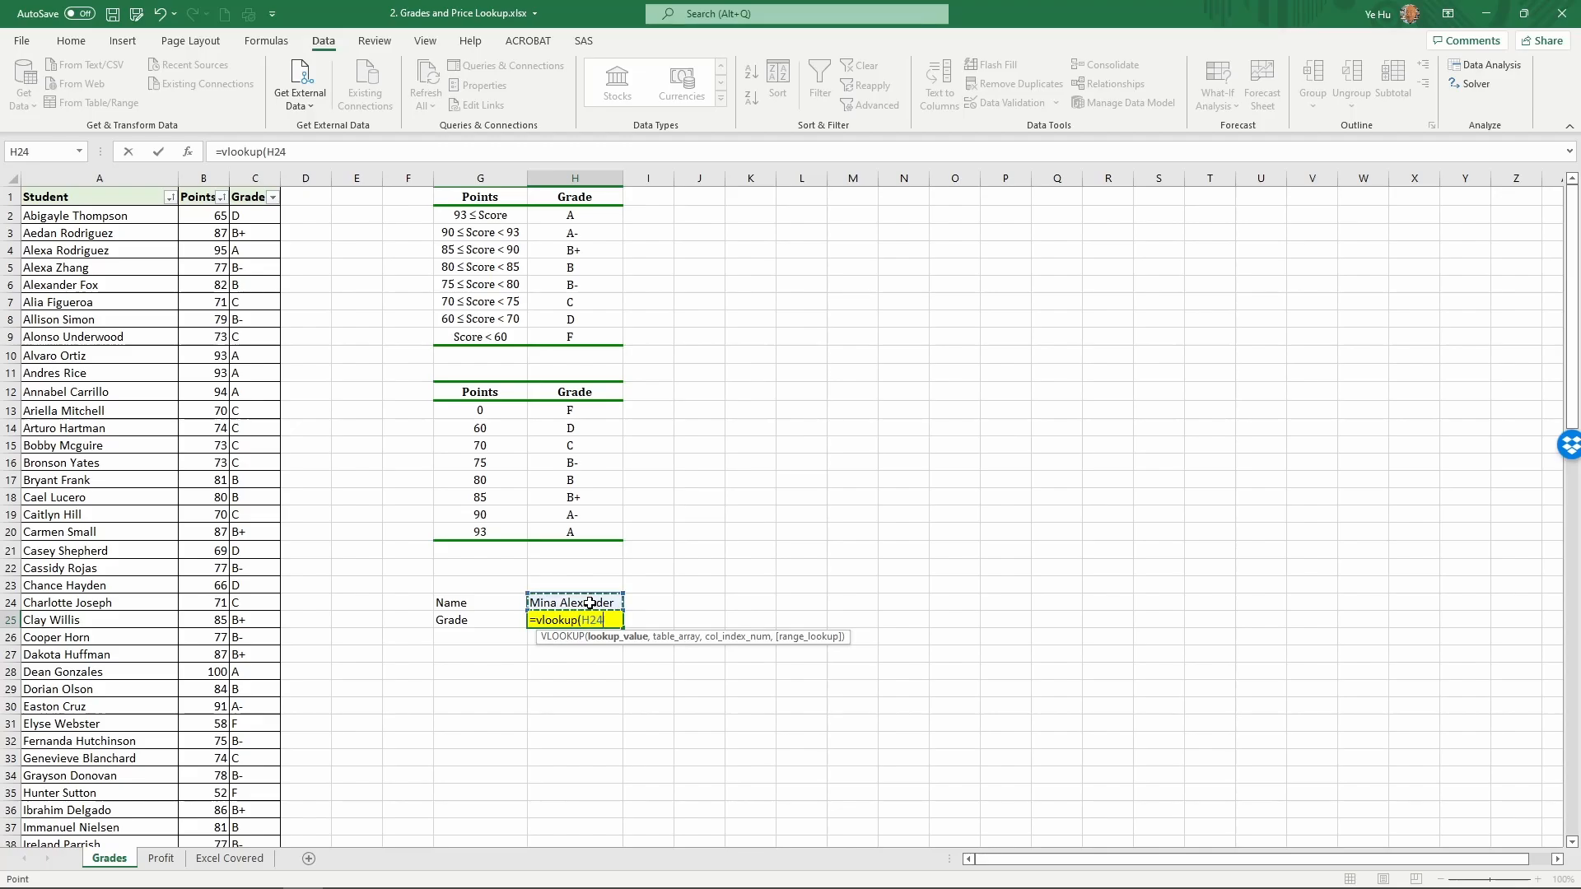
text(,)
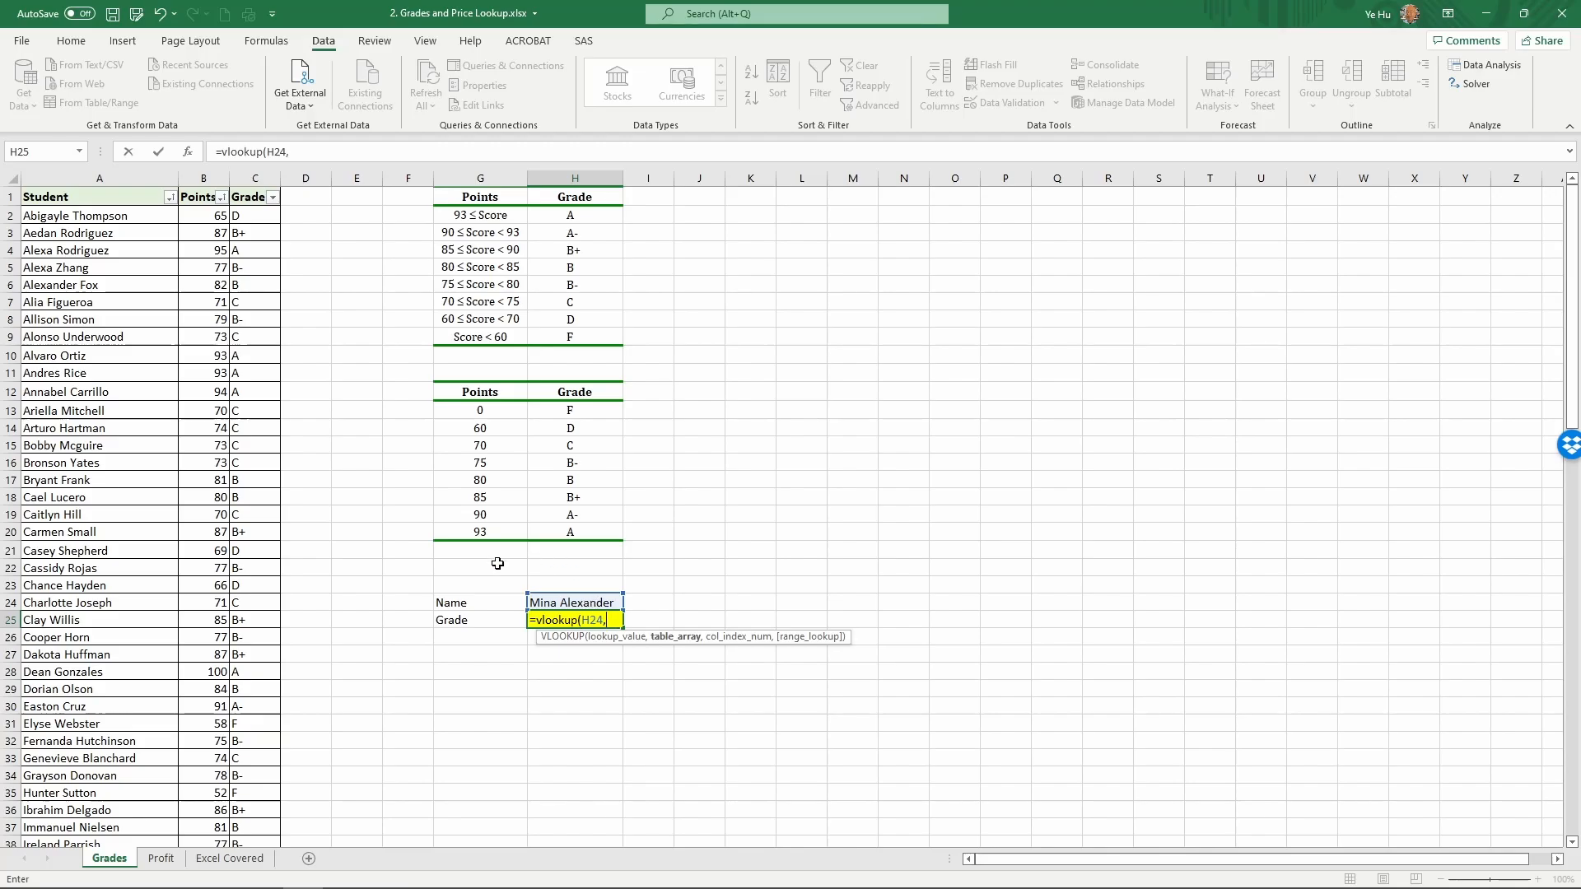
mouse_move(168, 356)
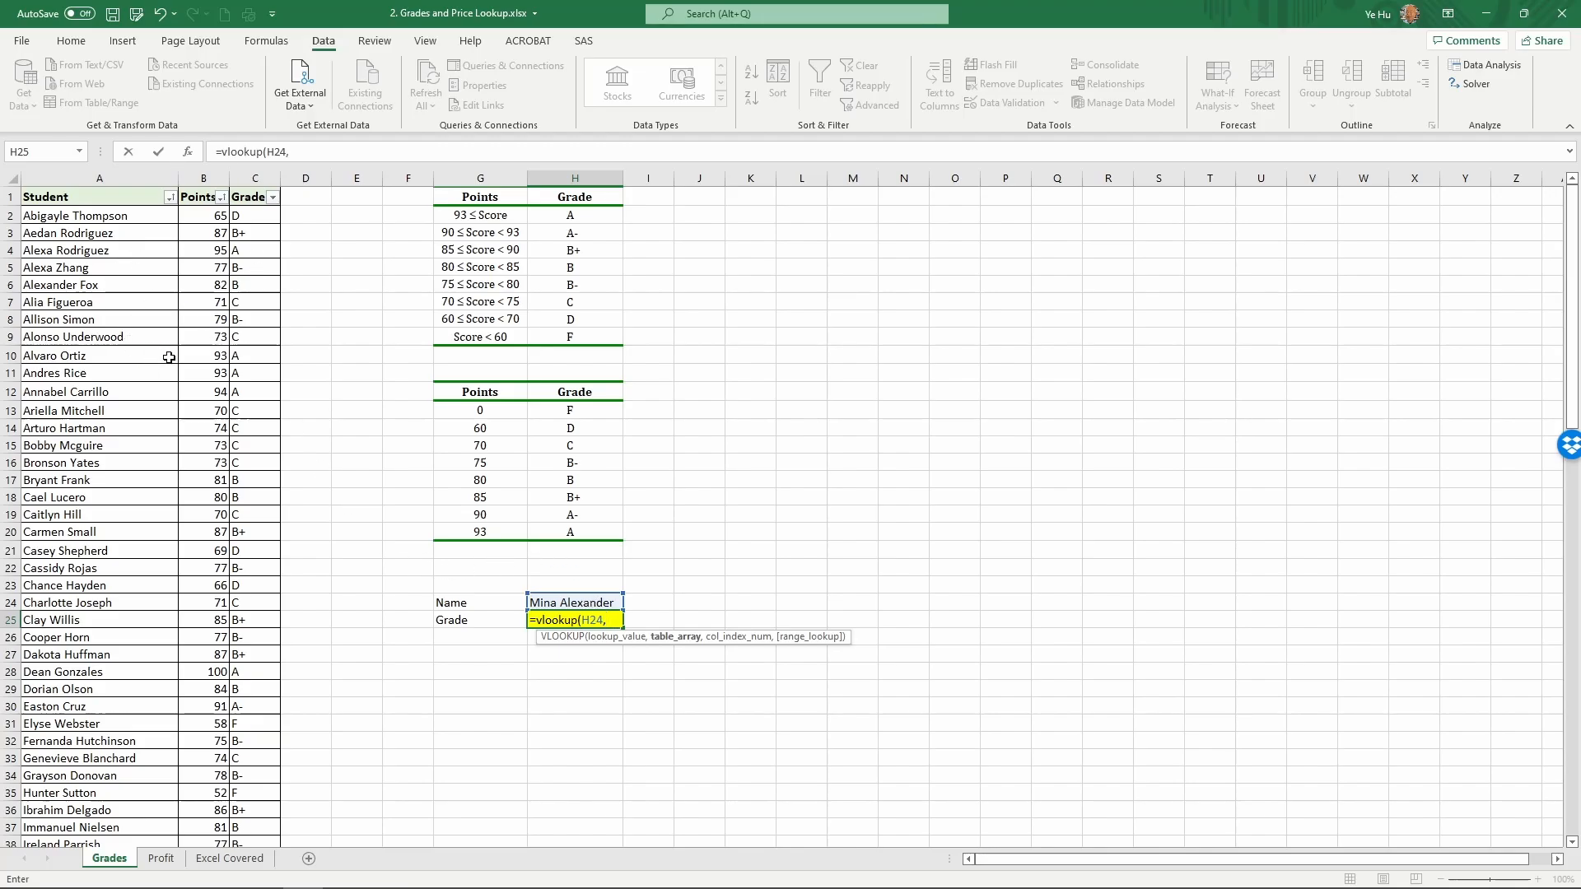
mouse_move(138, 226)
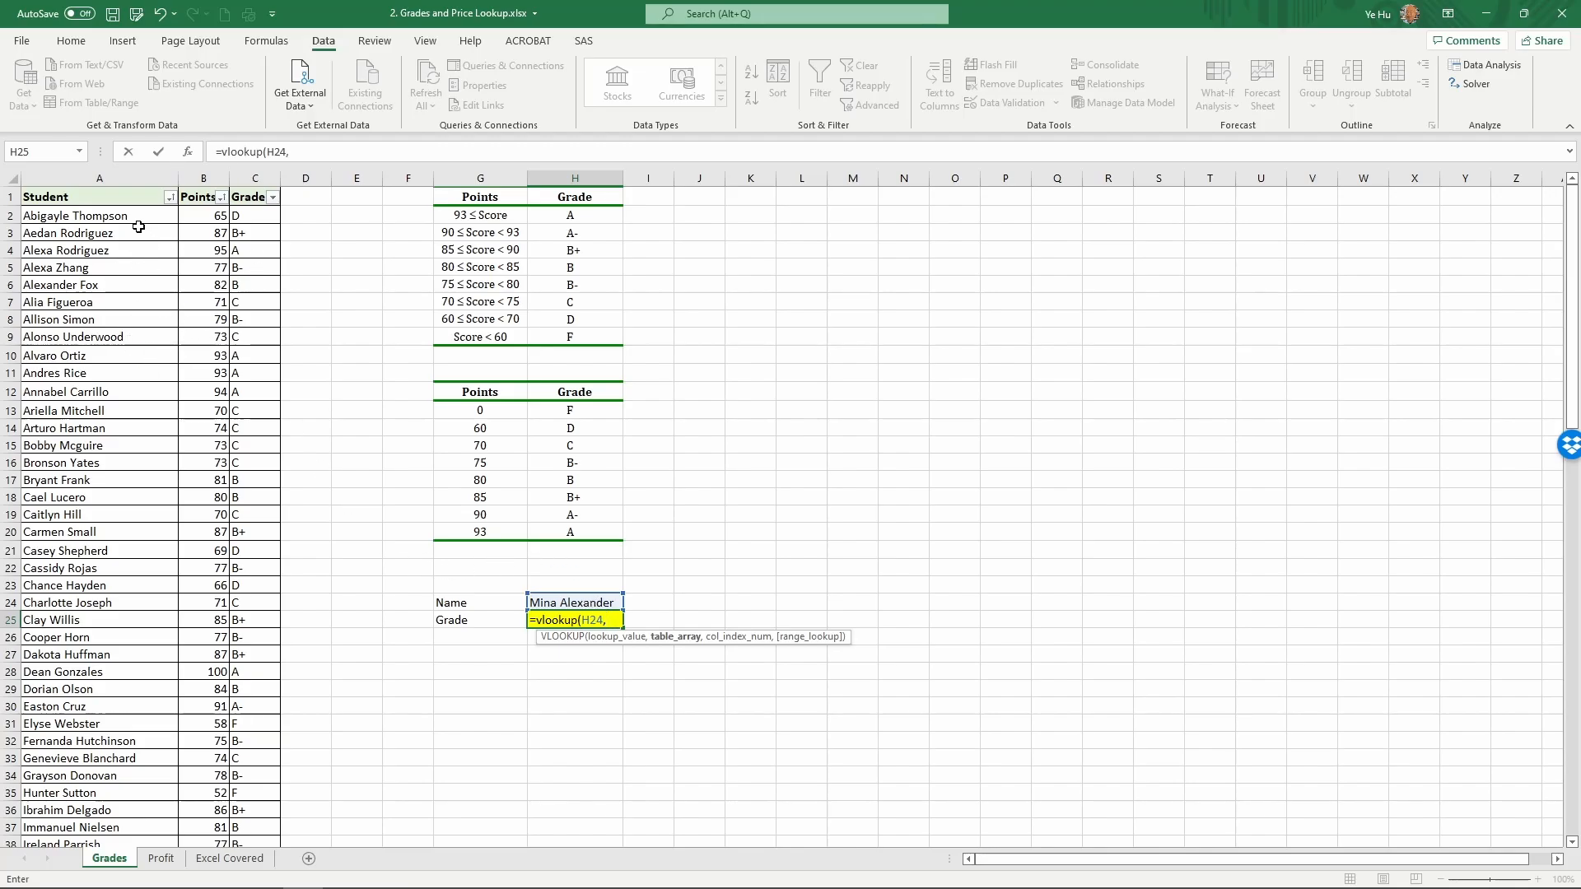
click(98, 214)
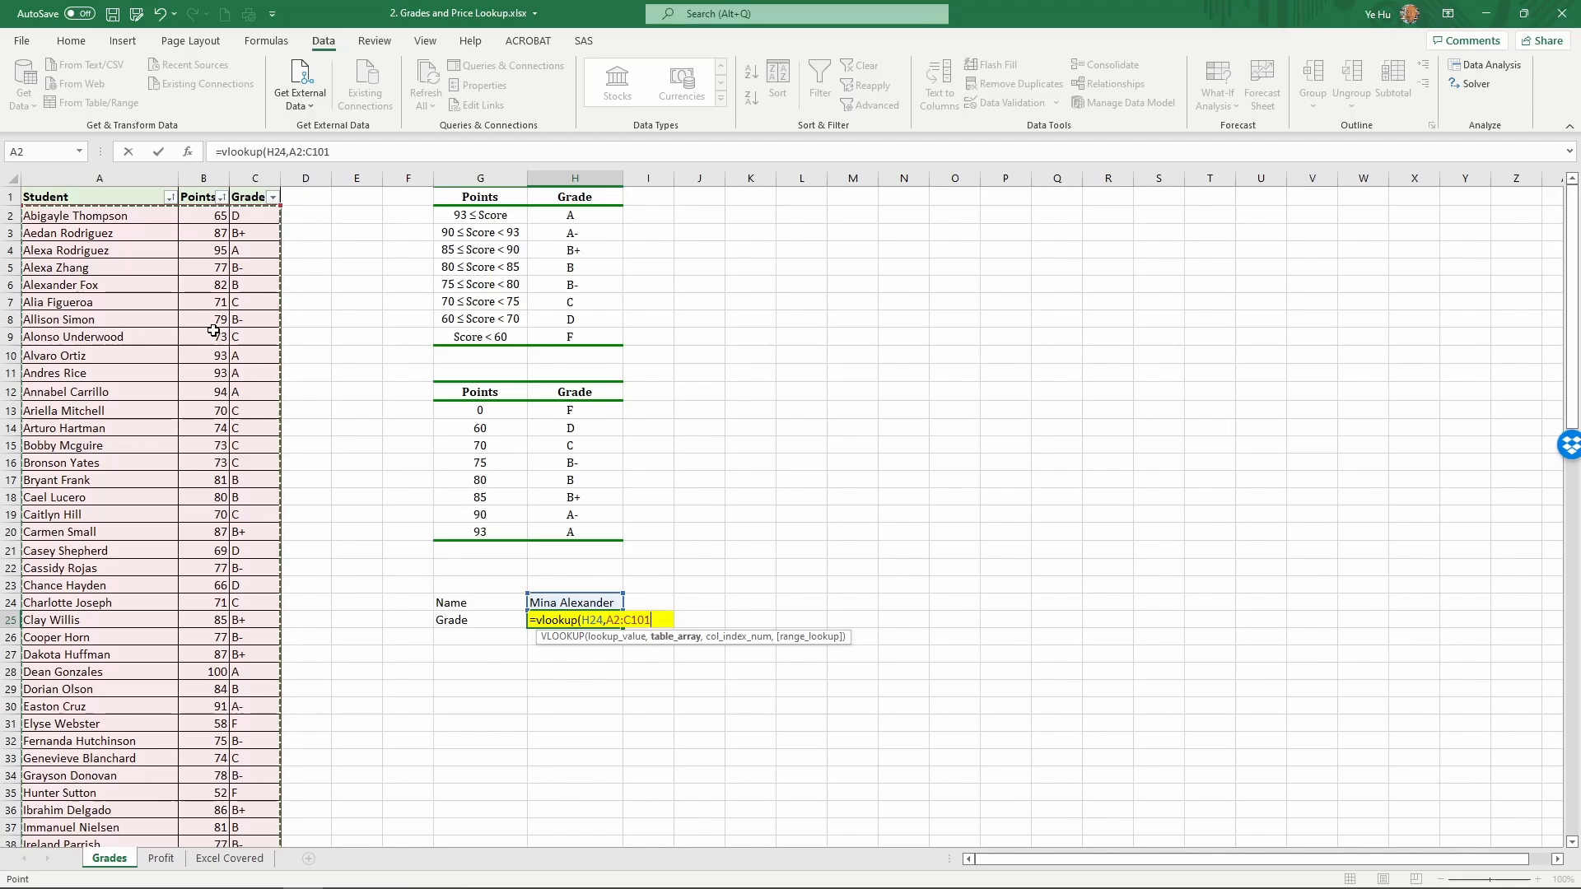
text(,)
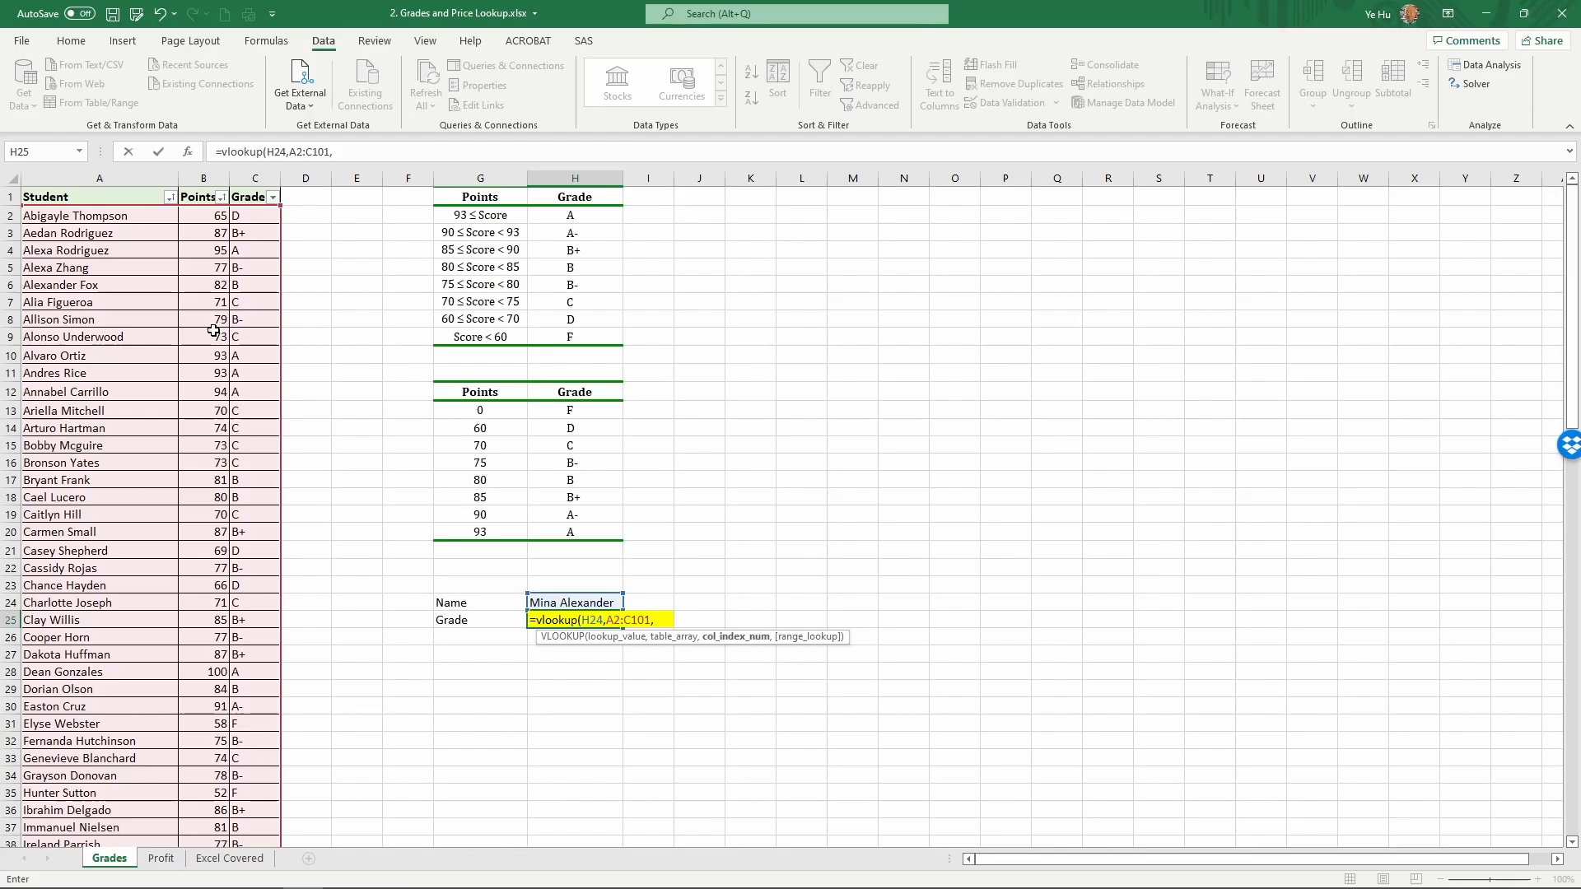
mouse_move(573, 603)
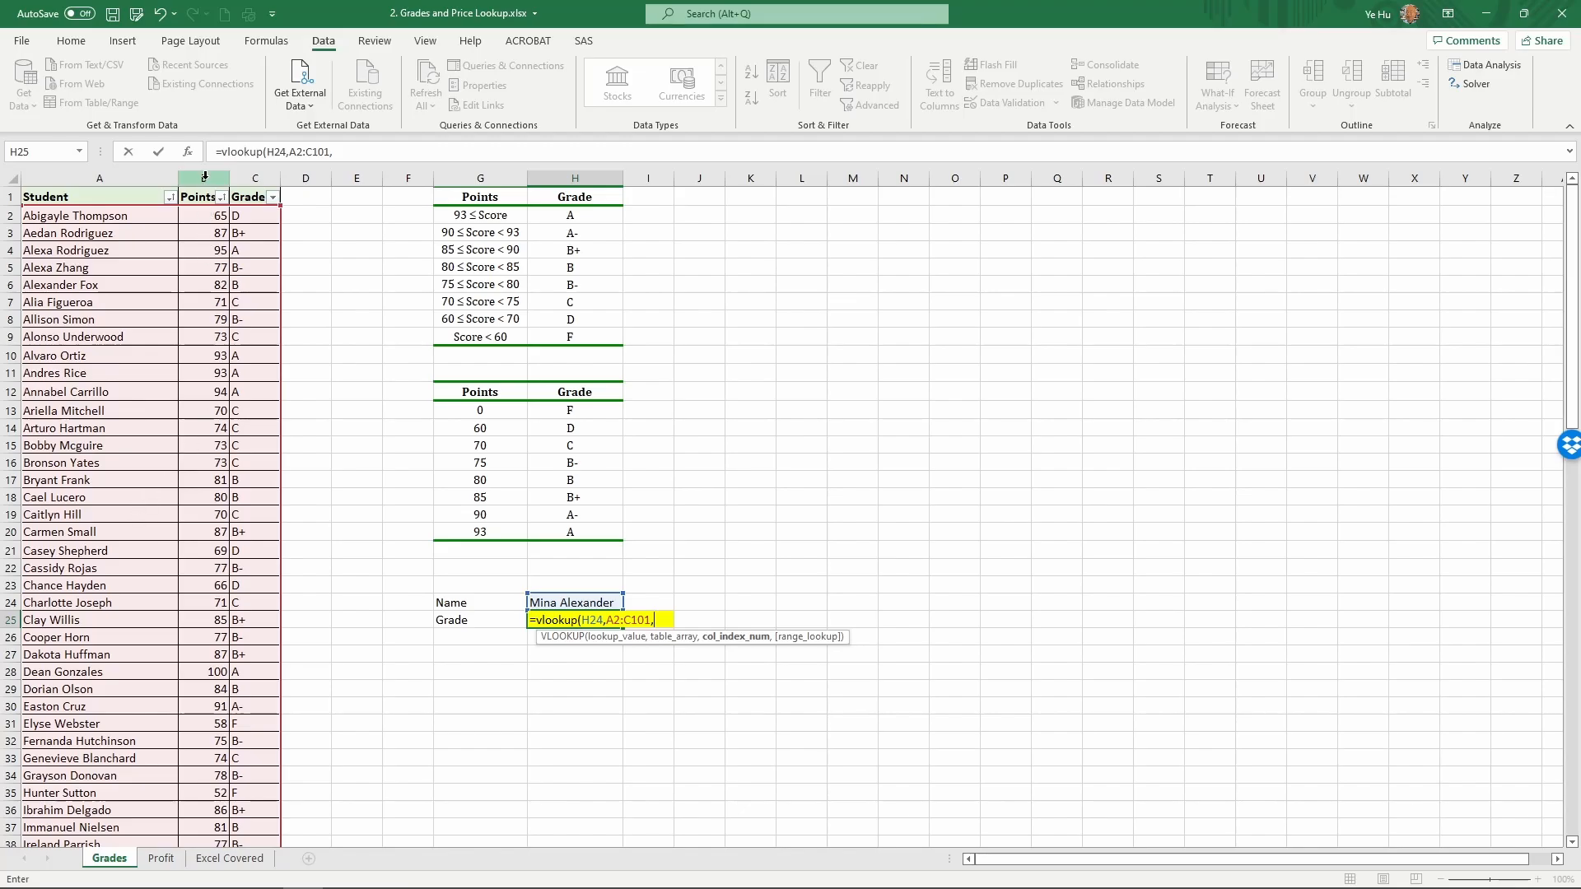
mouse_move(219, 250)
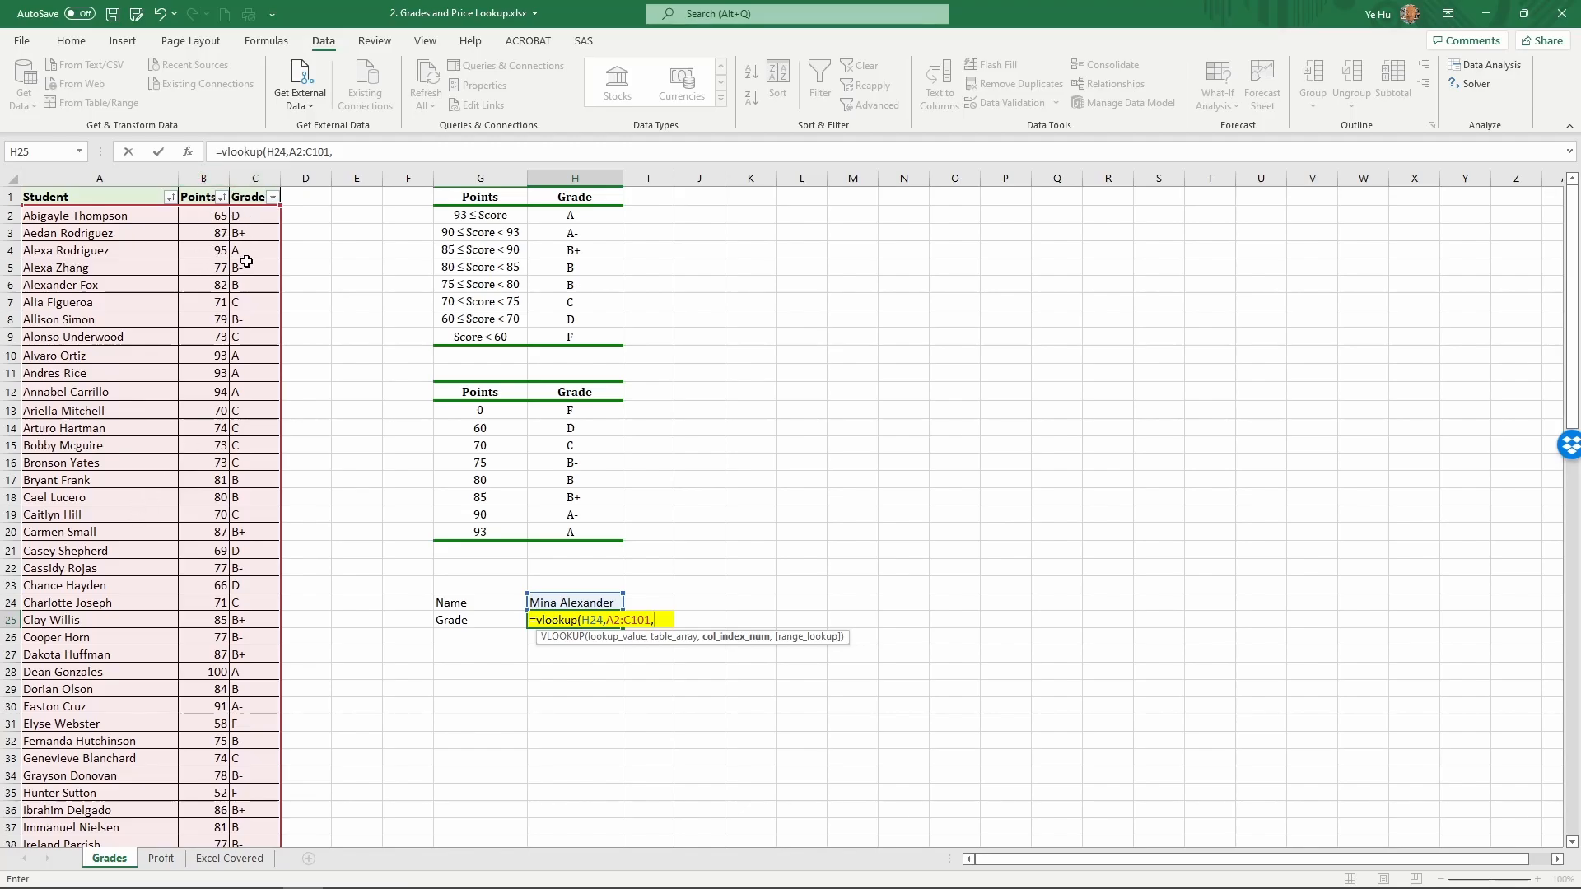
text(3)
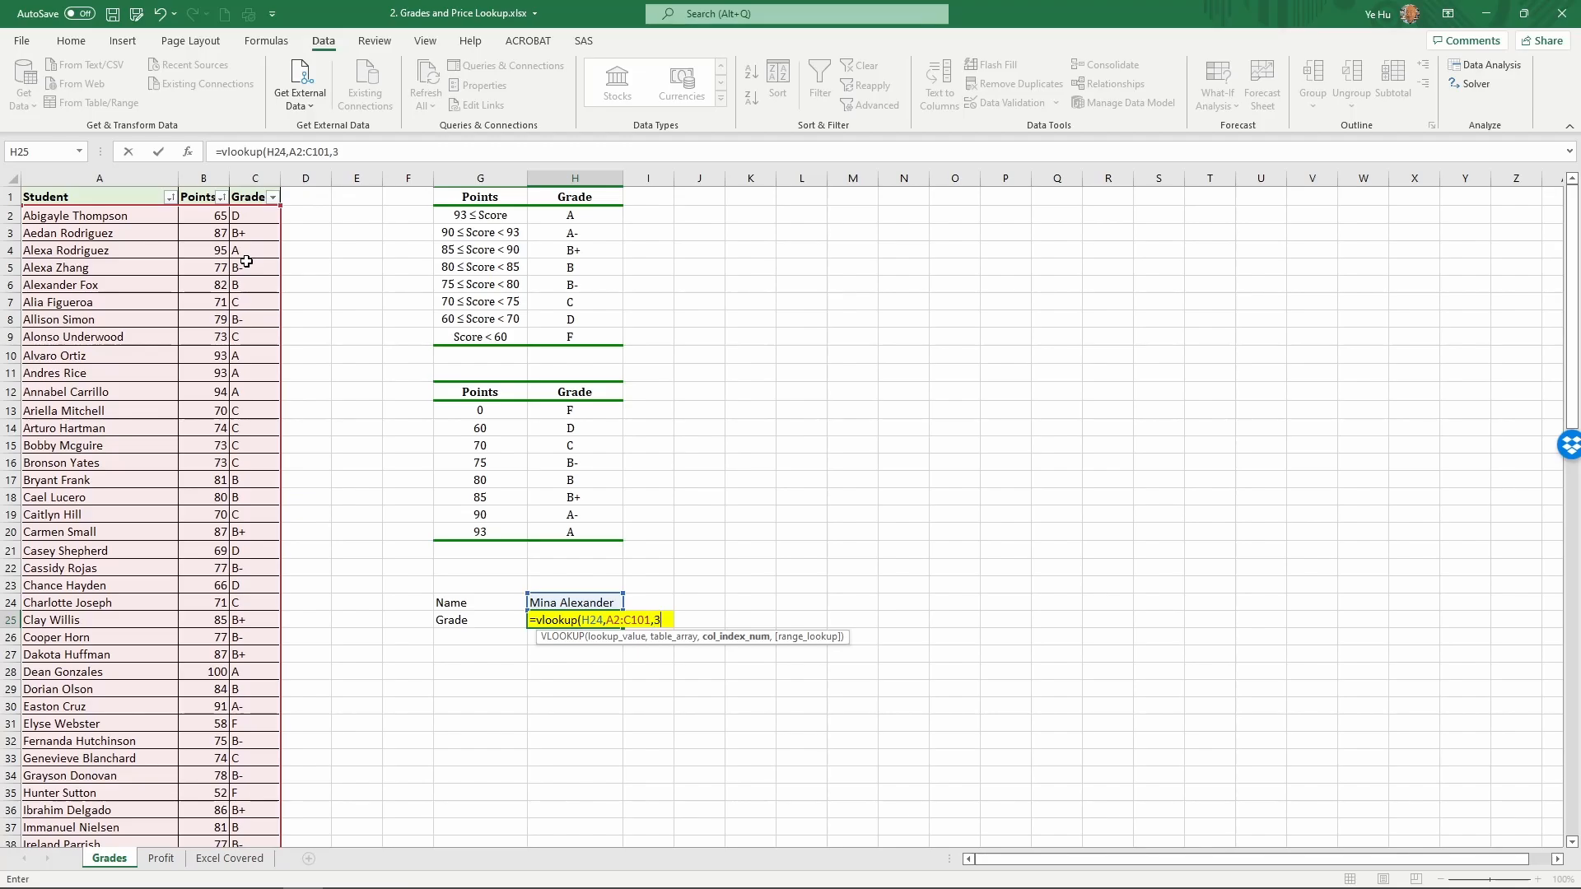
text(,)
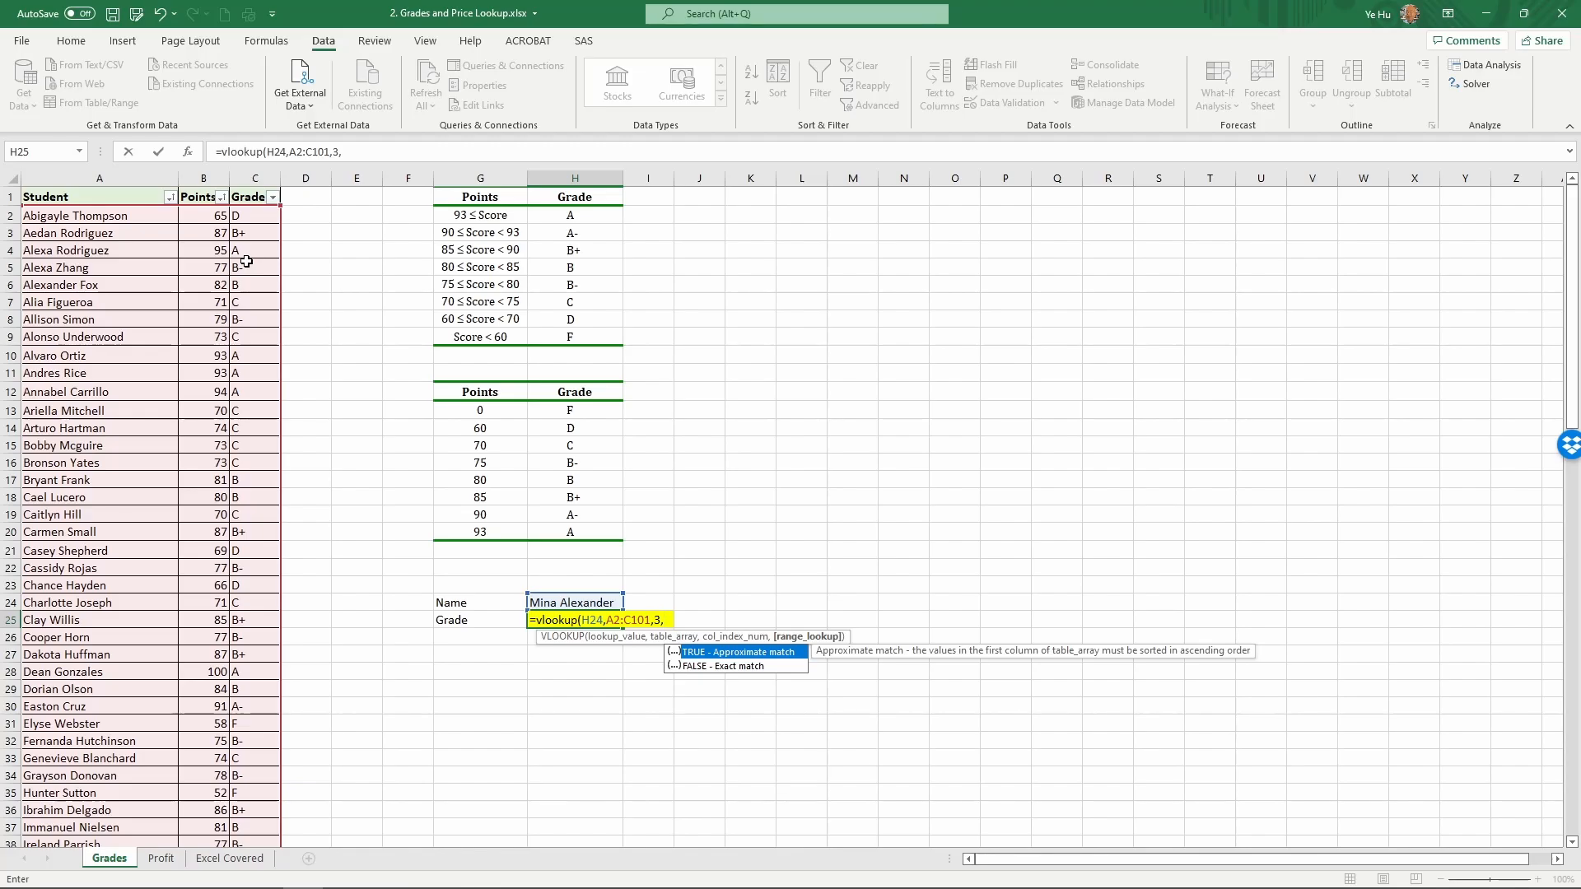
text(f)
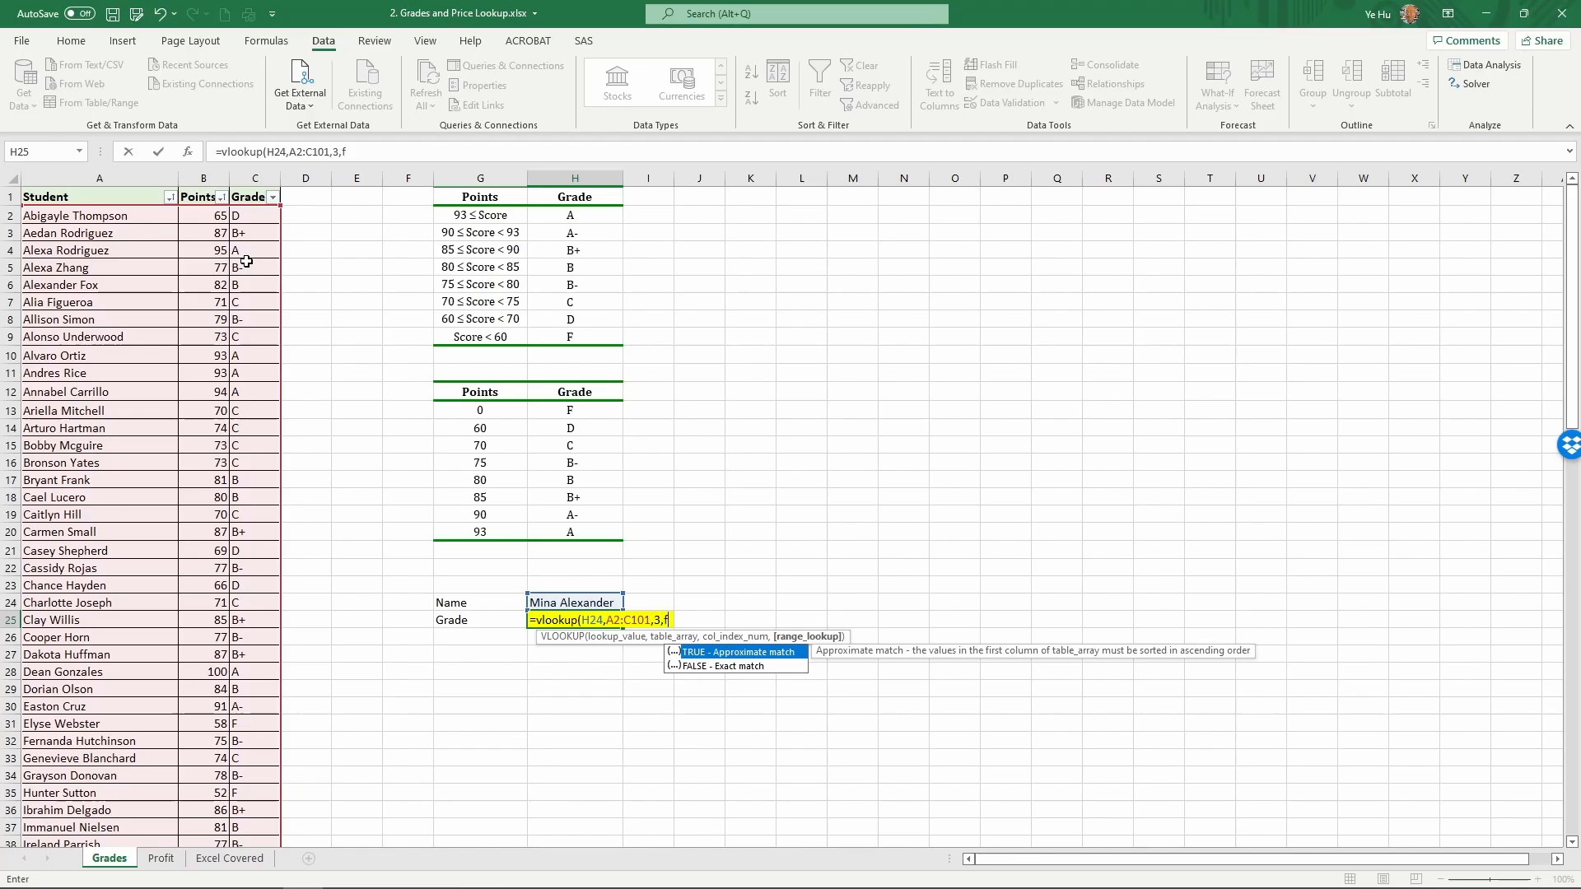
text(als)
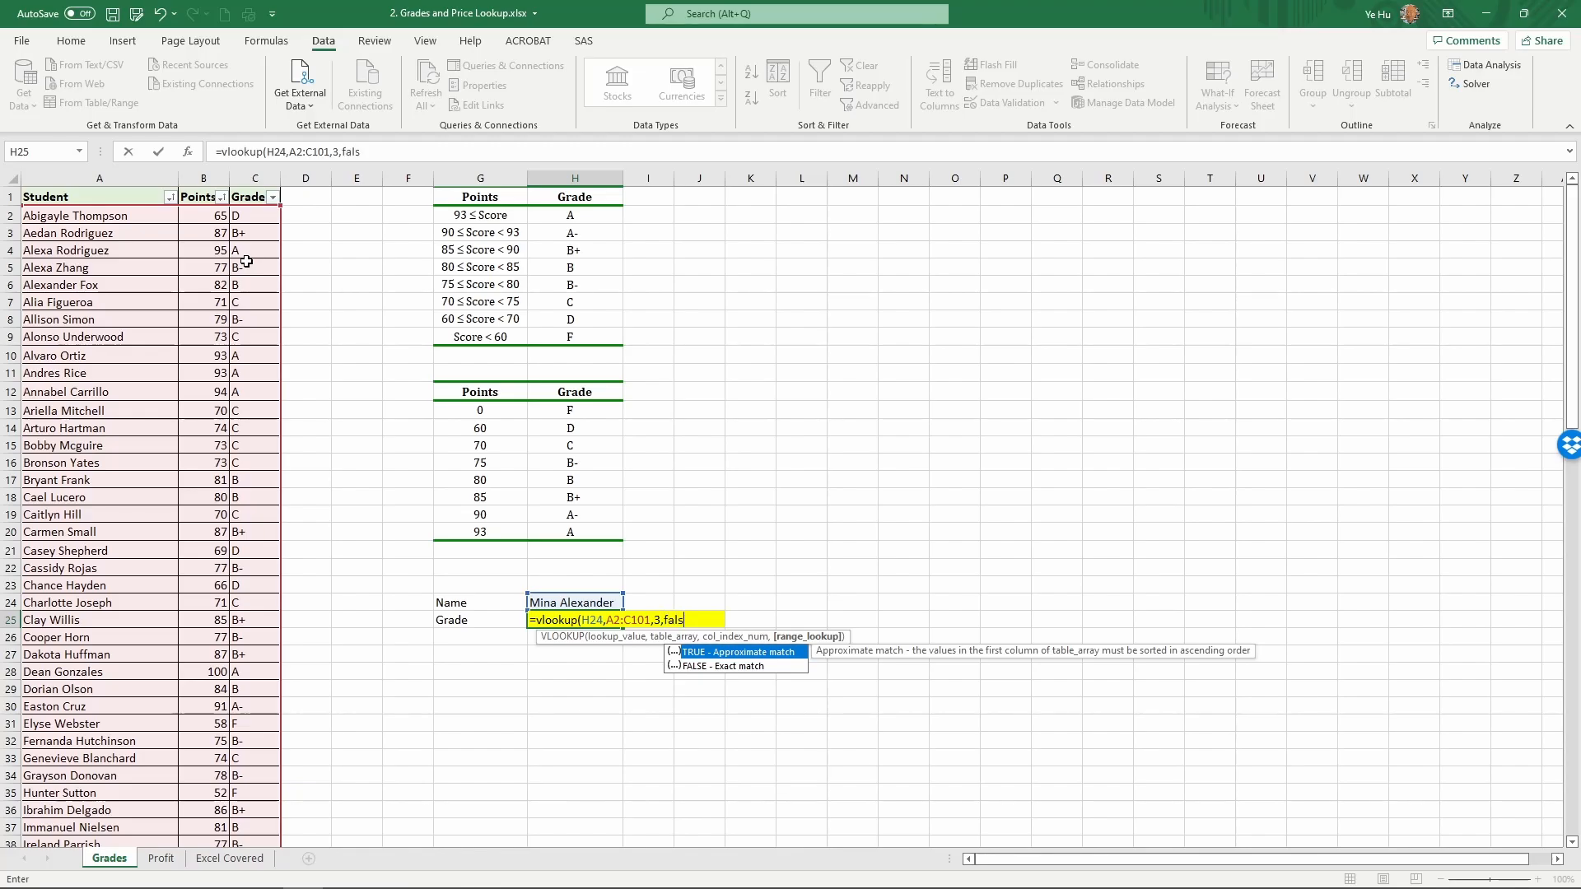
text(e))
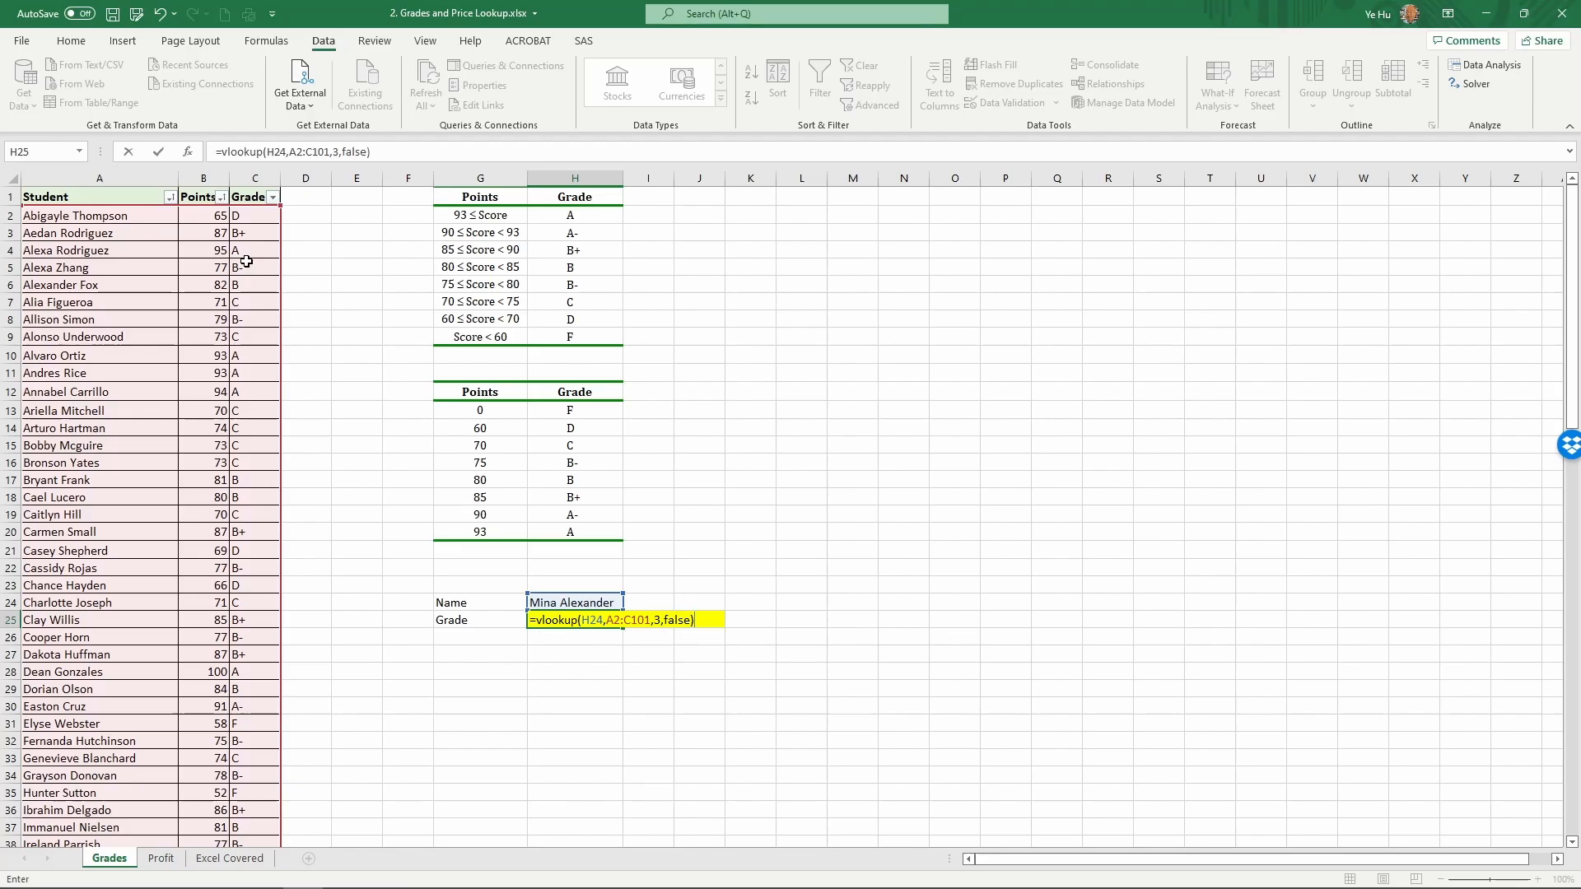
key(Enter)
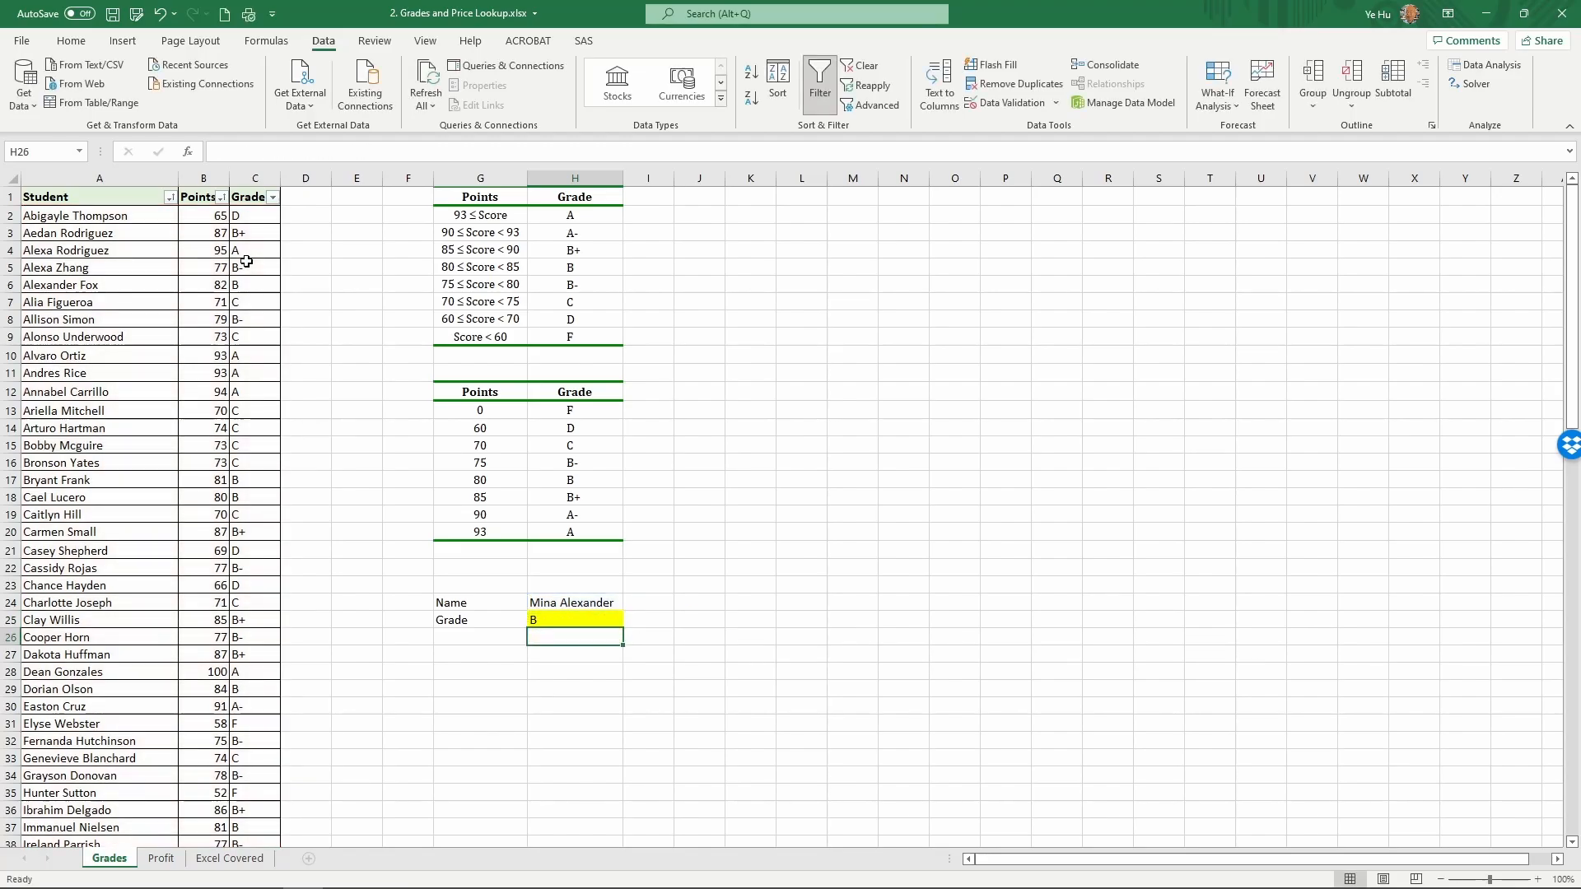
click(573, 619)
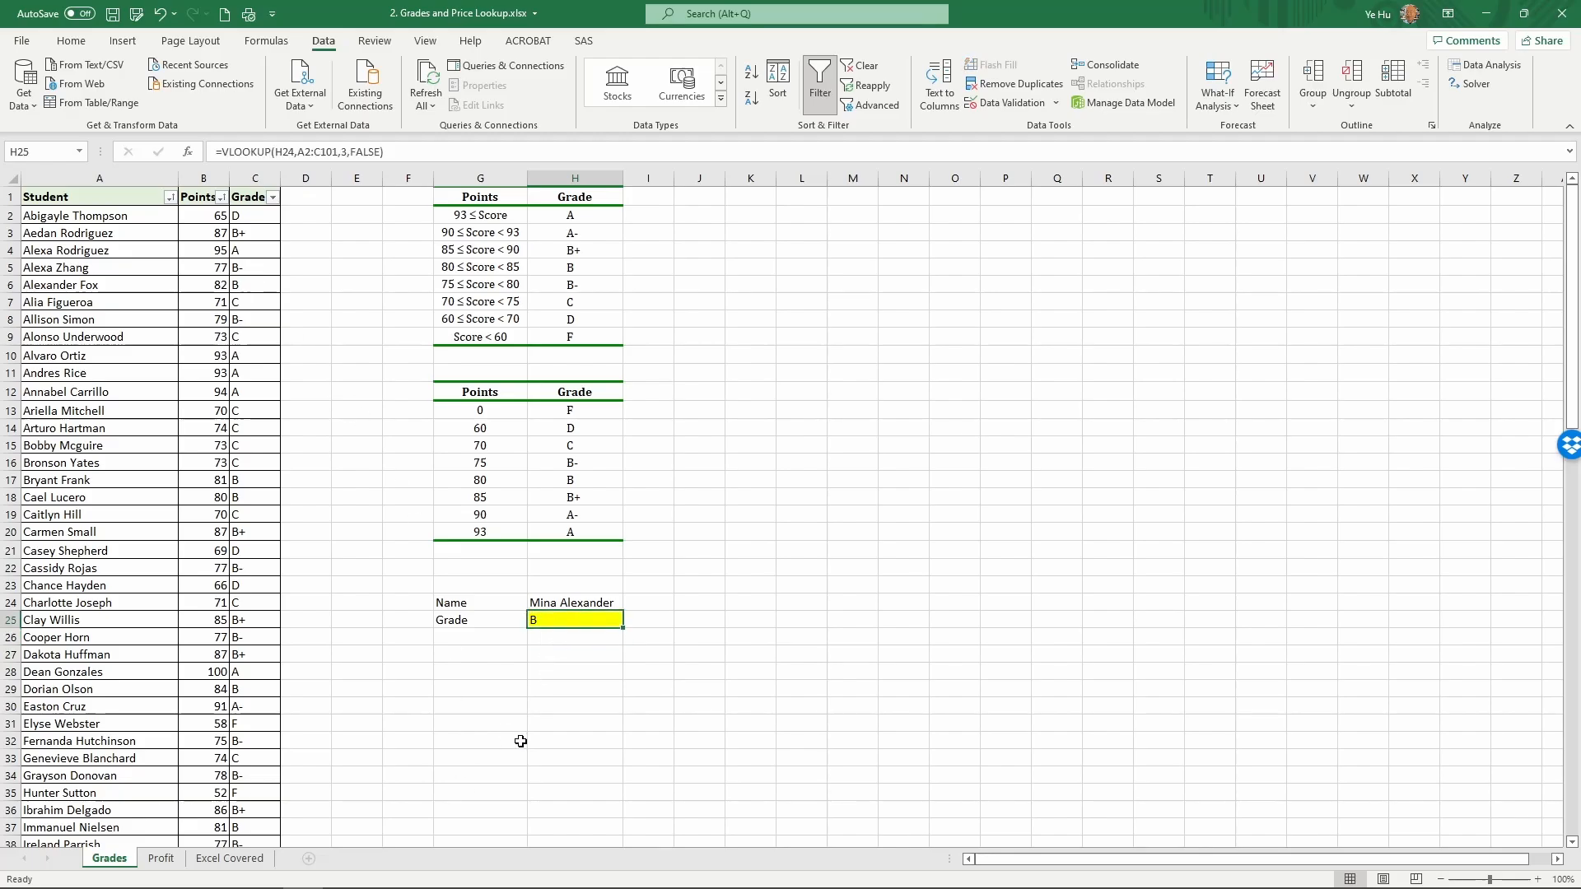
scroll(down, 3)
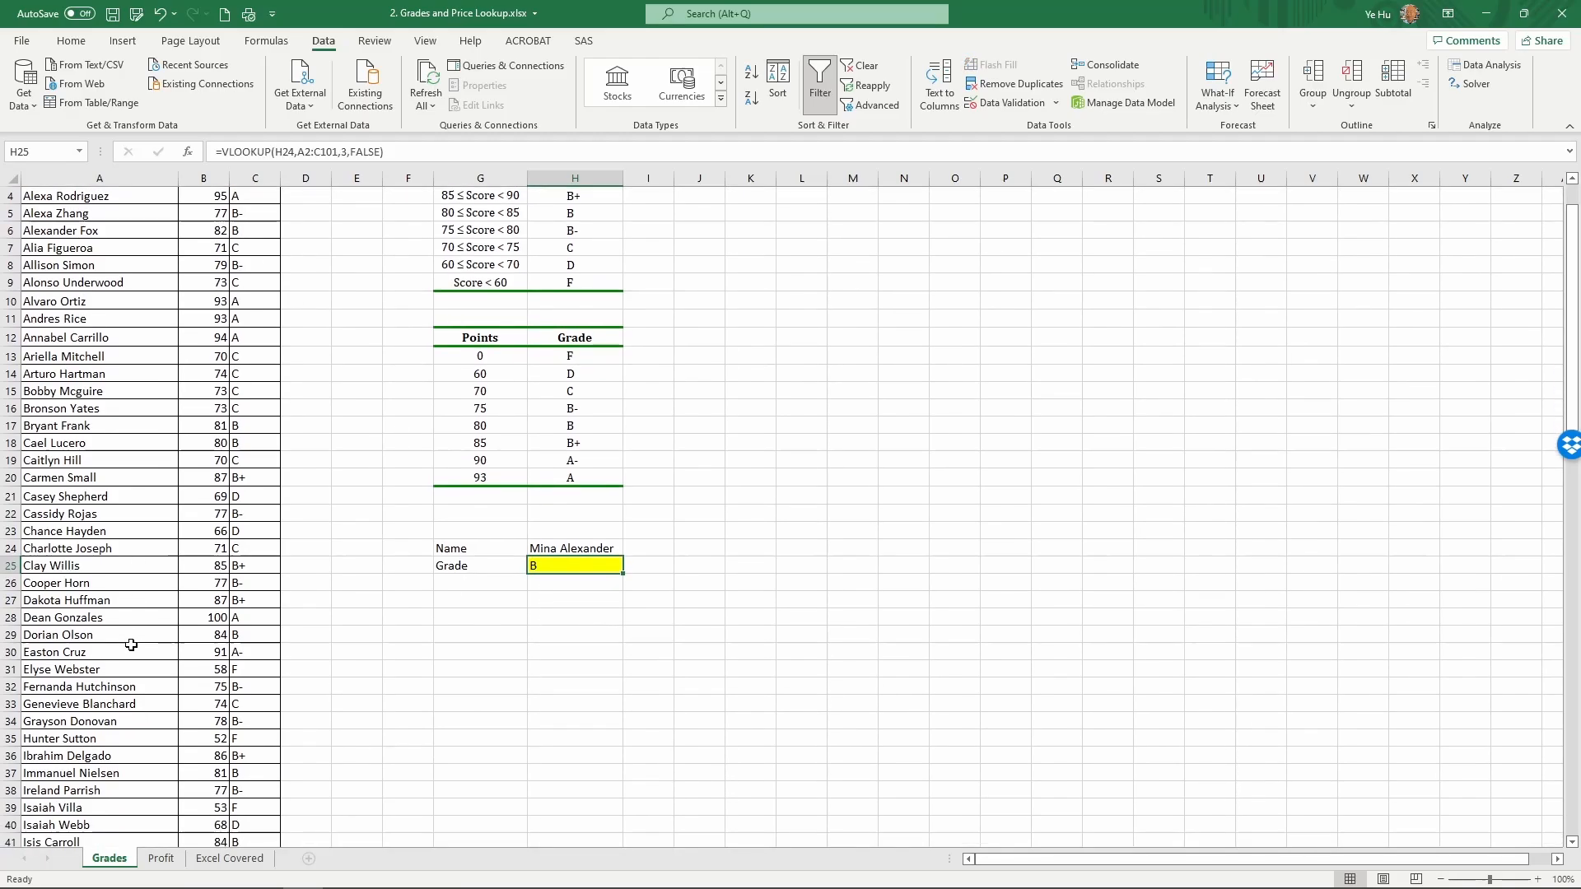
scroll(down, 3)
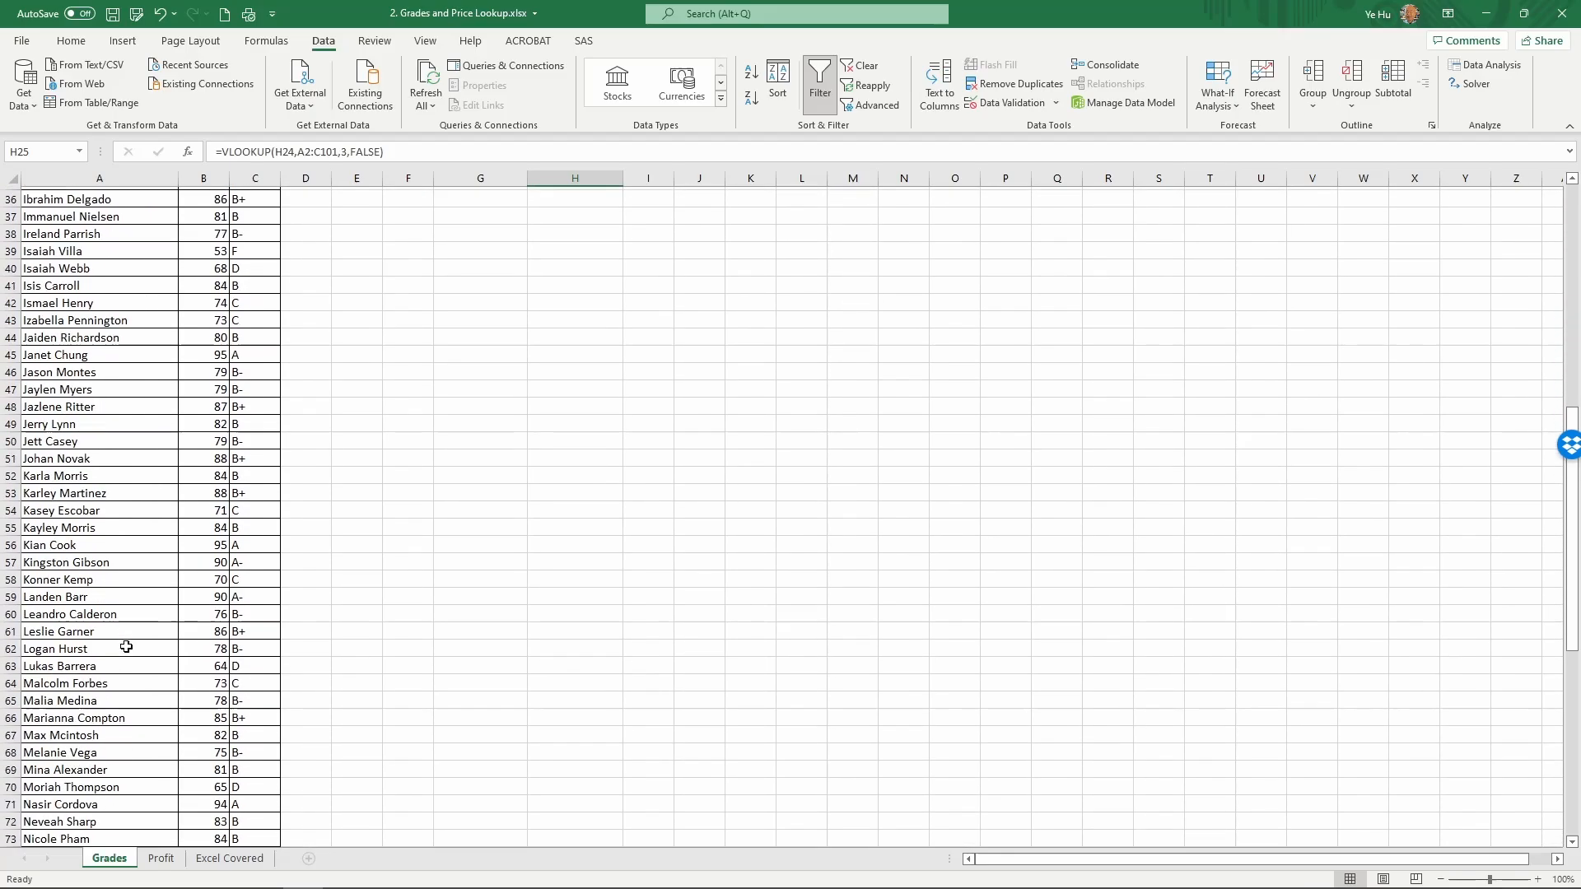
scroll(down, 3)
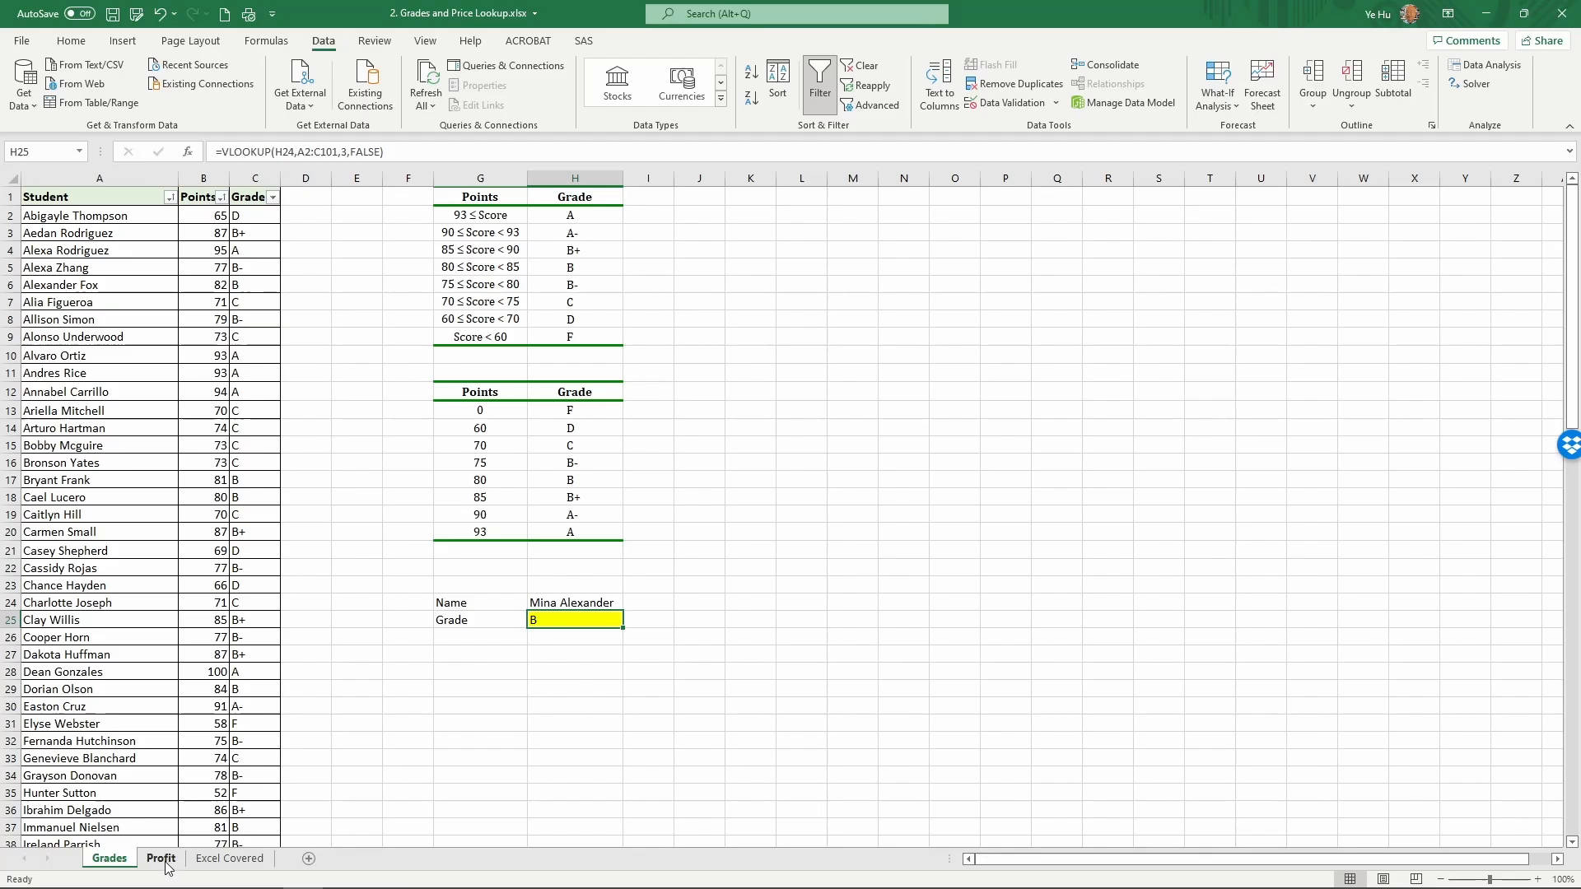
click(161, 858)
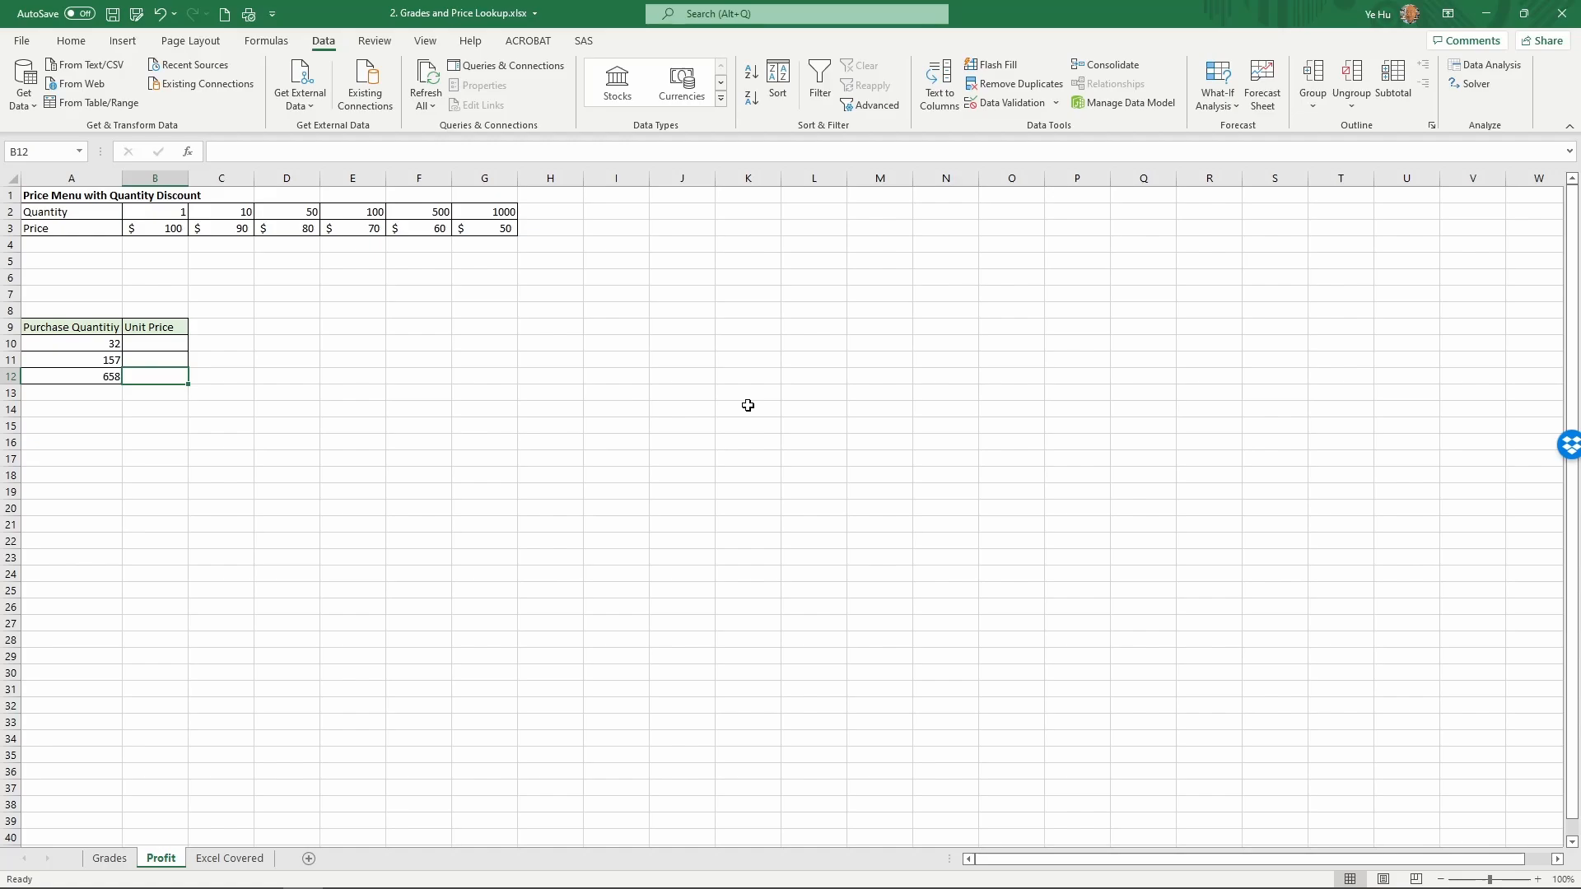
mouse_move(497, 379)
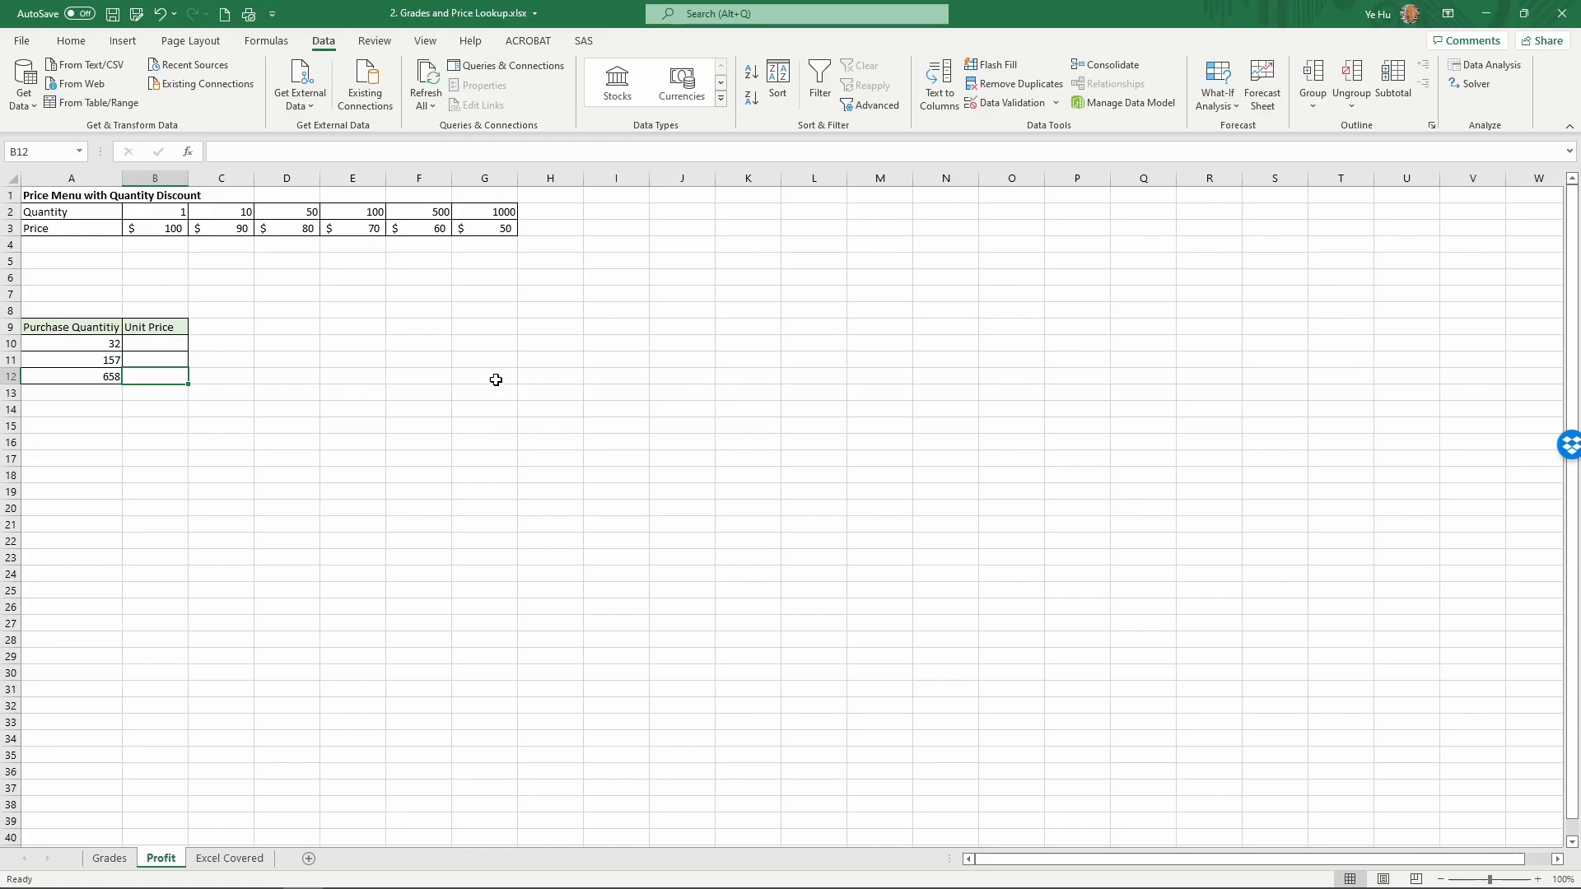
mouse_move(419, 318)
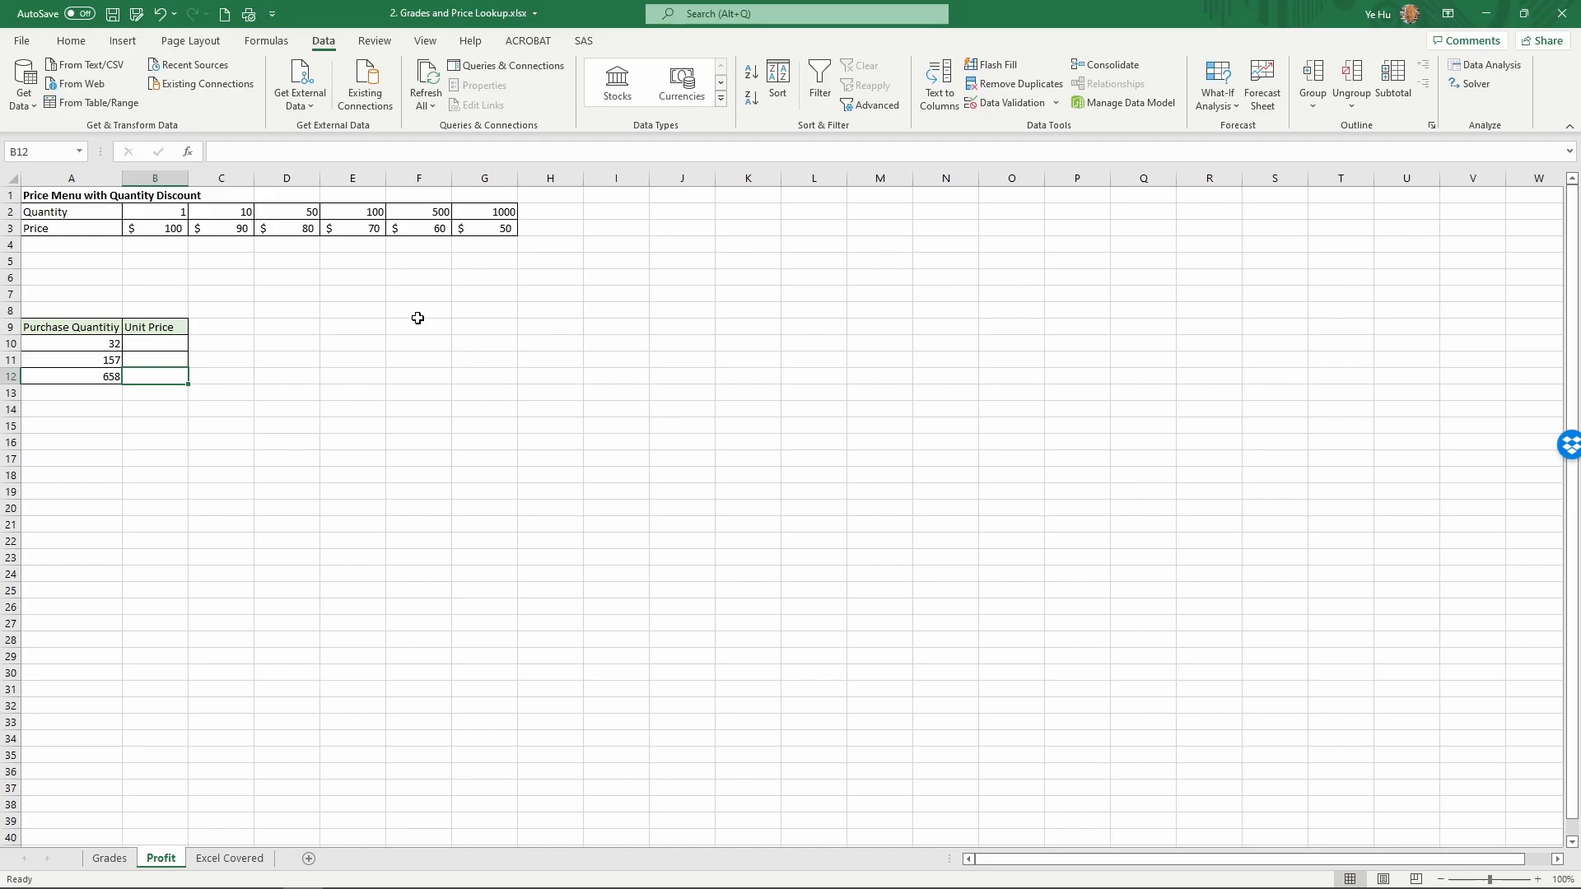
drag(71, 213, 221, 227)
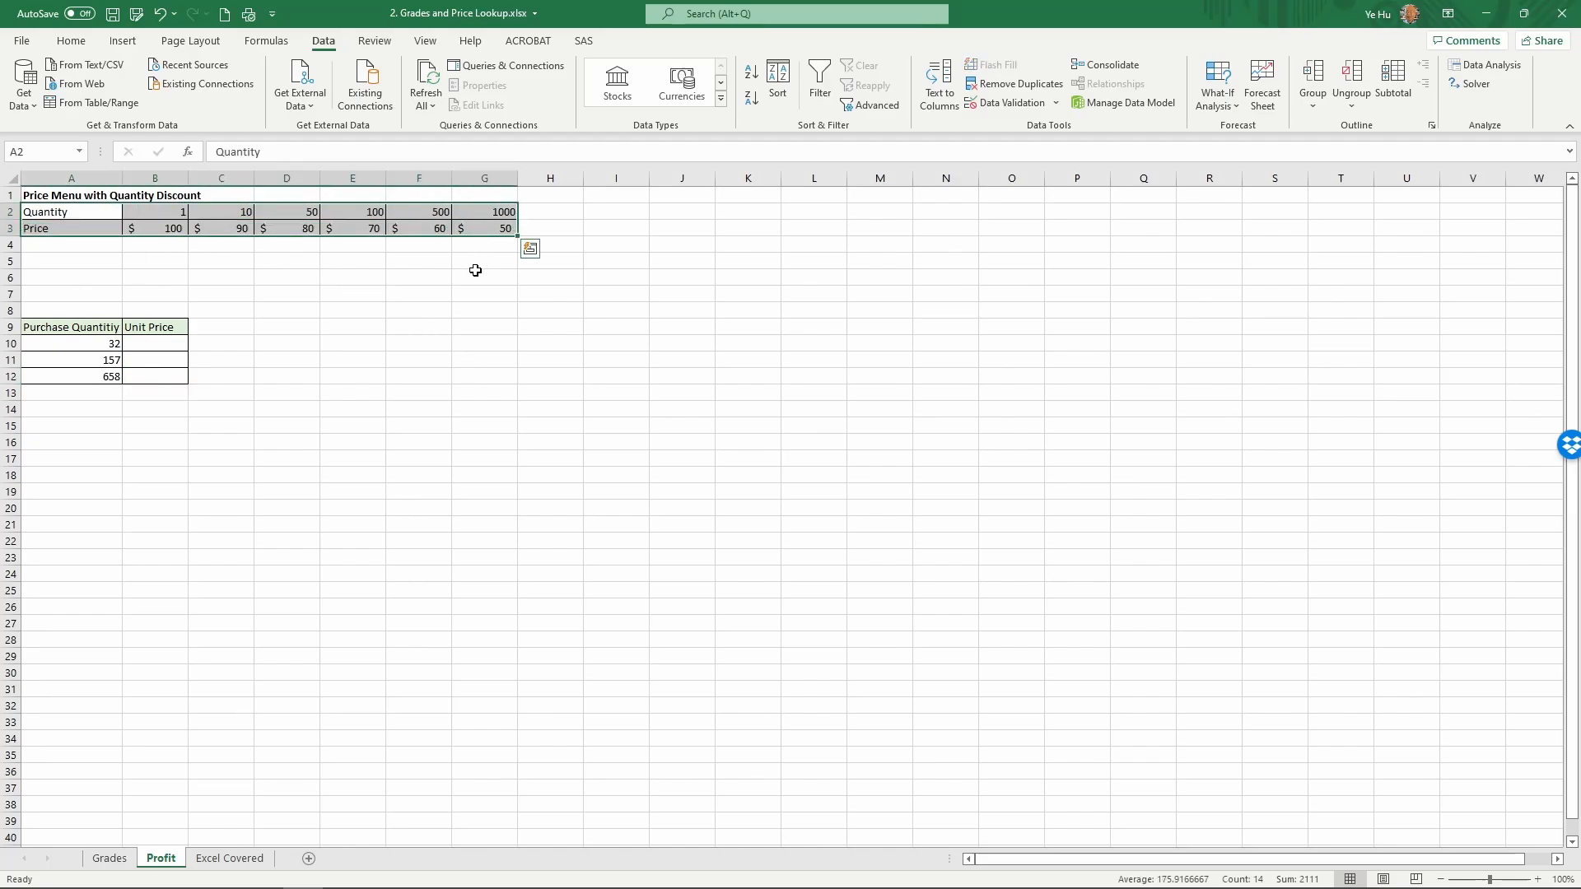
mouse_move(487, 333)
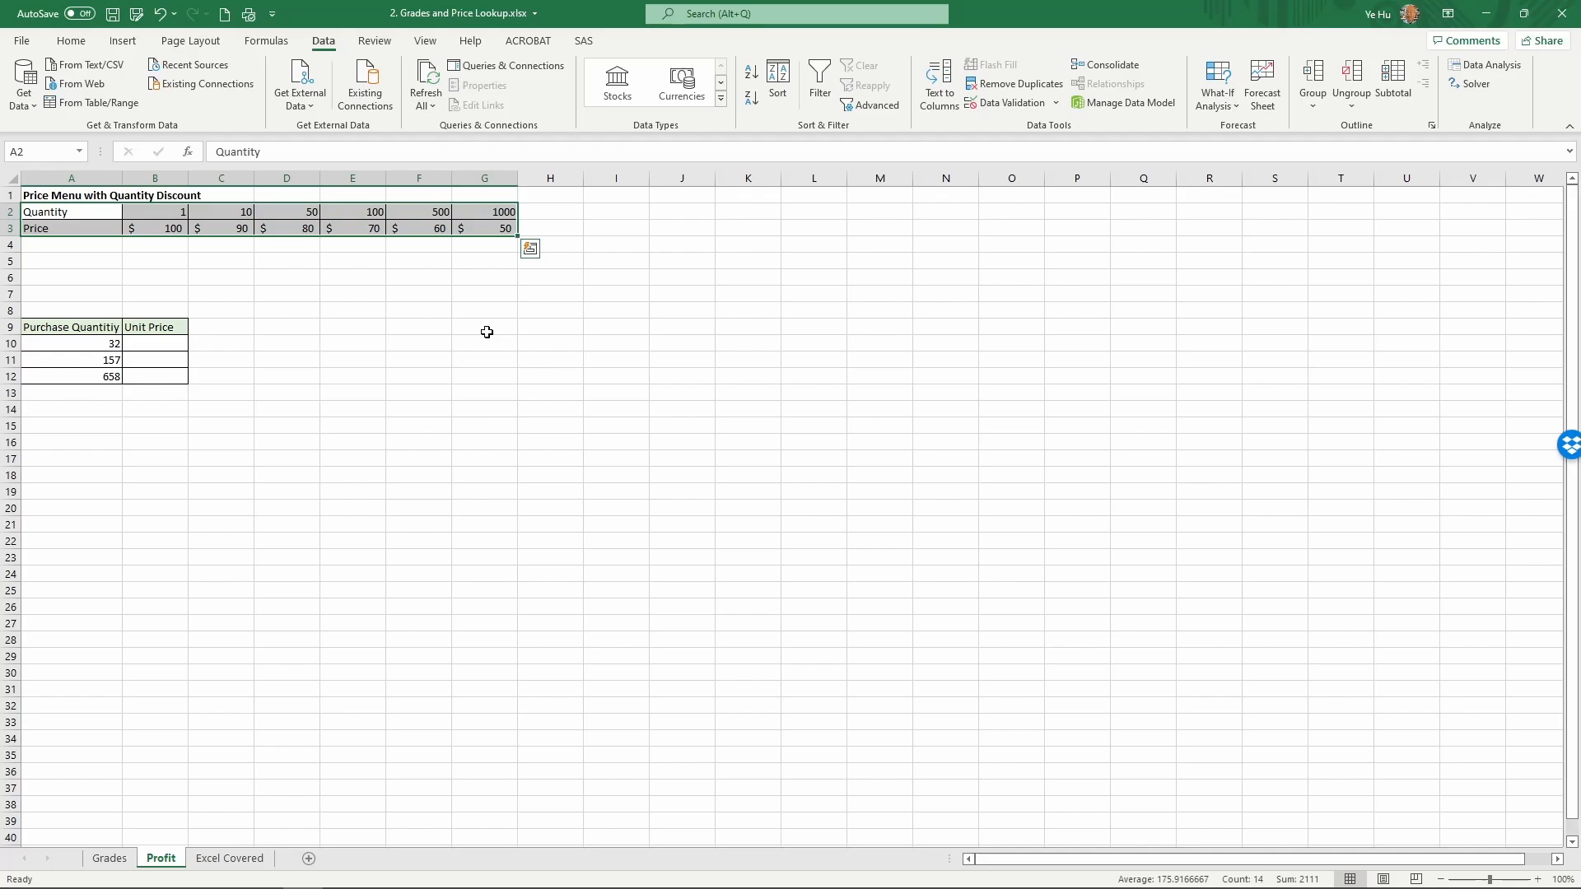
click(69, 195)
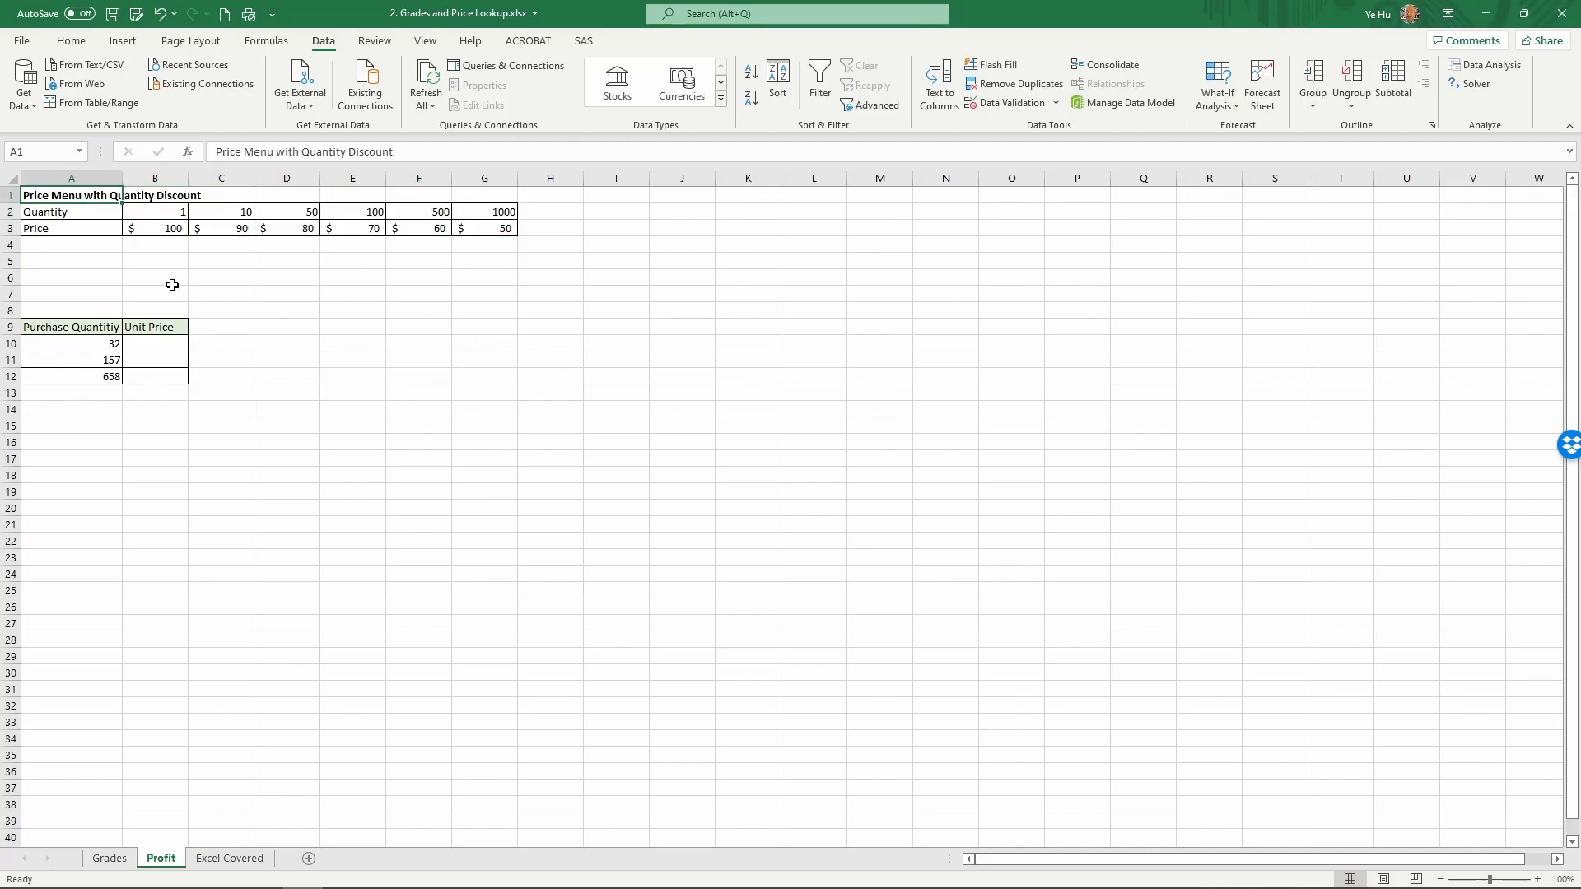
mouse_move(102, 224)
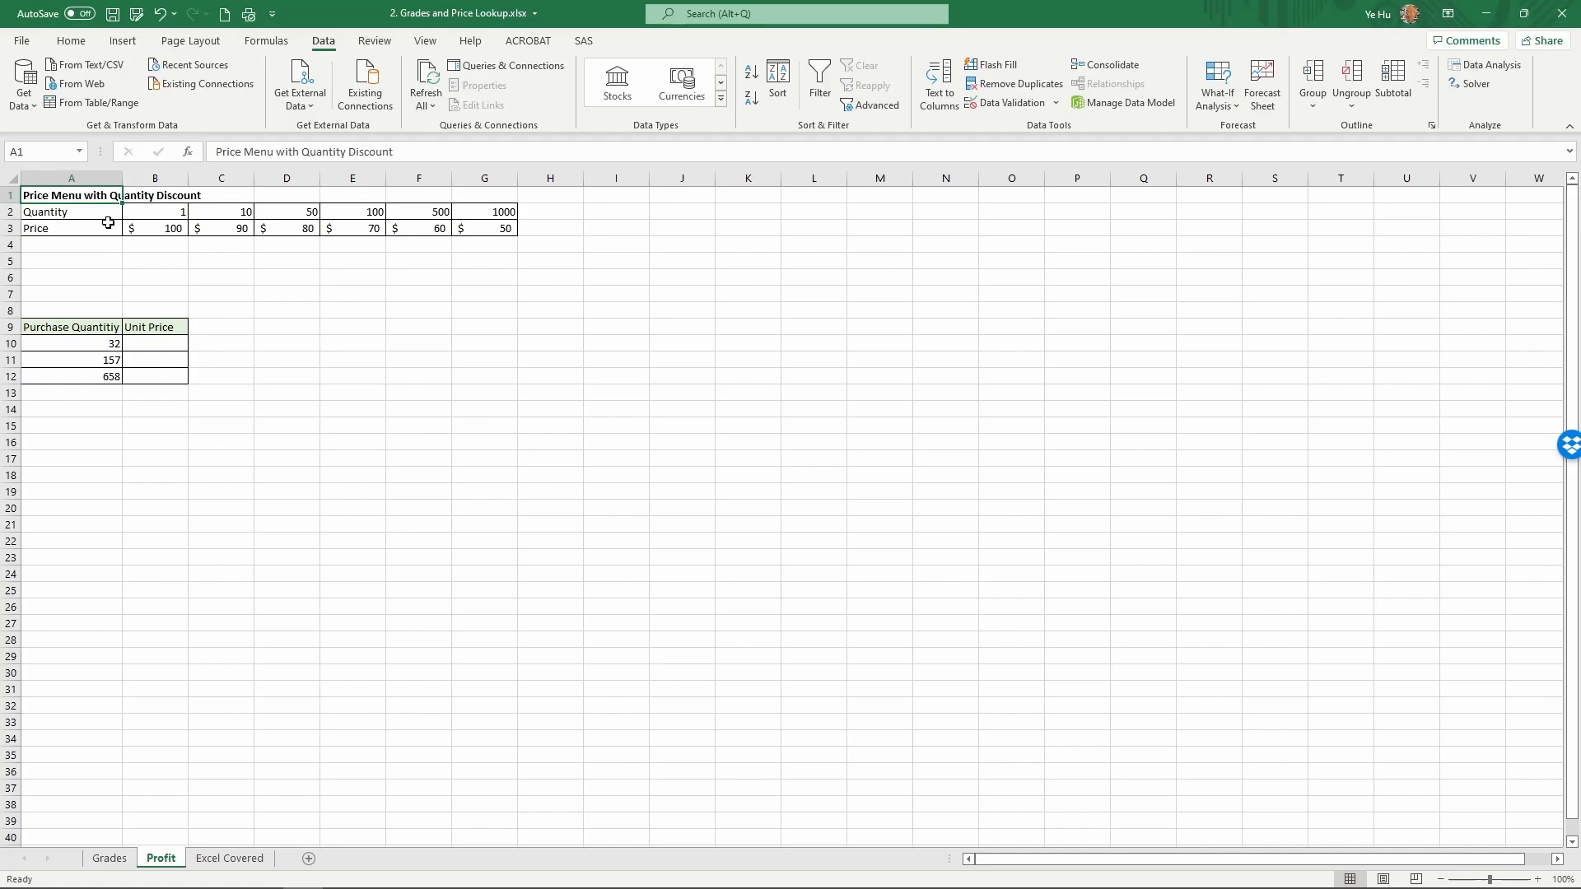
mouse_move(96, 223)
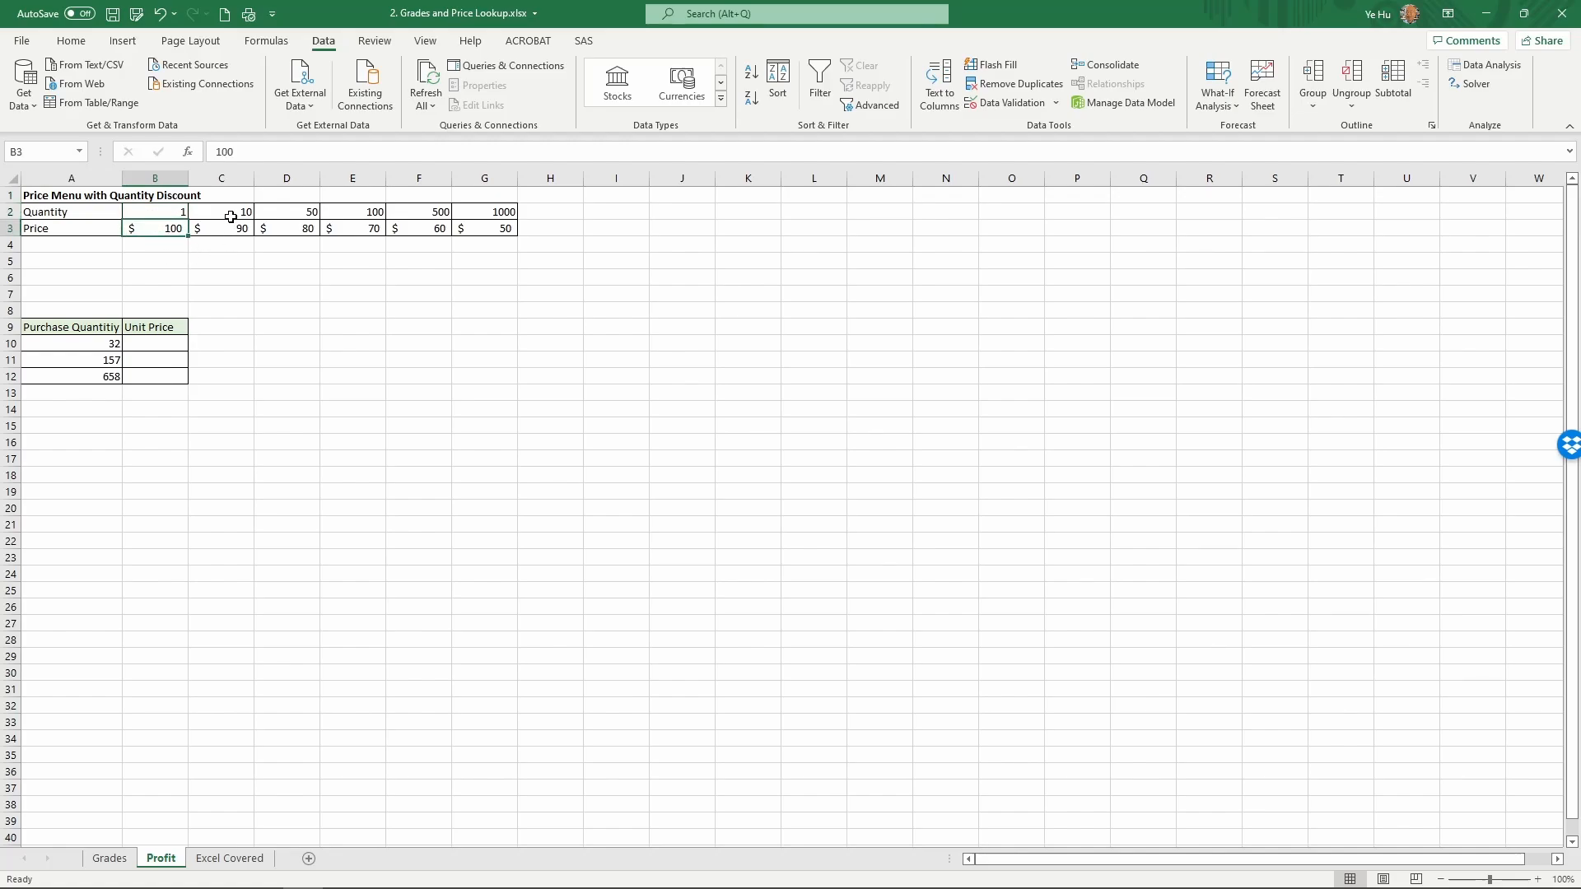
click(229, 211)
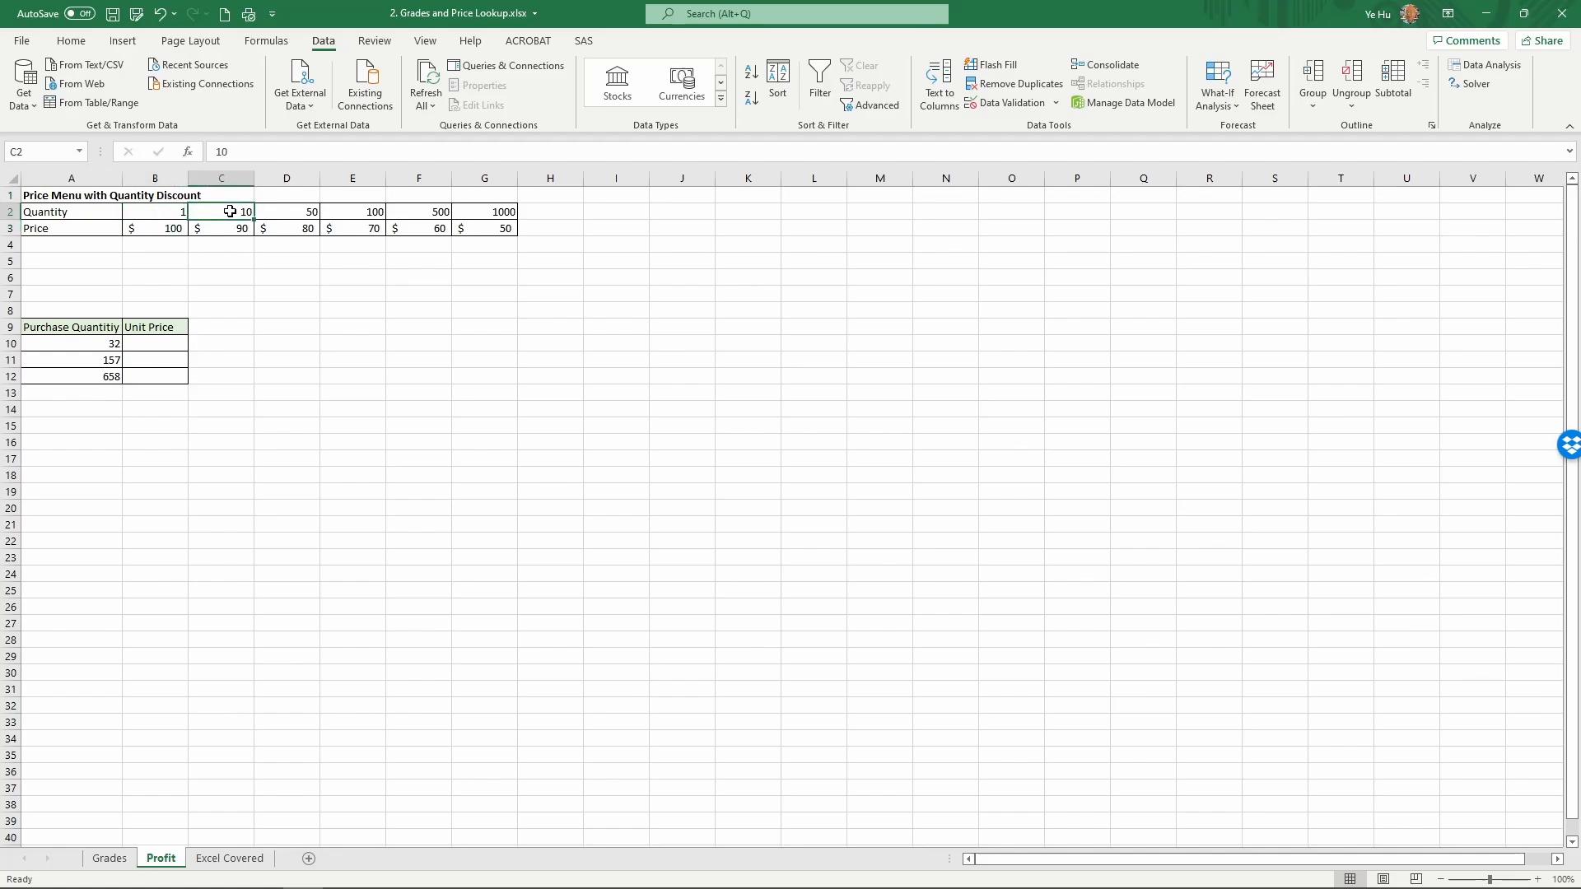
click(231, 227)
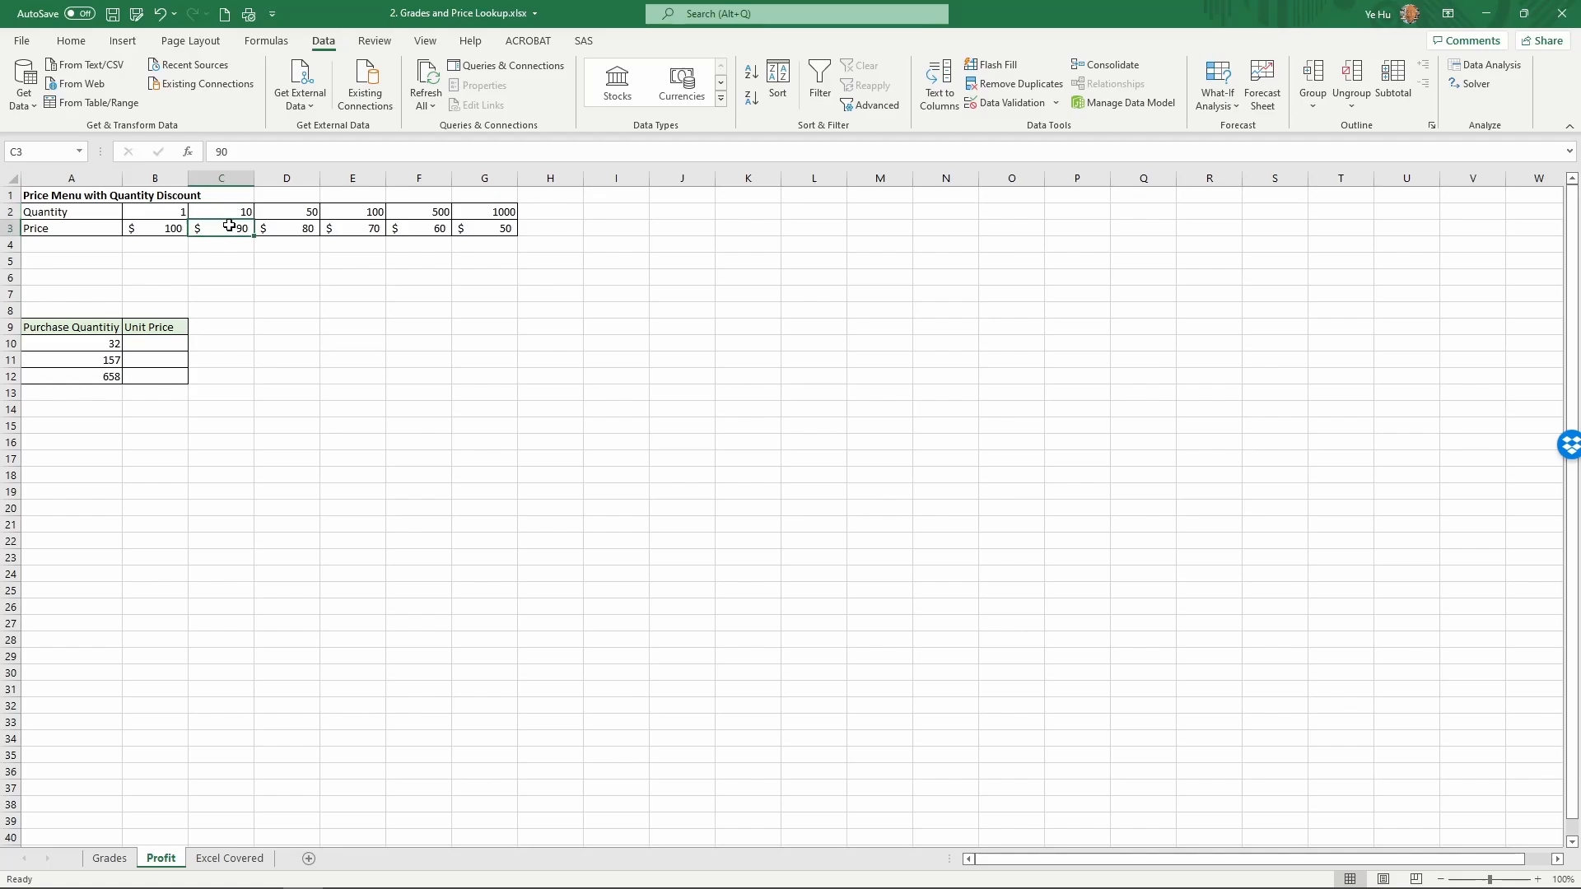
click(286, 210)
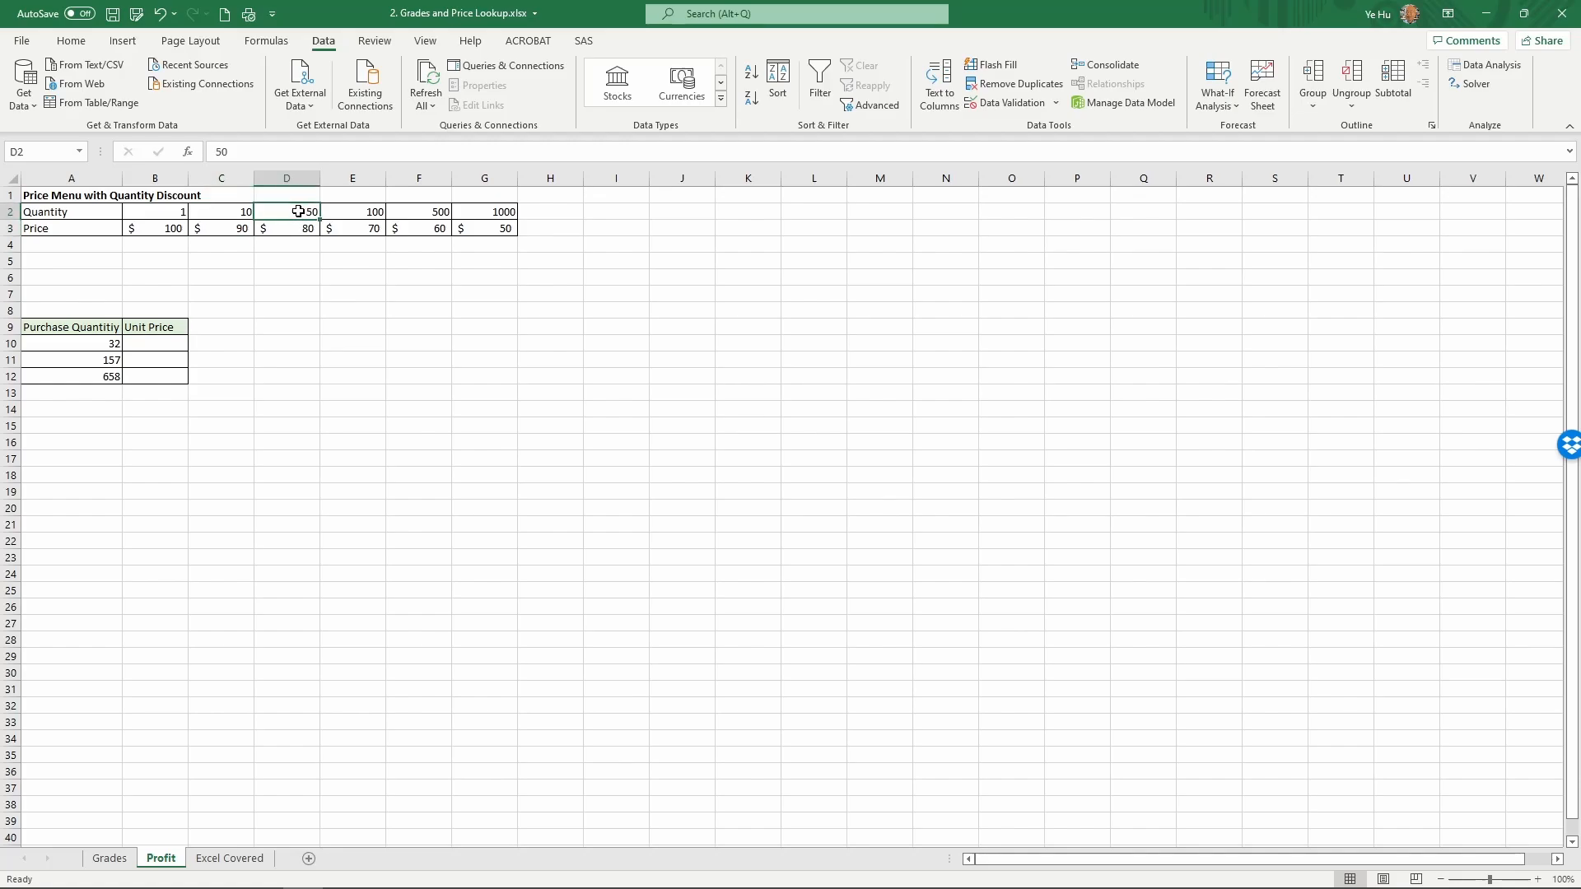
click(287, 228)
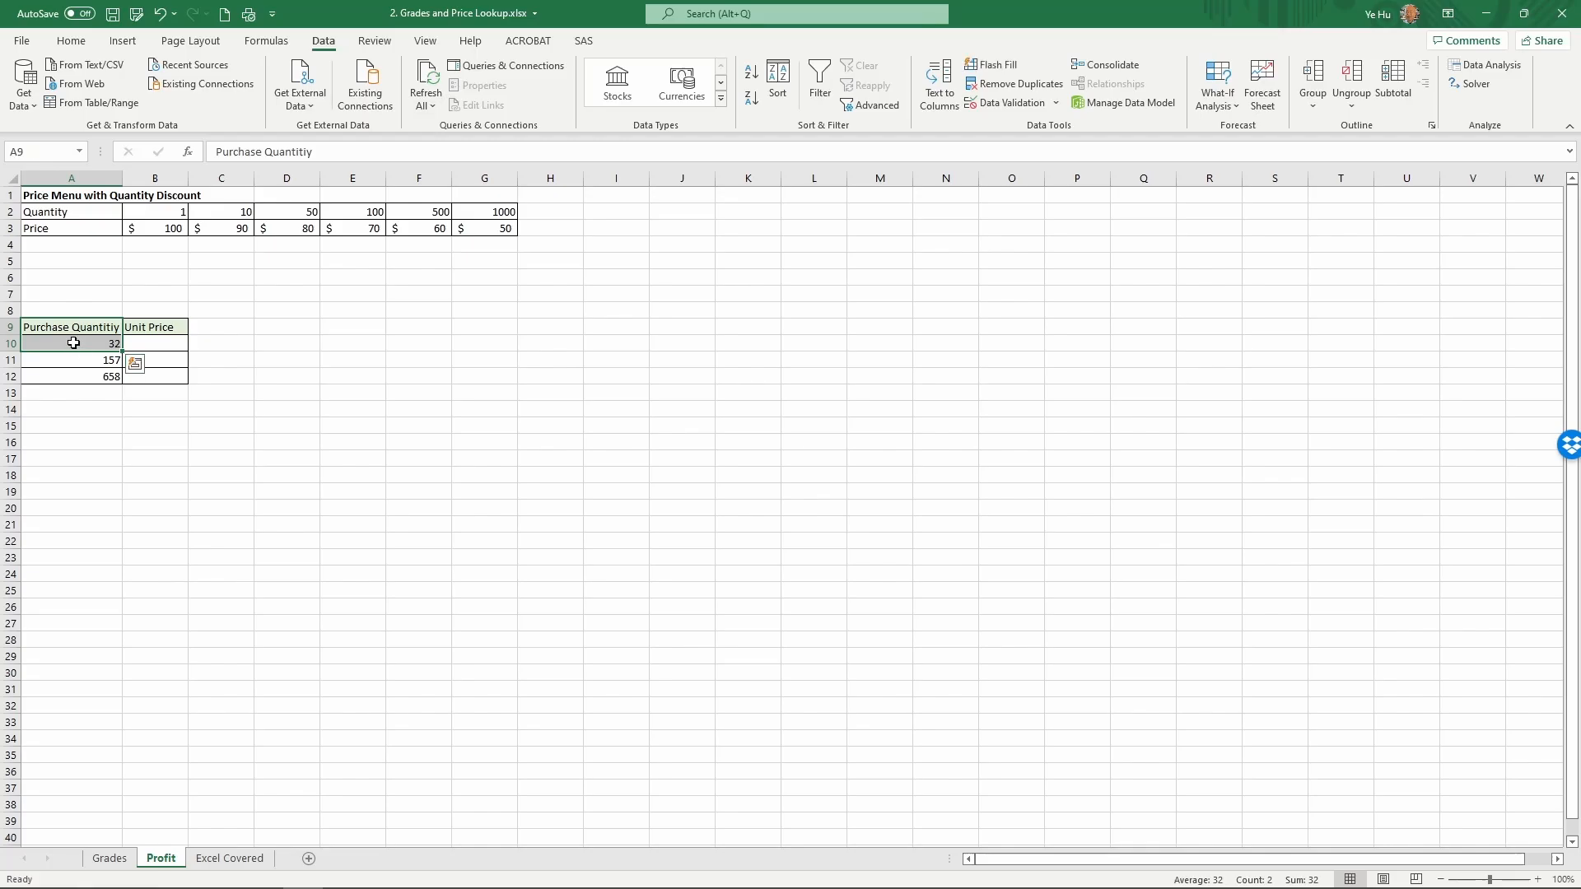
click(70, 375)
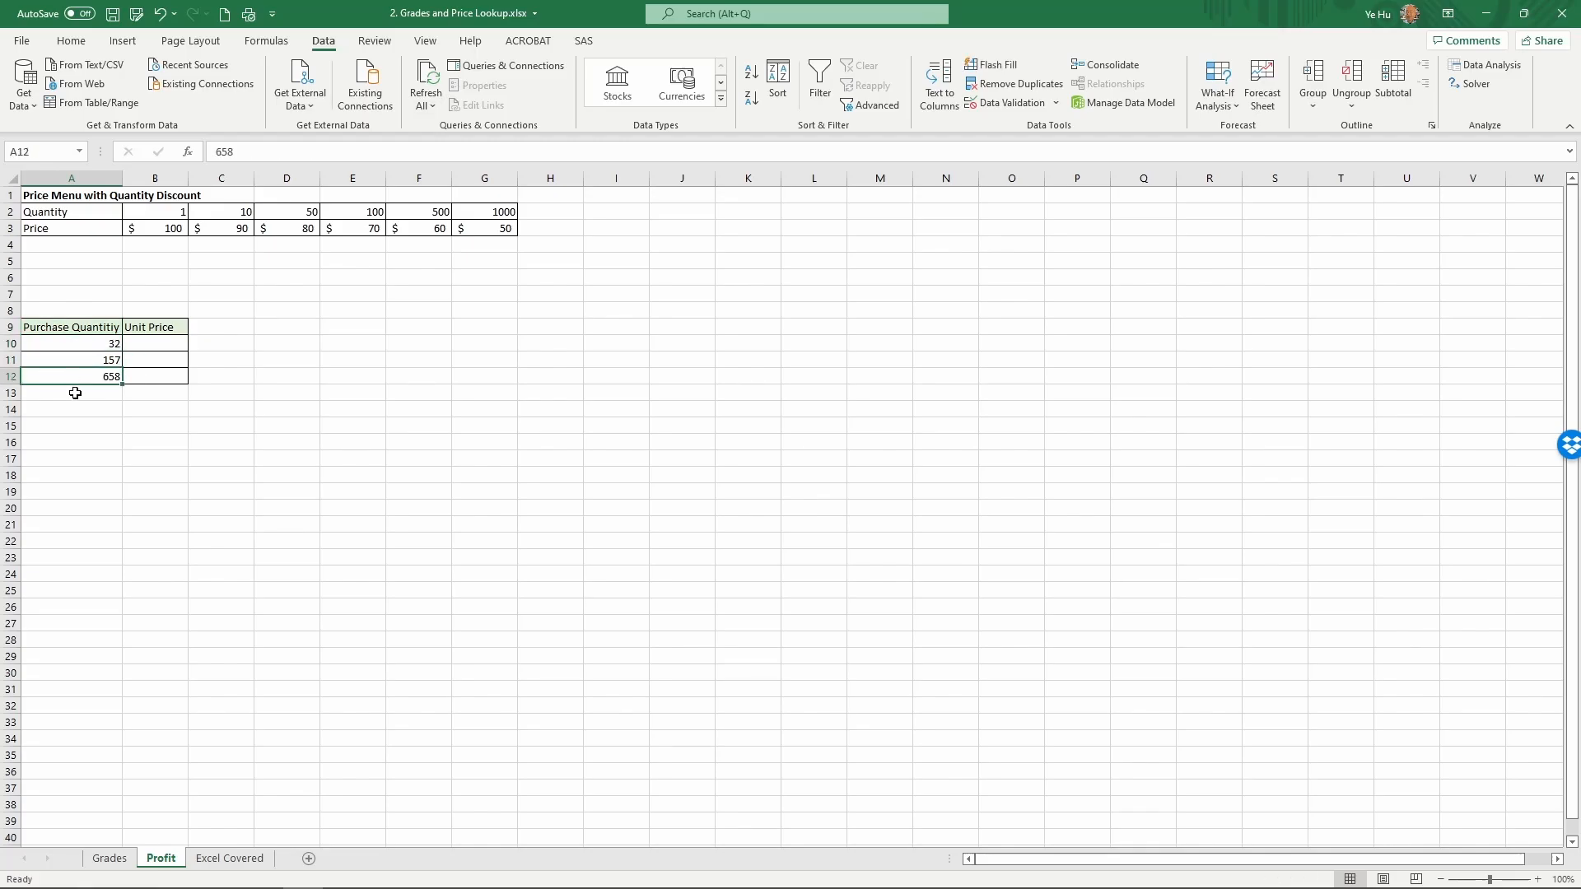
click(154, 343)
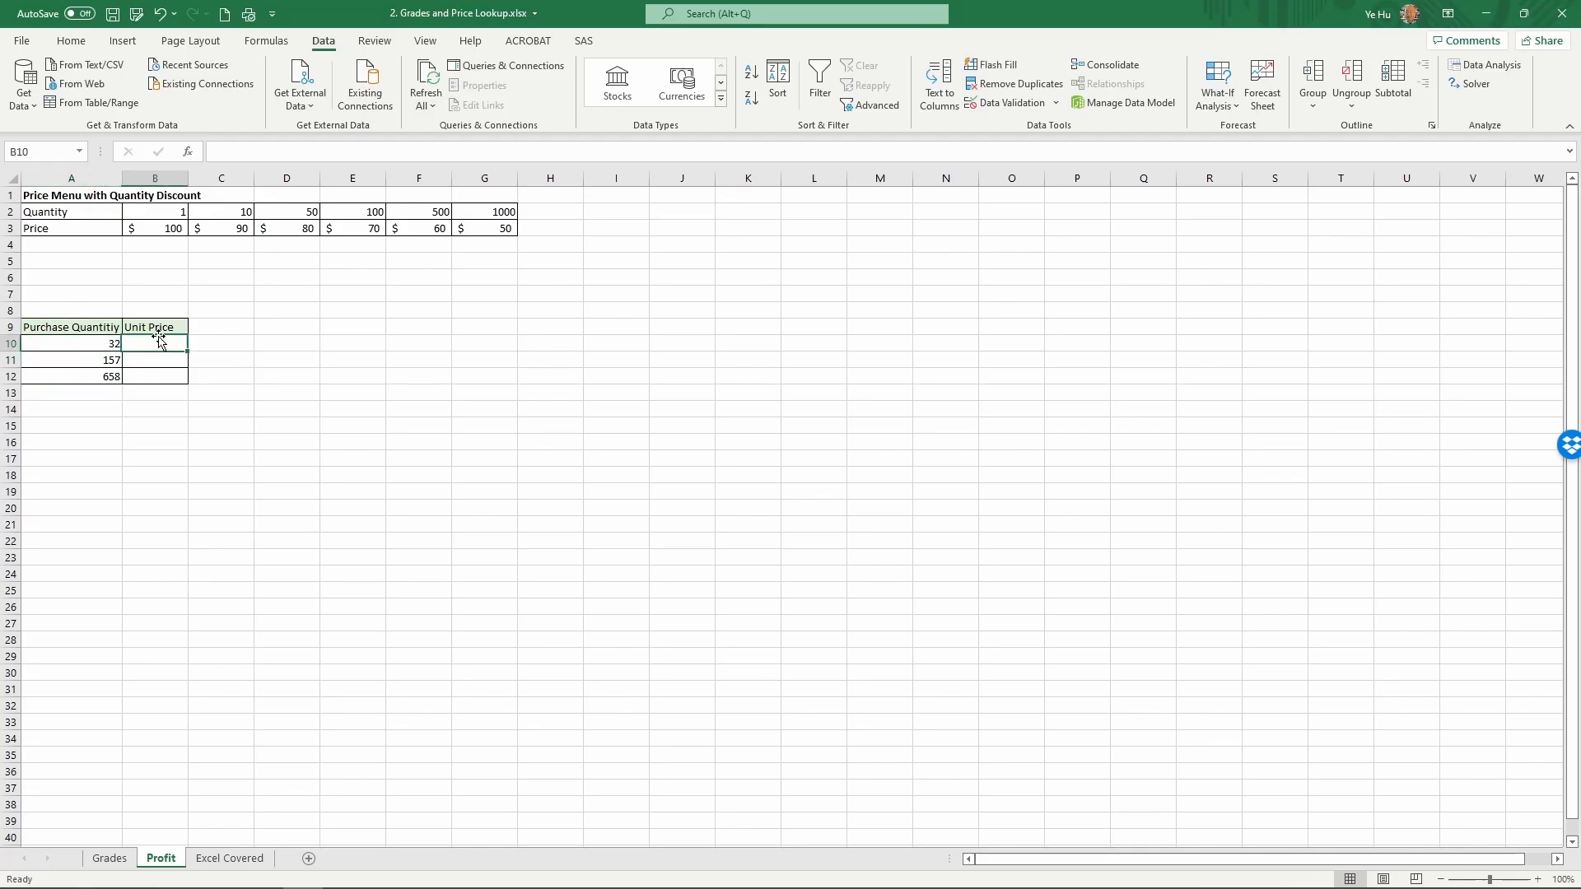
mouse_move(359, 394)
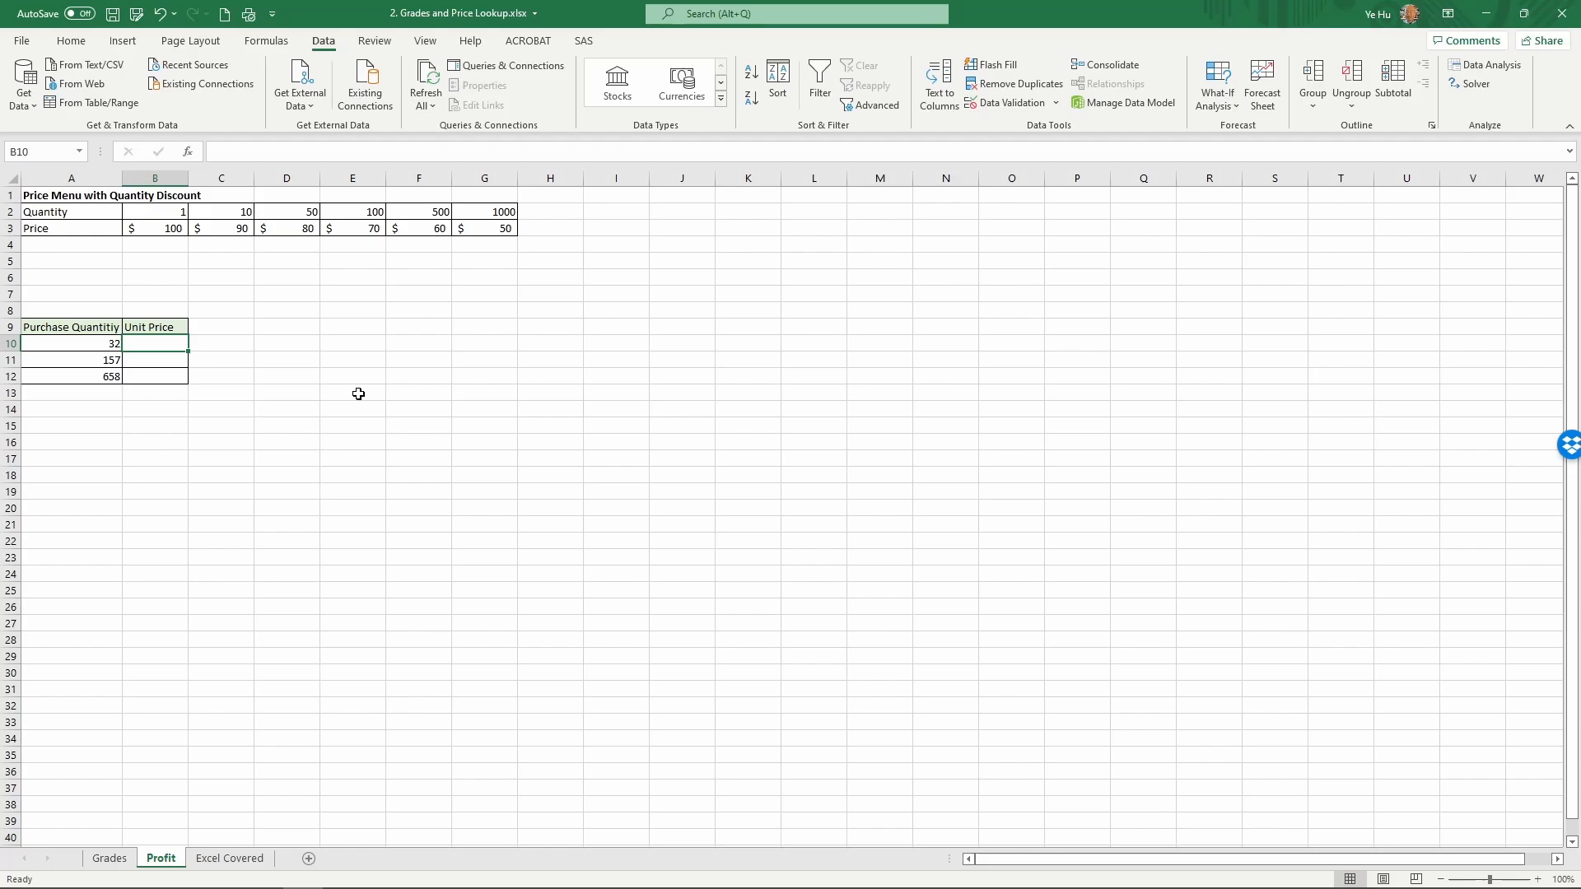
text(=)
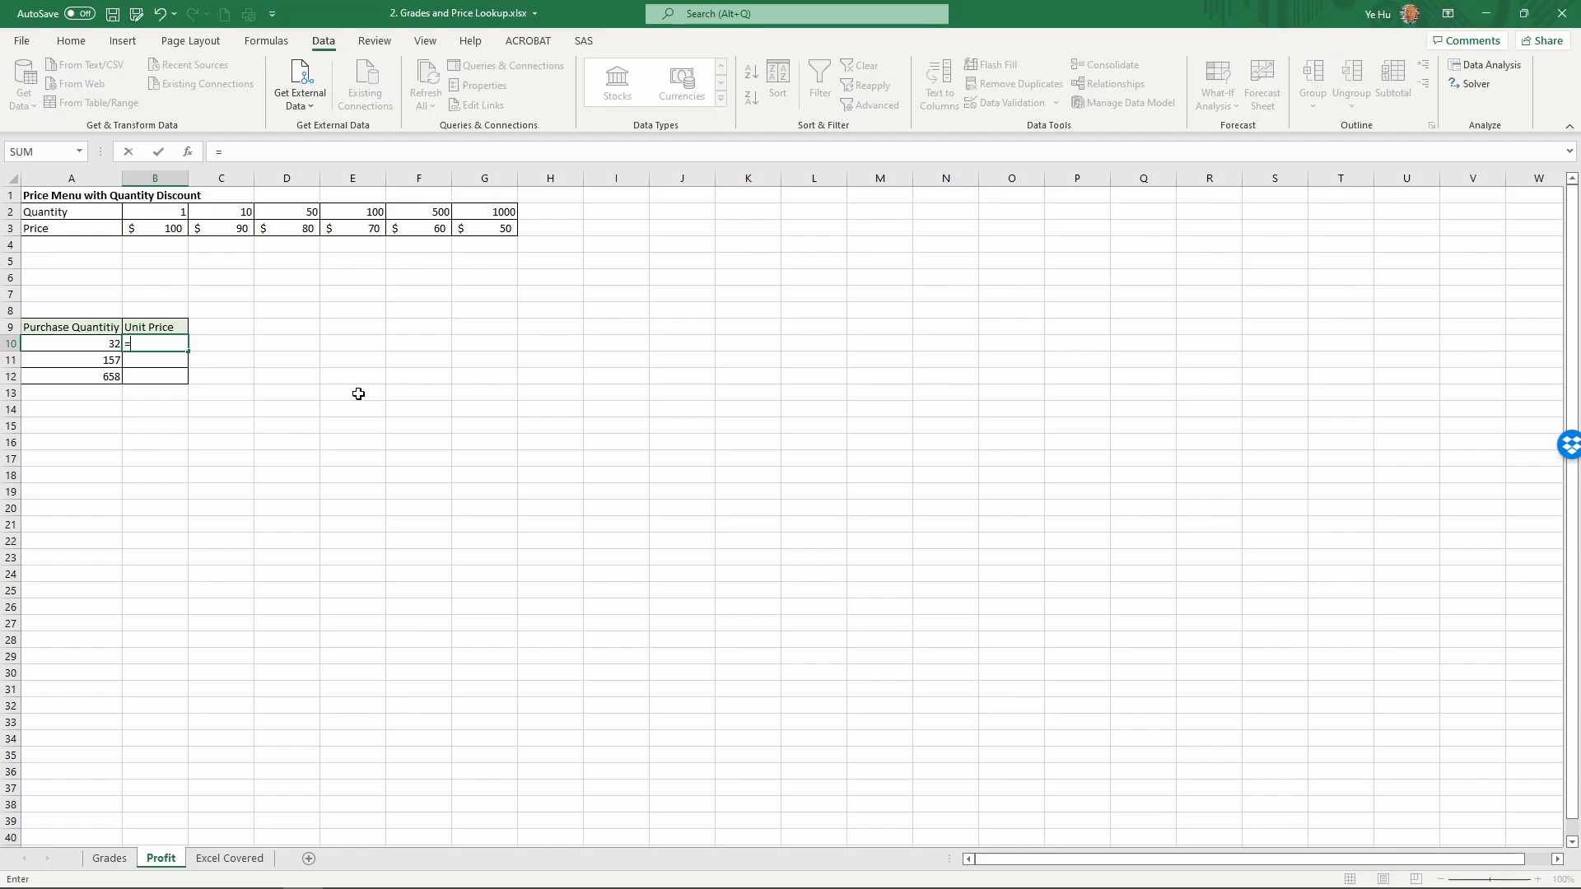
Start =HLOOKUP(A10,$B$2:$G$3 in B10, locking the price menu reference with F4
text(h)
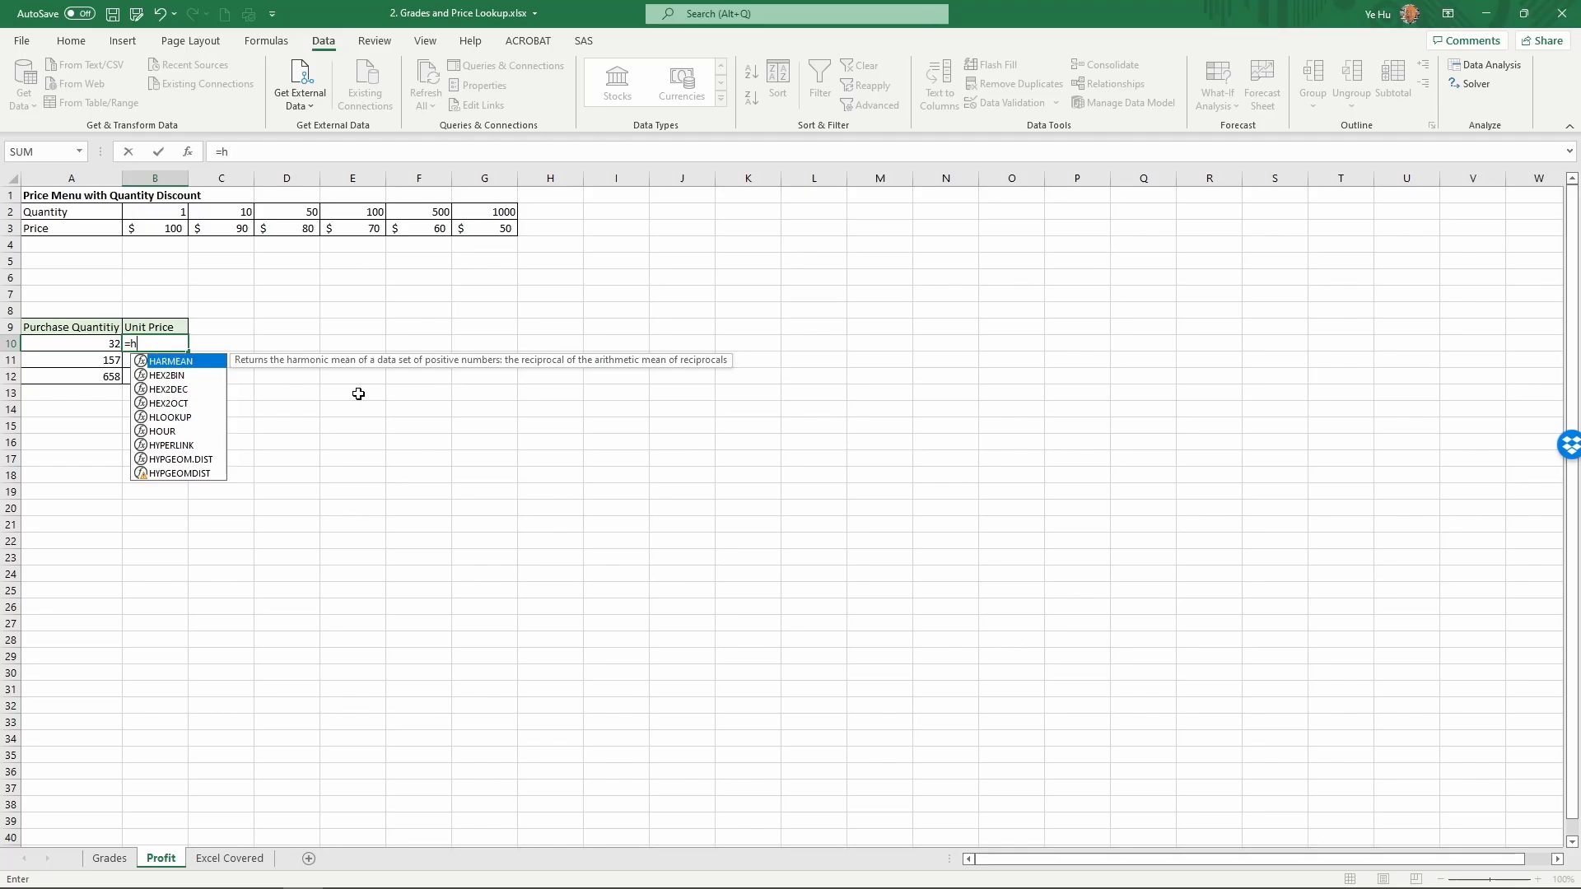
text(lookup)
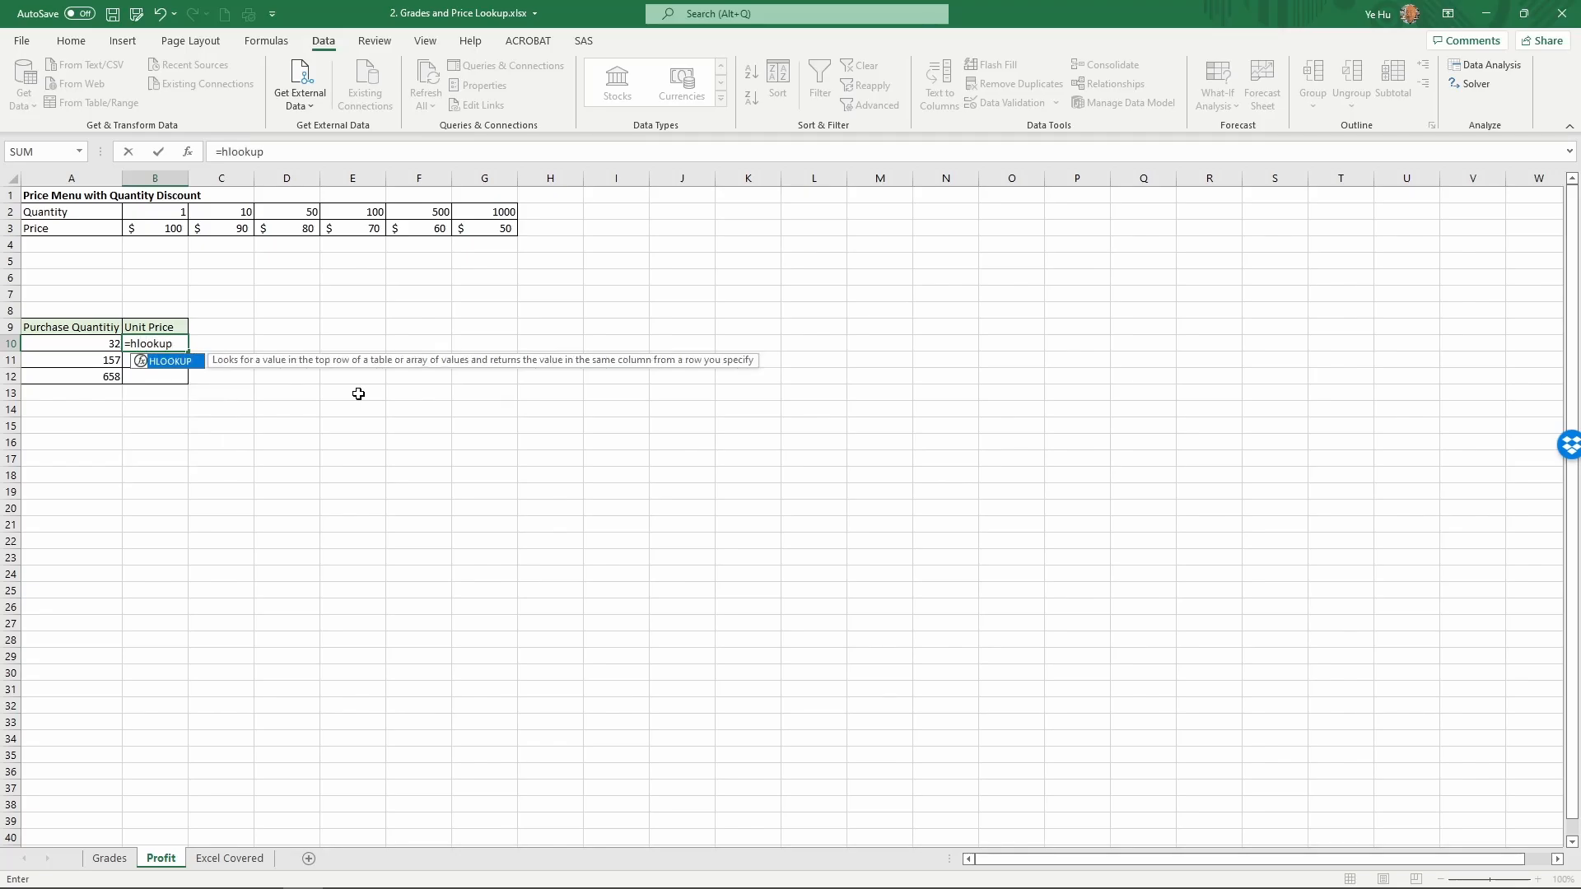
text(()
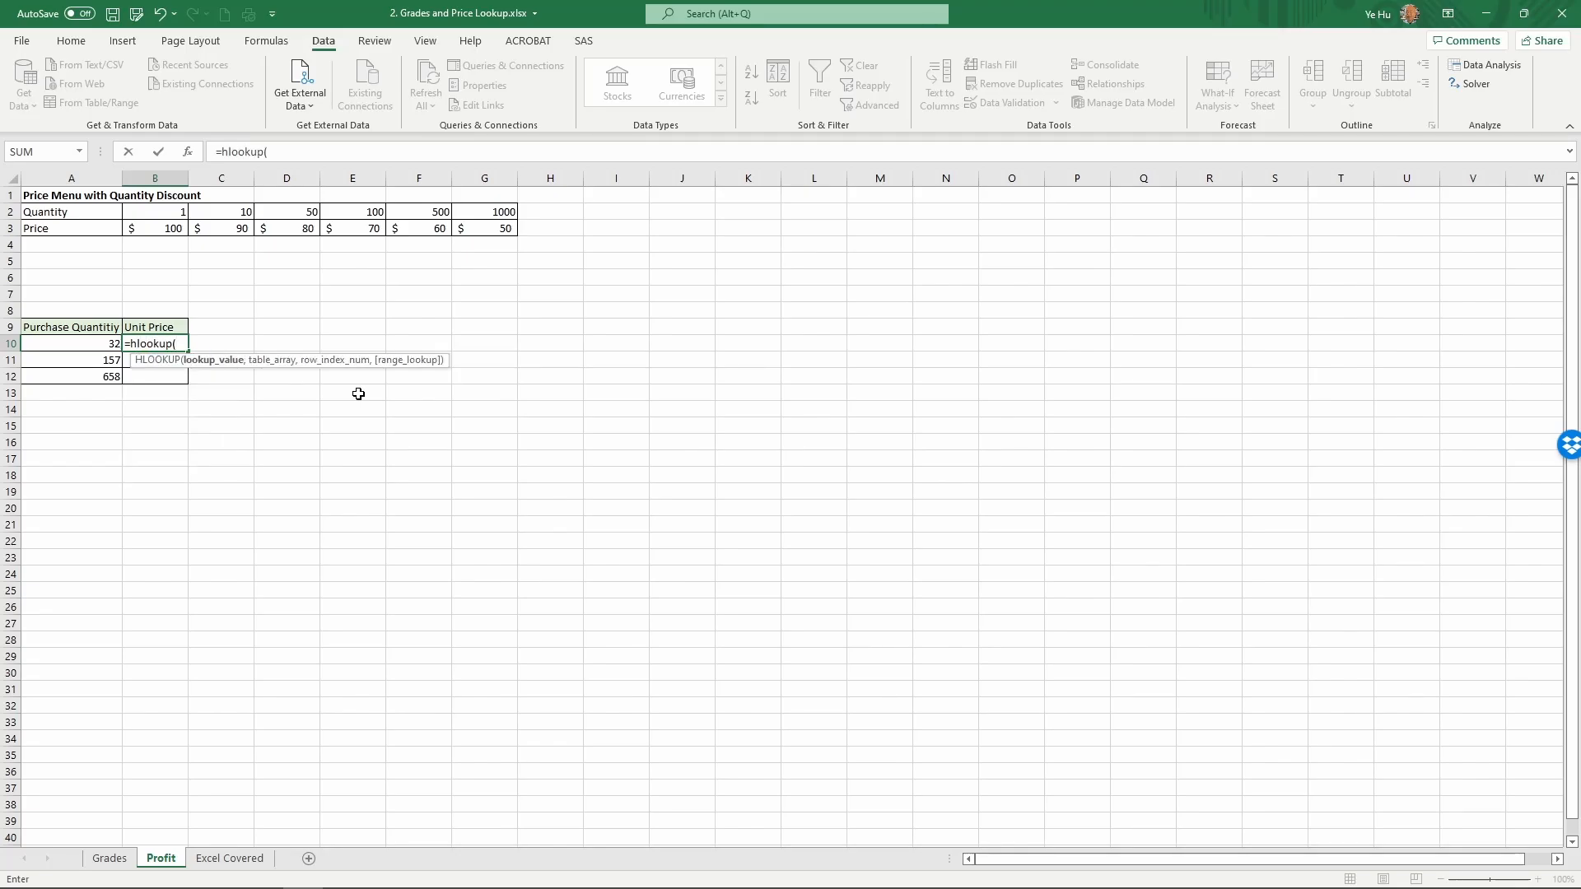
click(71, 342)
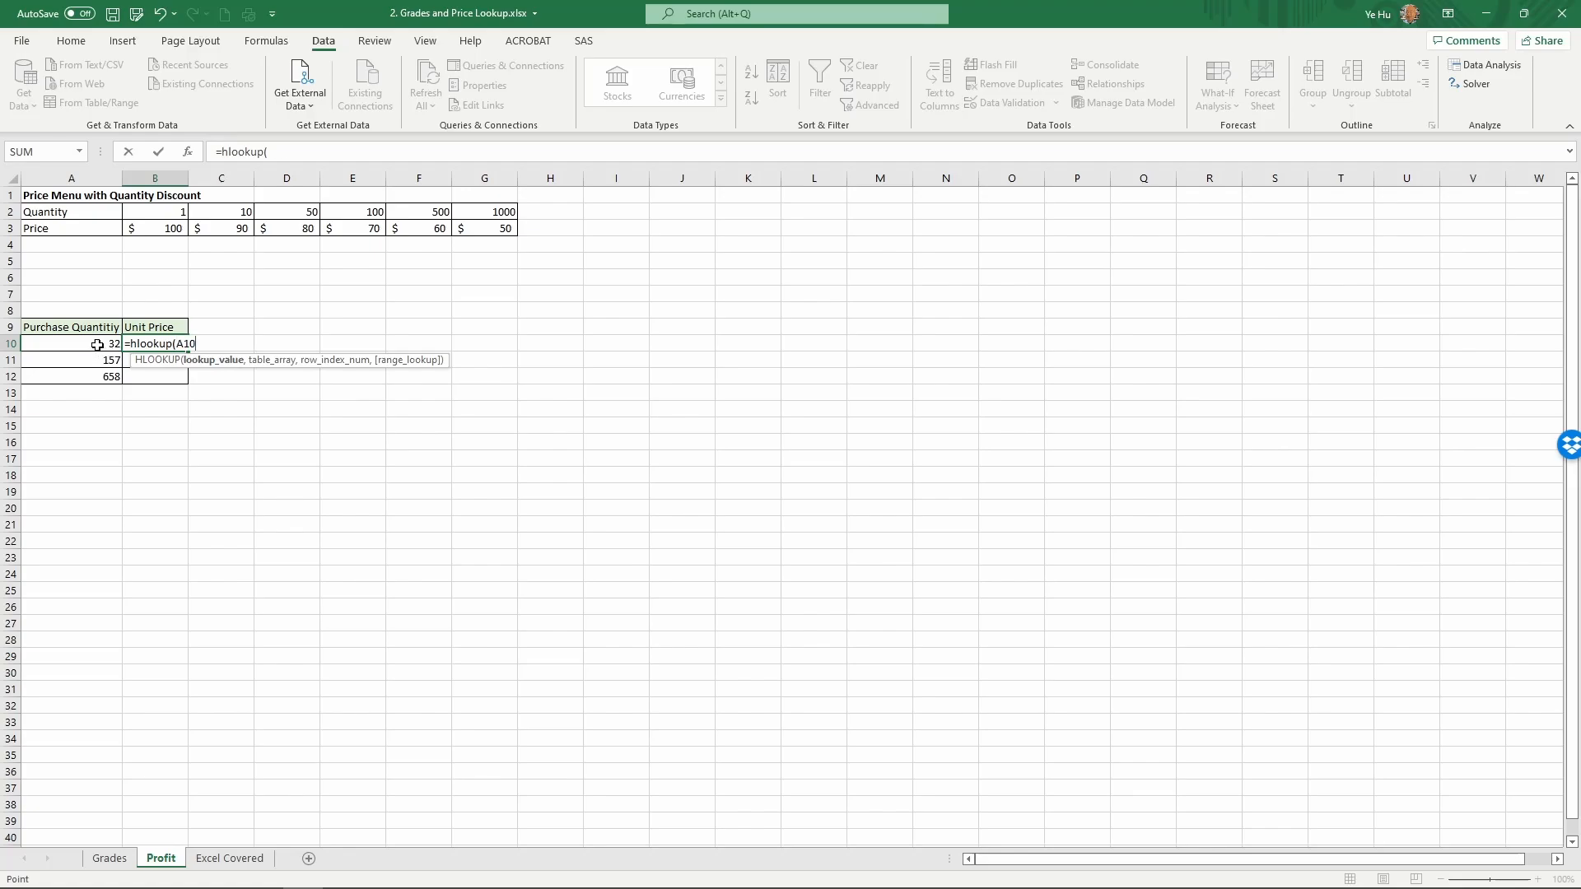
click(69, 343)
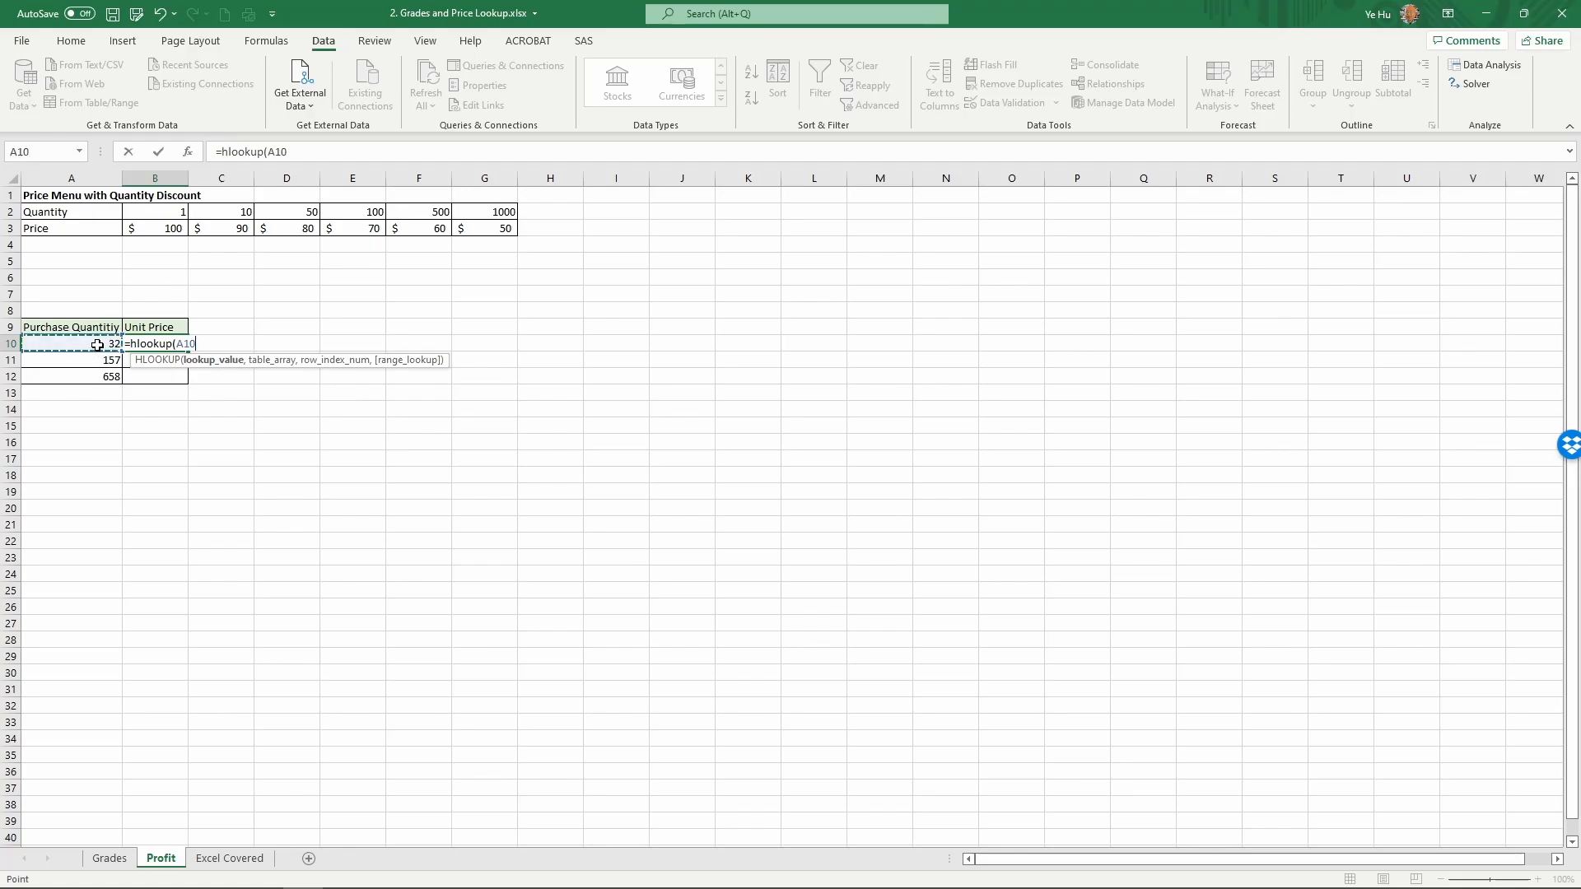
text(,)
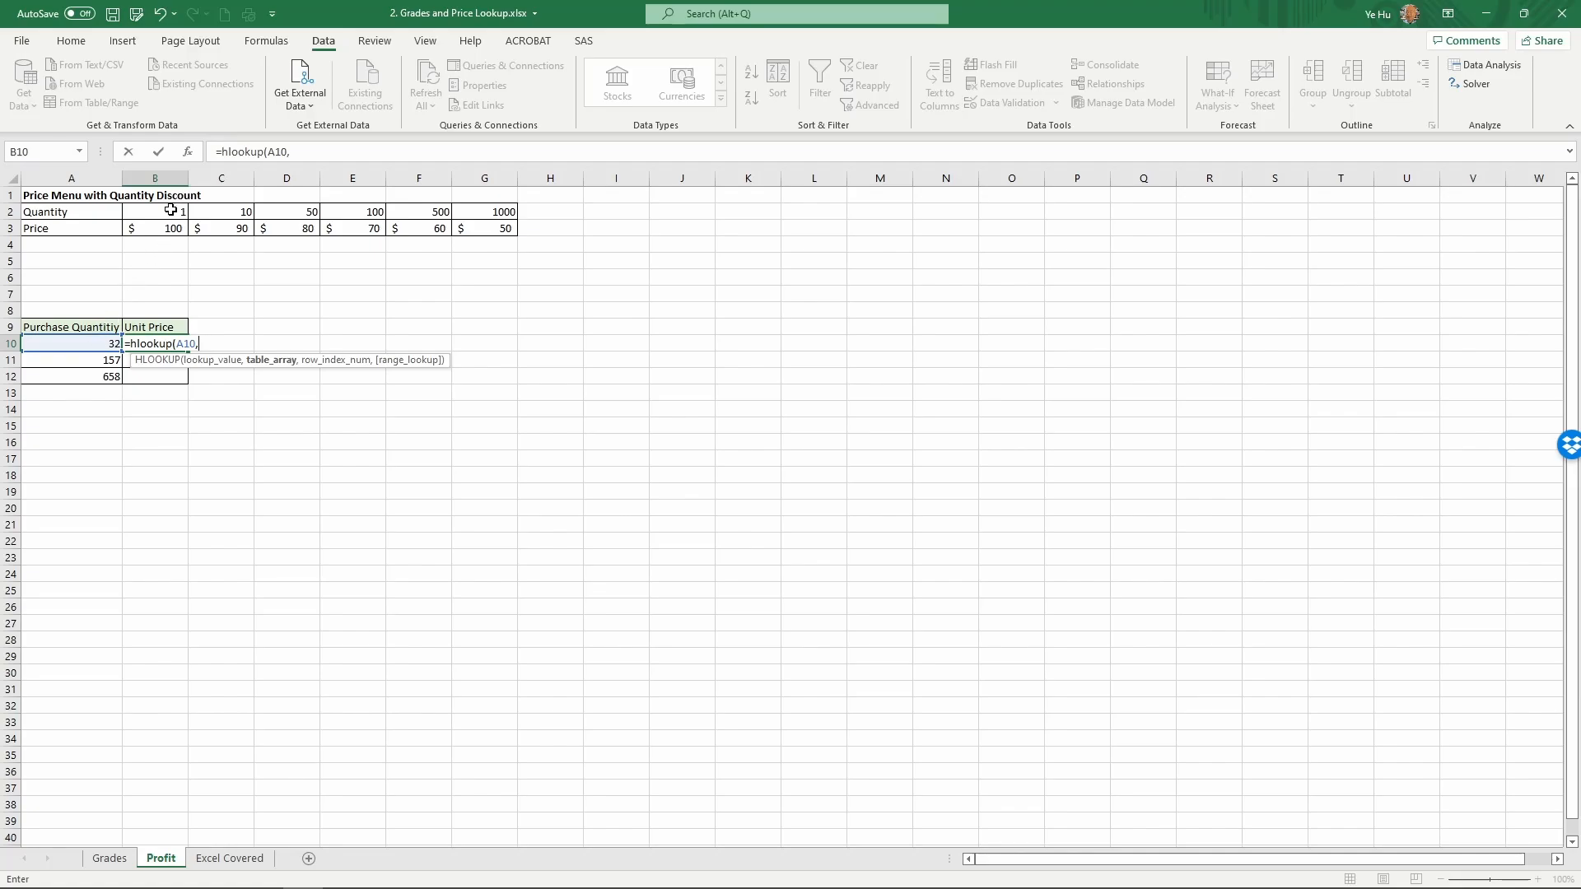
drag(155, 213, 418, 228)
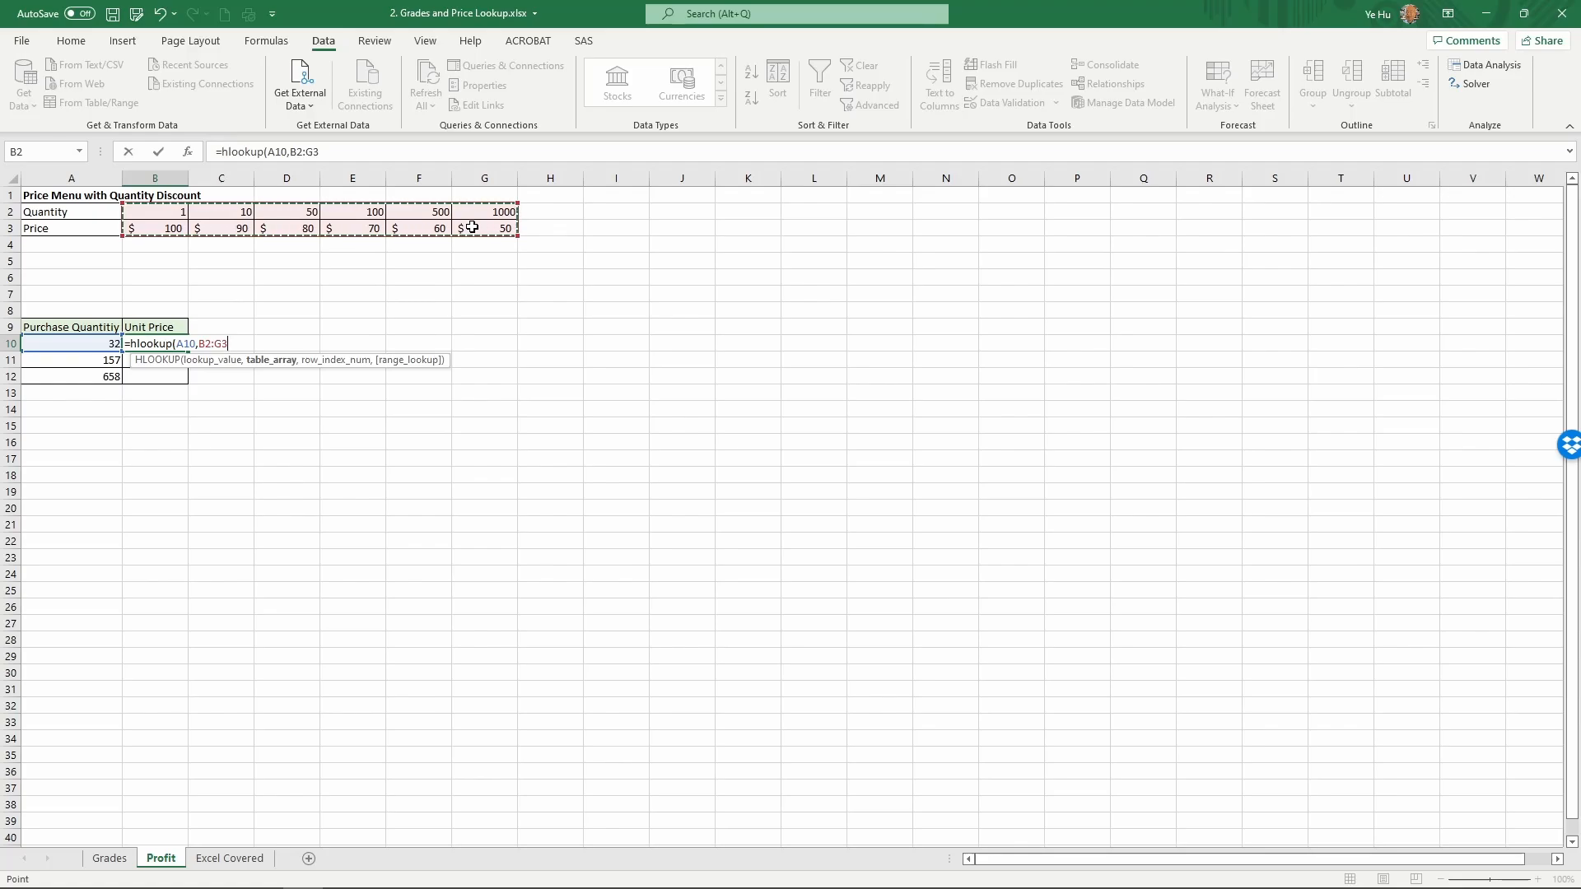
key(F4)
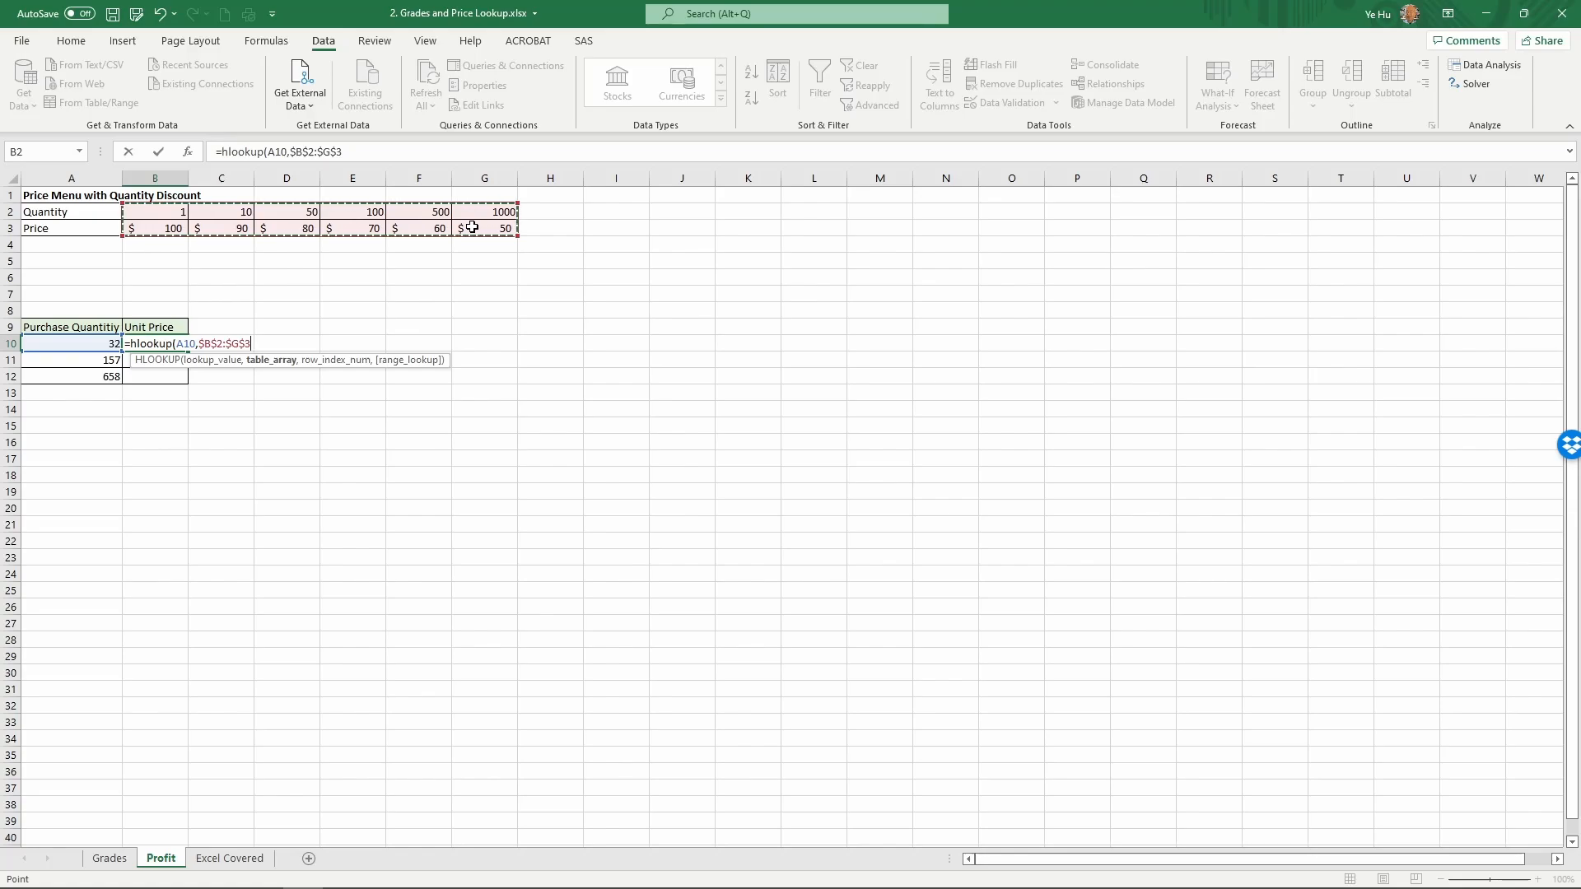
Finish the formula with row 2 and approximate match TRUE, returning 90 for 32 units
text(,)
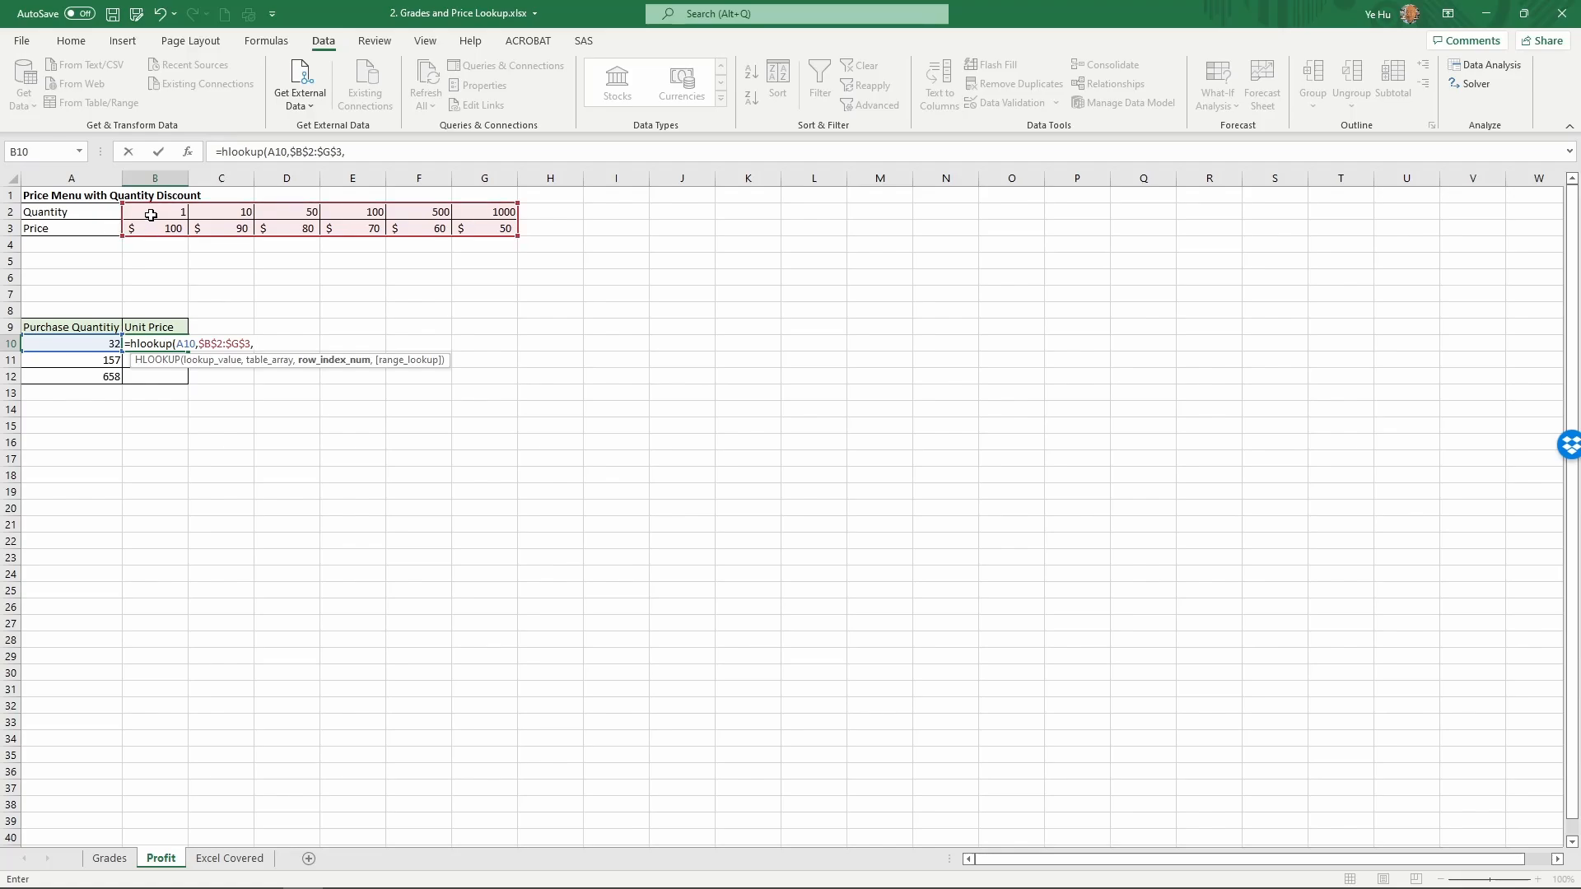
mouse_move(331, 226)
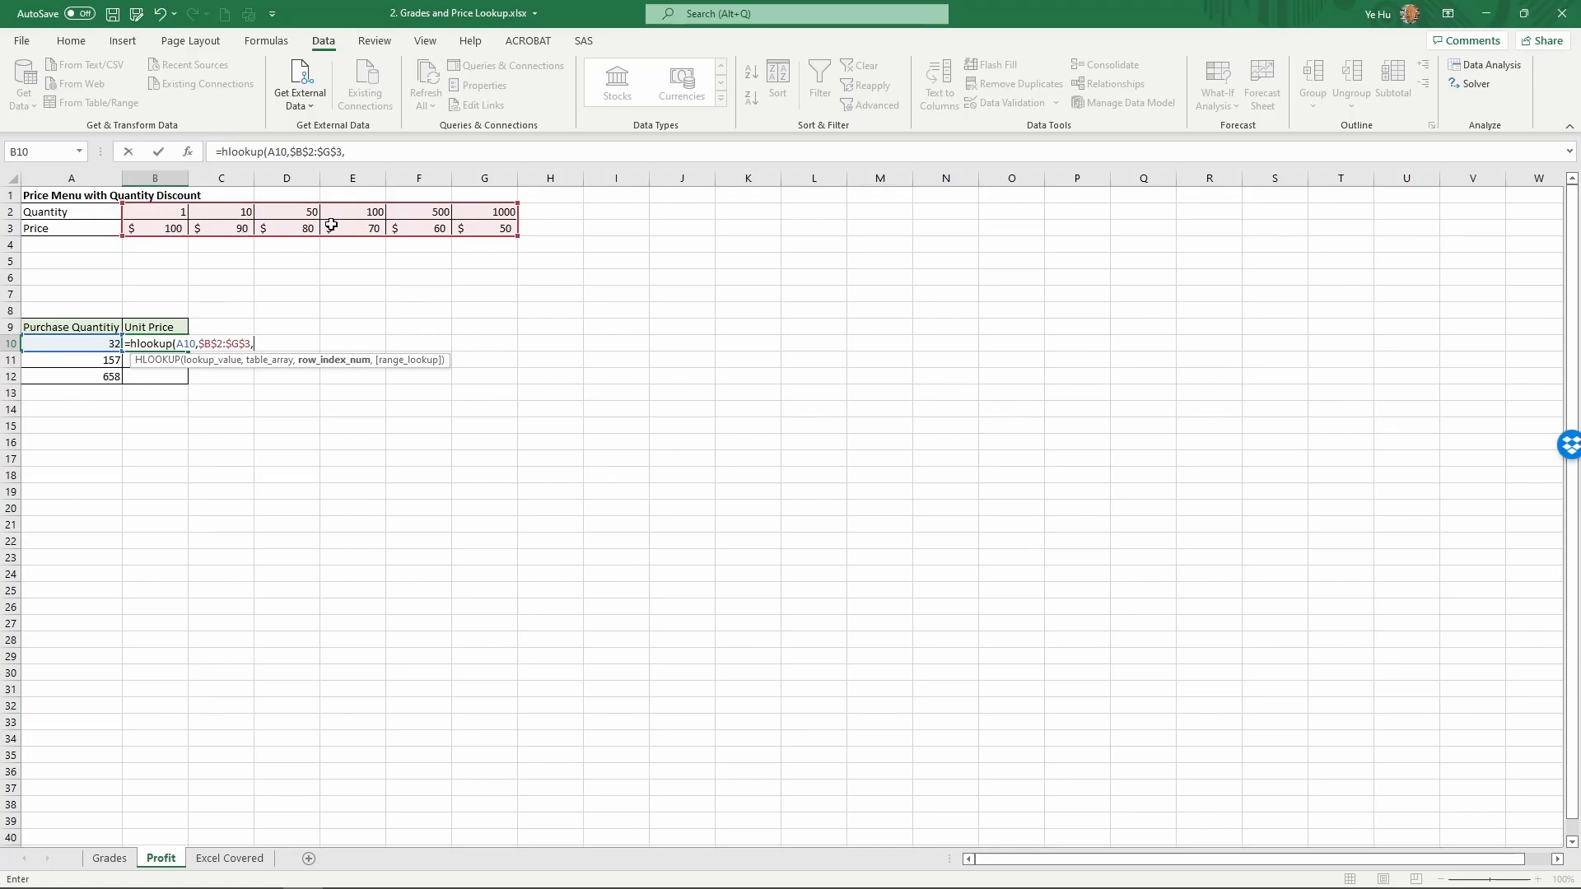
text(2)
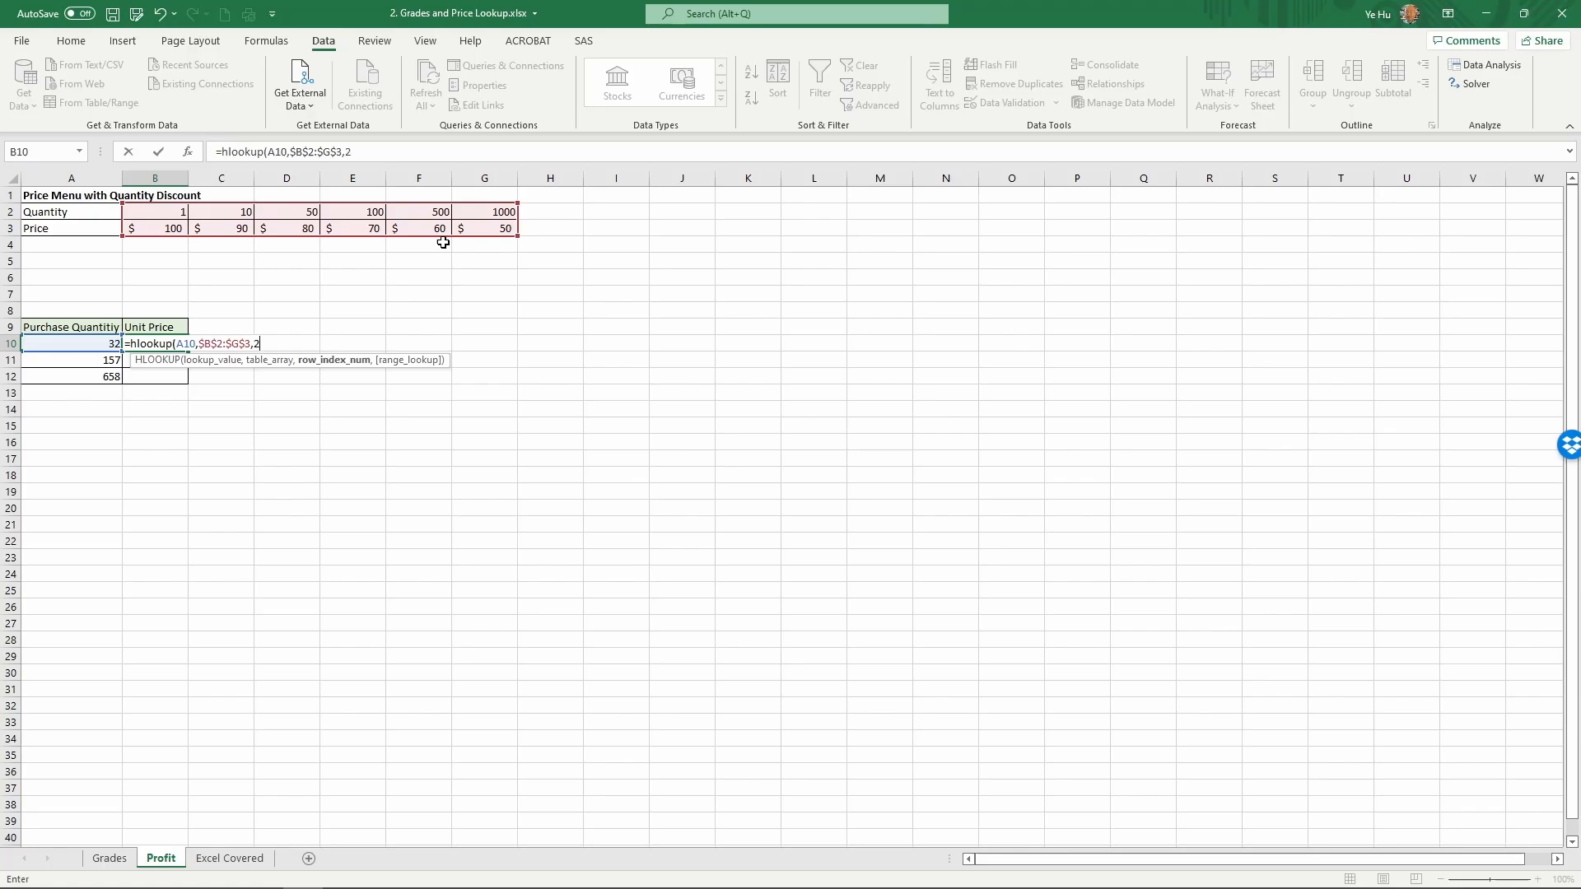
text(,)
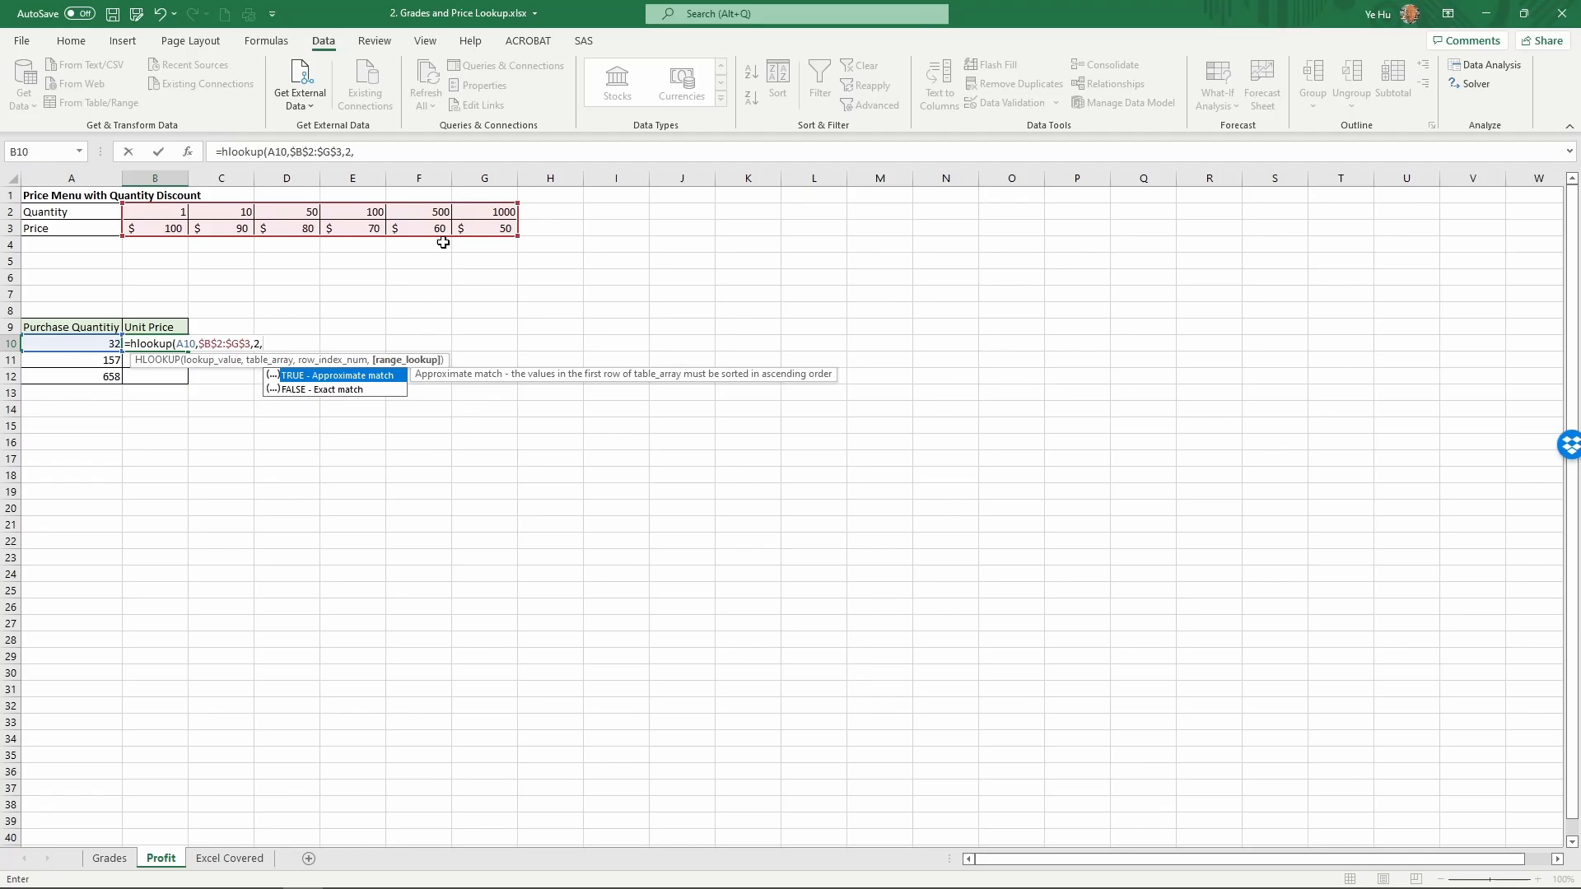
text(true))
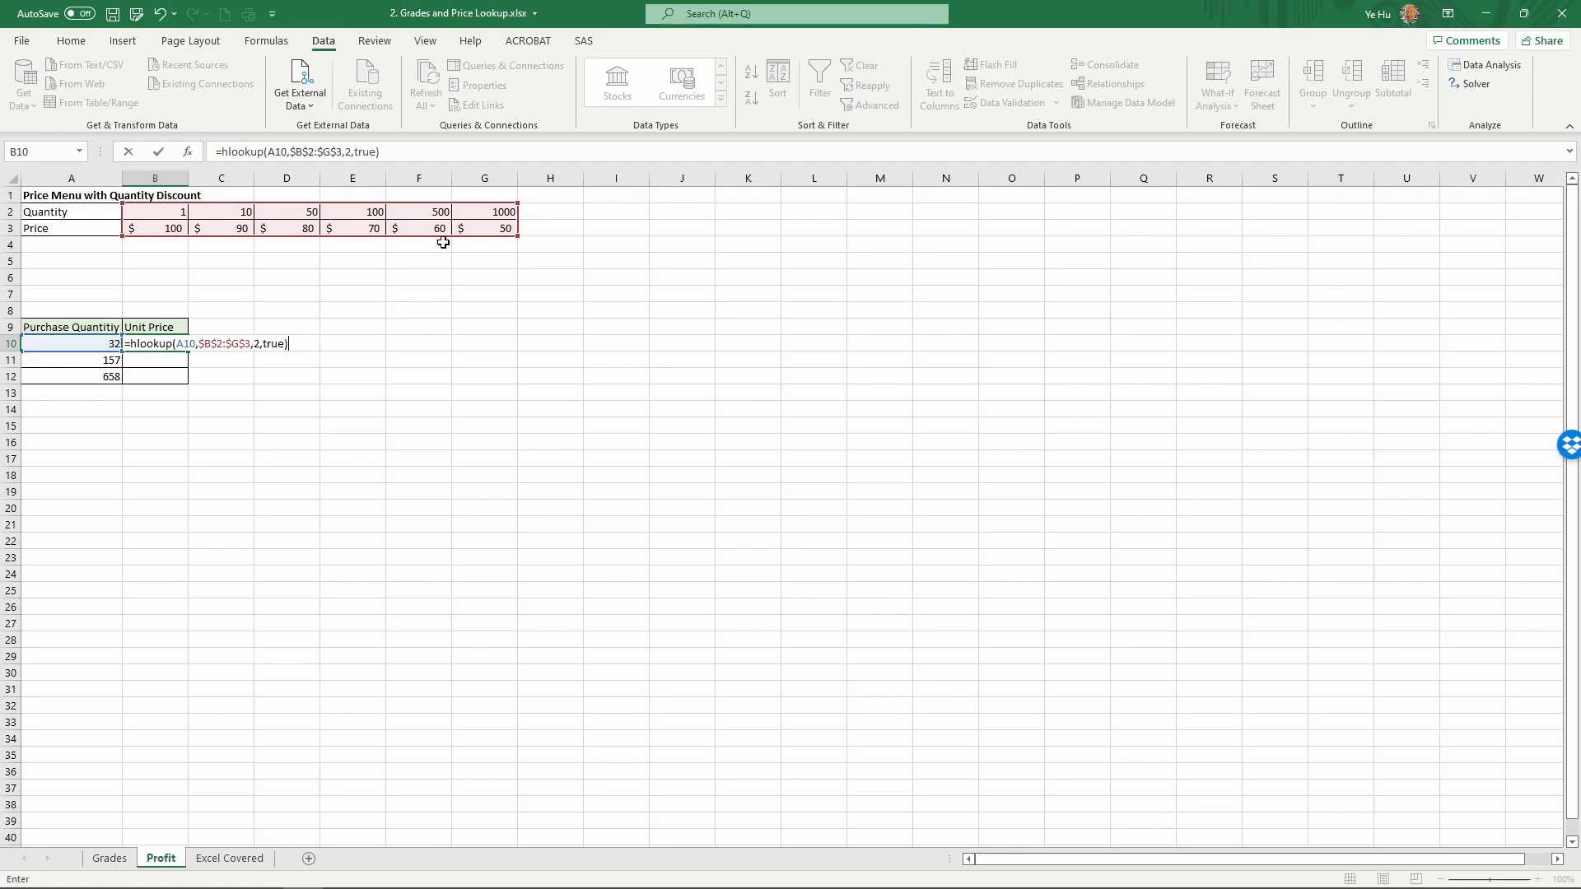
key(Enter)
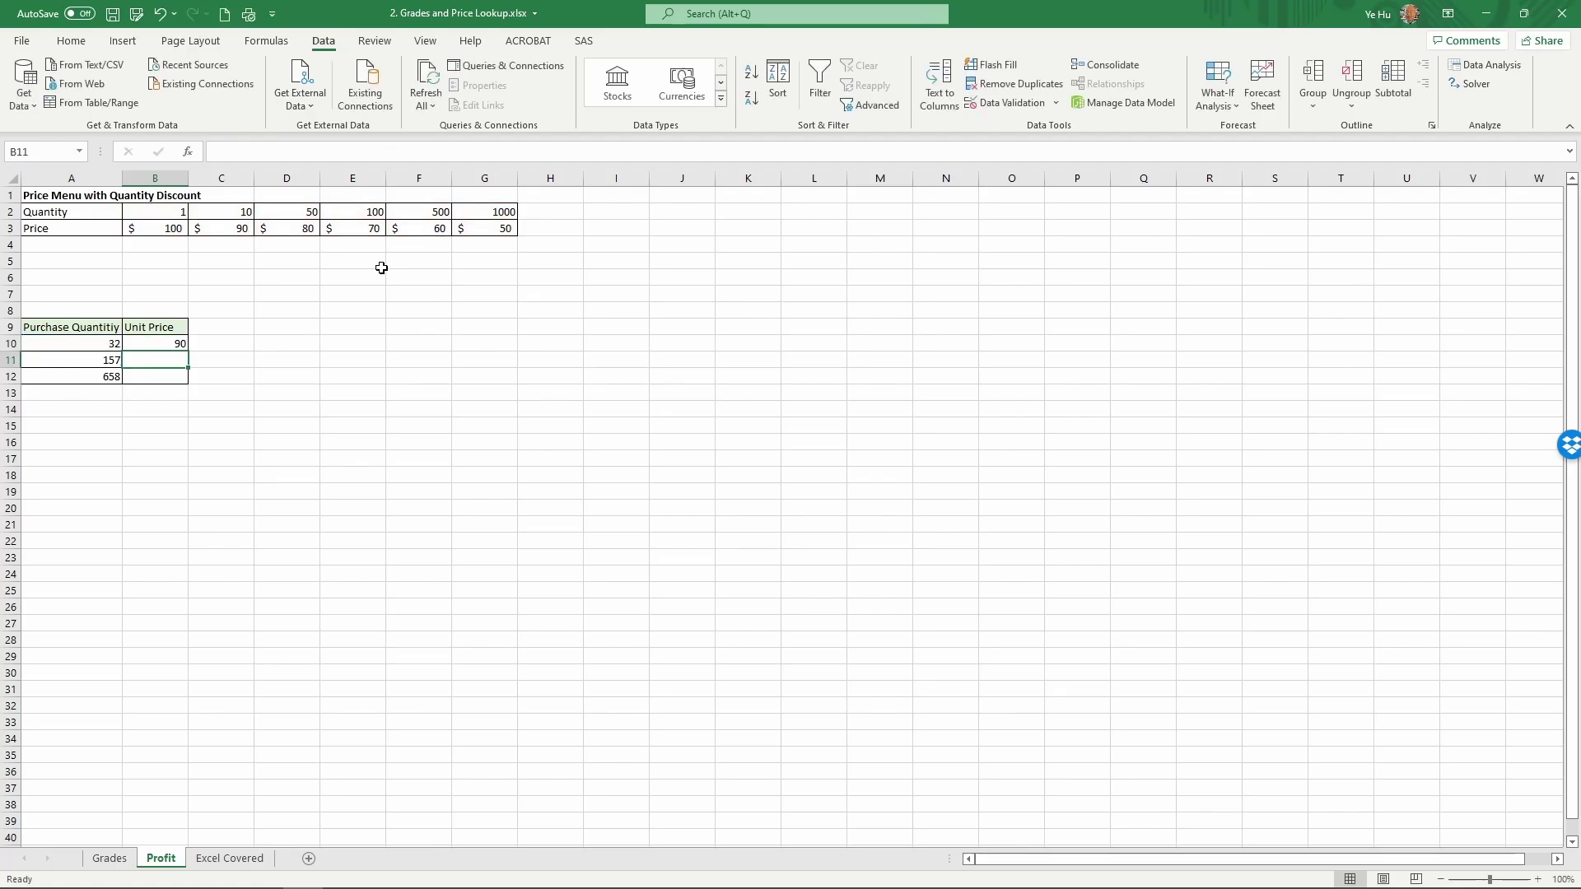
Fill the HLOOKUP from B10 down to B12 so Unit Price reads 90, 70 and 60
click(155, 343)
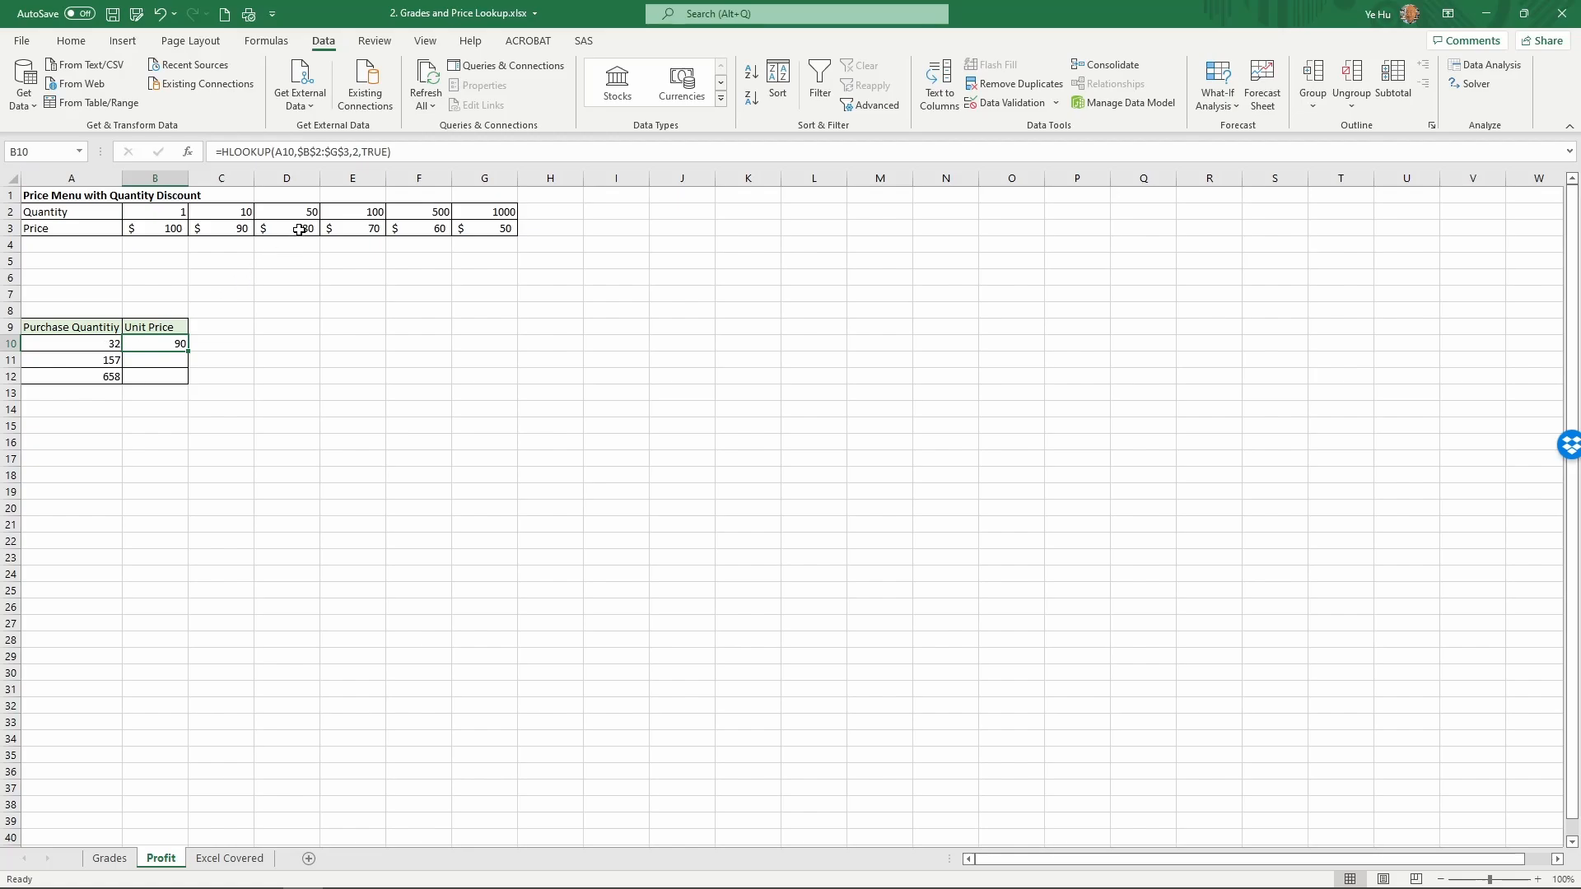
mouse_move(259, 339)
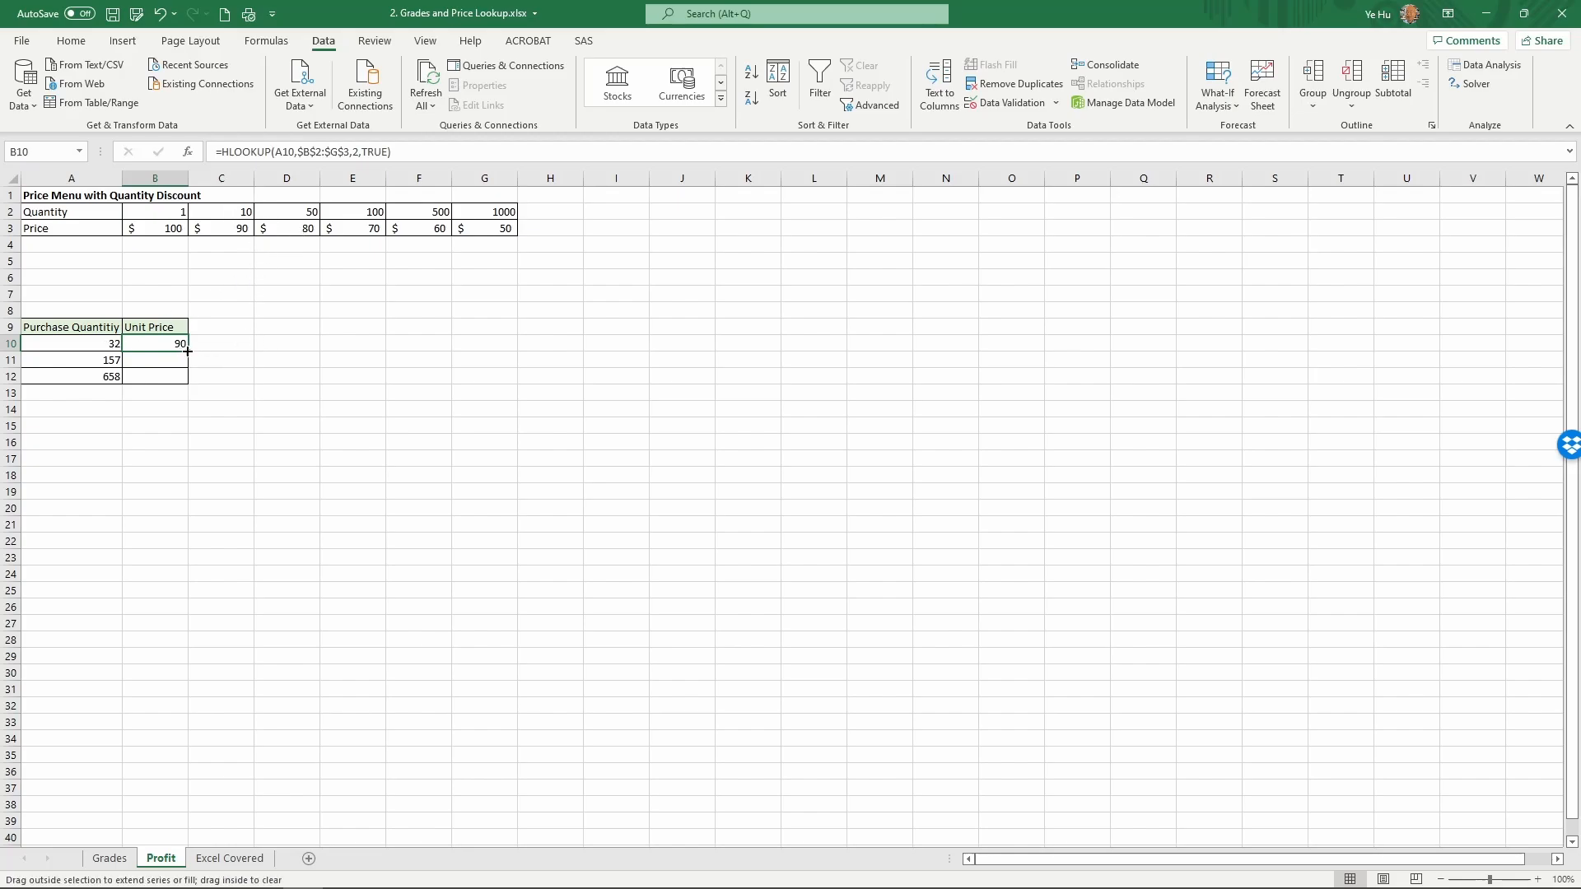
drag(182, 348, 183, 384)
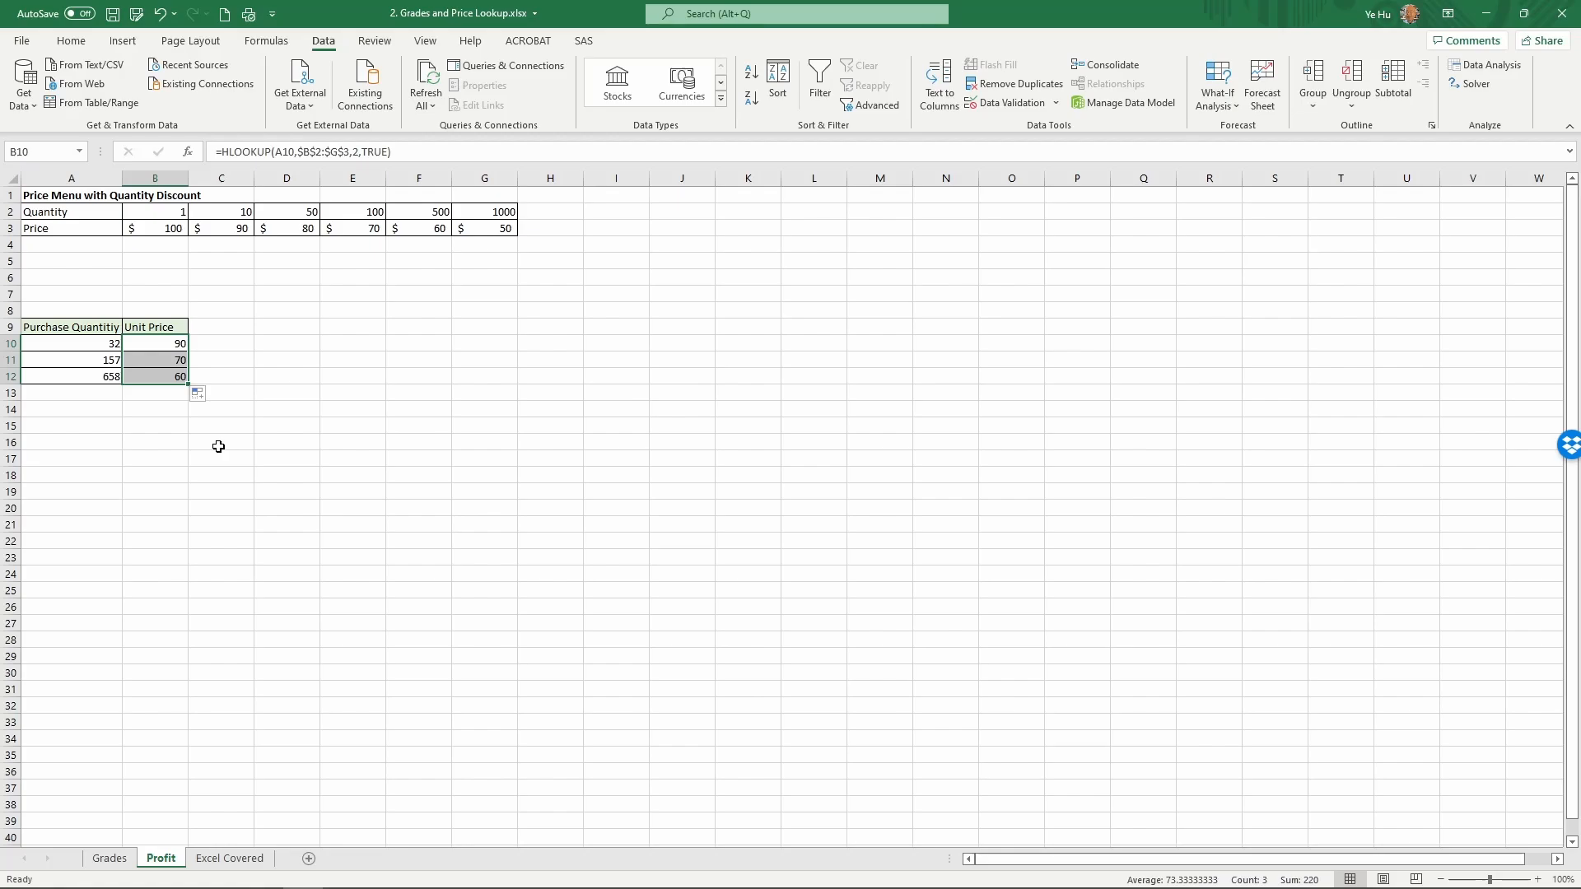
mouse_move(163, 375)
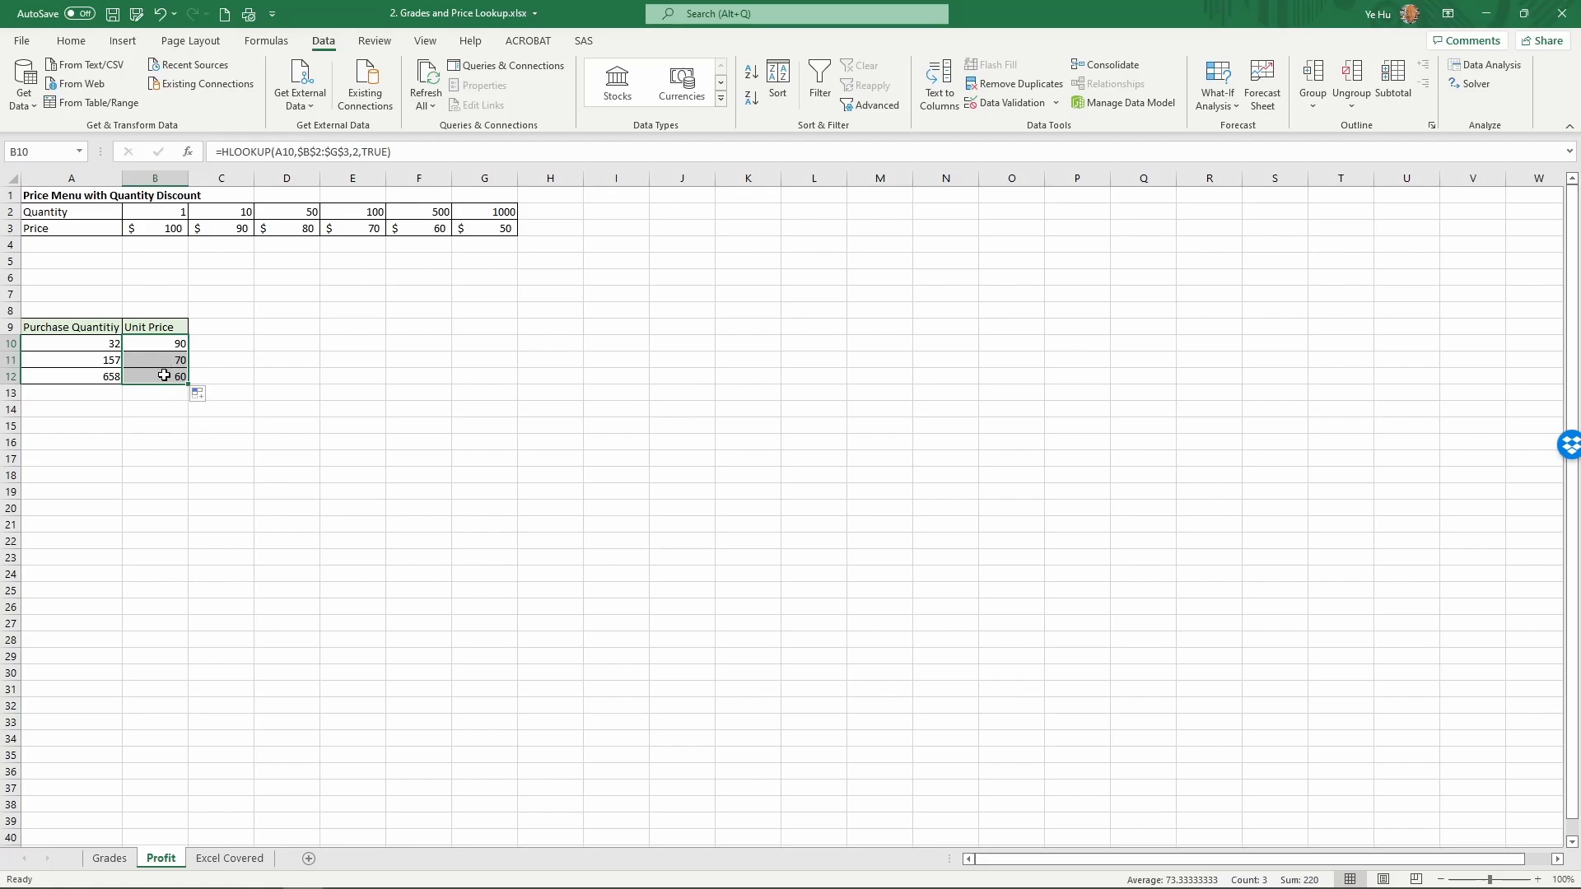
mouse_move(154, 457)
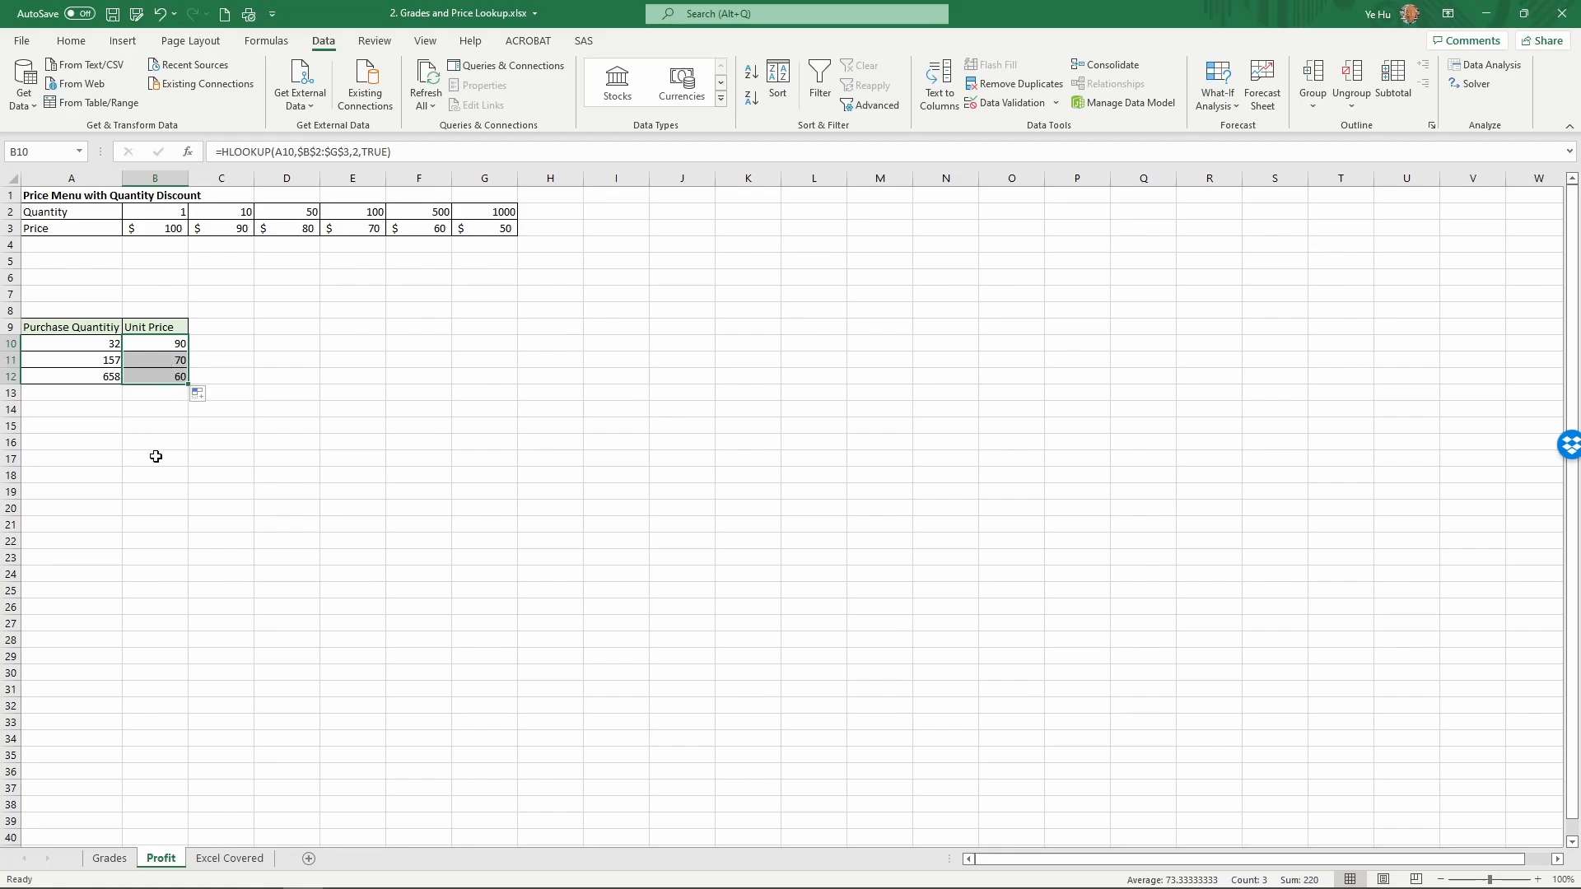
mouse_move(152, 453)
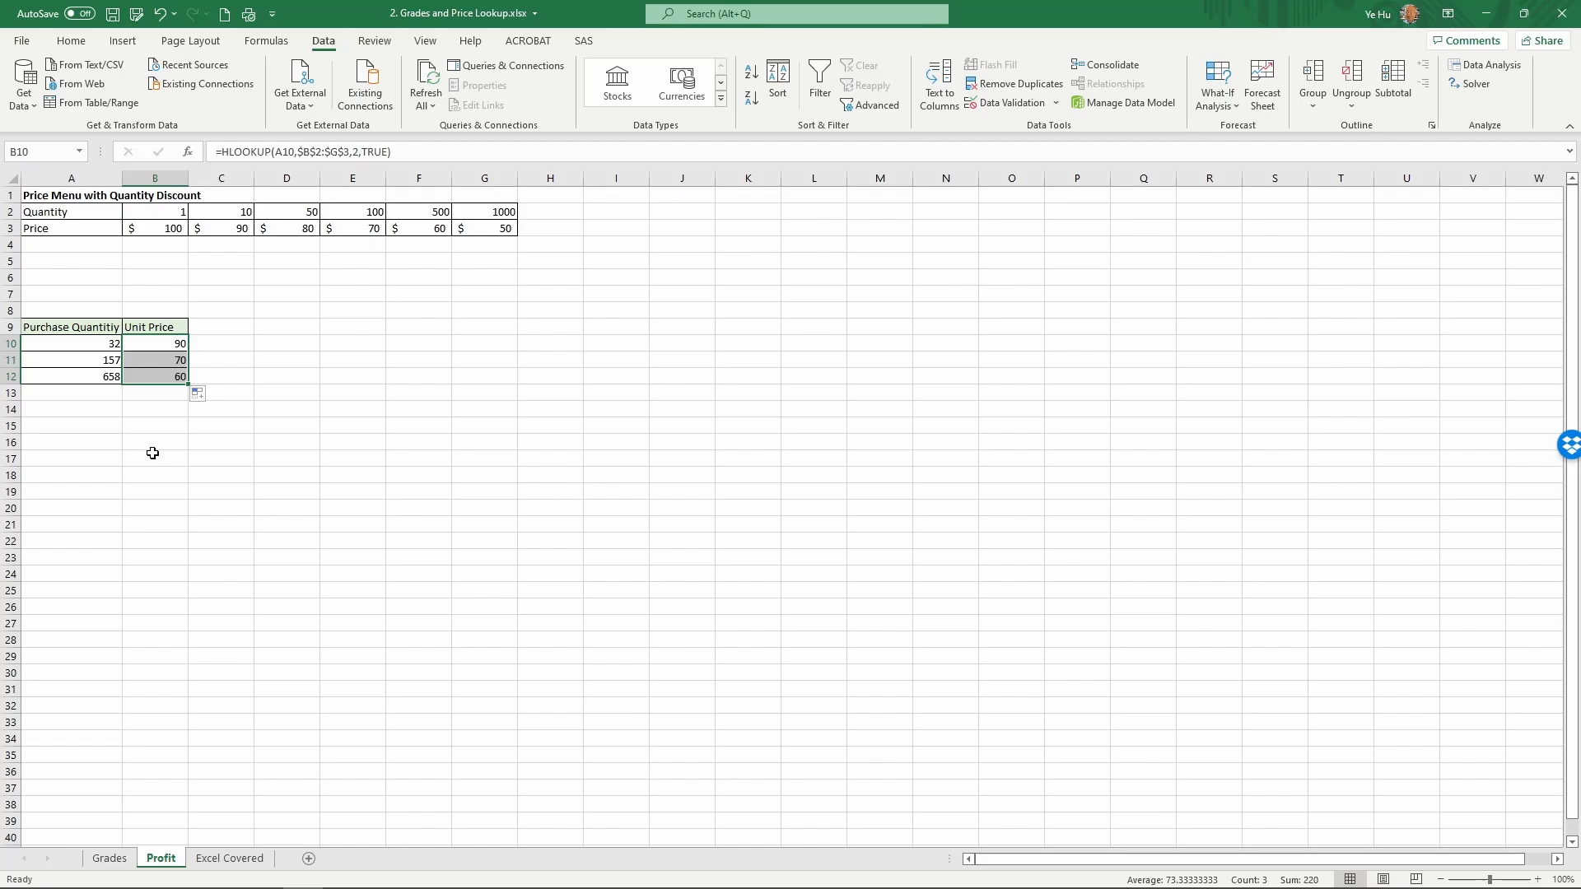
mouse_move(165, 425)
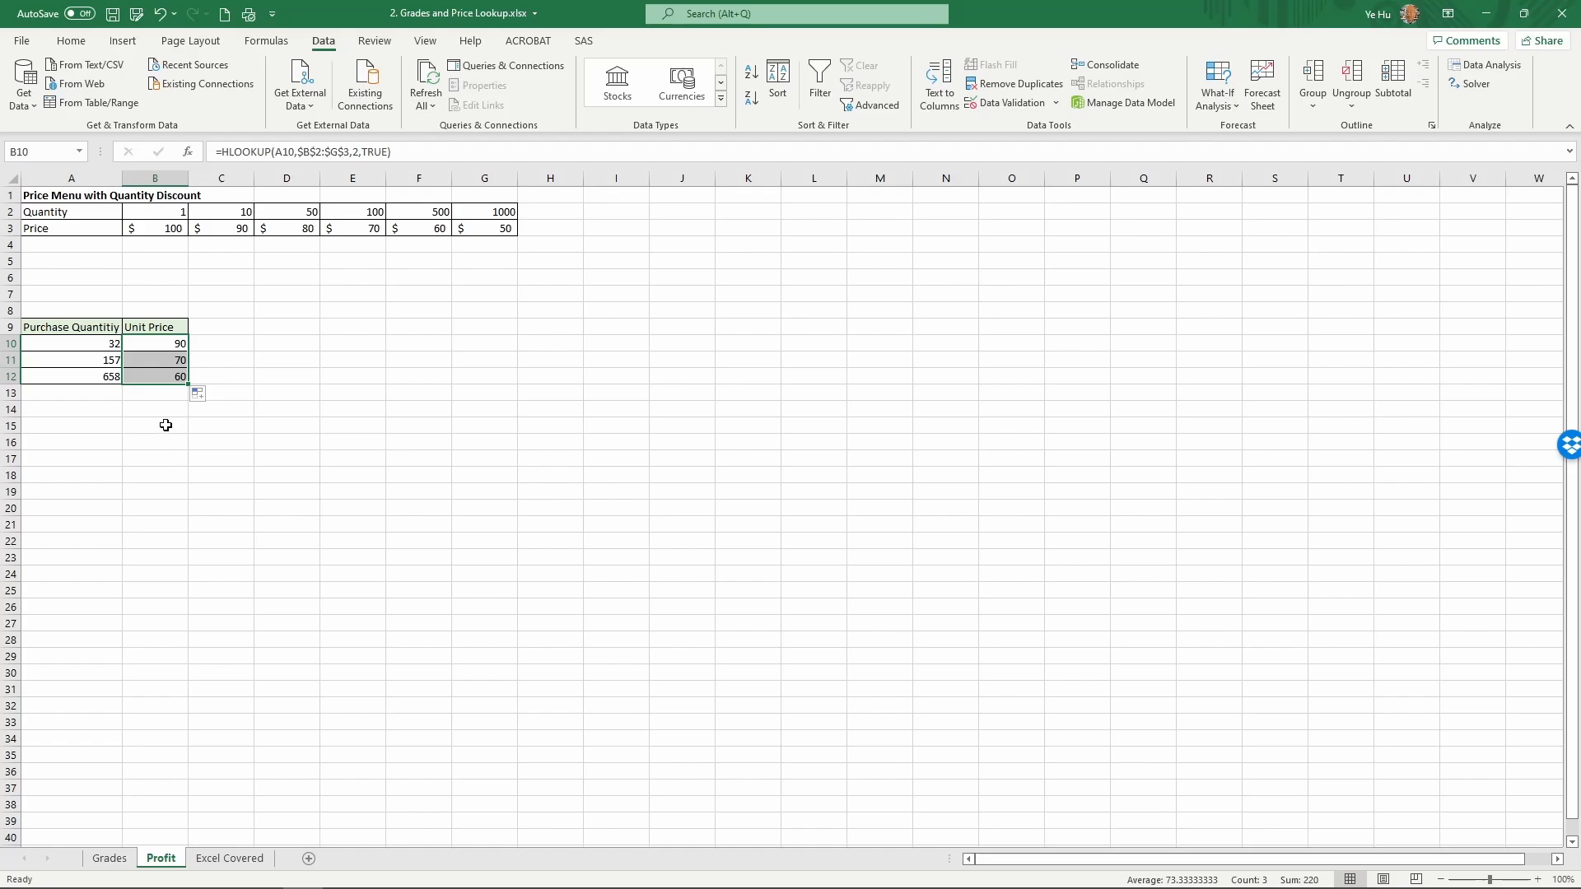